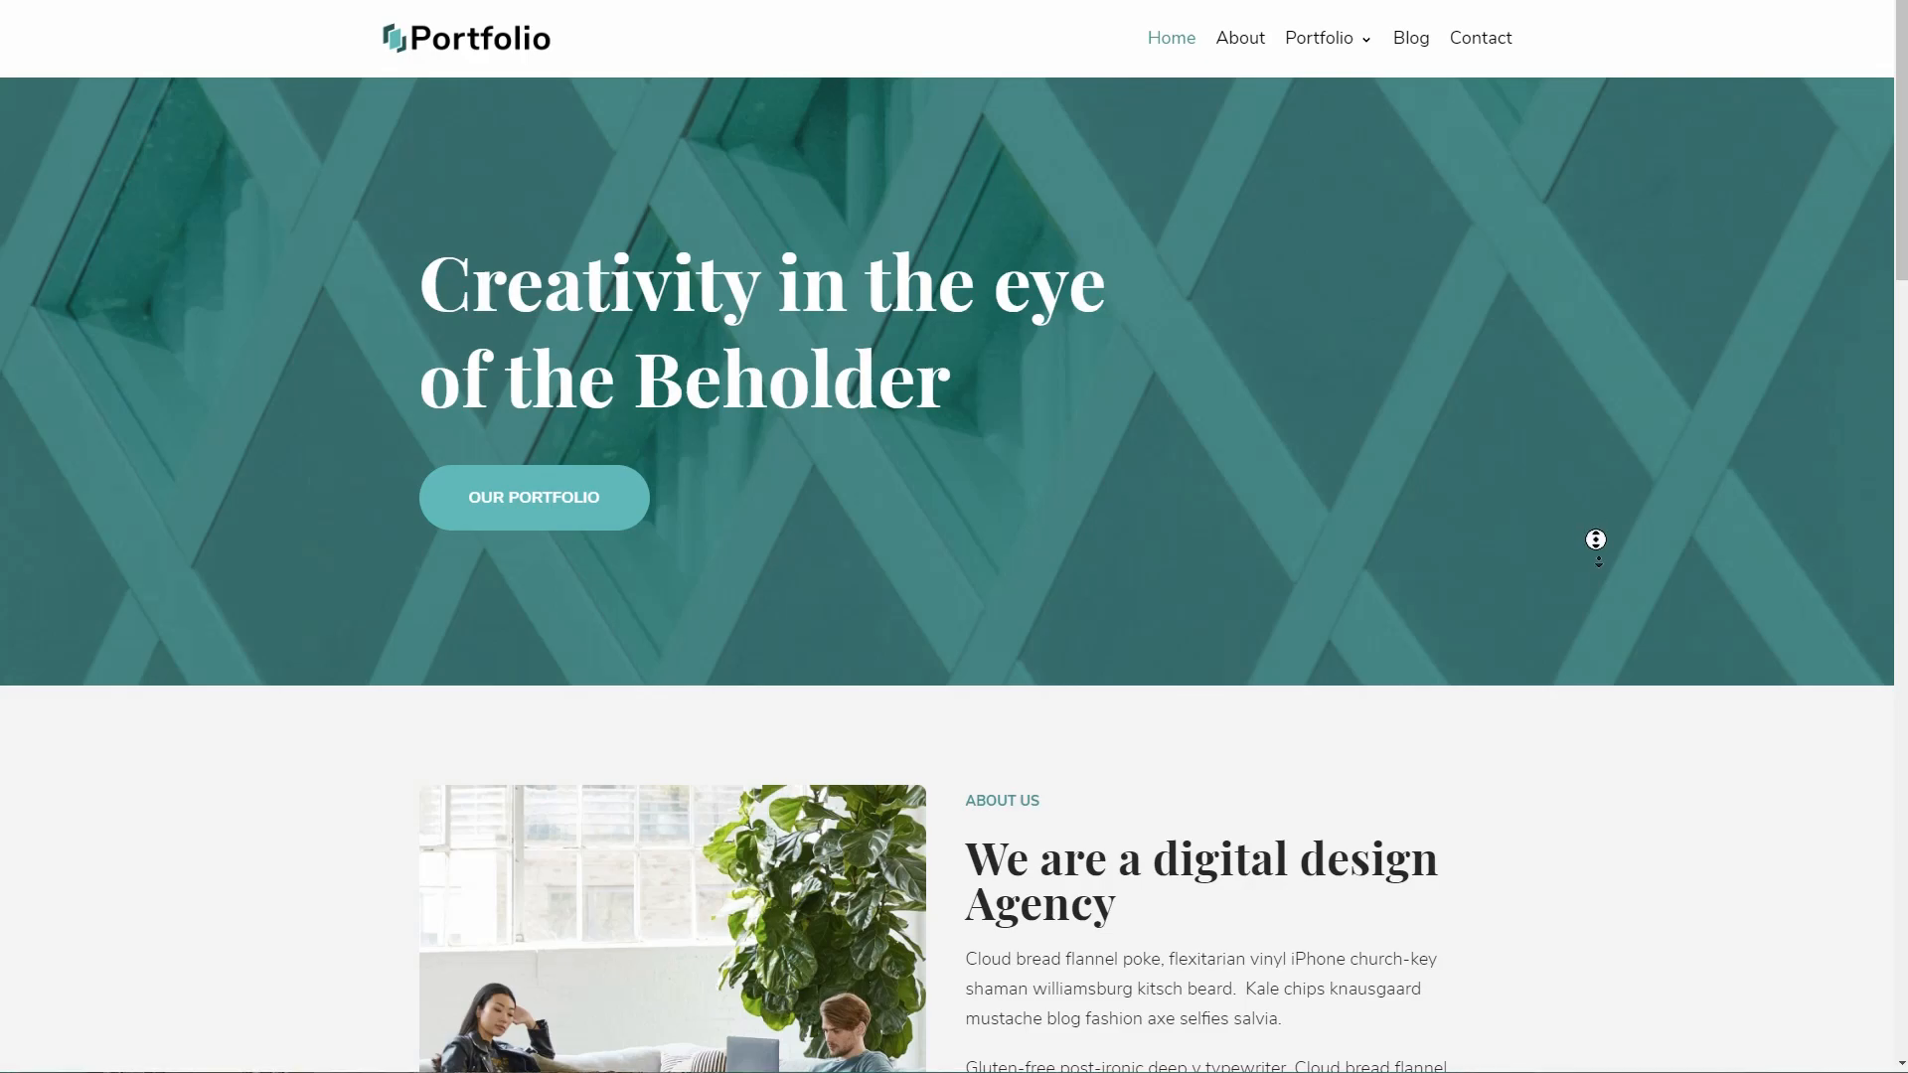
Scroll through the portfolio demo homepage, then go to its Portfolio page from the top menu.
{"action": "scroll", "scroll_direction": "down", "scroll_amount": 3}
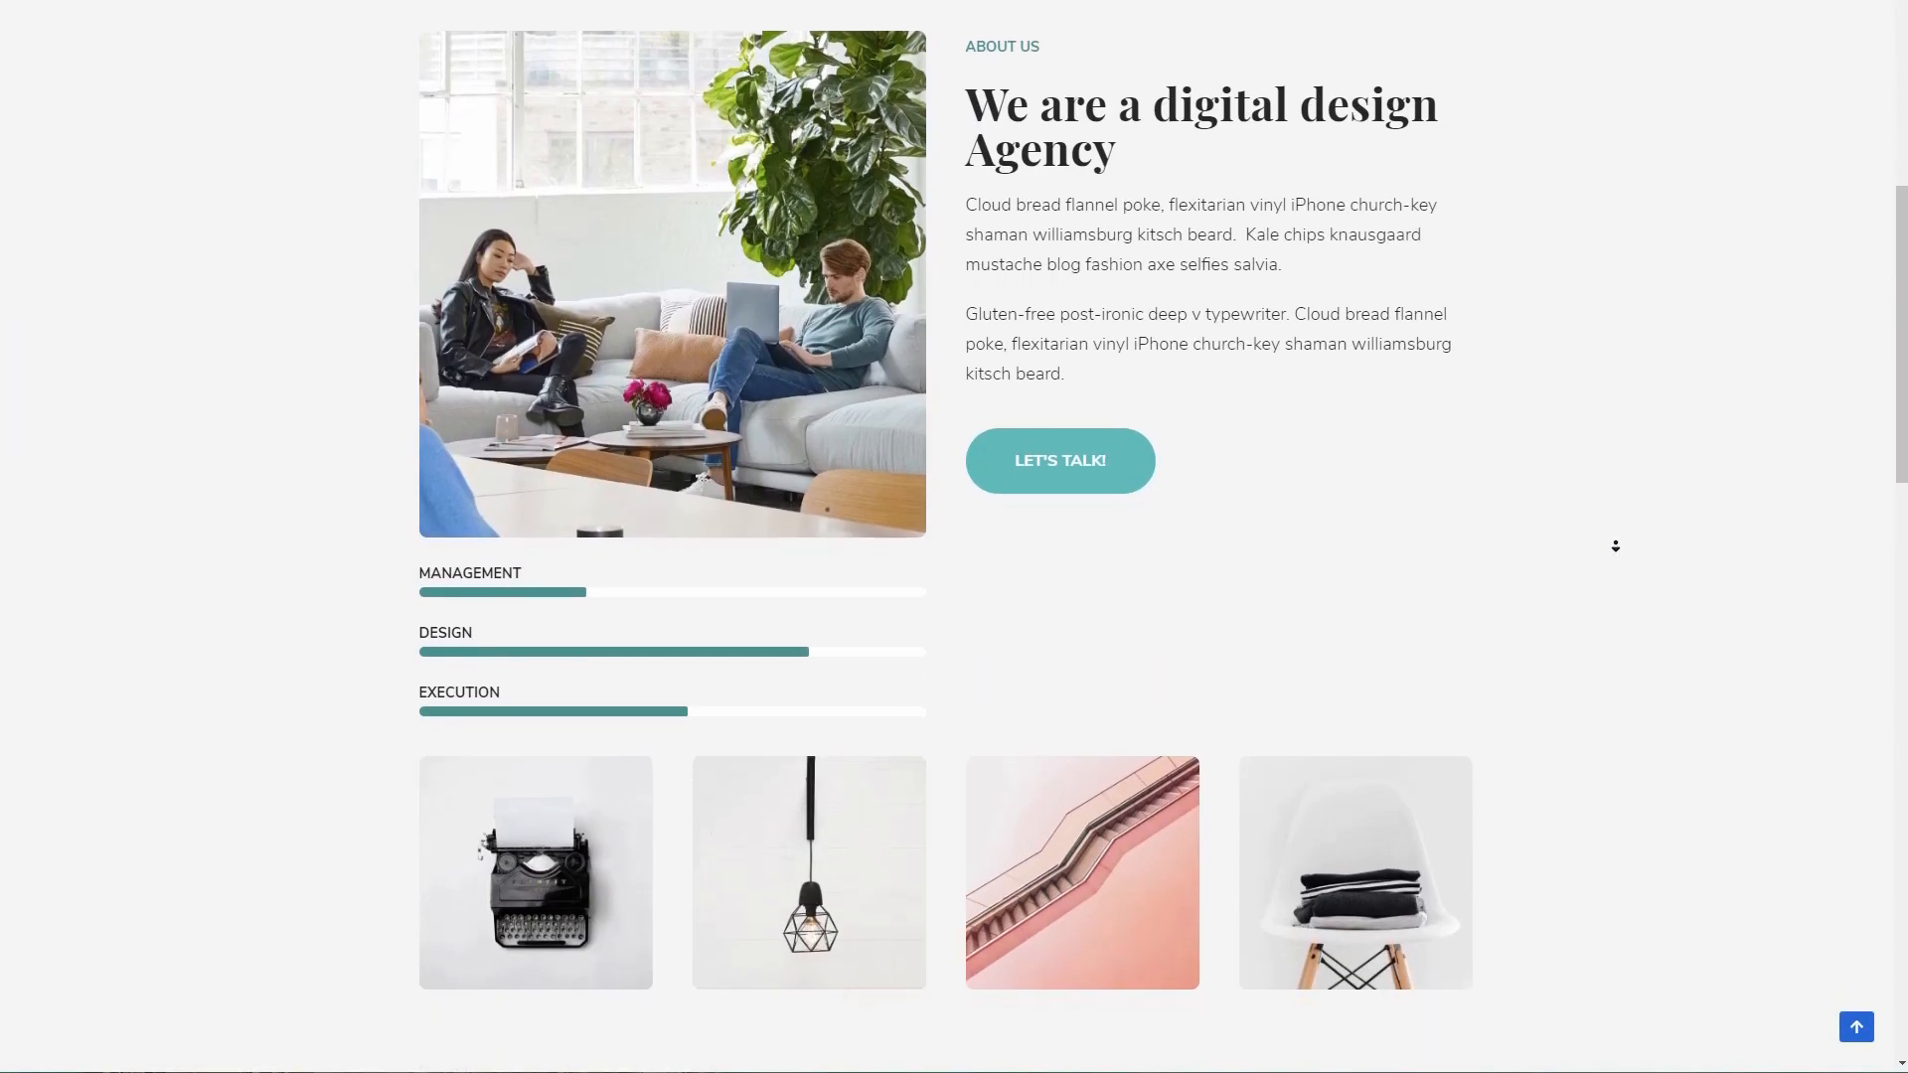
{"action": "scroll", "scroll_direction": "down", "scroll_amount": 3}
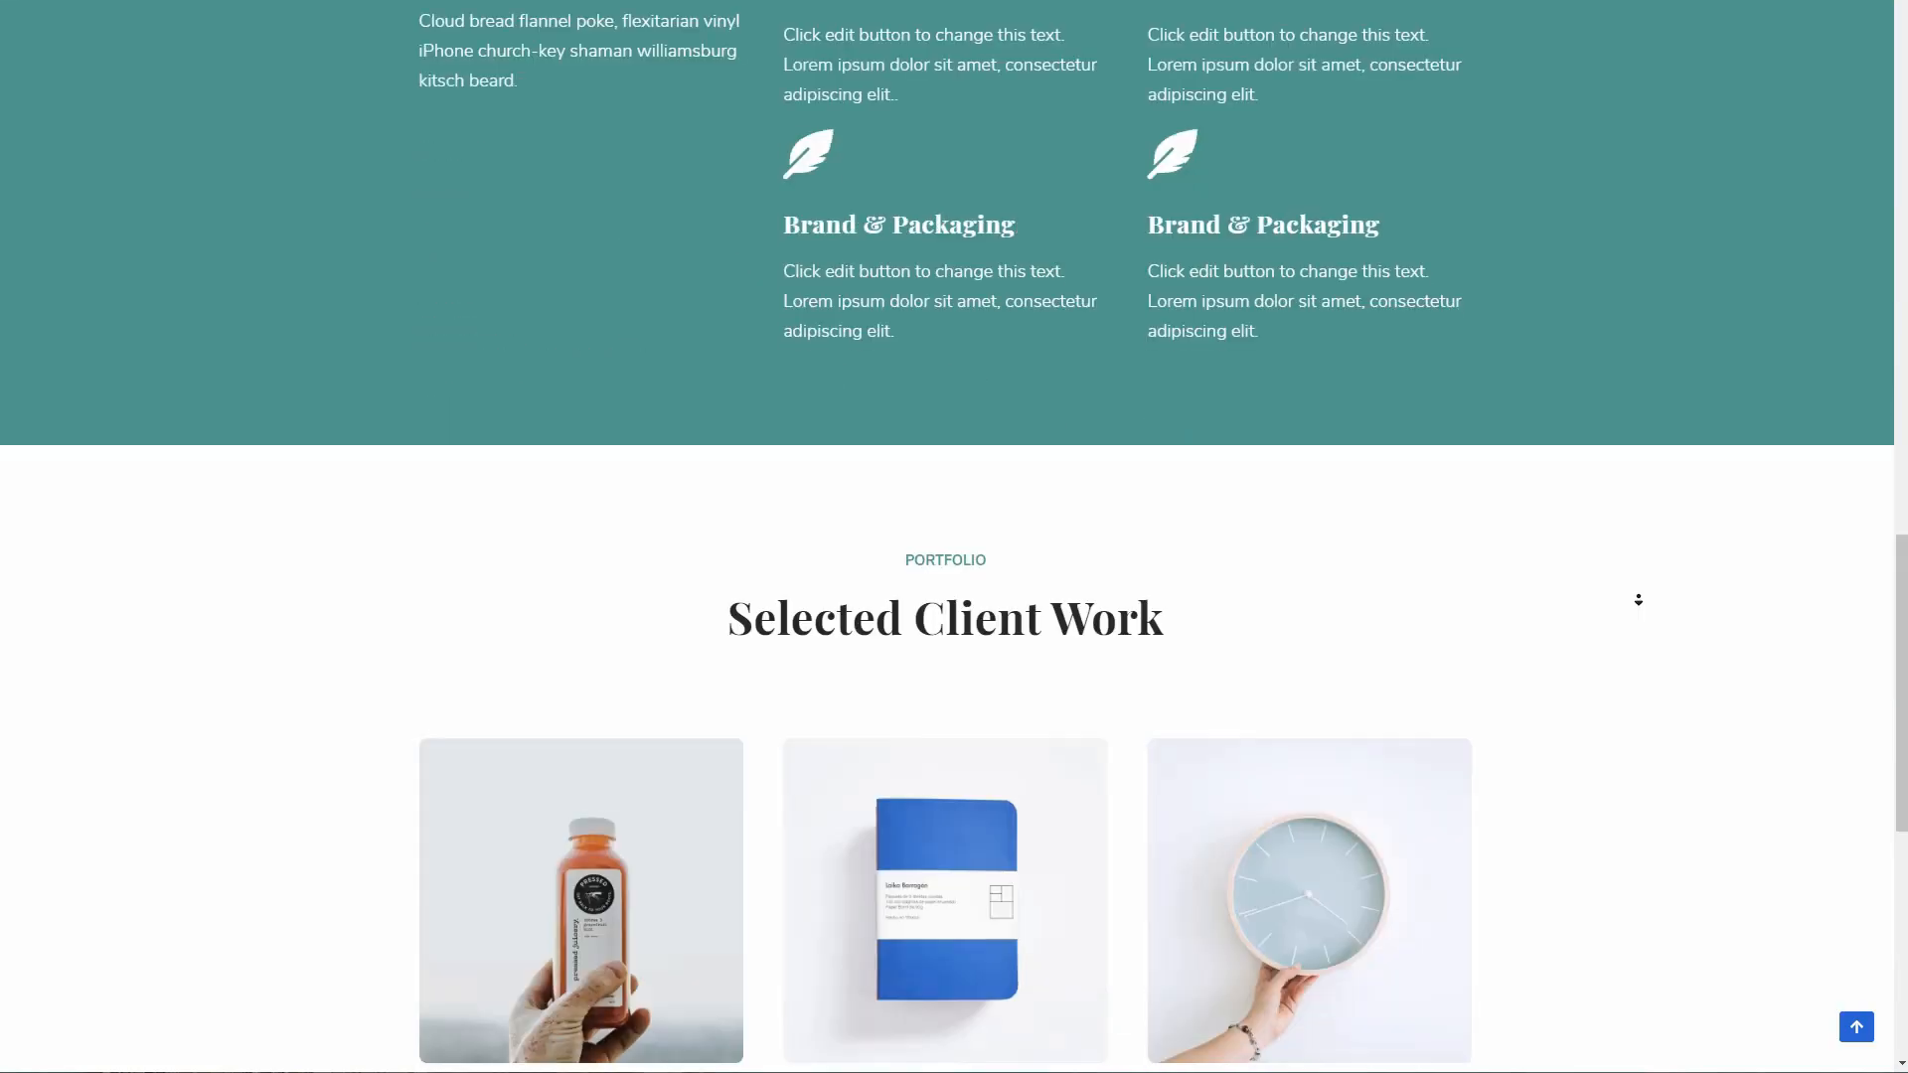
{"action": "scroll", "scroll_direction": "down", "scroll_amount": 3}
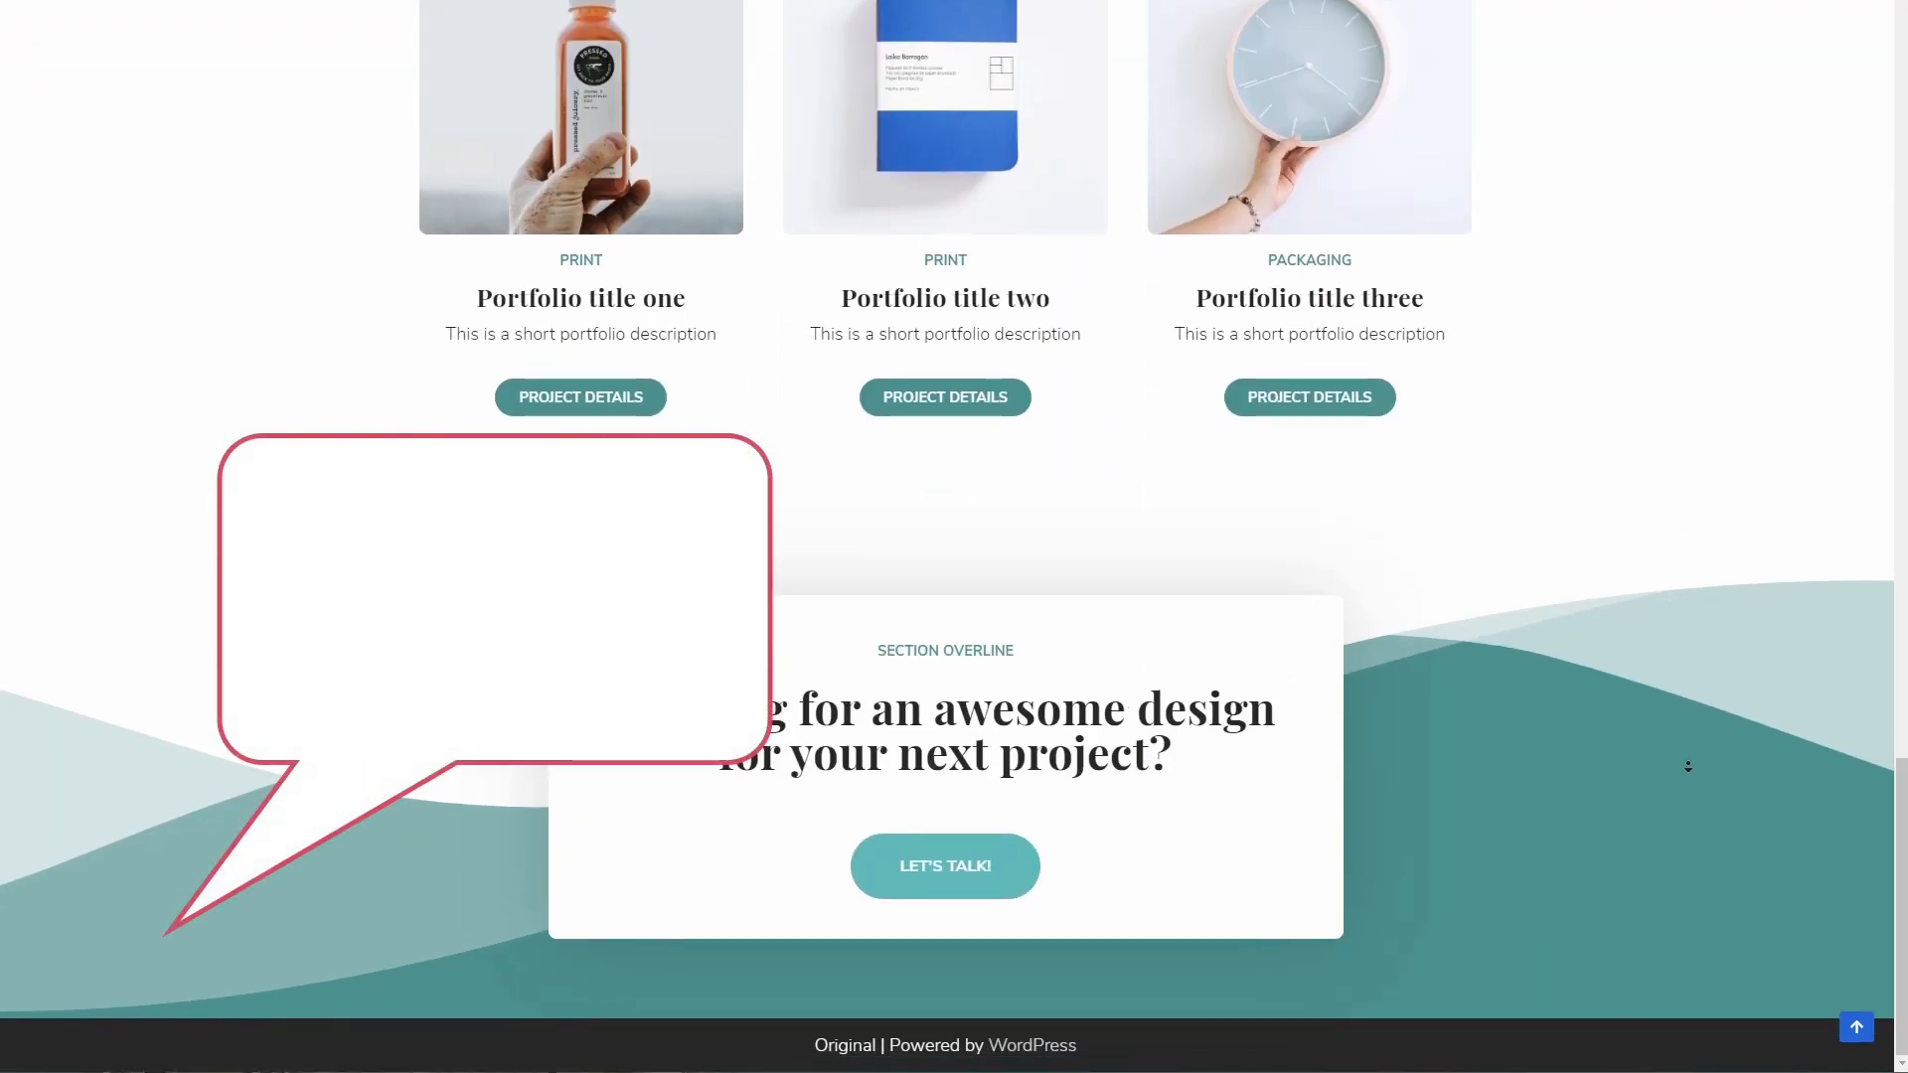
{"action": "scroll", "scroll_direction": "up", "scroll_amount": 3}
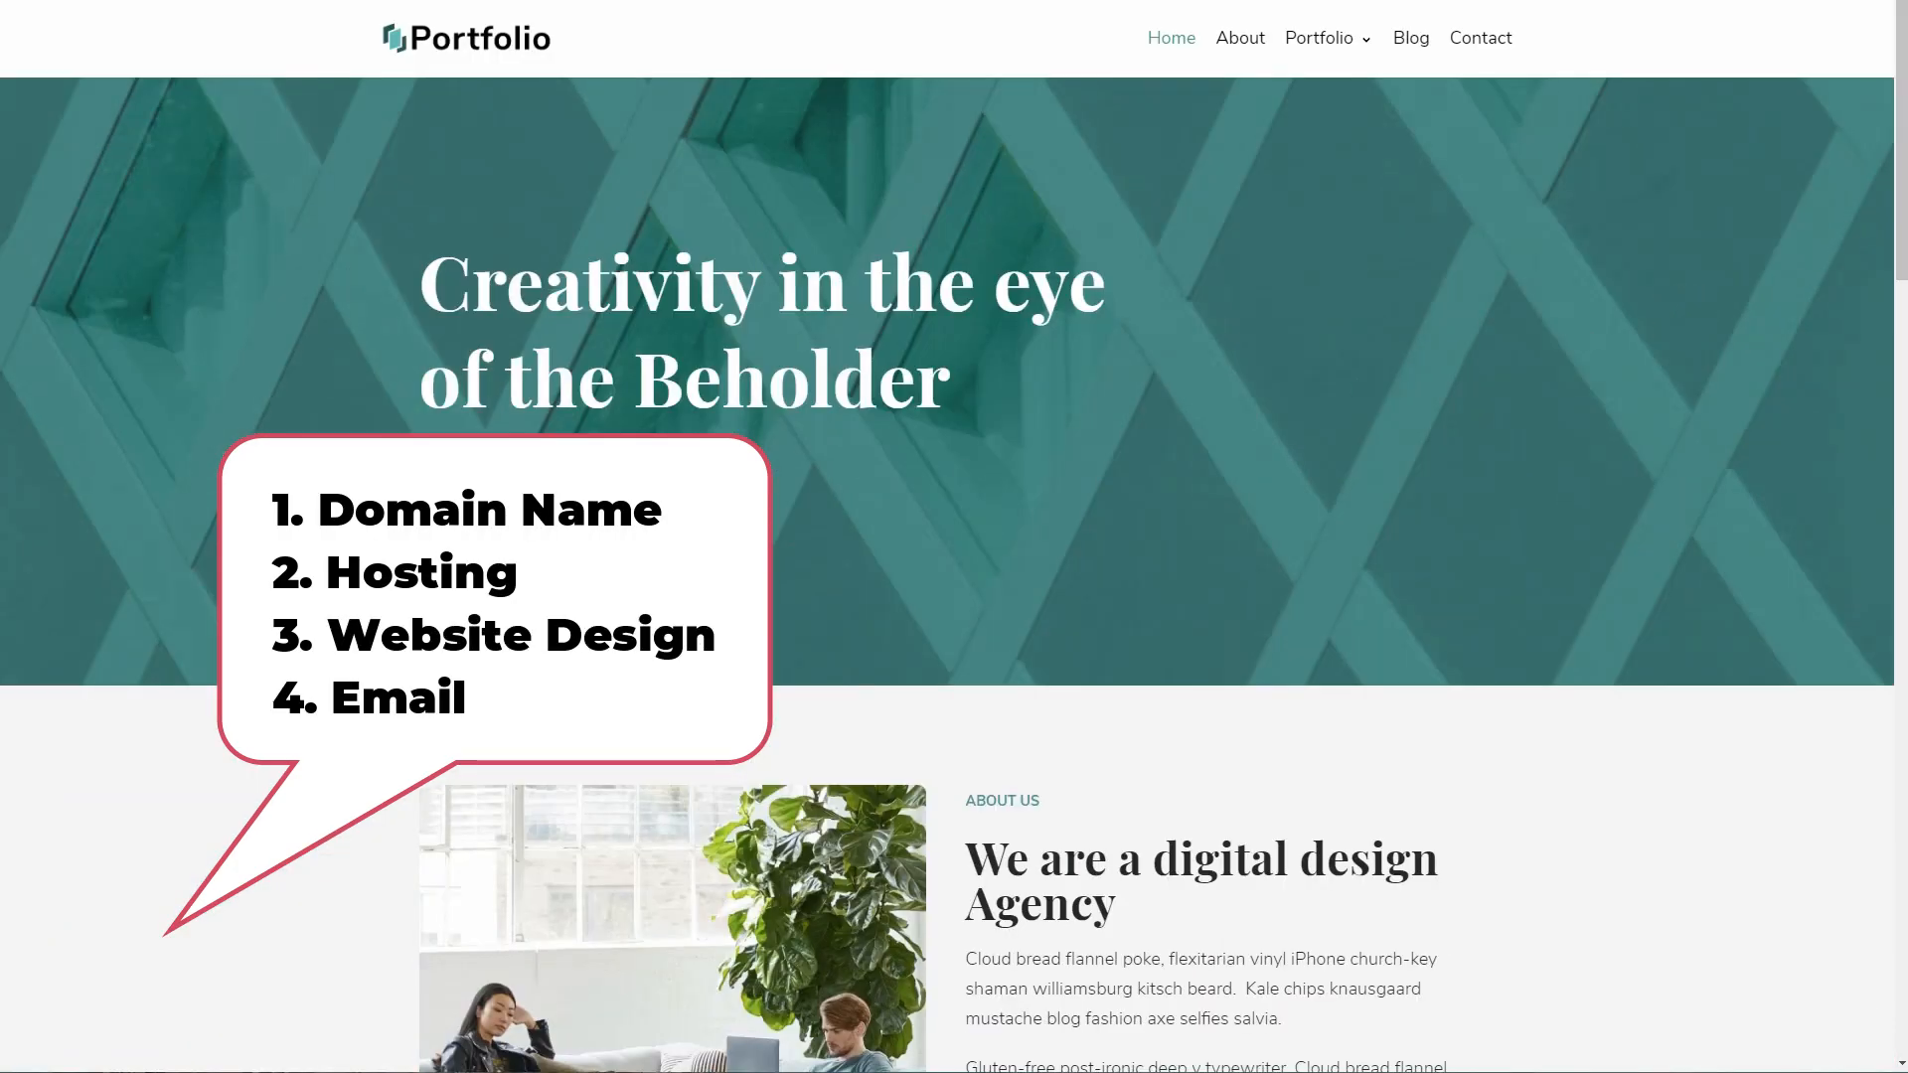
{"action": "left_click", "coordinate": [1319, 38]}
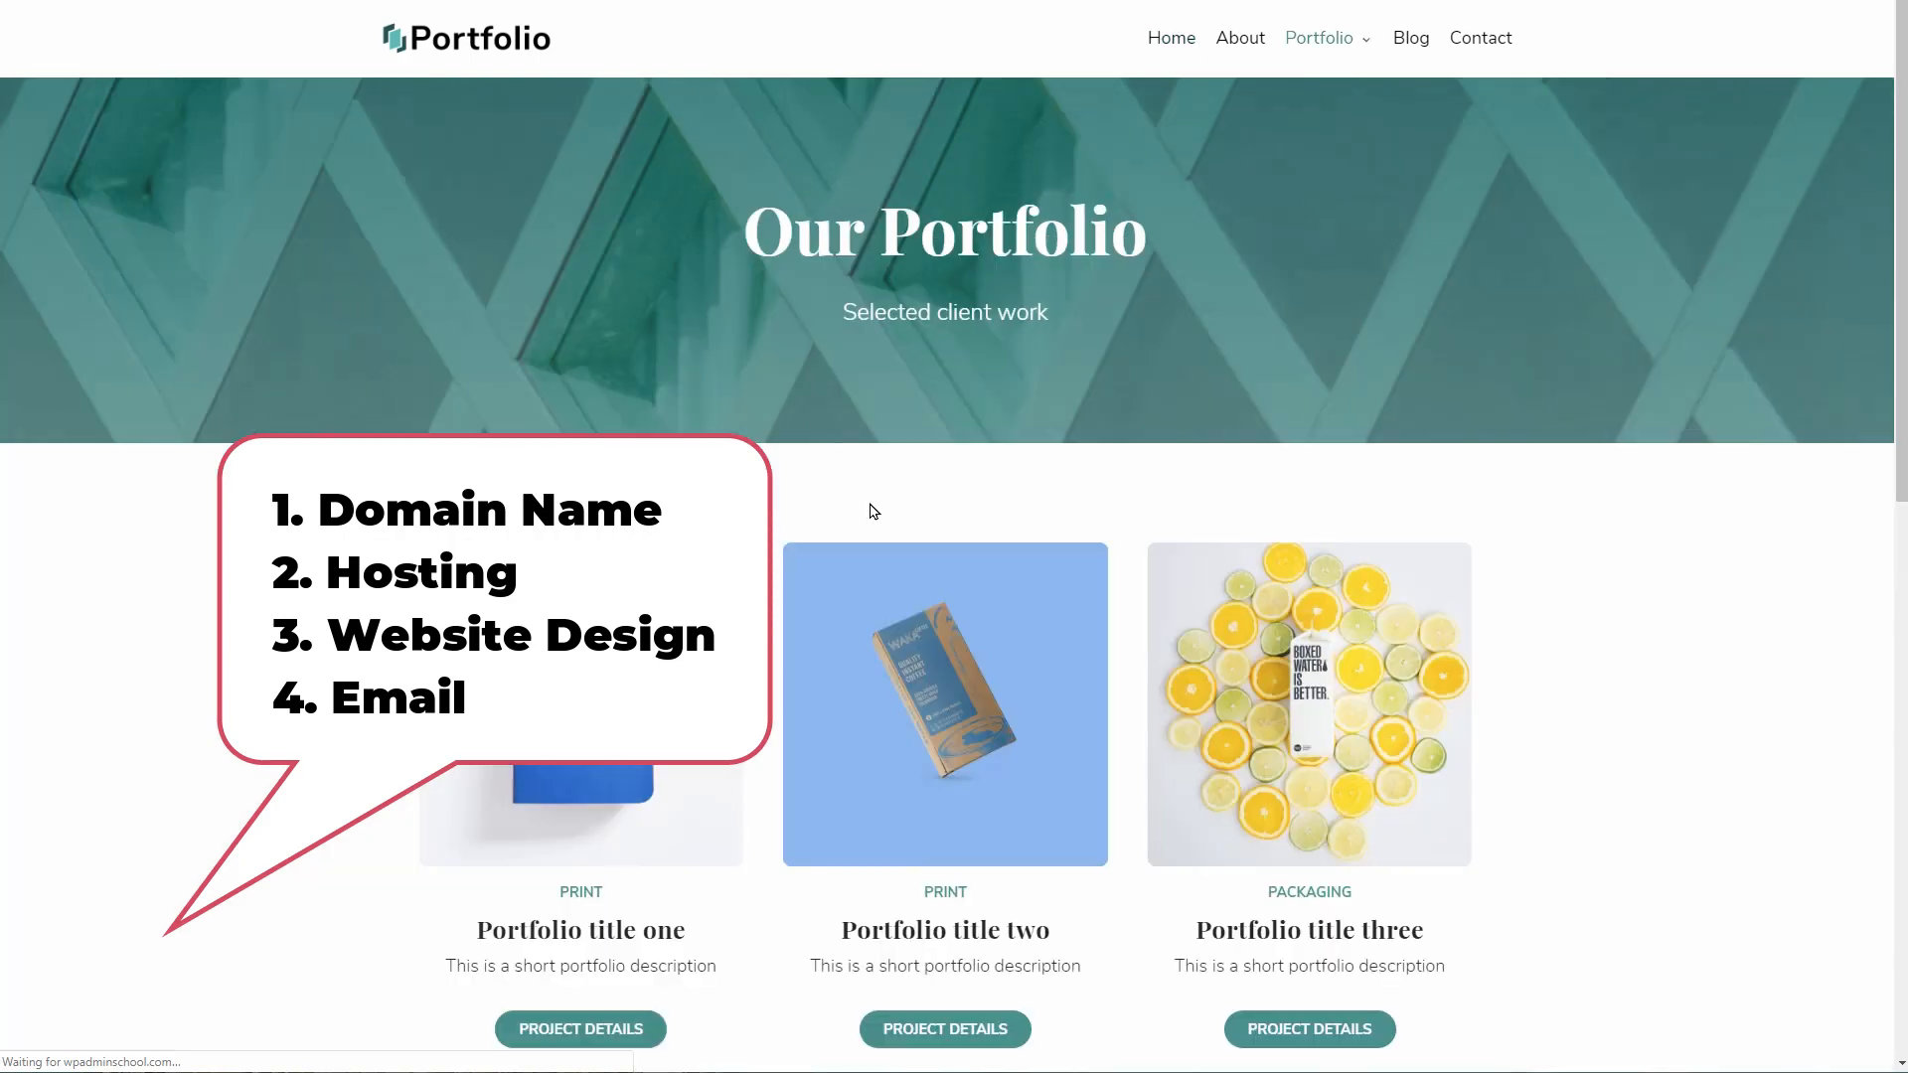
{"action": "left_click", "coordinate": [359, 22]}
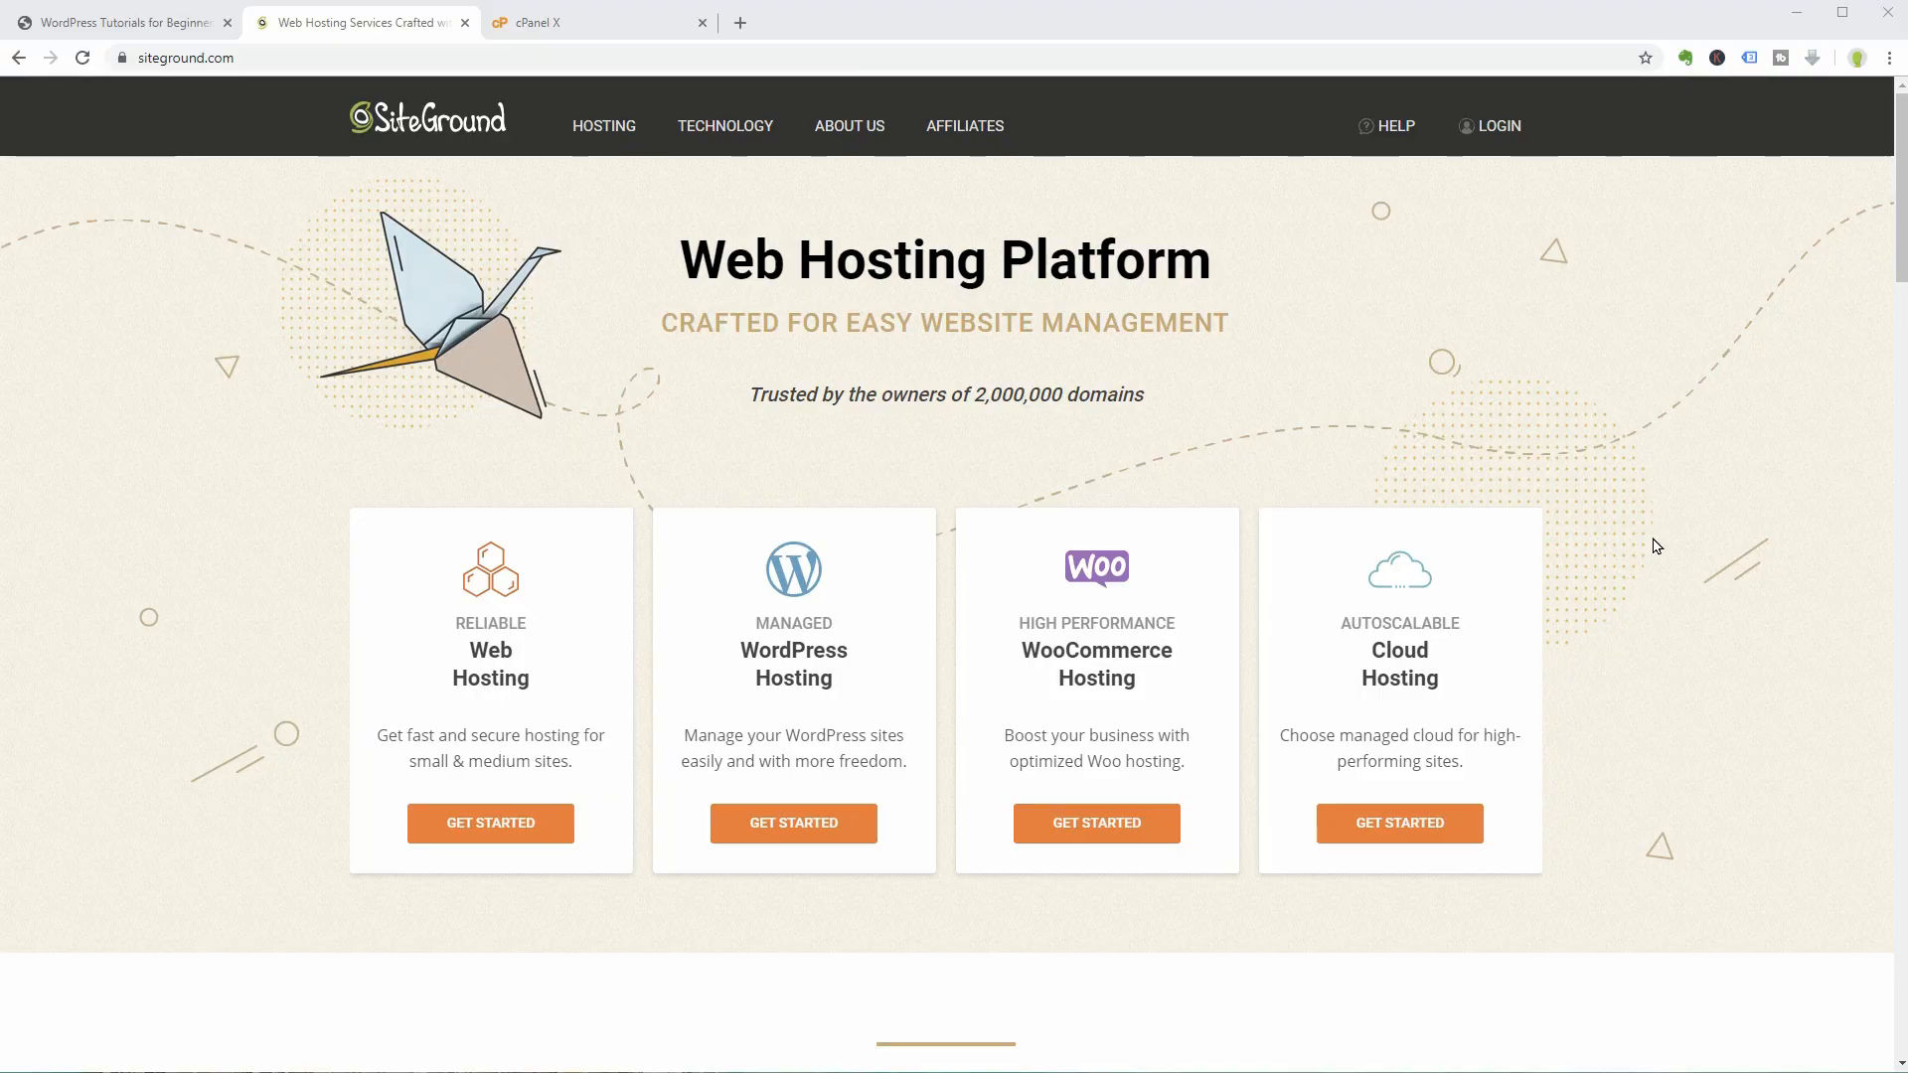
{"action": "mouse_move", "coordinate": [781, 918]}
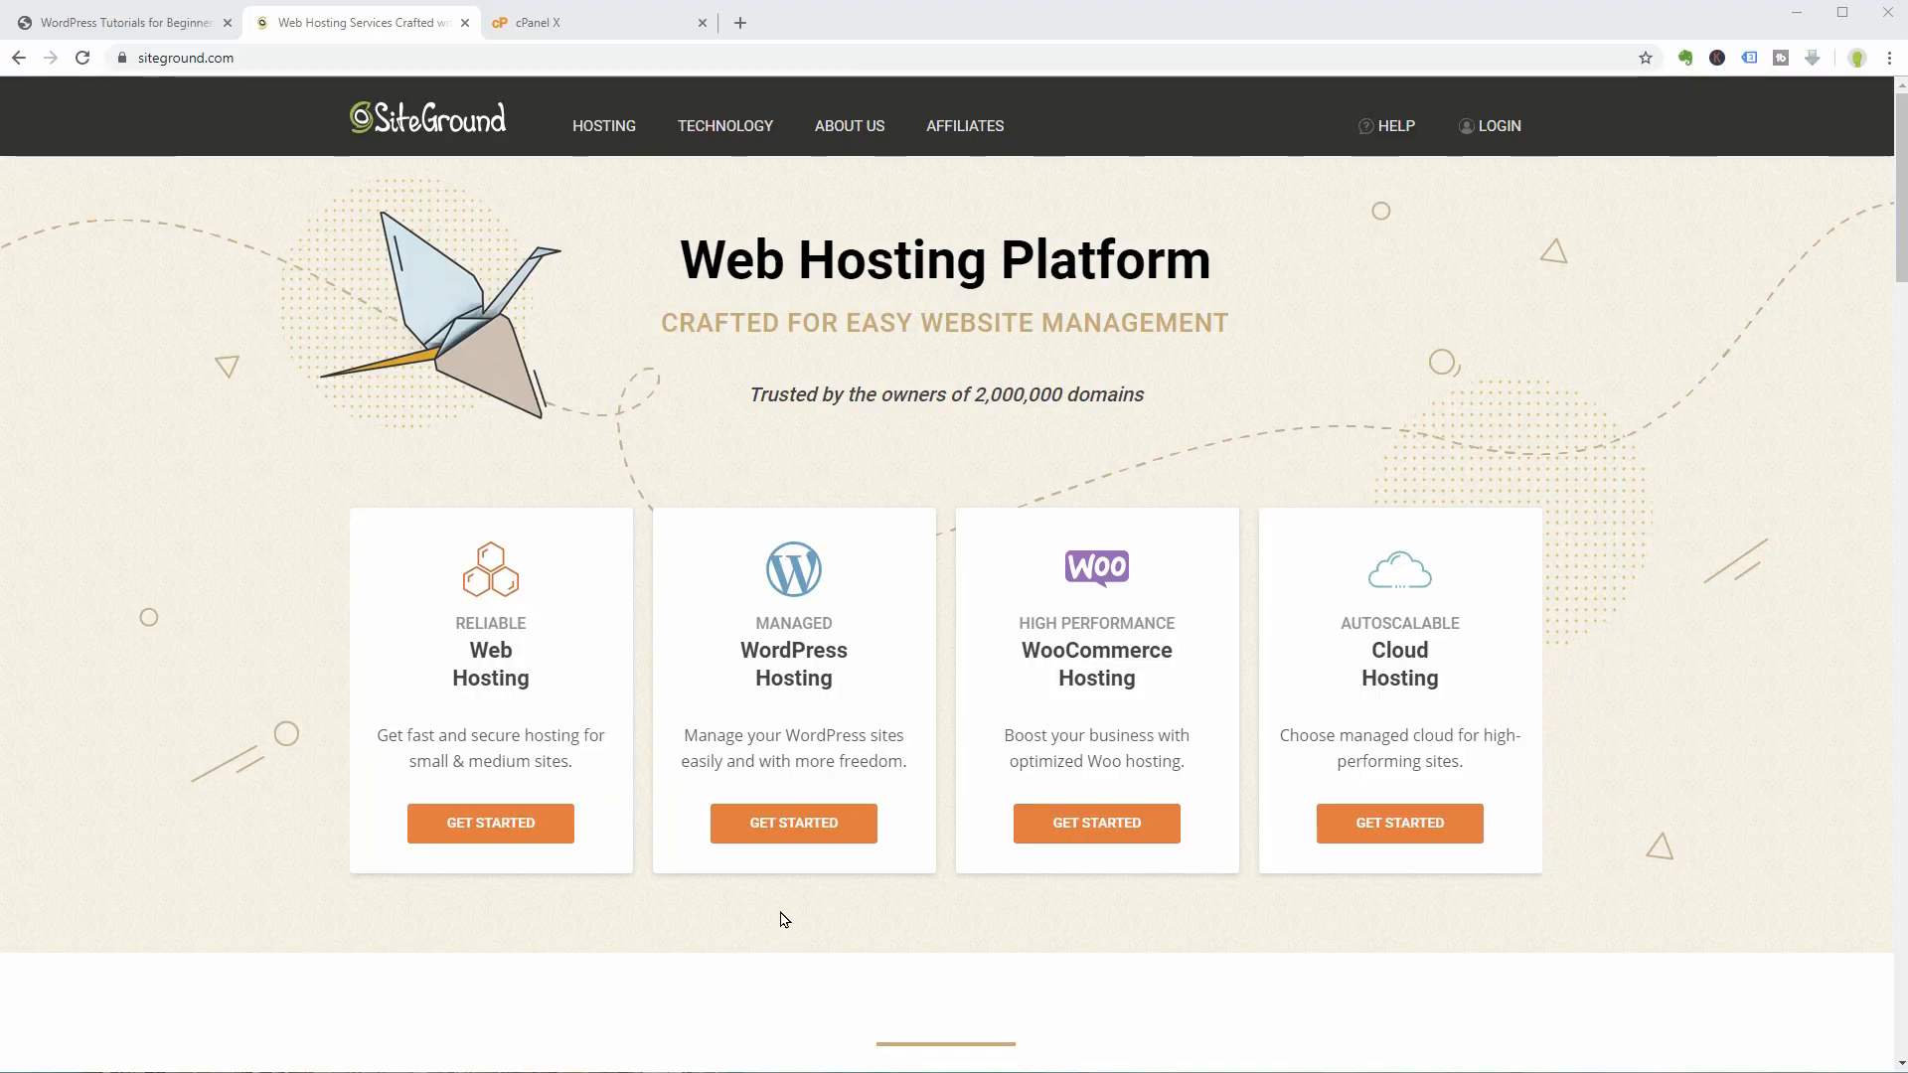
Pick Managed WordPress Hosting and scroll down to the StartUp, GrowBig and GoGeek plans.
{"action": "left_click", "coordinate": [792, 823]}
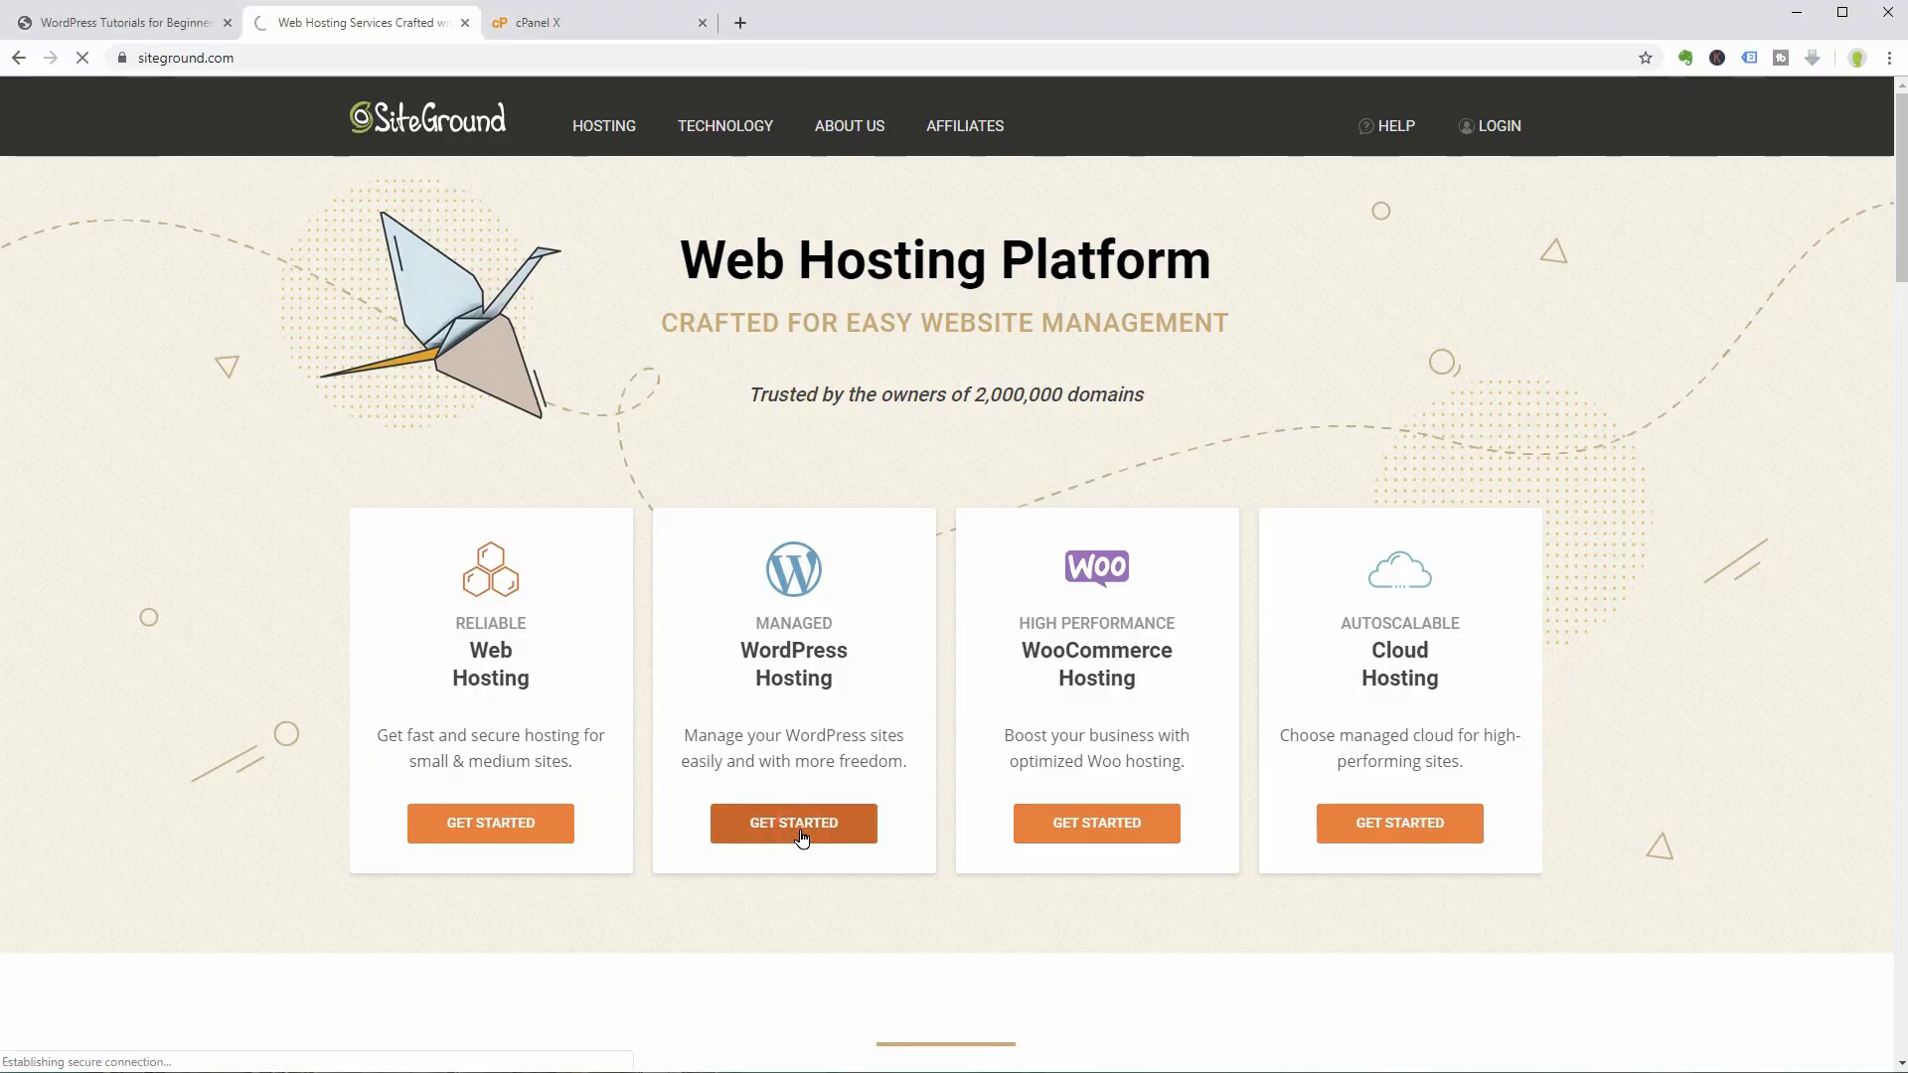
{"action": "left_click", "coordinate": [792, 823]}
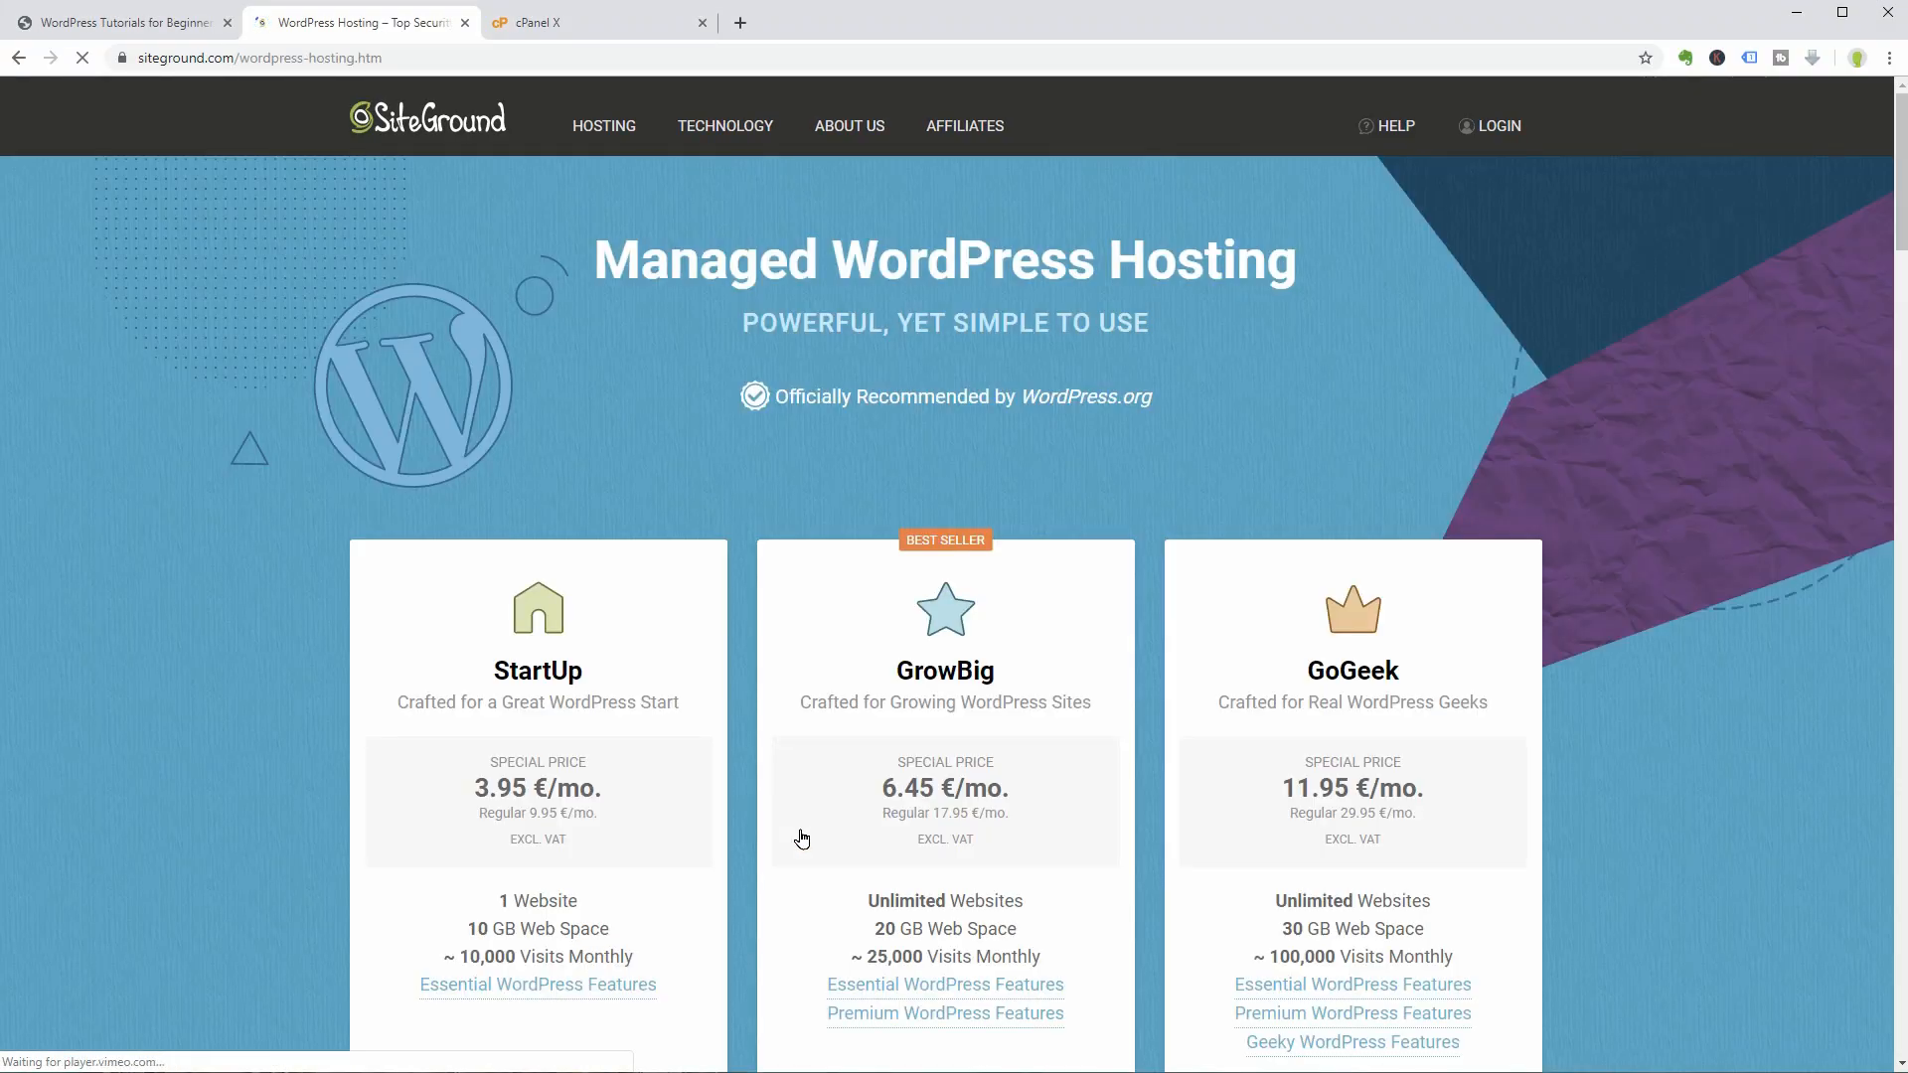
{"action": "scroll", "scroll_direction": "down", "scroll_amount": 3}
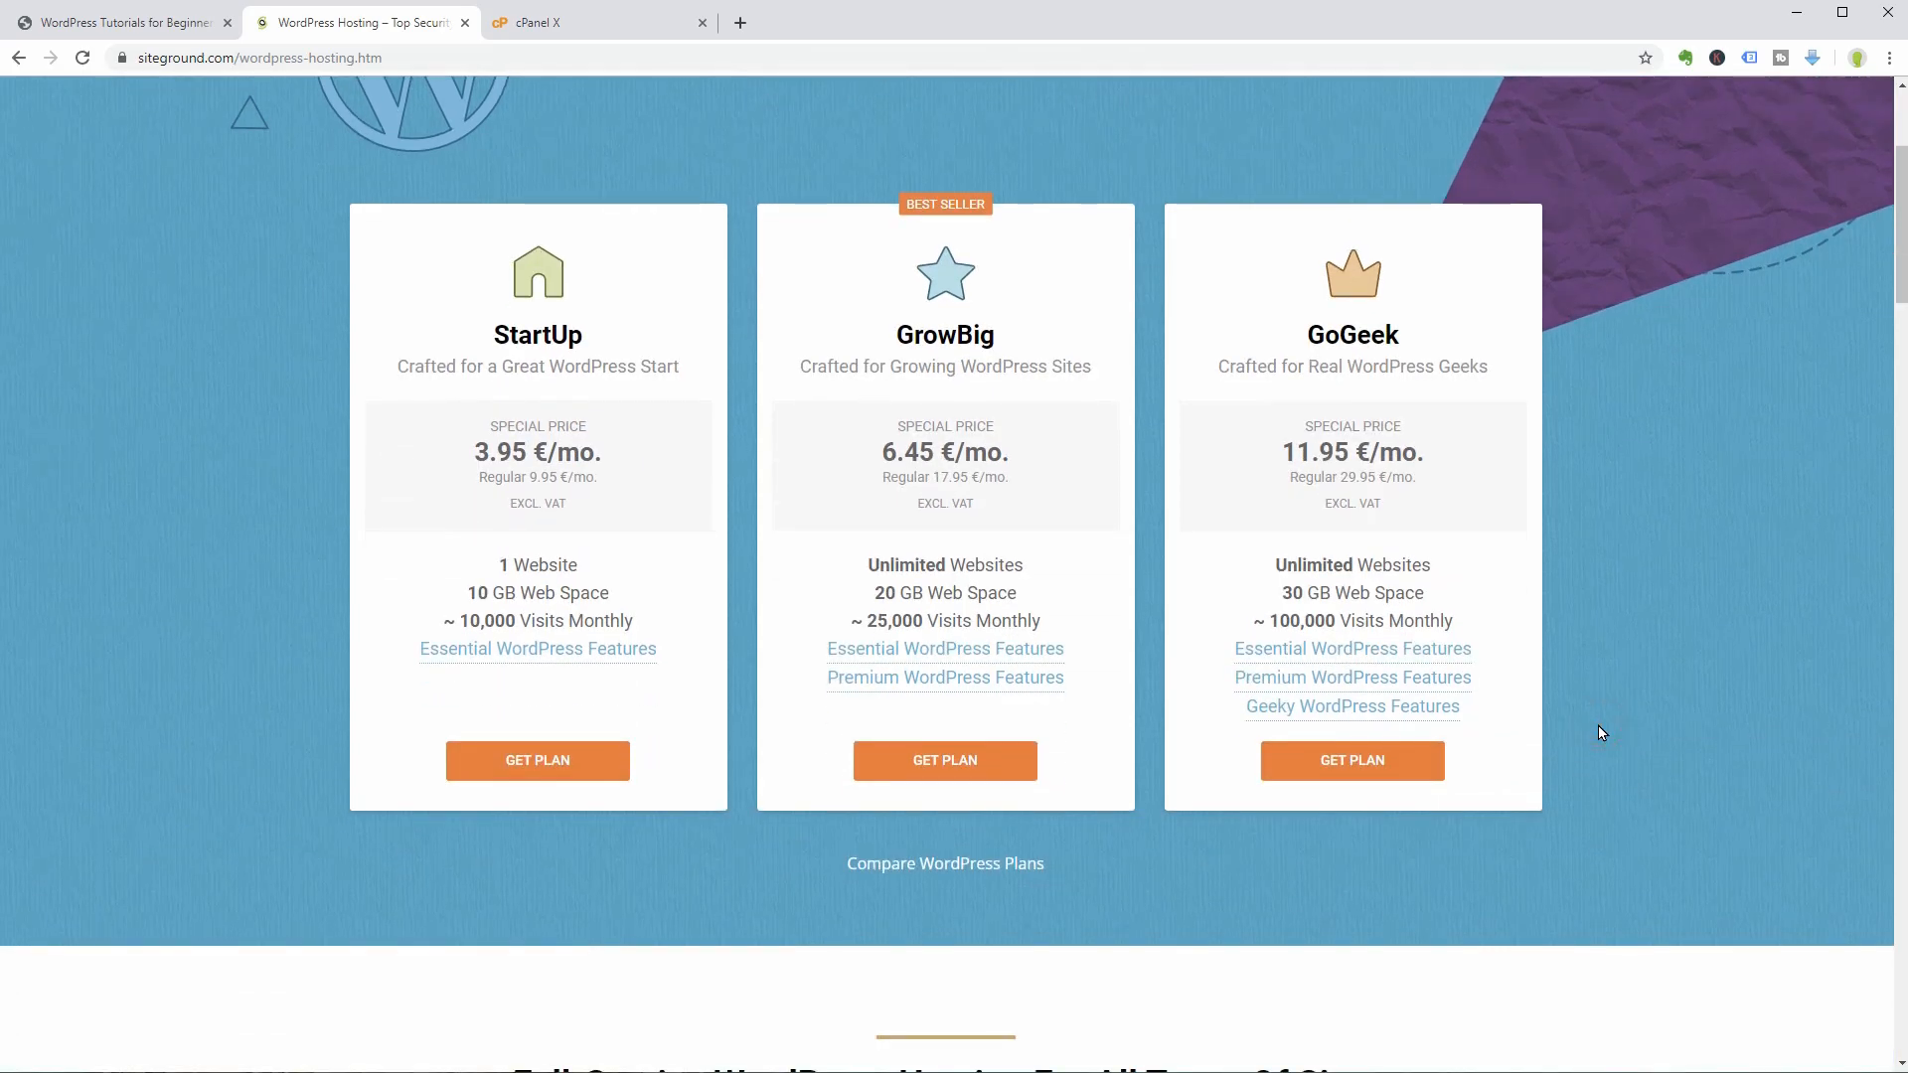
{"action": "mouse_move", "coordinate": [787, 890]}
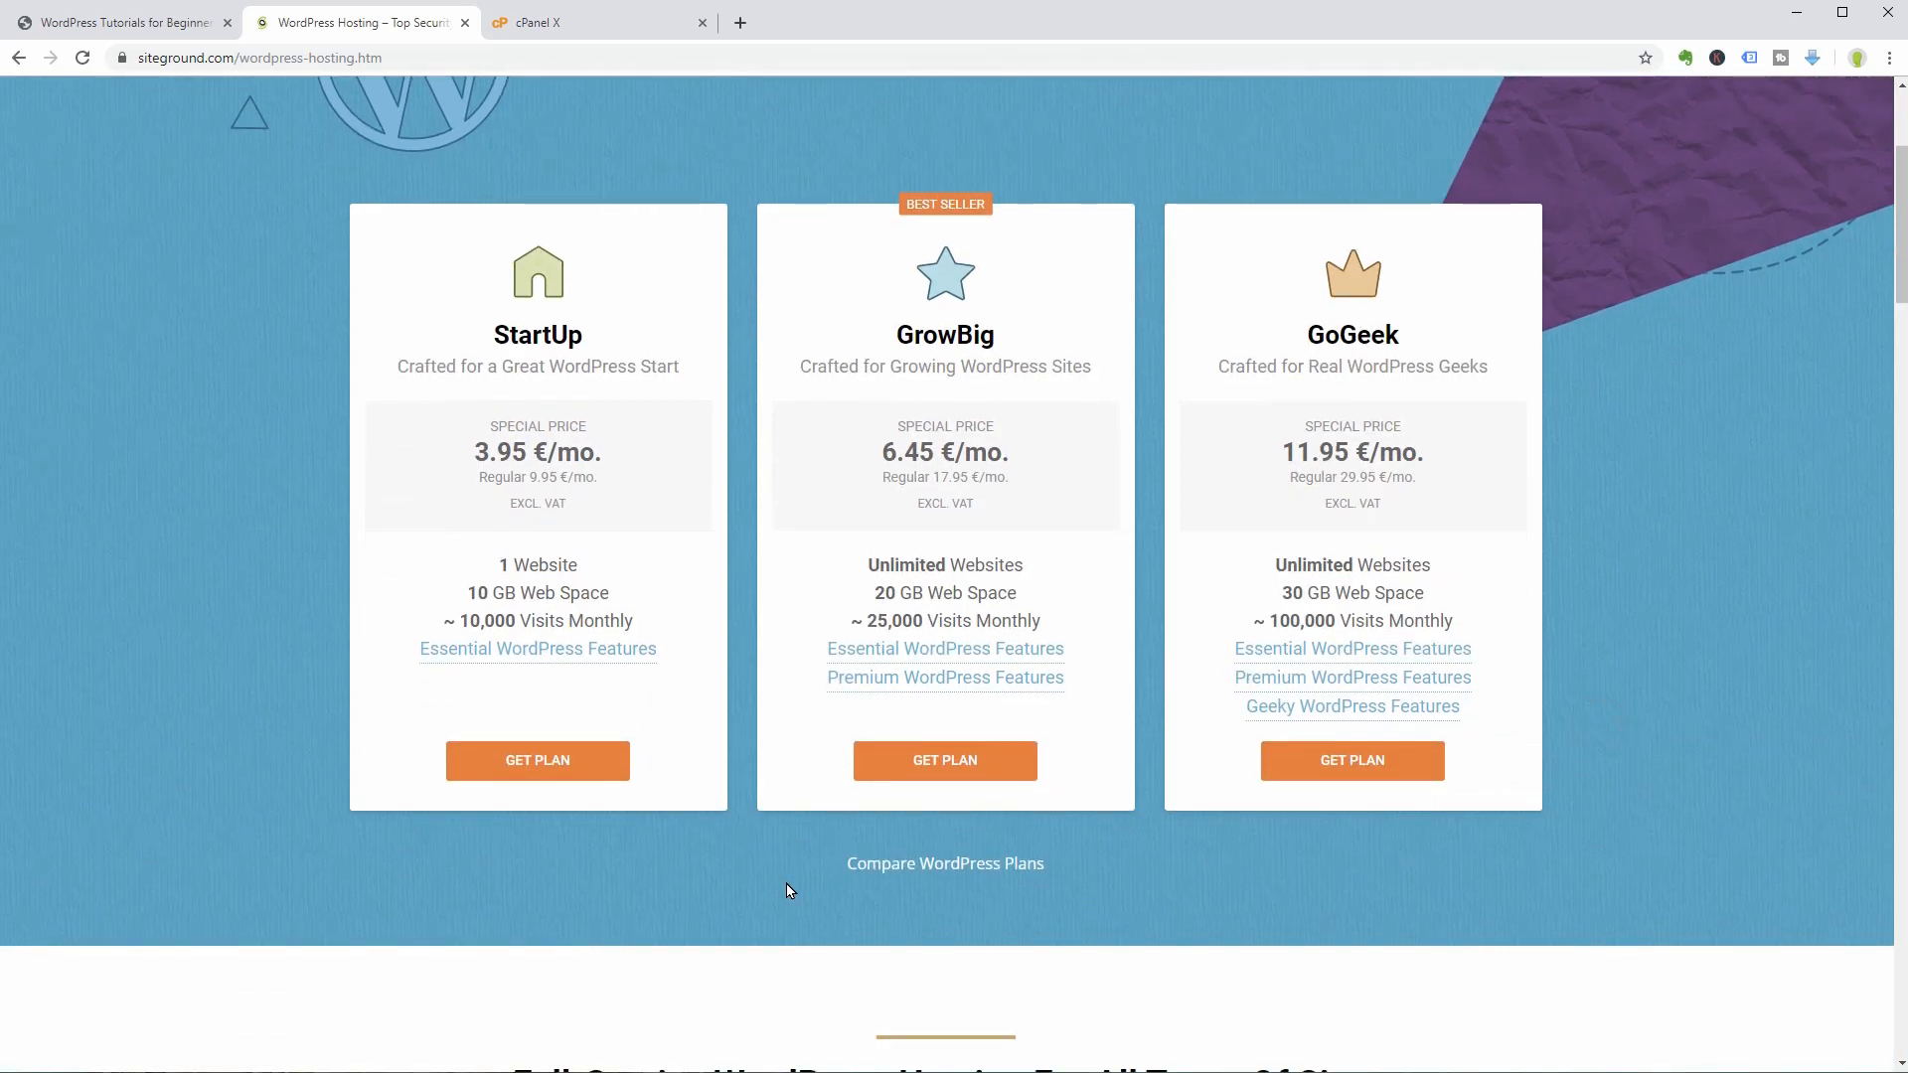
{"action": "mouse_move", "coordinate": [731, 894]}
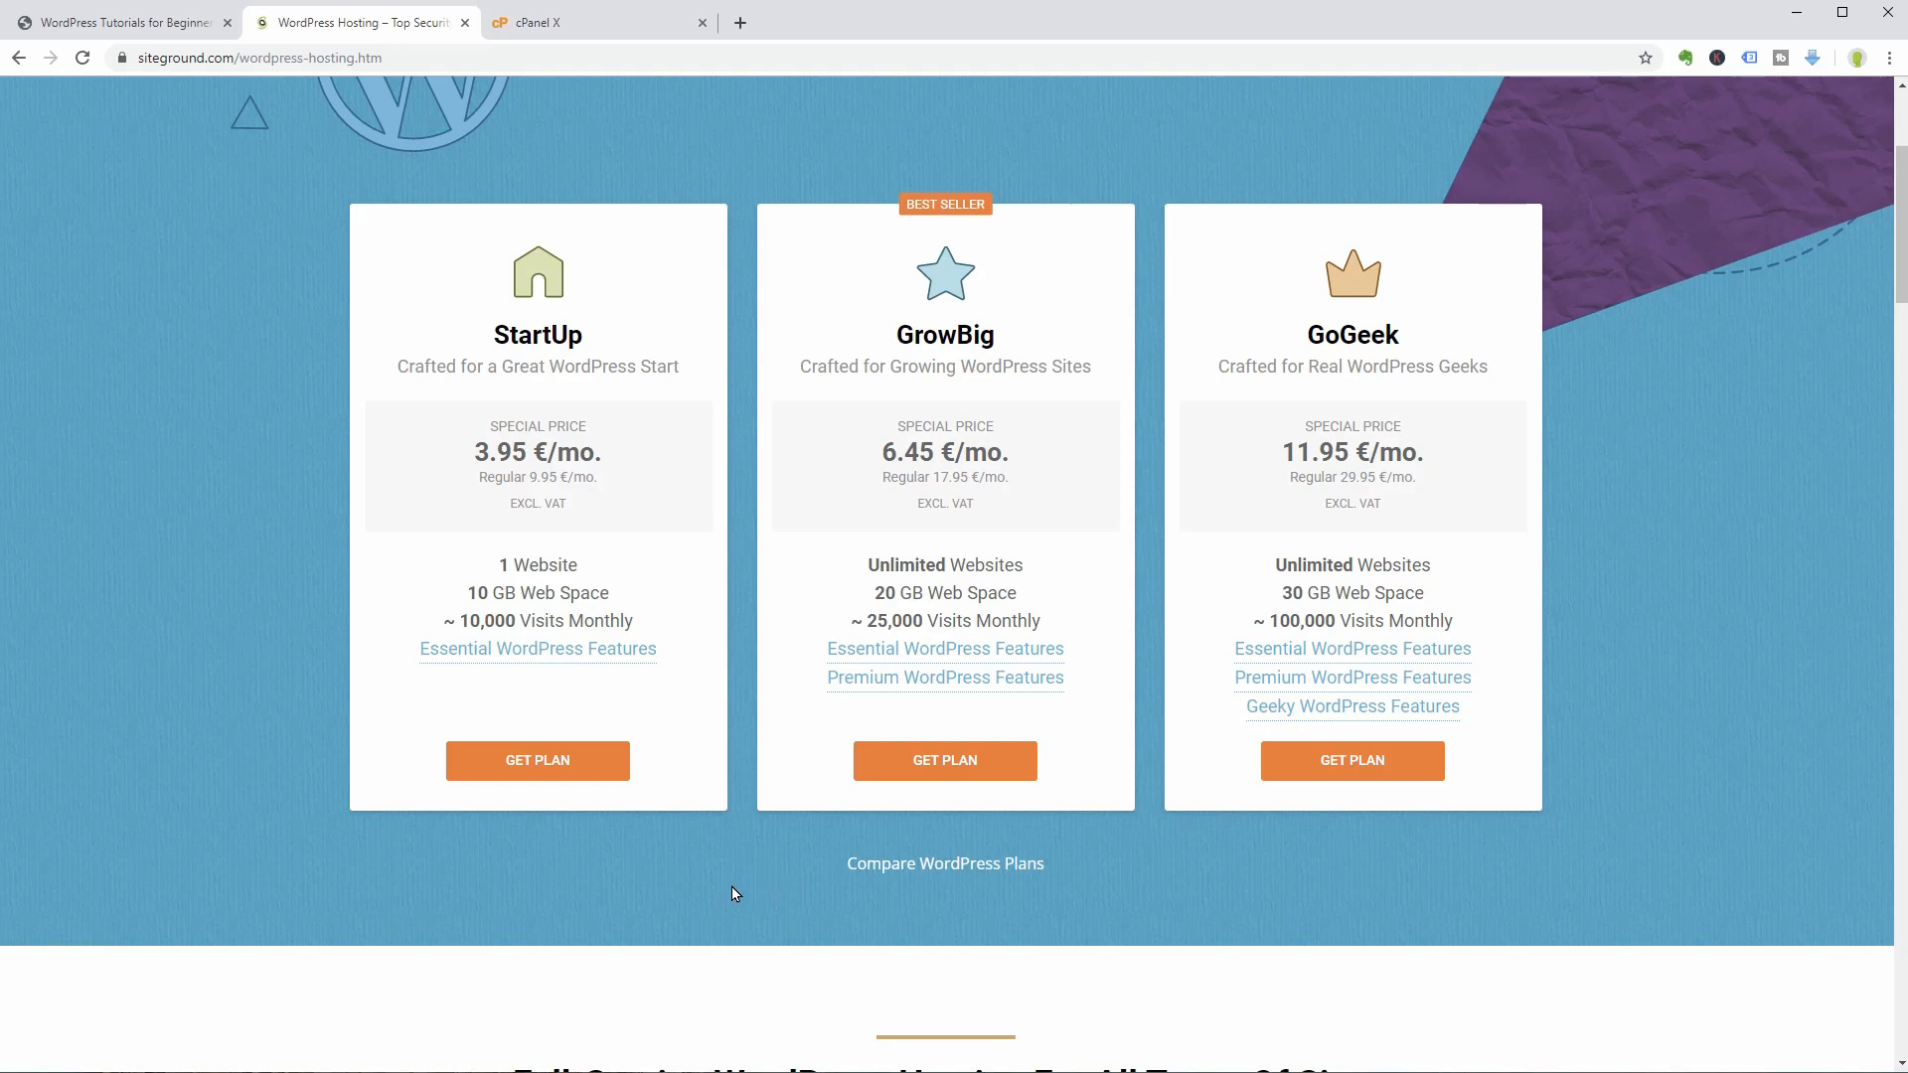
{"action": "mouse_move", "coordinate": [537, 768]}
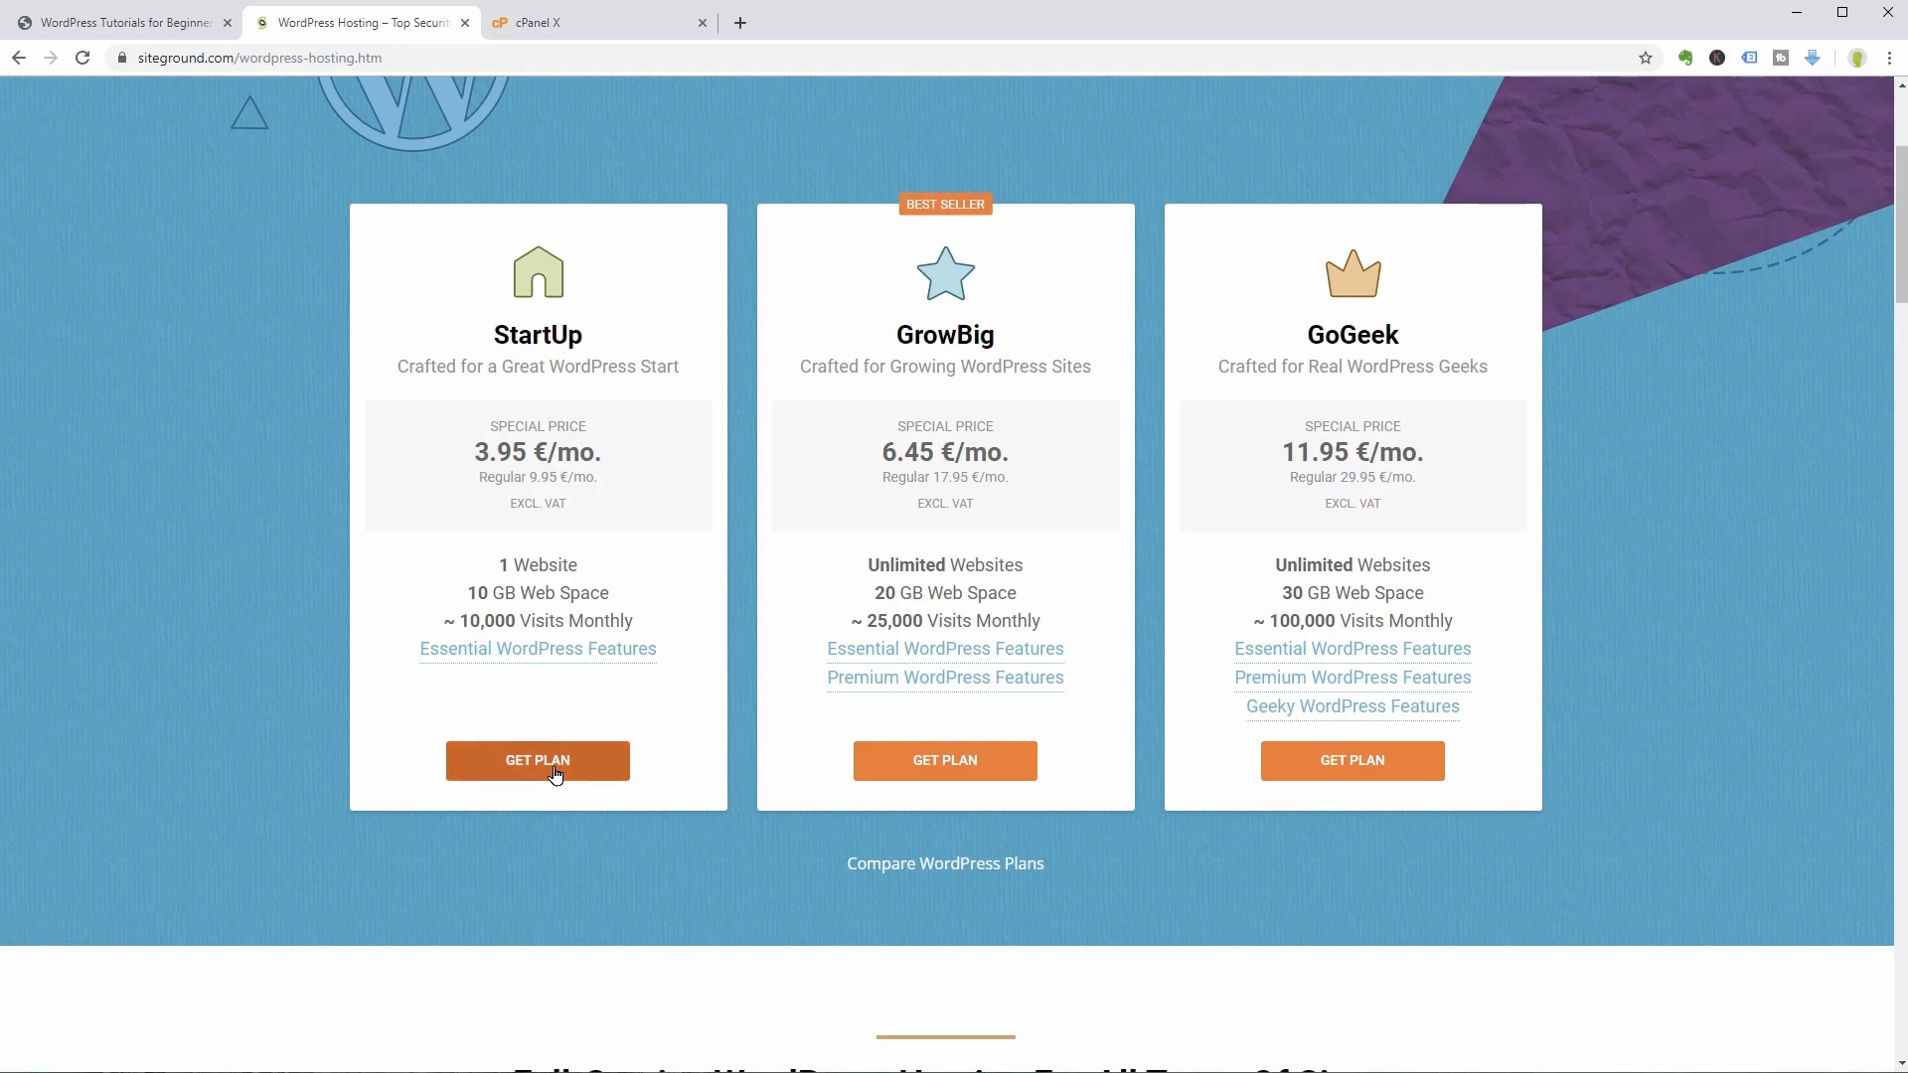
Order StartUp, switch from existing domain 'abc' to registering new domain arpektnget.com.
{"action": "left_click", "coordinate": [537, 760]}
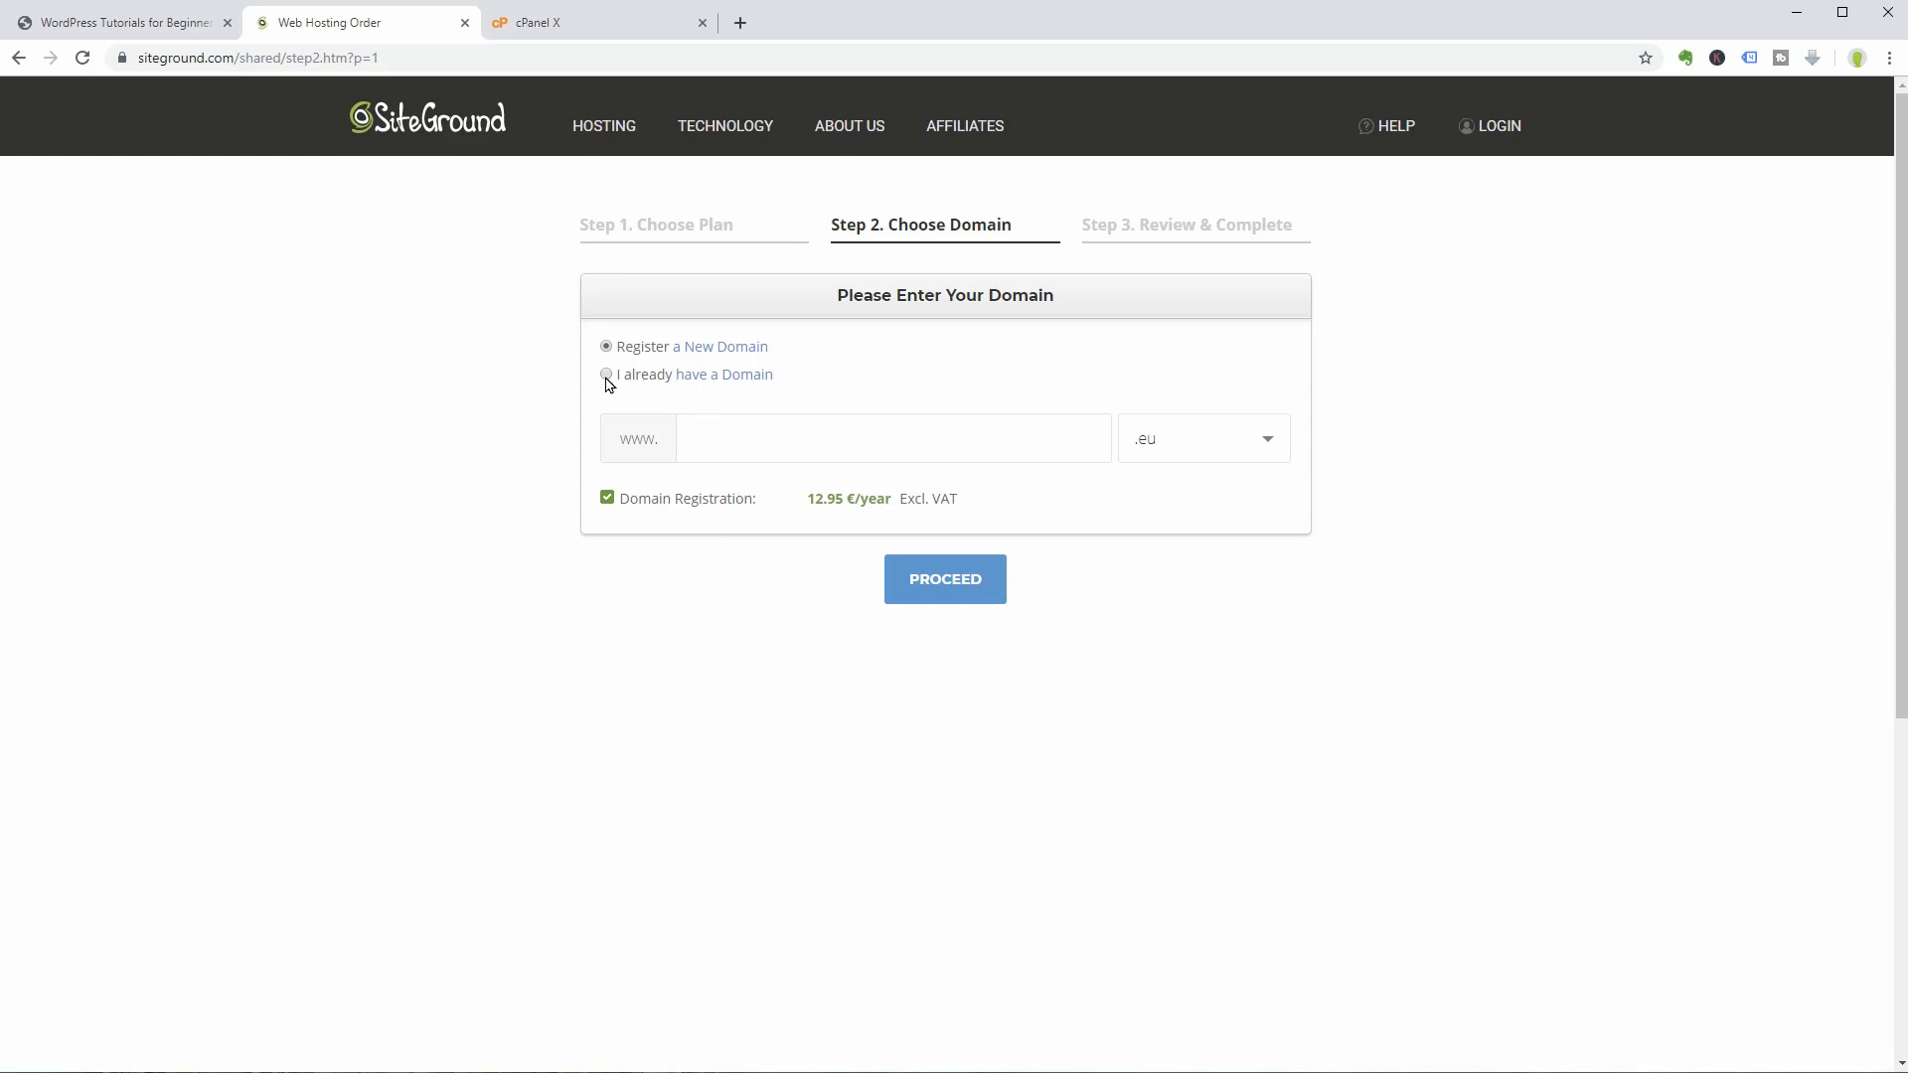
{"action": "left_click", "coordinate": [606, 373]}
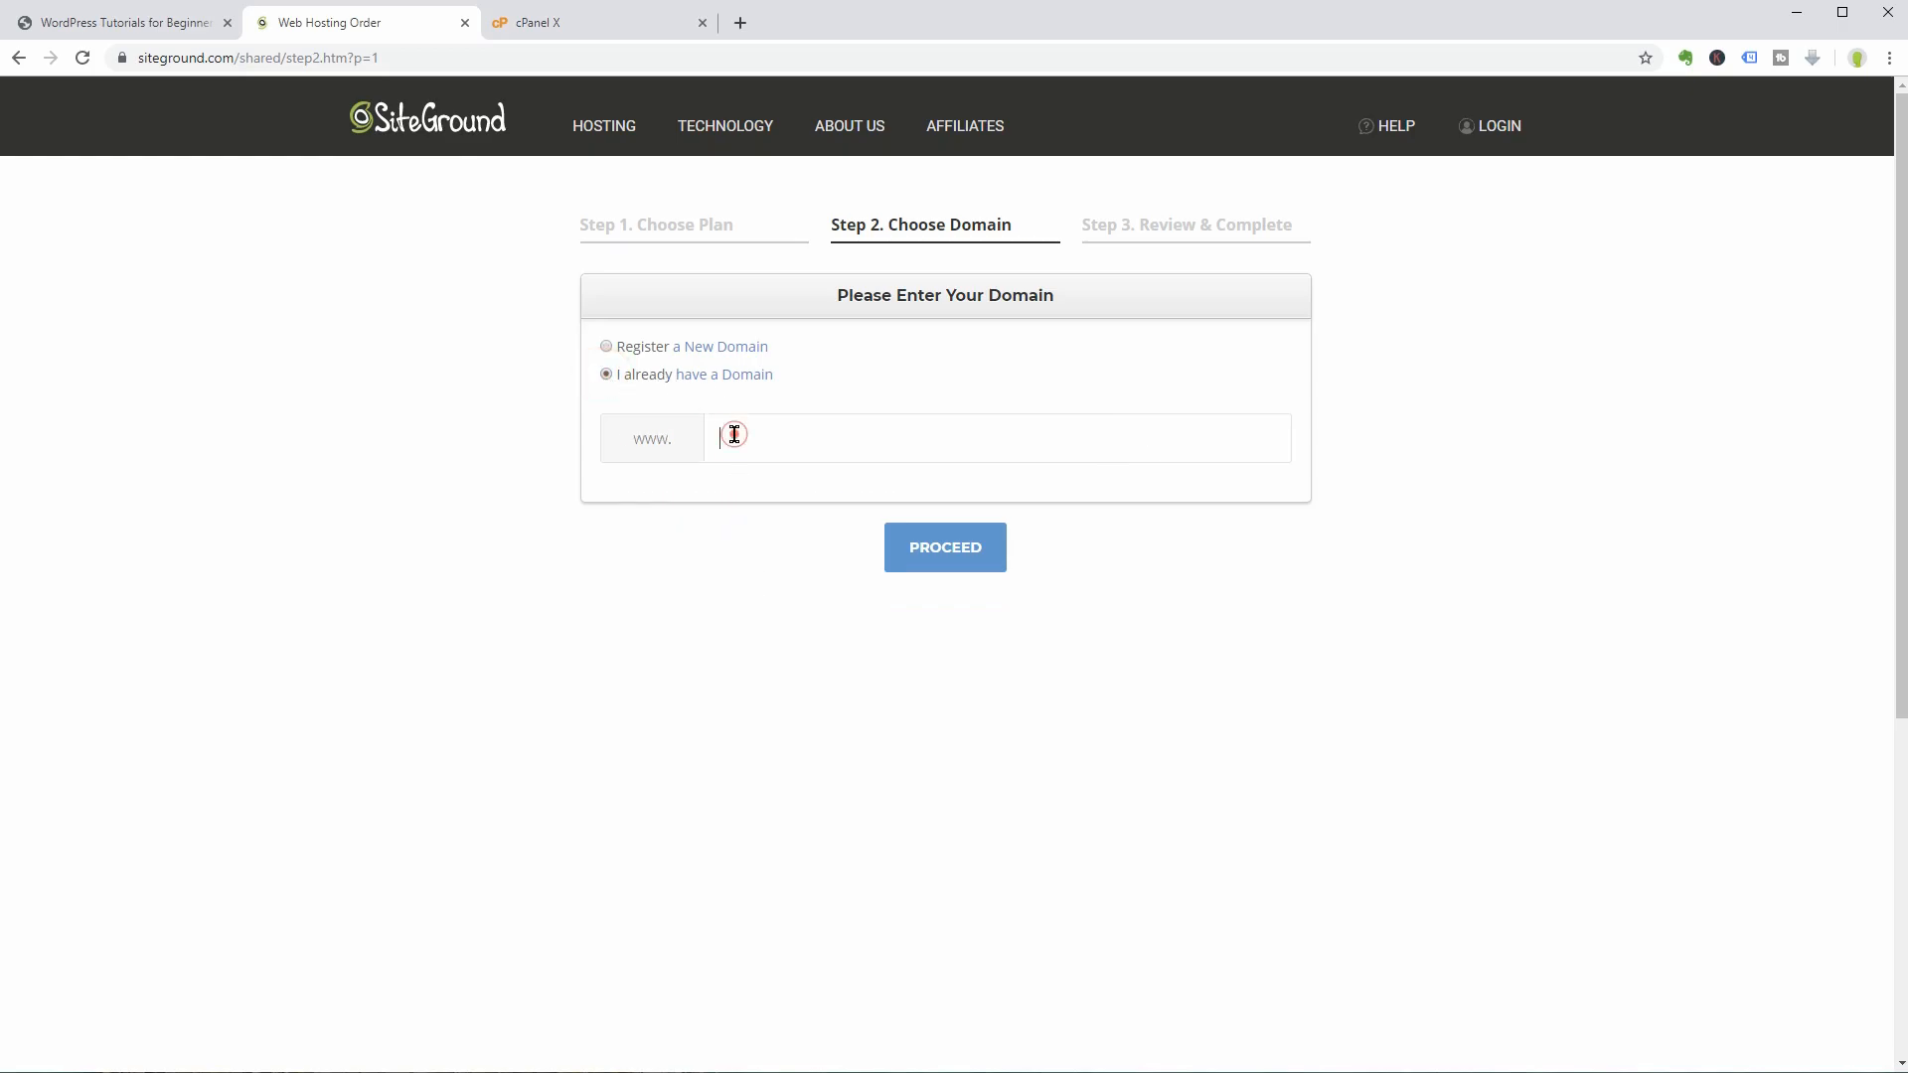
{"action": "type", "text": "abcd.co"}
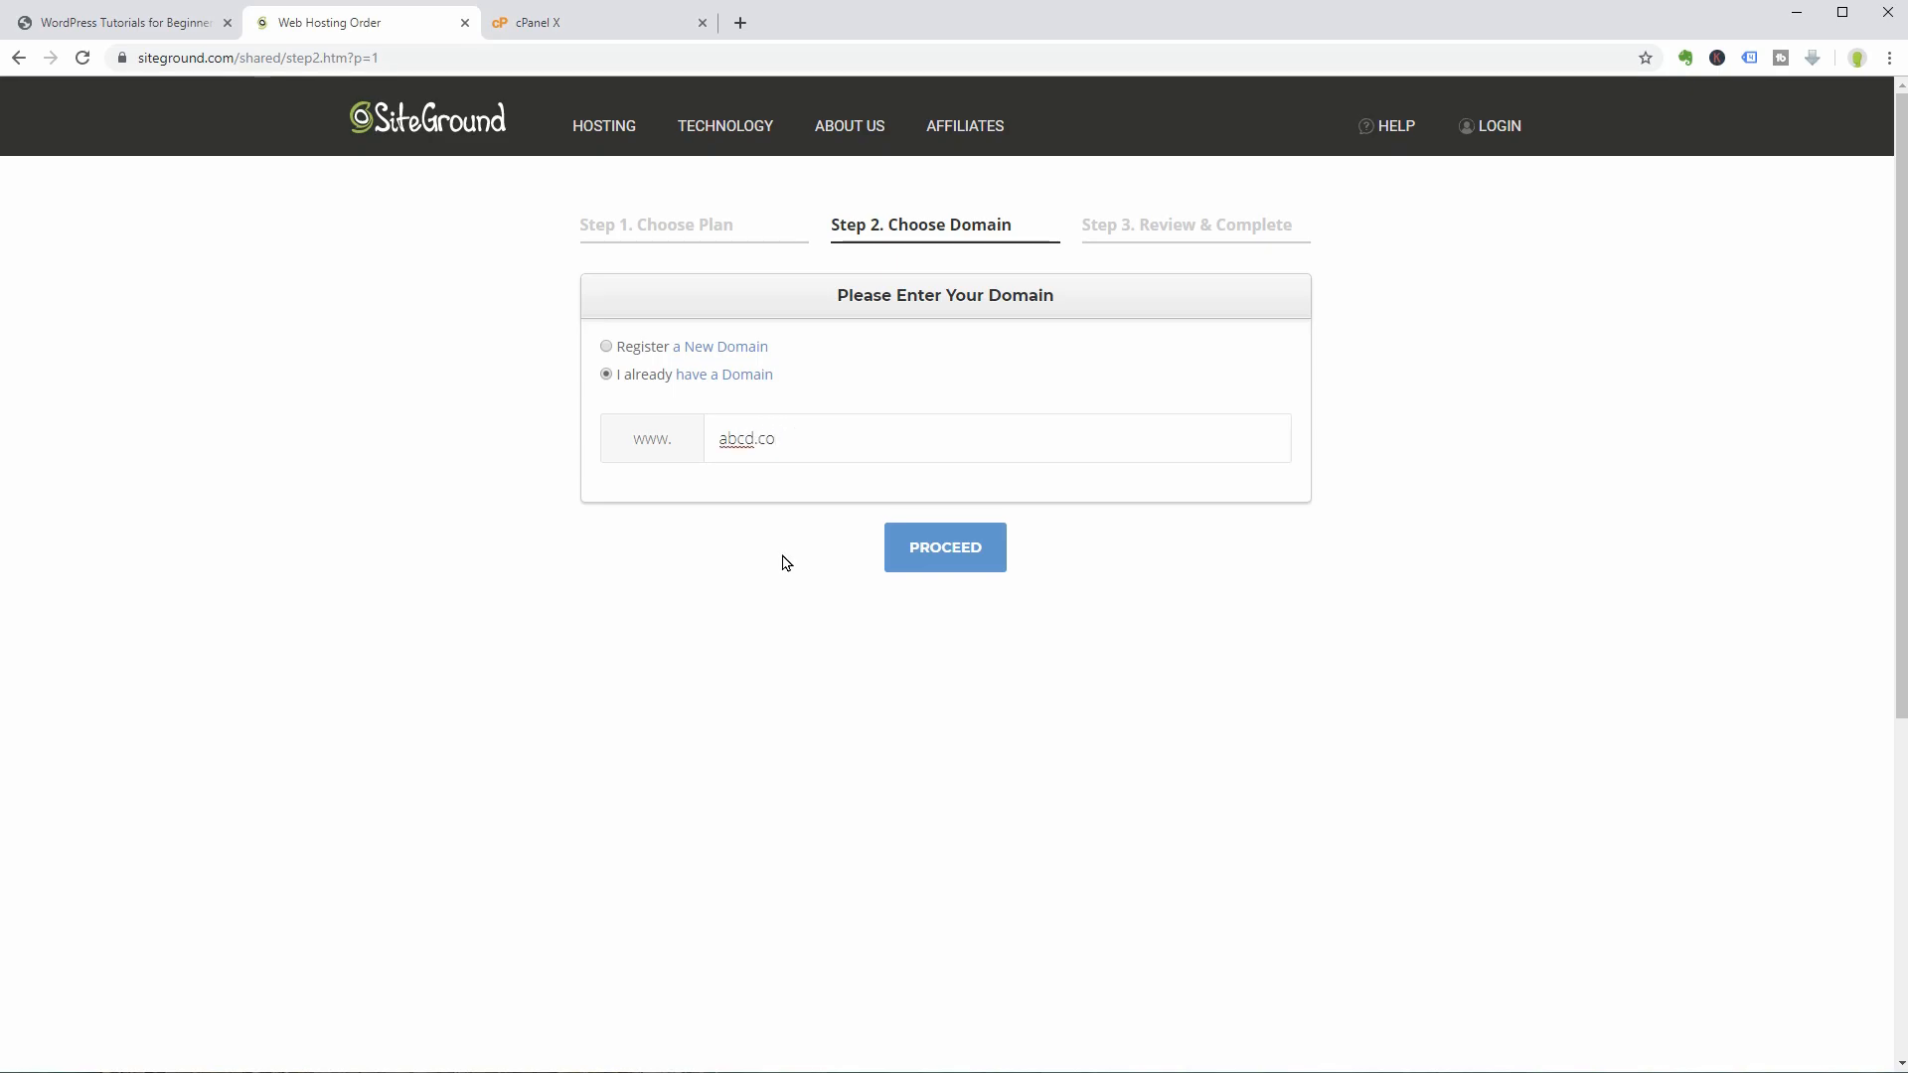
{"action": "left_click", "coordinate": [606, 346]}
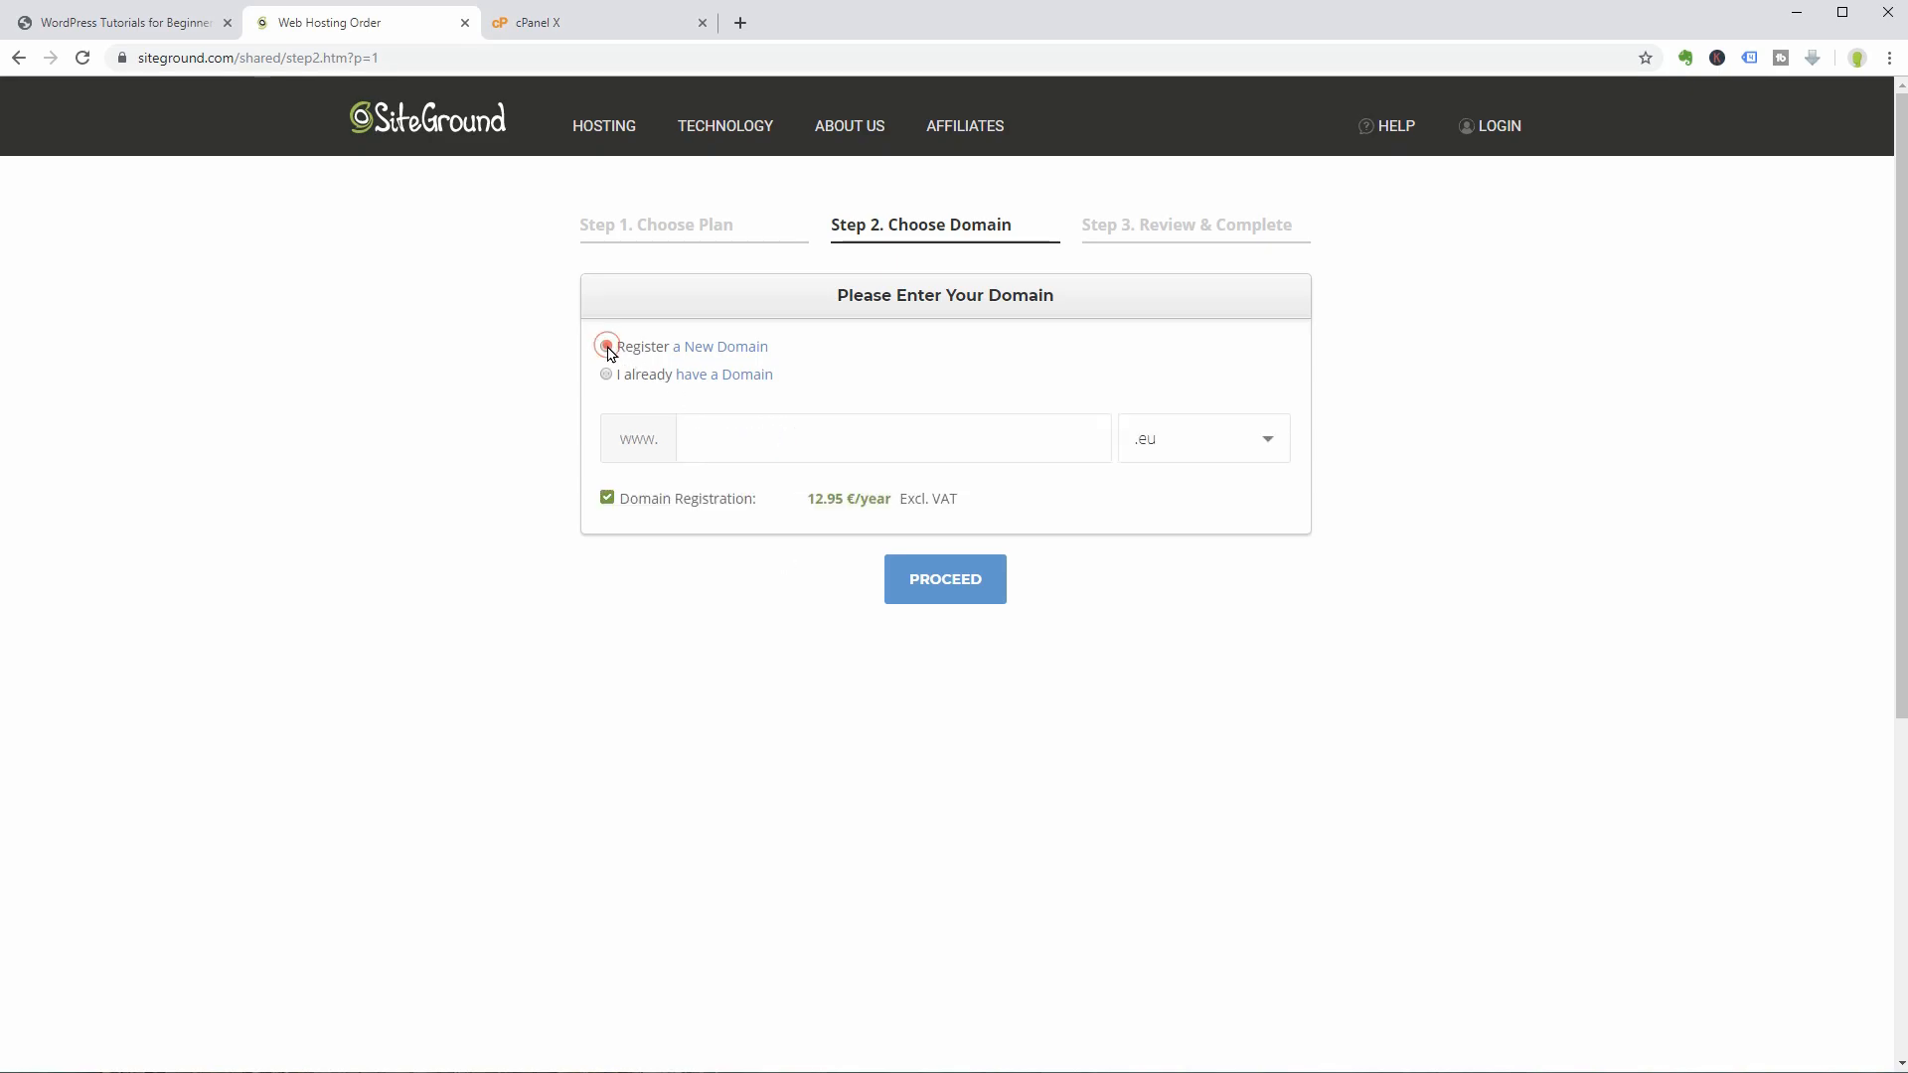
{"action": "type", "text": "arpektnget"}
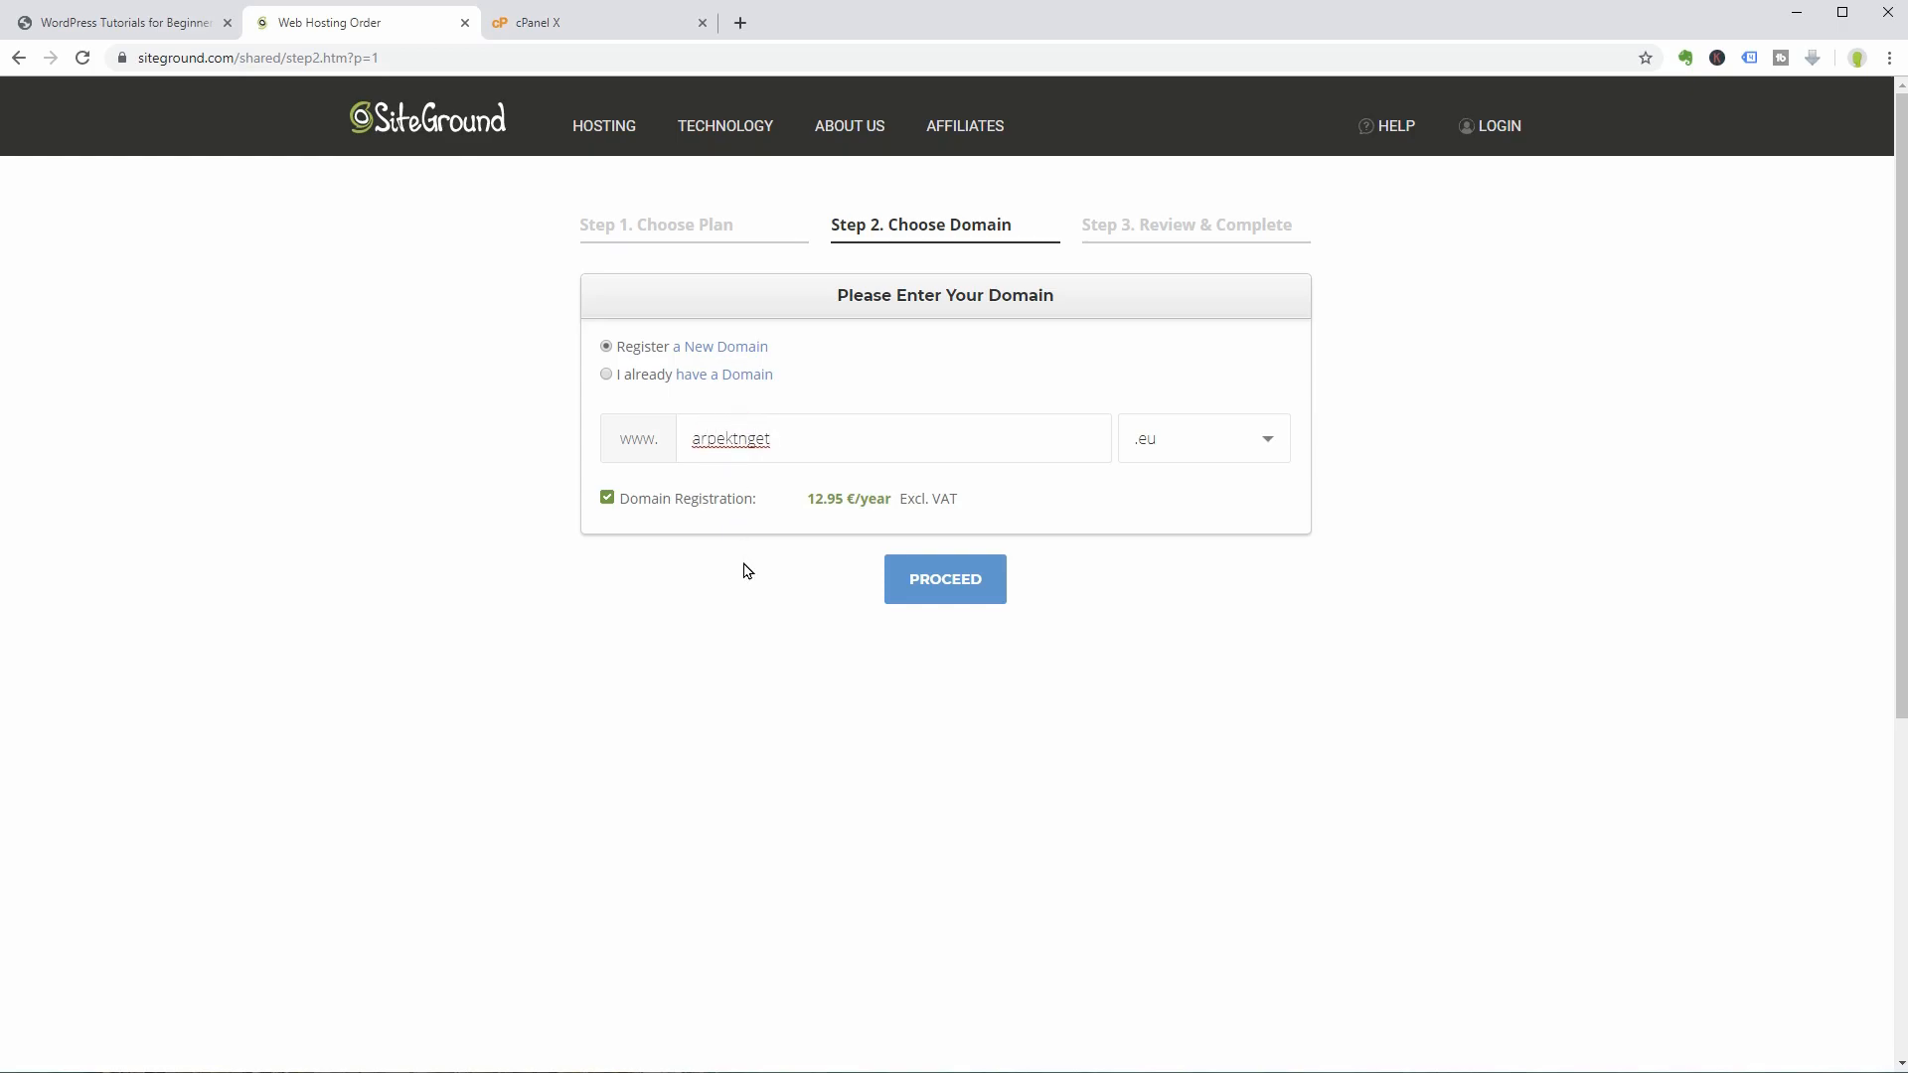
{"action": "left_click", "coordinate": [1199, 438]}
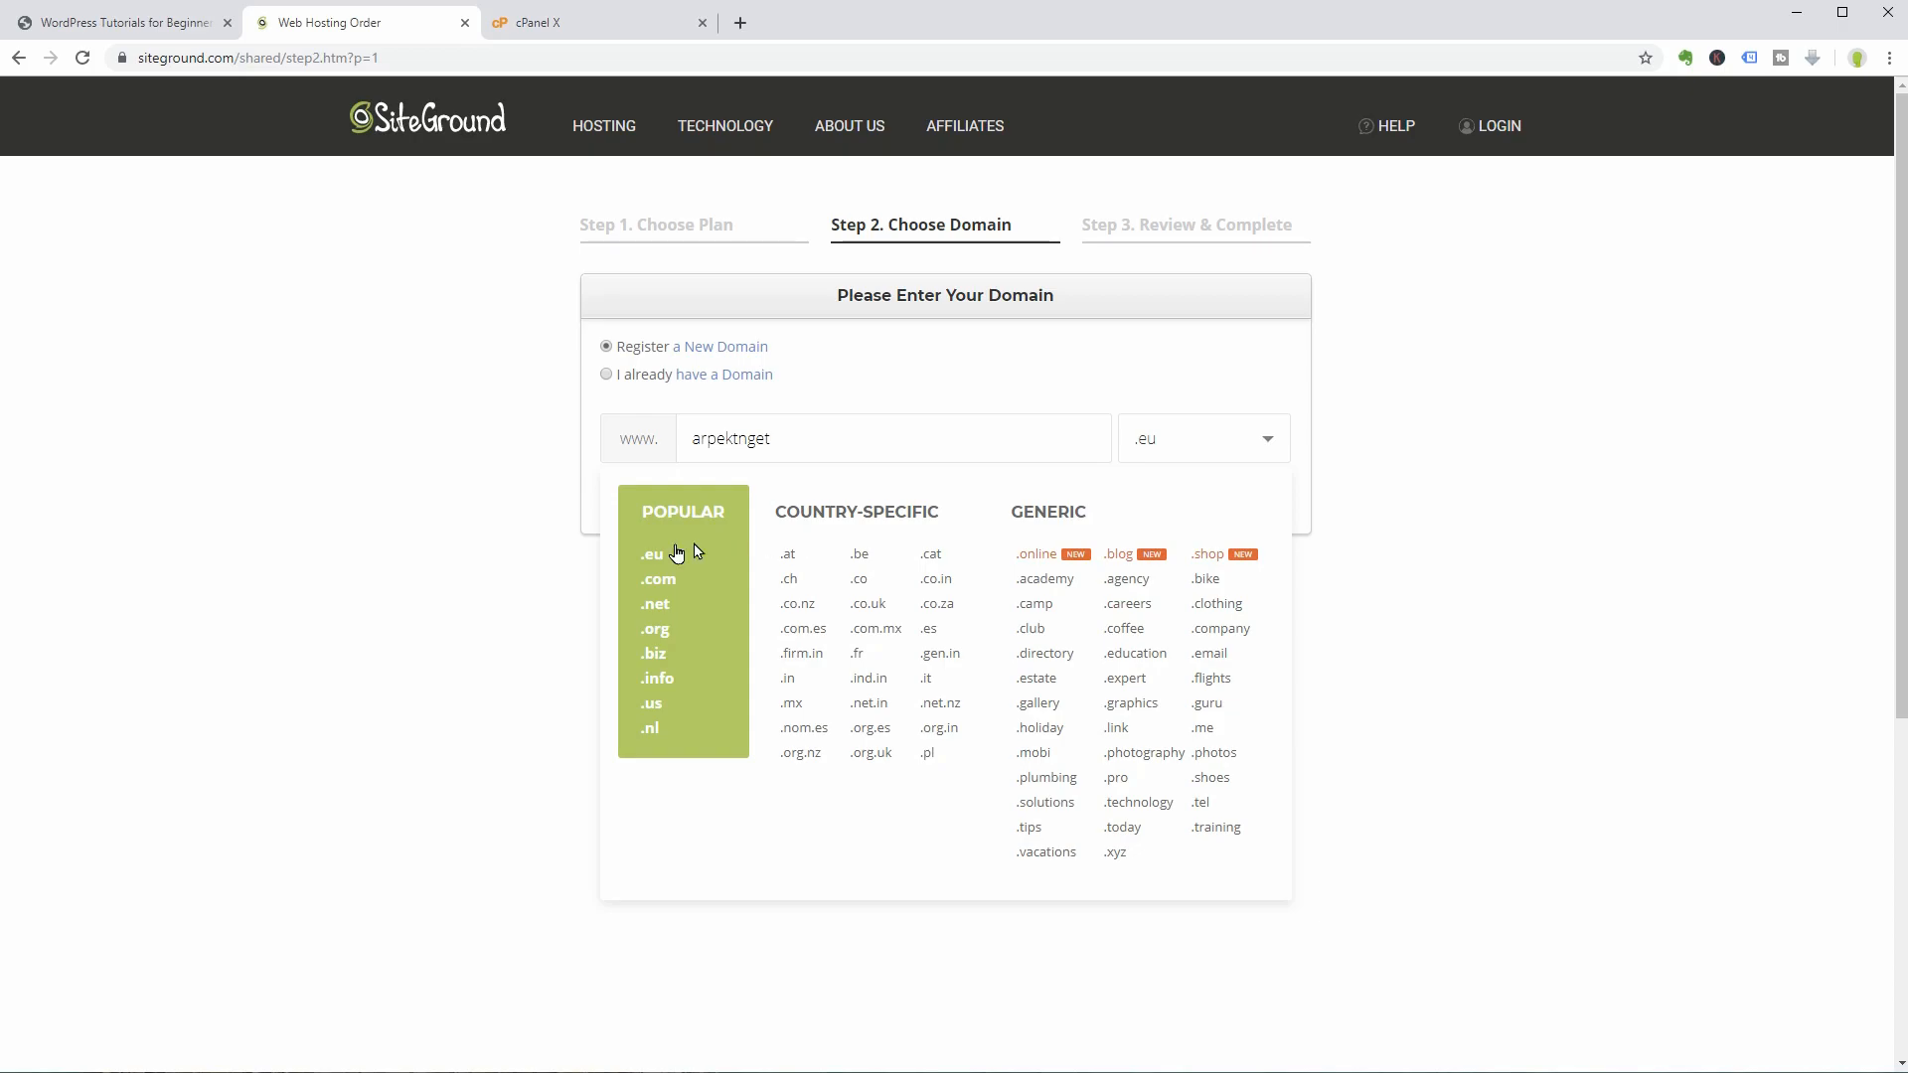
{"action": "mouse_move", "coordinate": [651, 727]}
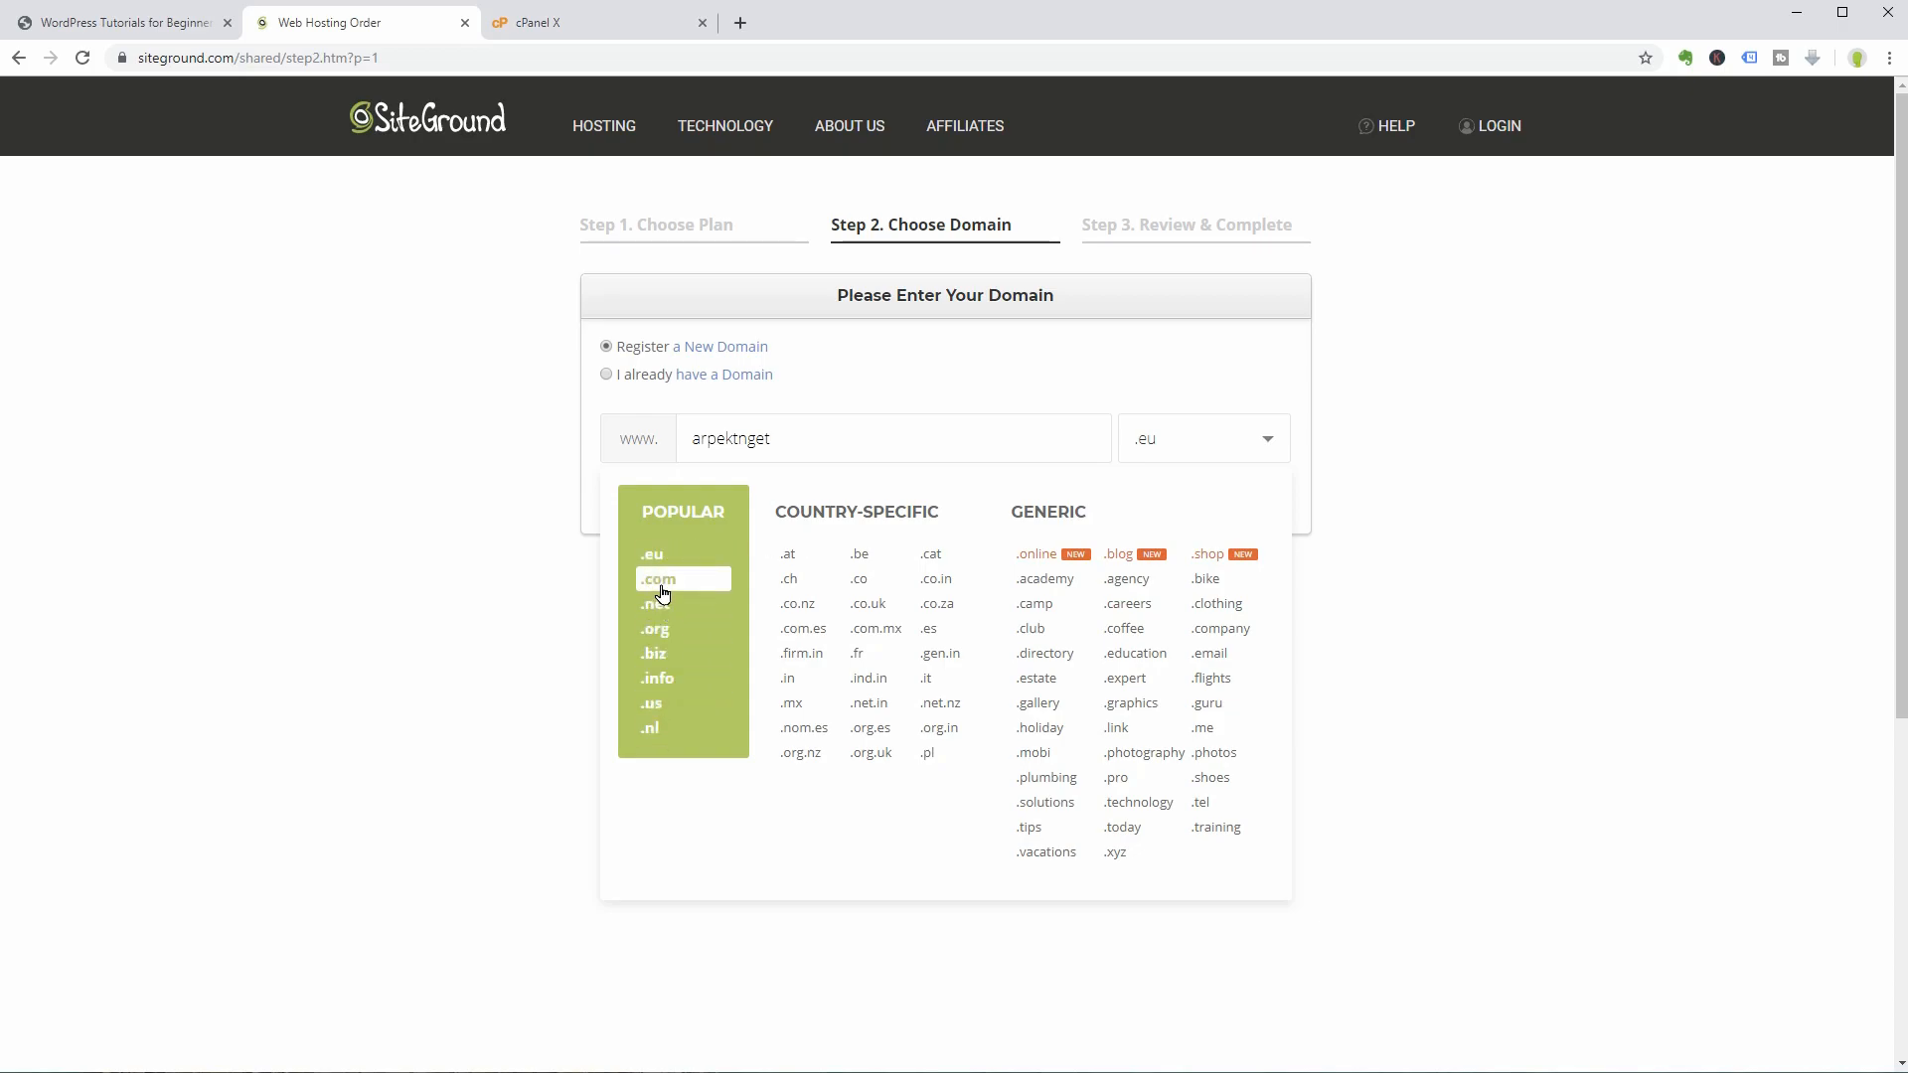
{"action": "left_click", "coordinate": [658, 578]}
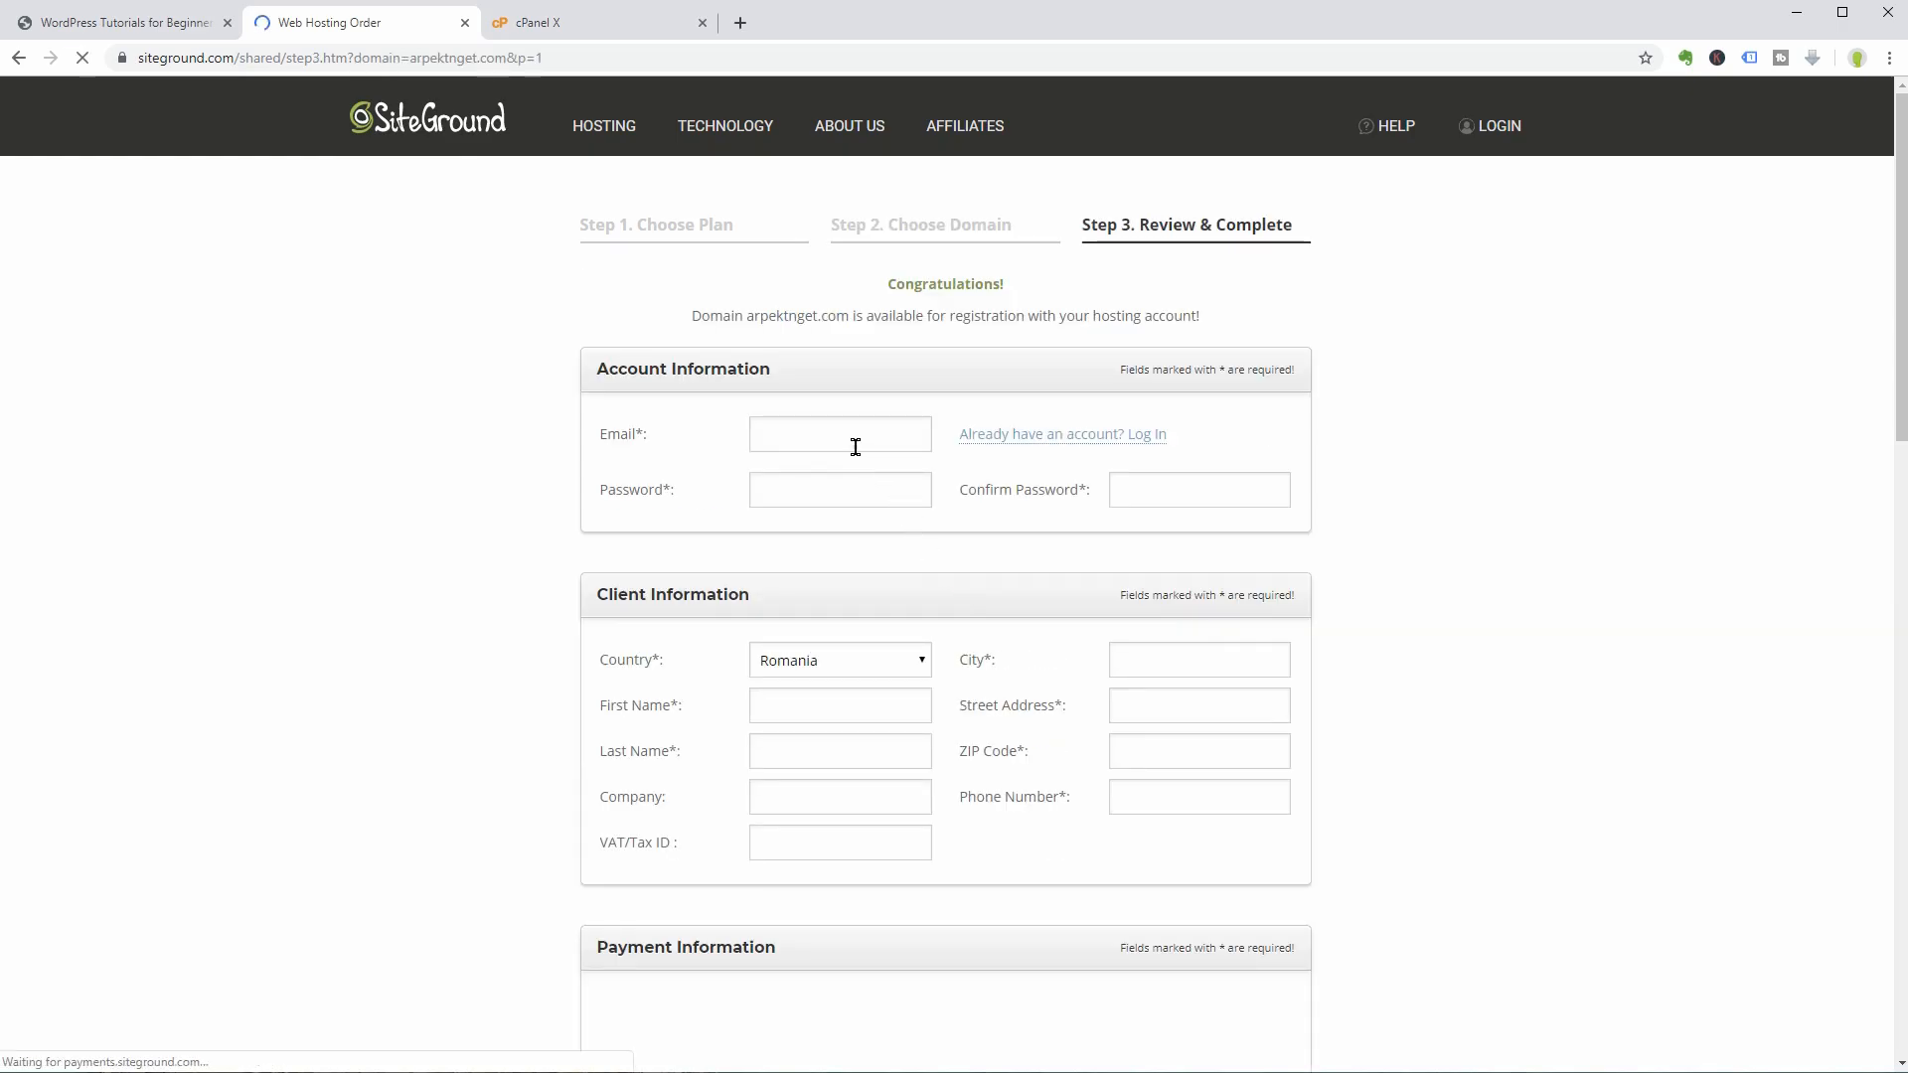
Choose the longer hosting period (185.82 EUR total), accept the Terms of Service, and pay.
{"action": "scroll", "scroll_direction": "down", "scroll_amount": 3}
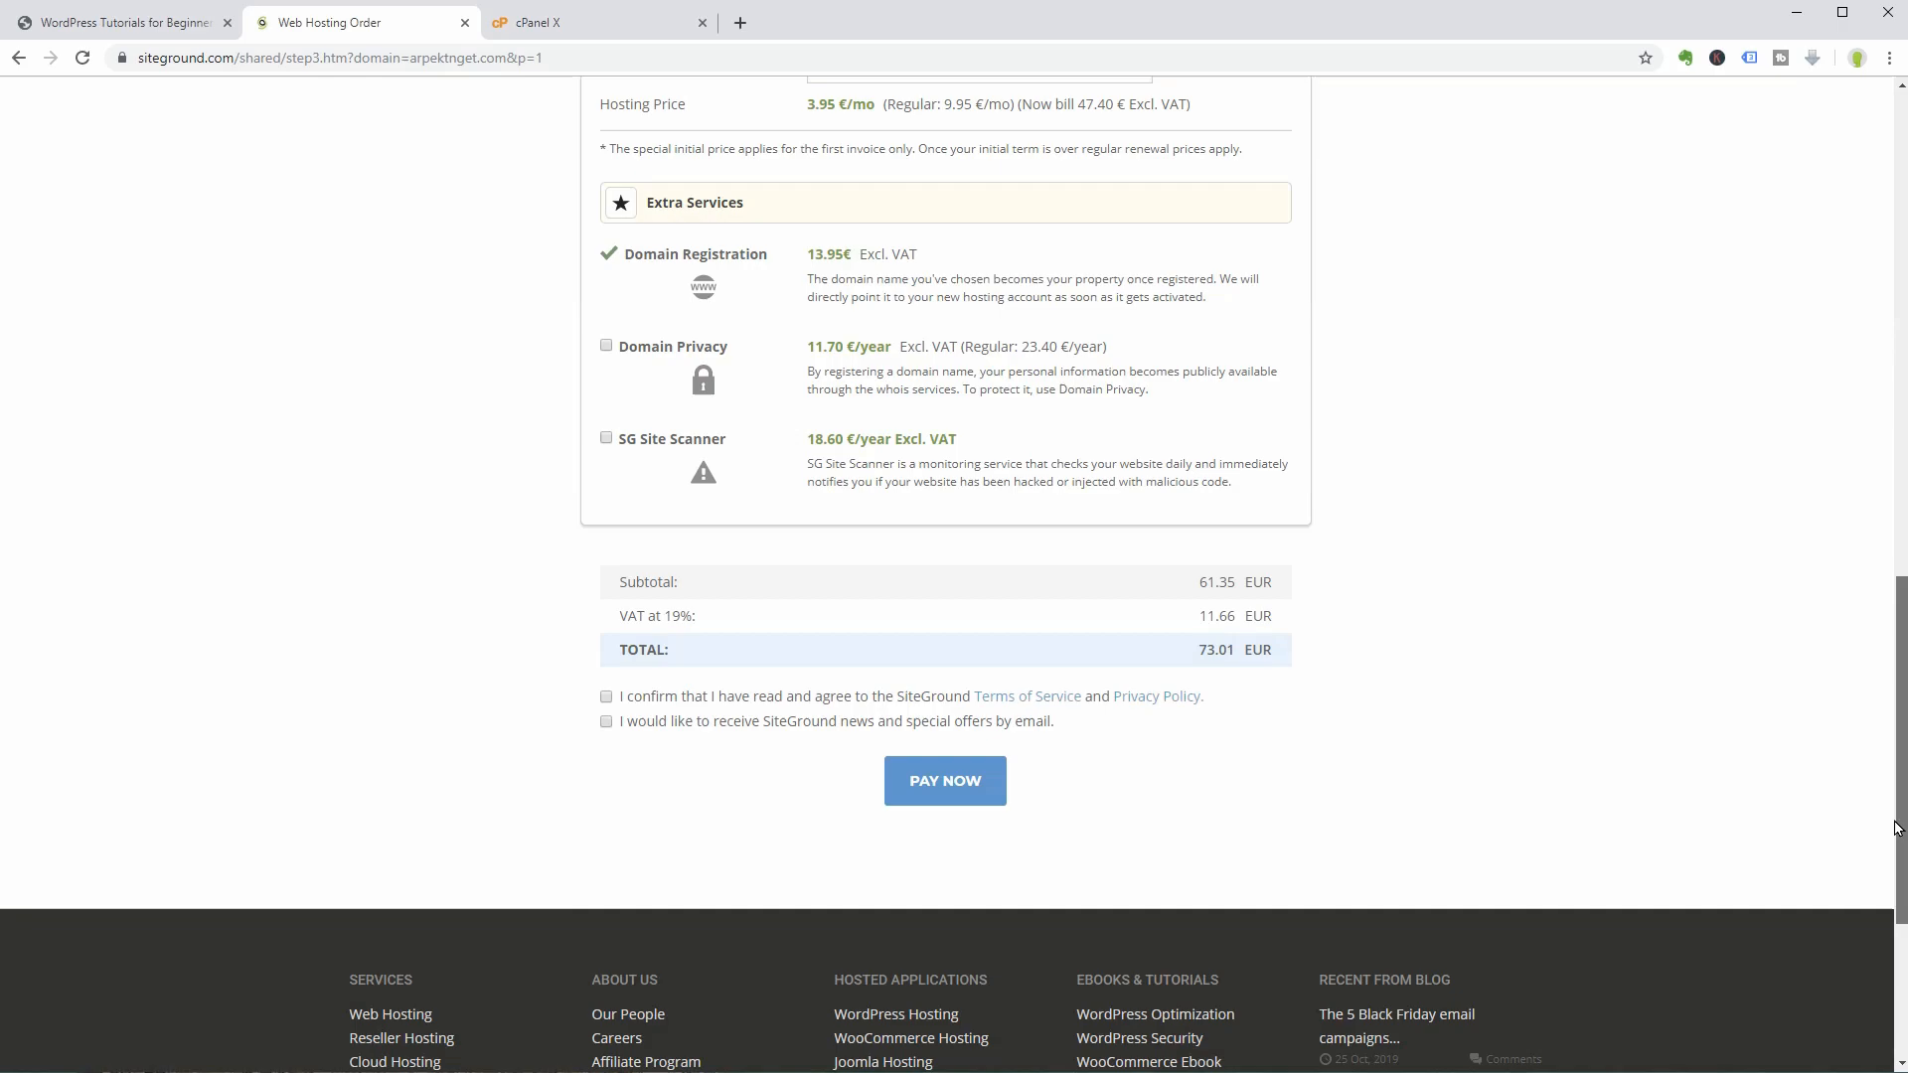
{"action": "scroll", "scroll_direction": "up", "scroll_amount": 3}
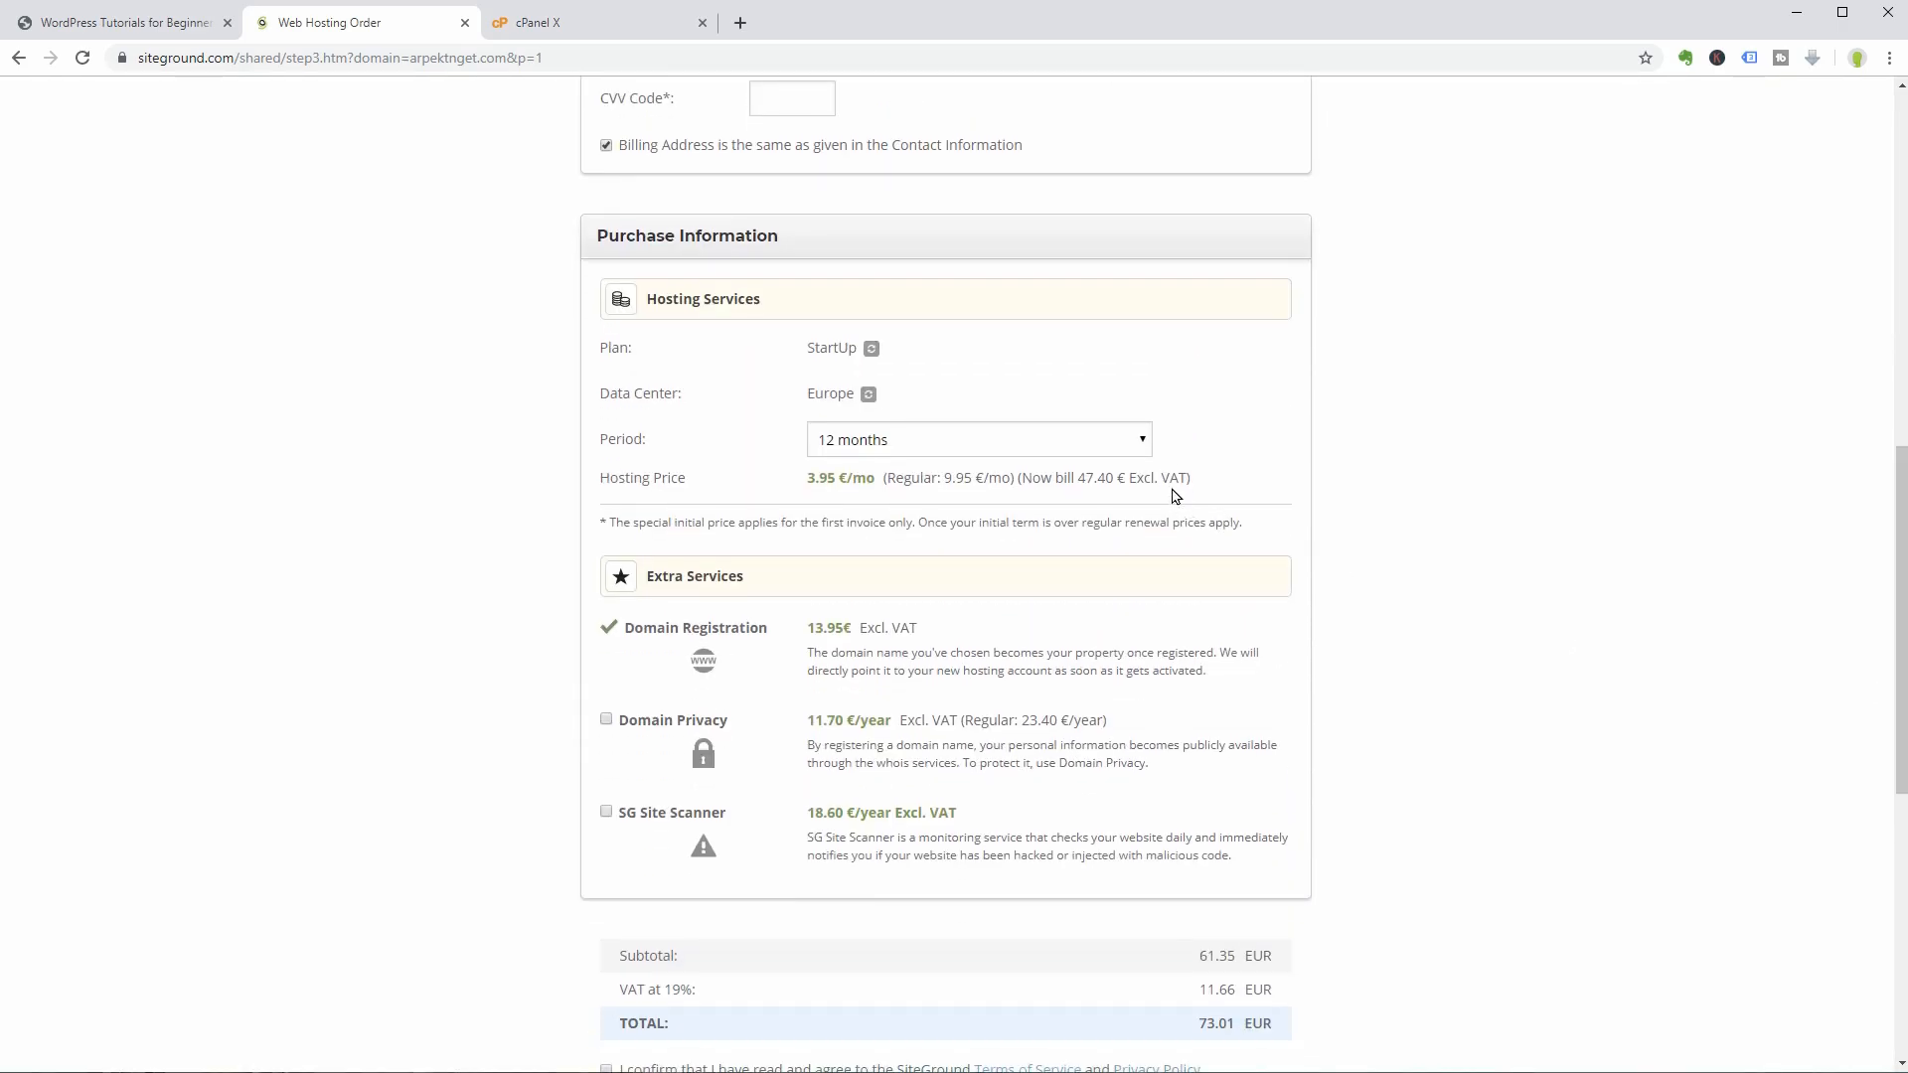
{"action": "left_click", "coordinate": [977, 439]}
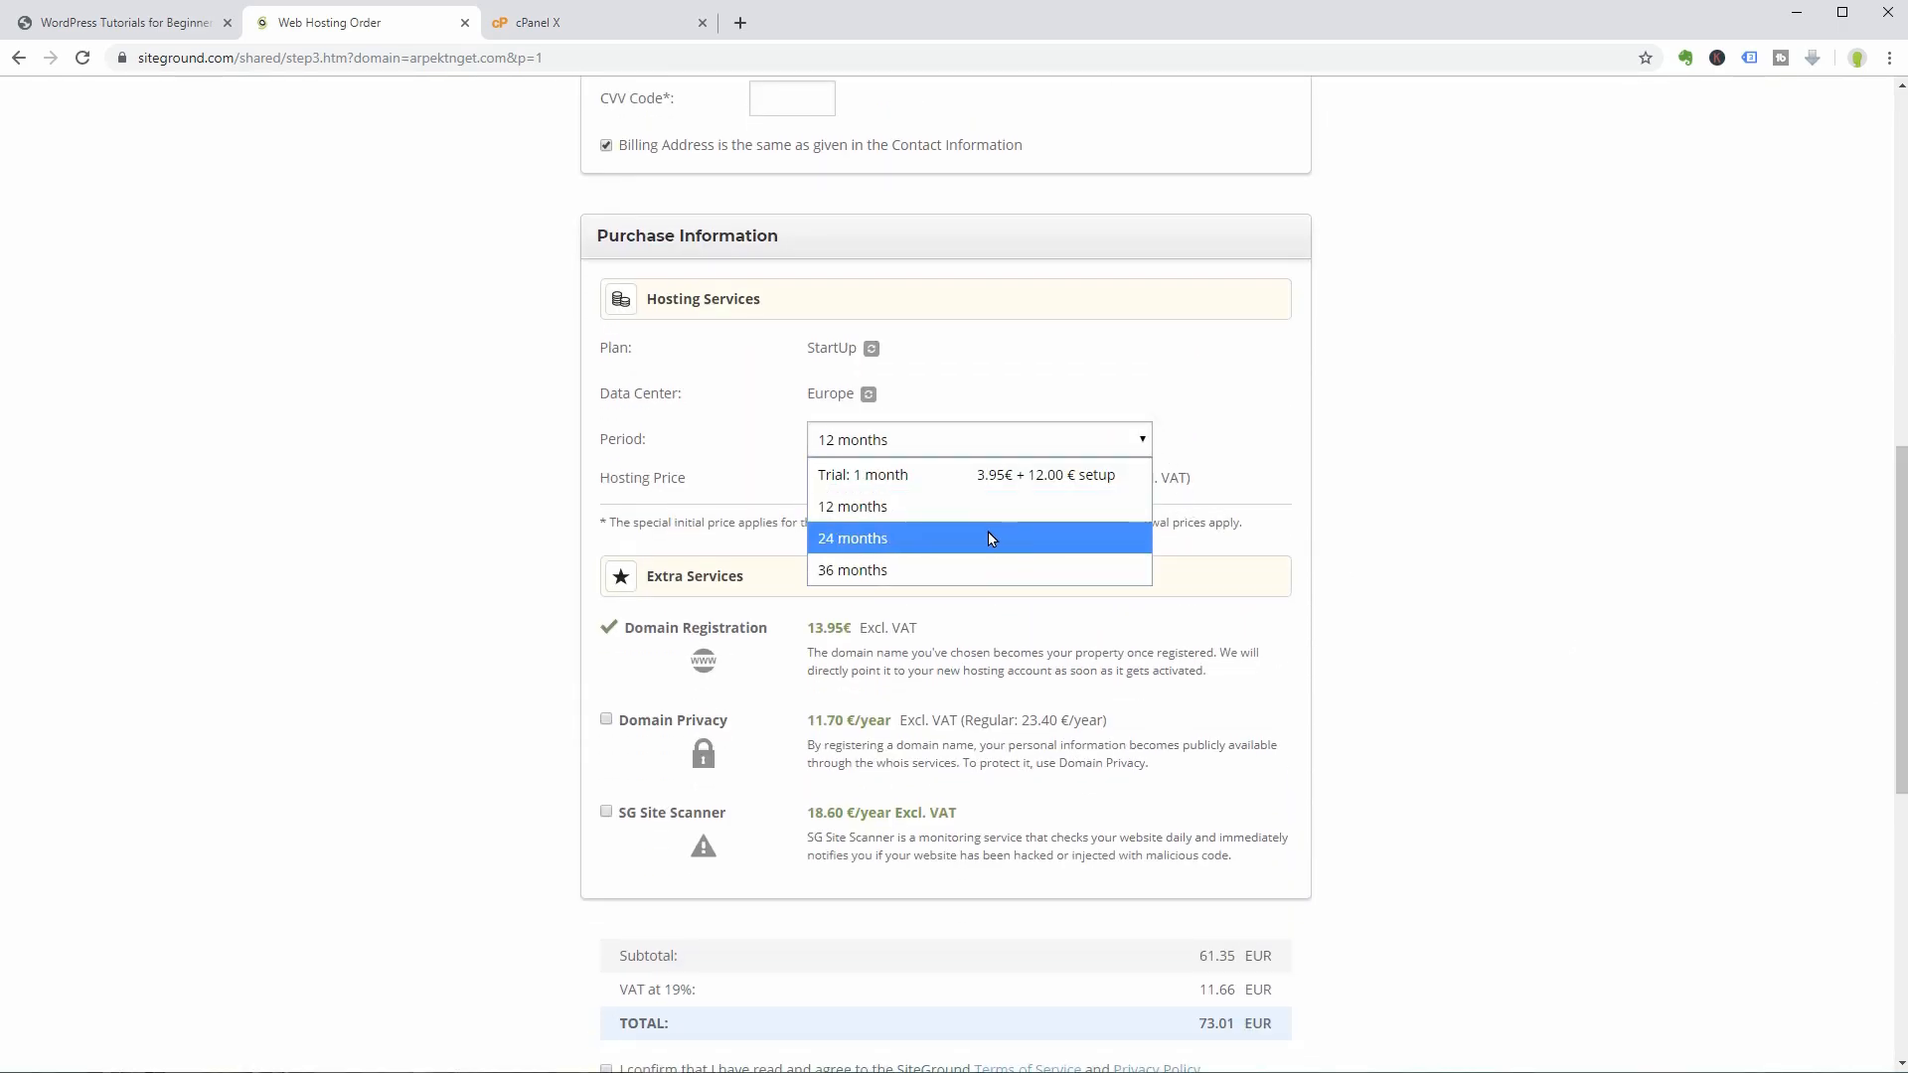
{"action": "left_click", "coordinate": [853, 538]}
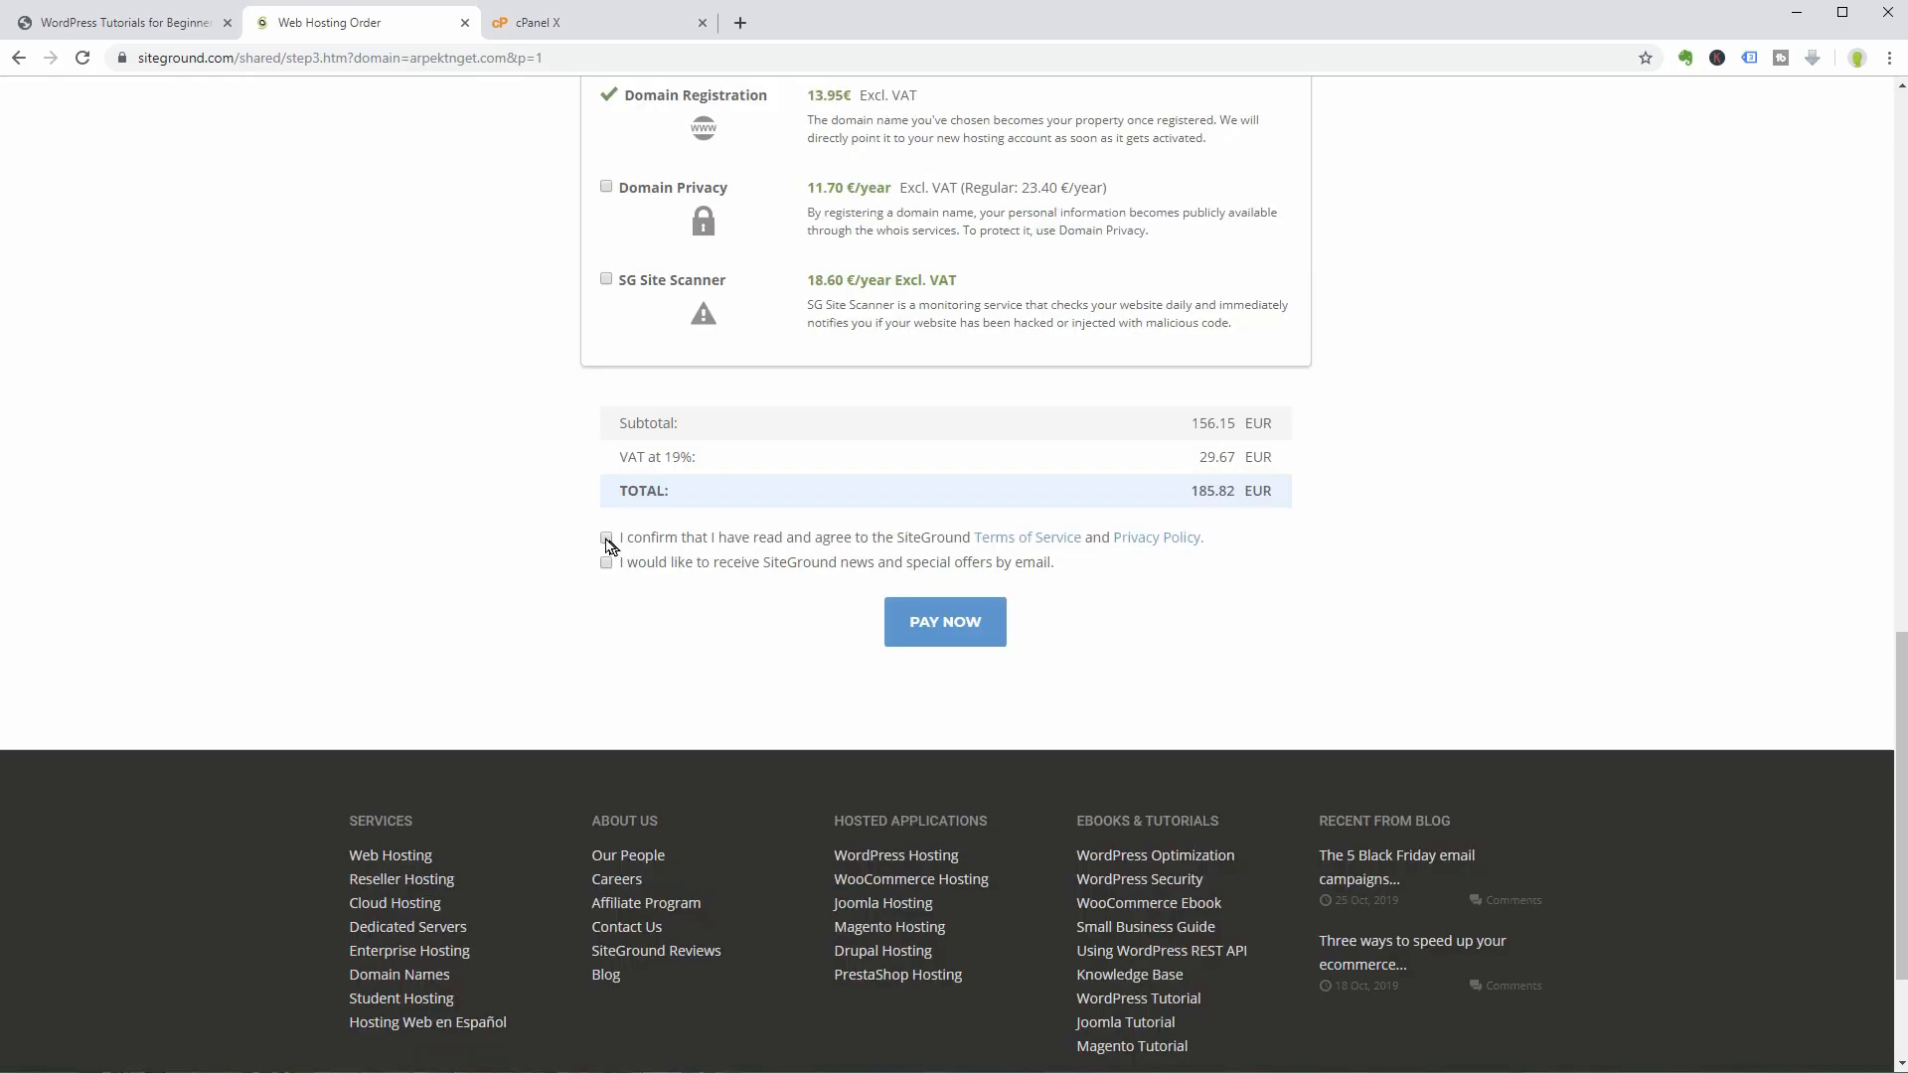
{"action": "left_click", "coordinate": [606, 538]}
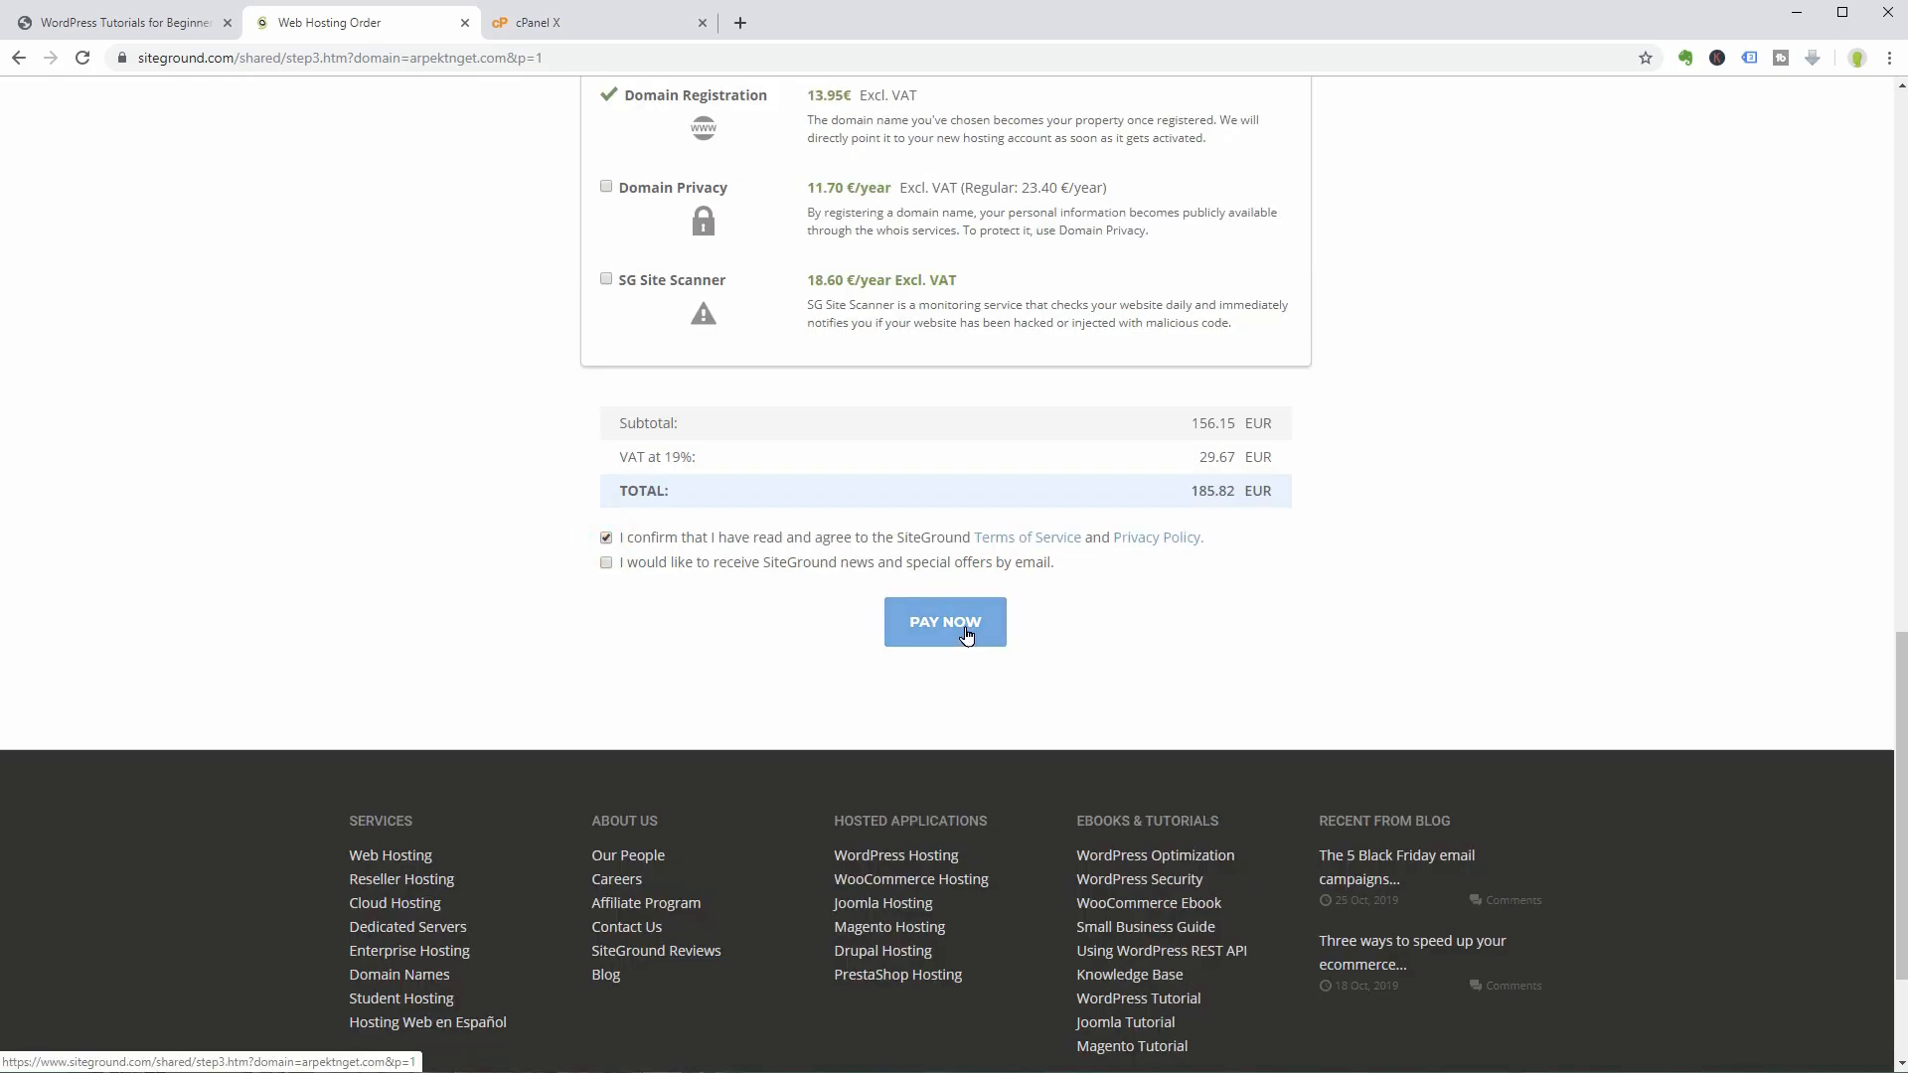
{"action": "left_click", "coordinate": [944, 620]}
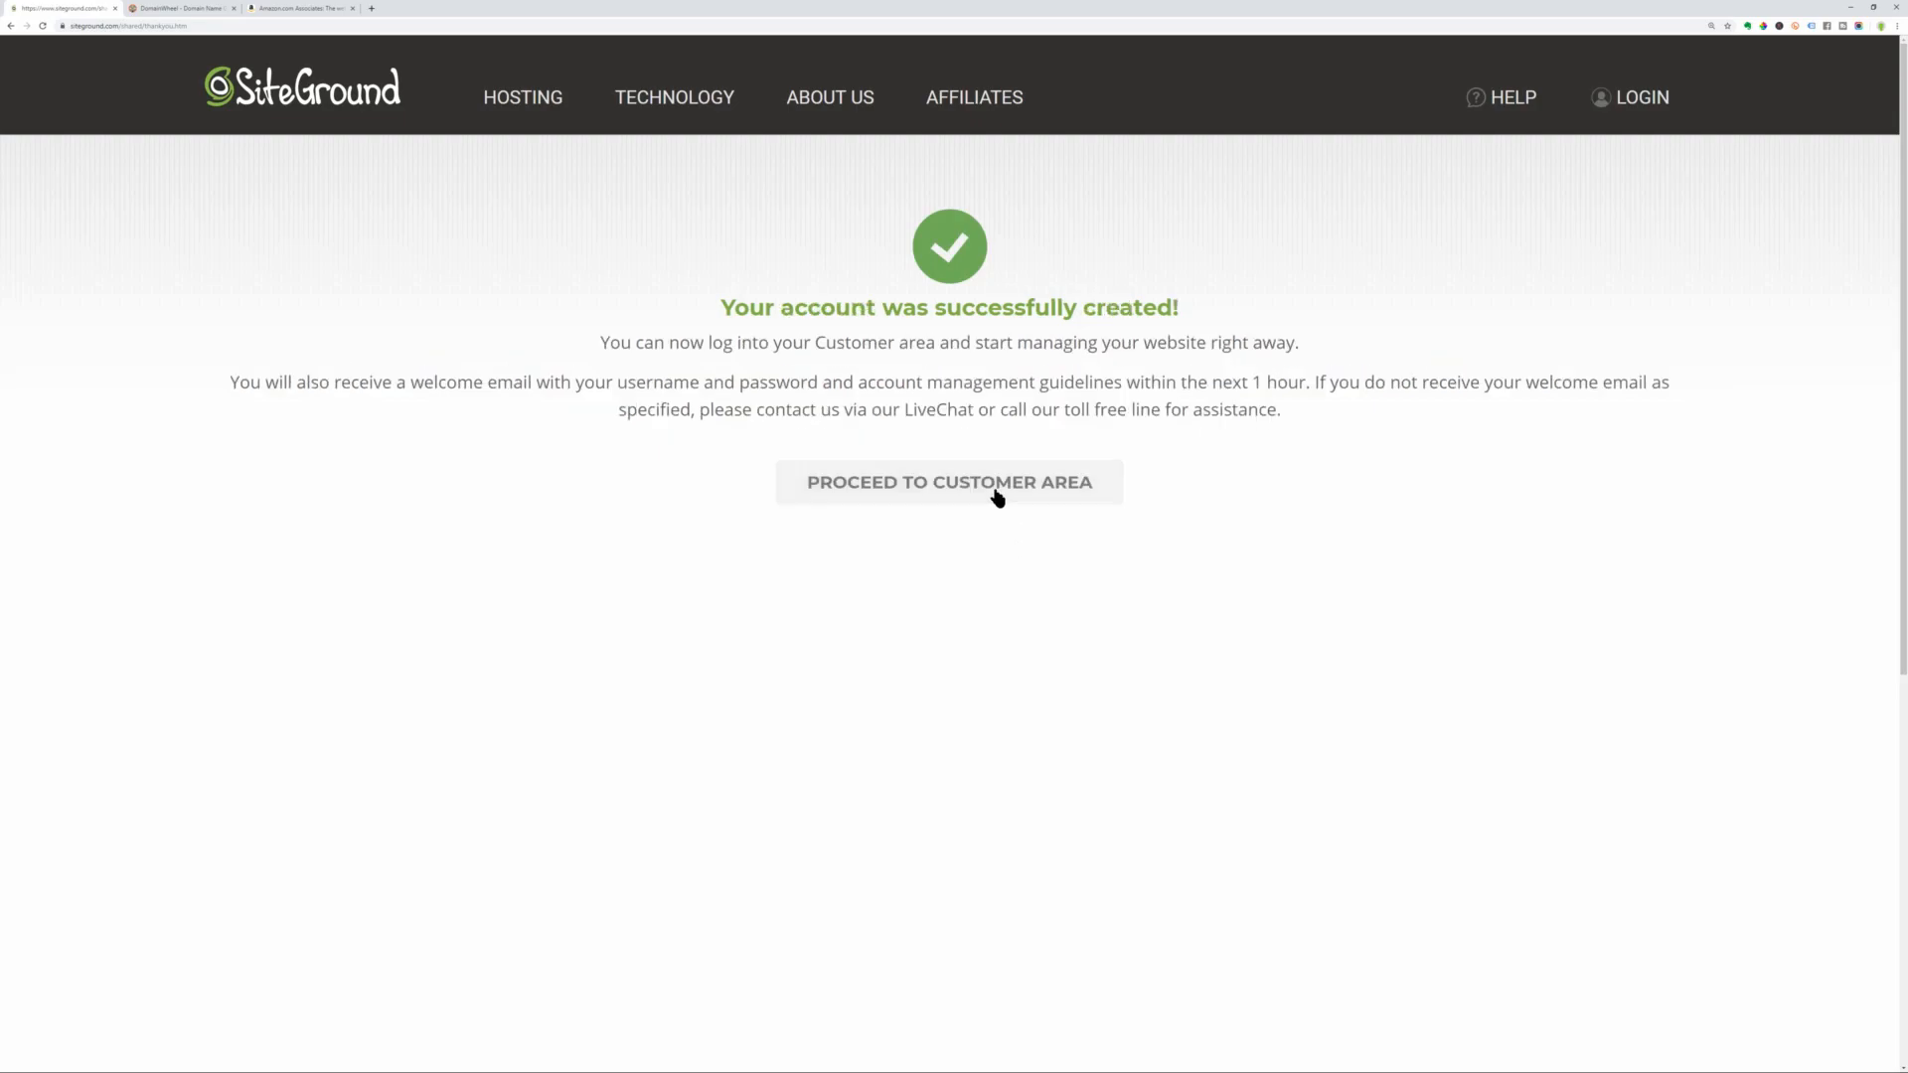
Enter the Customer Area and choose Set Up Site on the Home dashboard.
{"action": "left_click", "coordinate": [948, 482]}
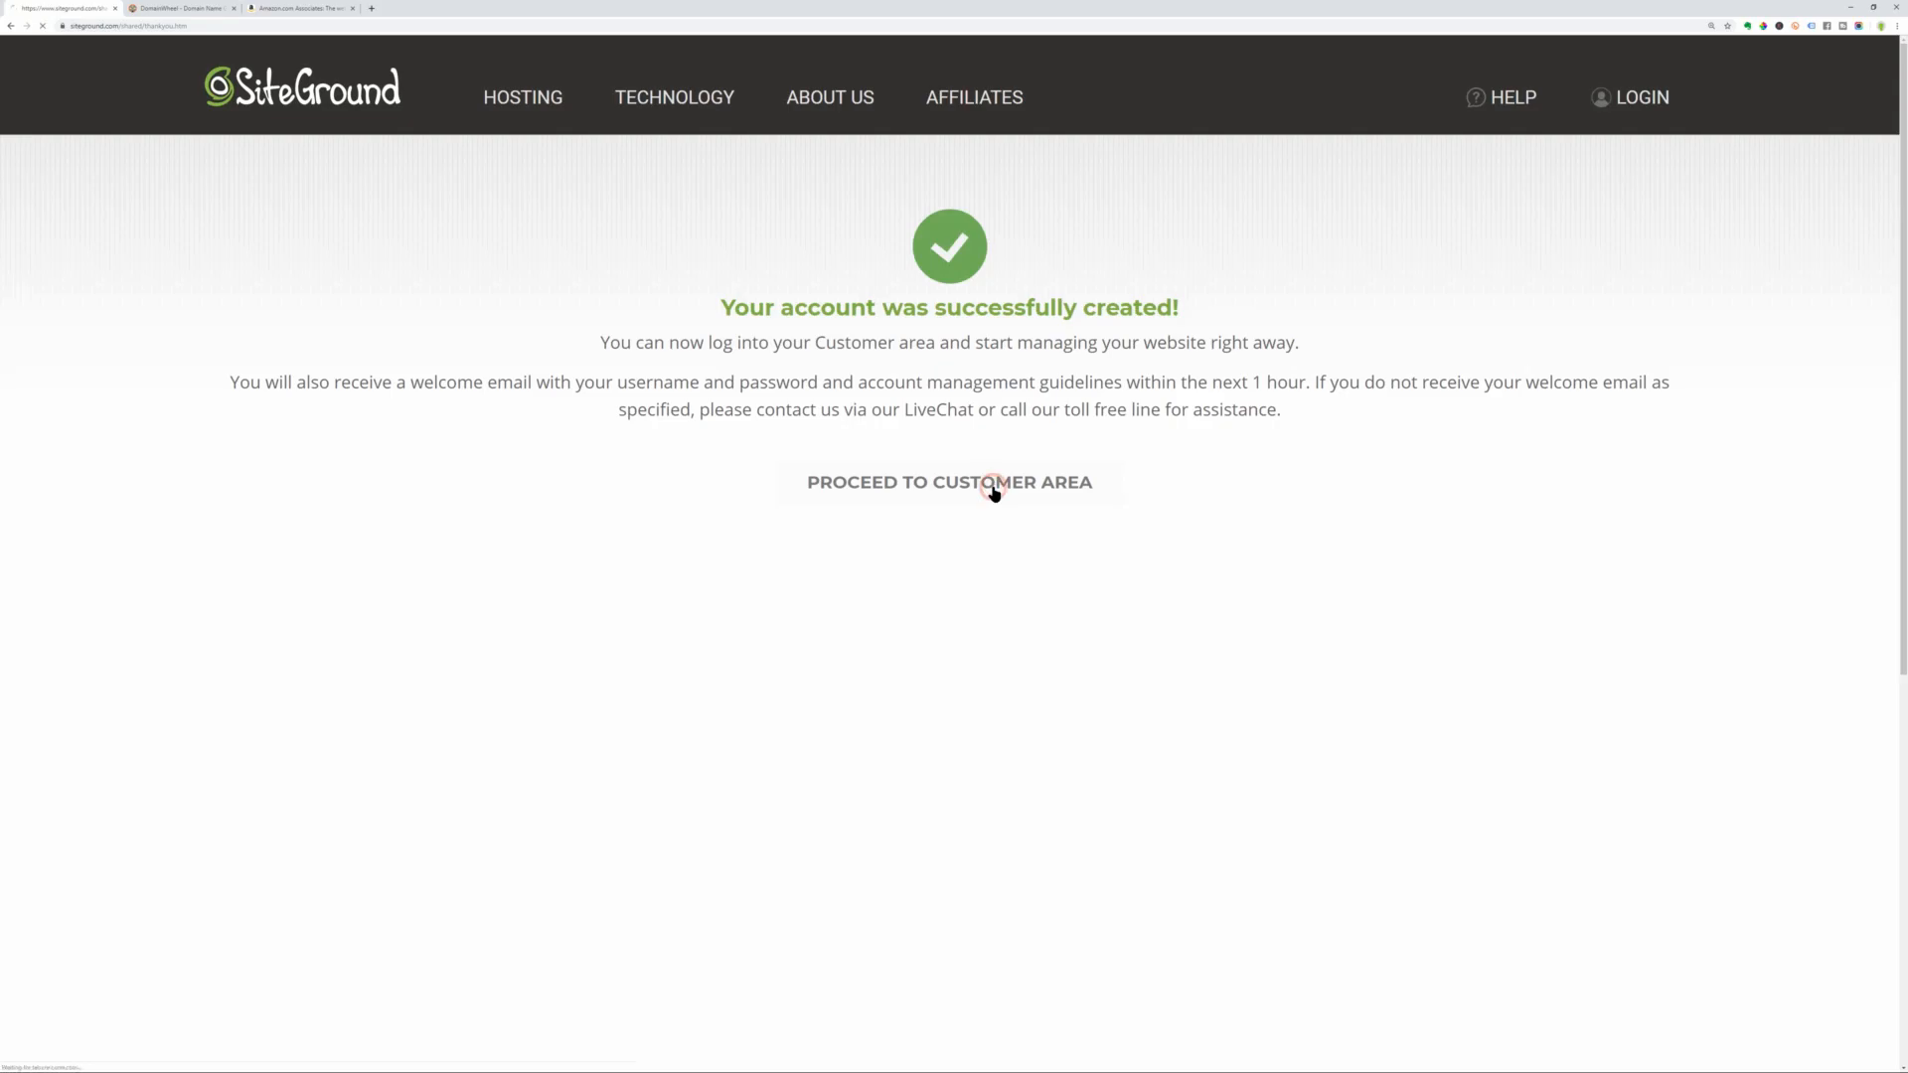
{"action": "left_click", "coordinate": [948, 482]}
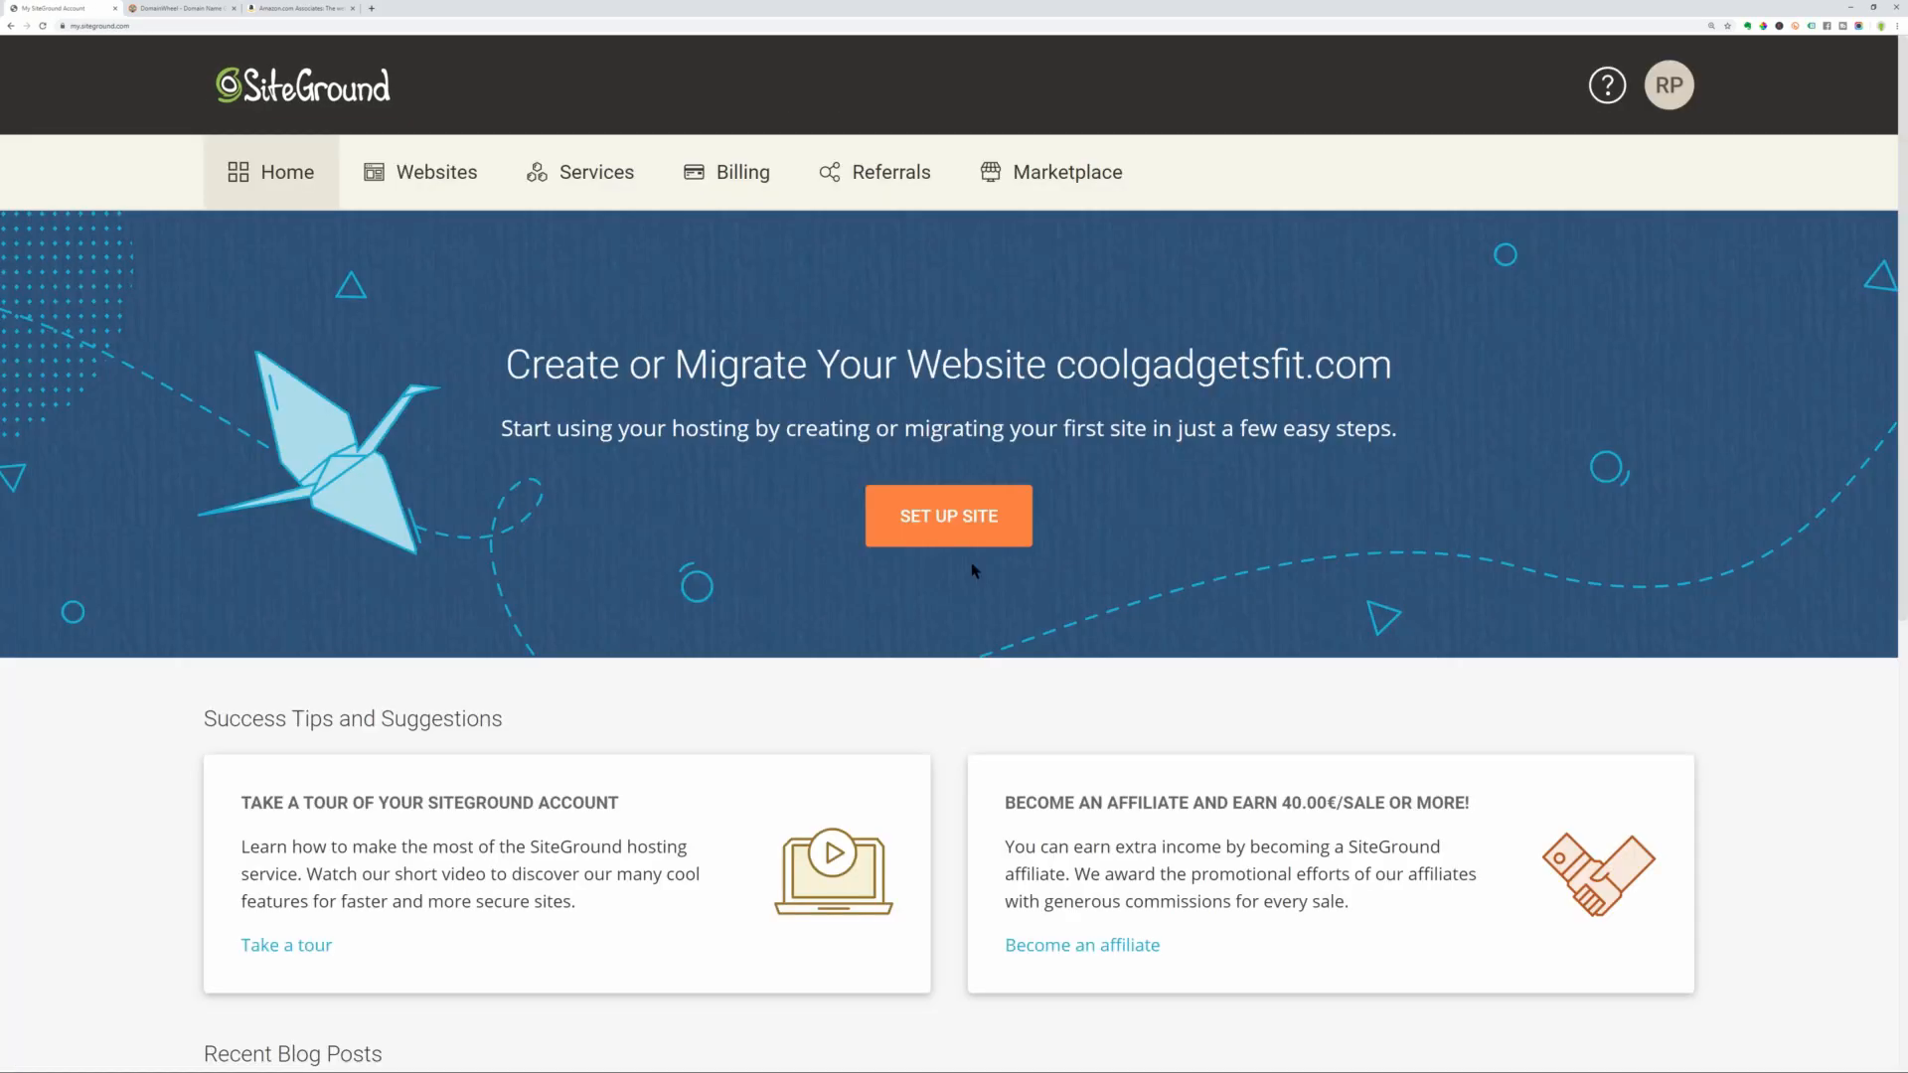
{"action": "left_click", "coordinate": [948, 515]}
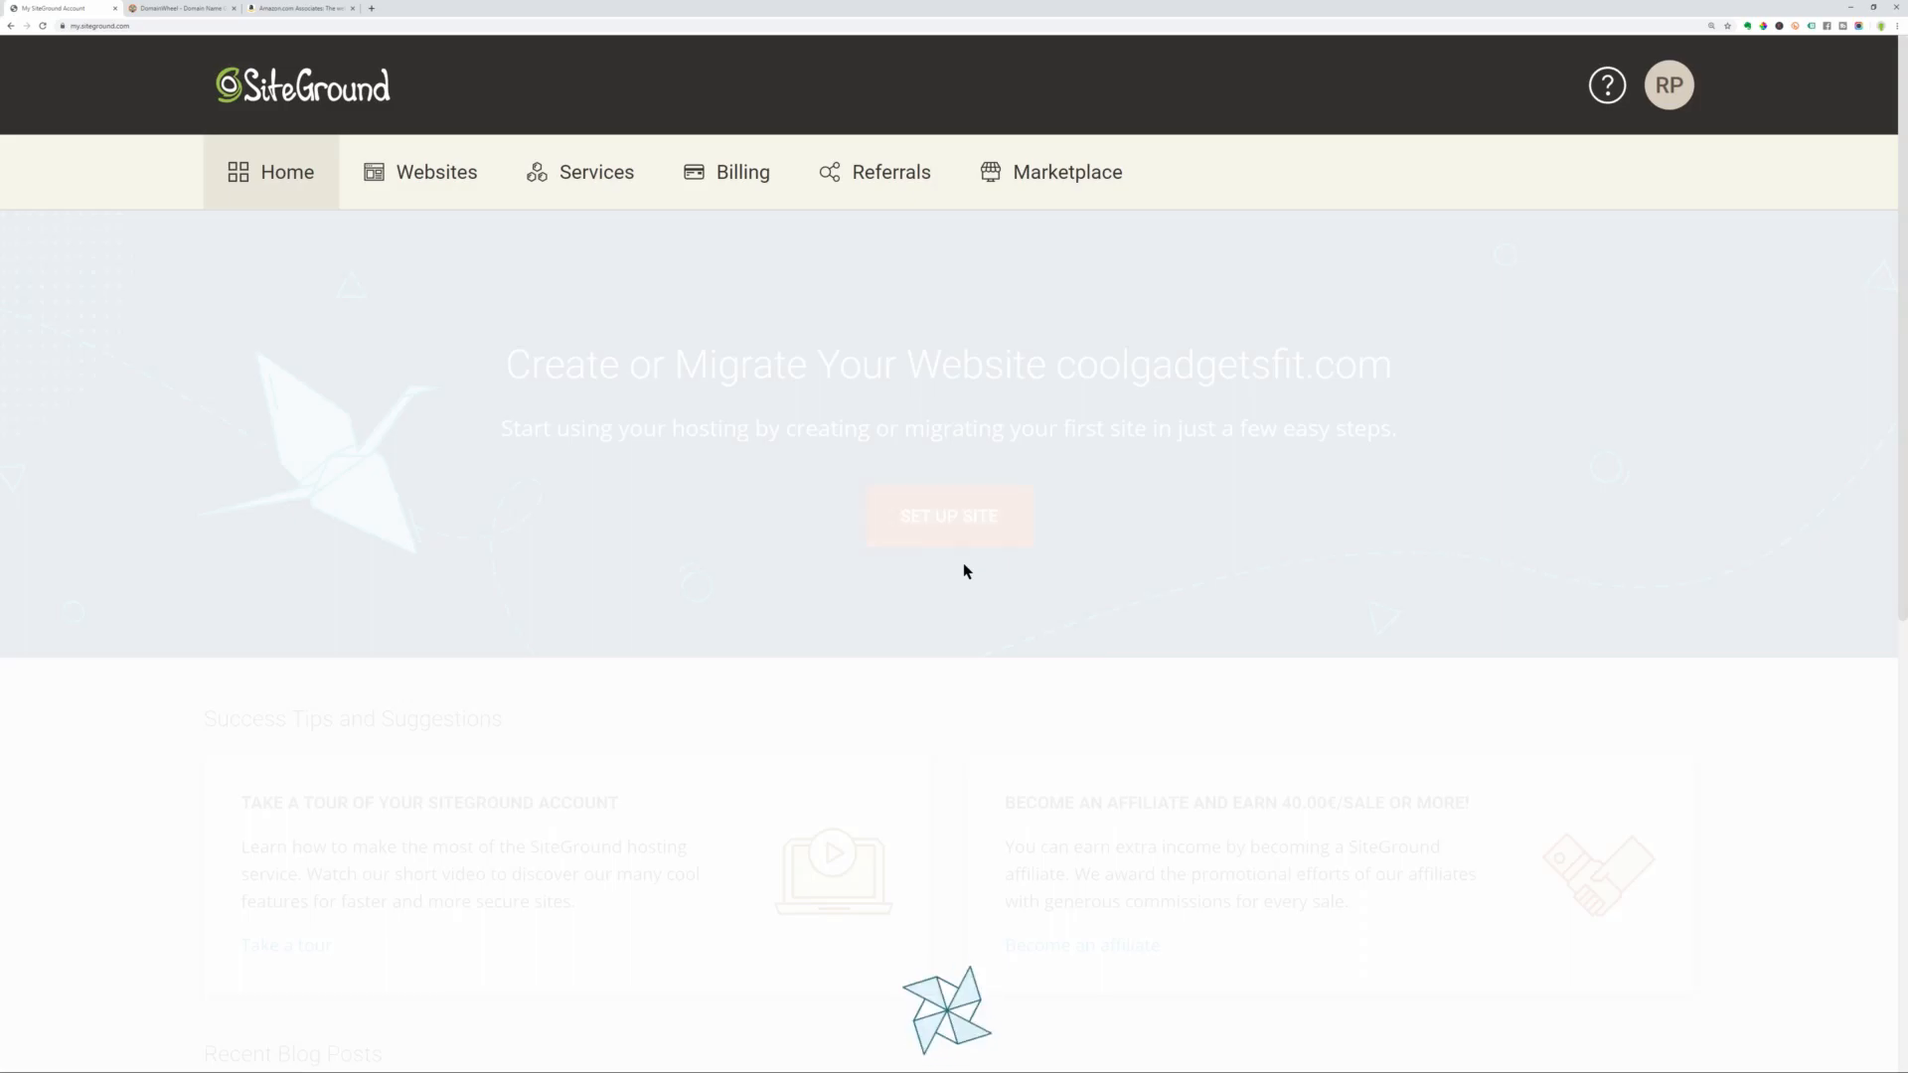
Start a new WordPress website, submit its login email and generated password, and continue.
{"action": "left_click", "coordinate": [948, 516]}
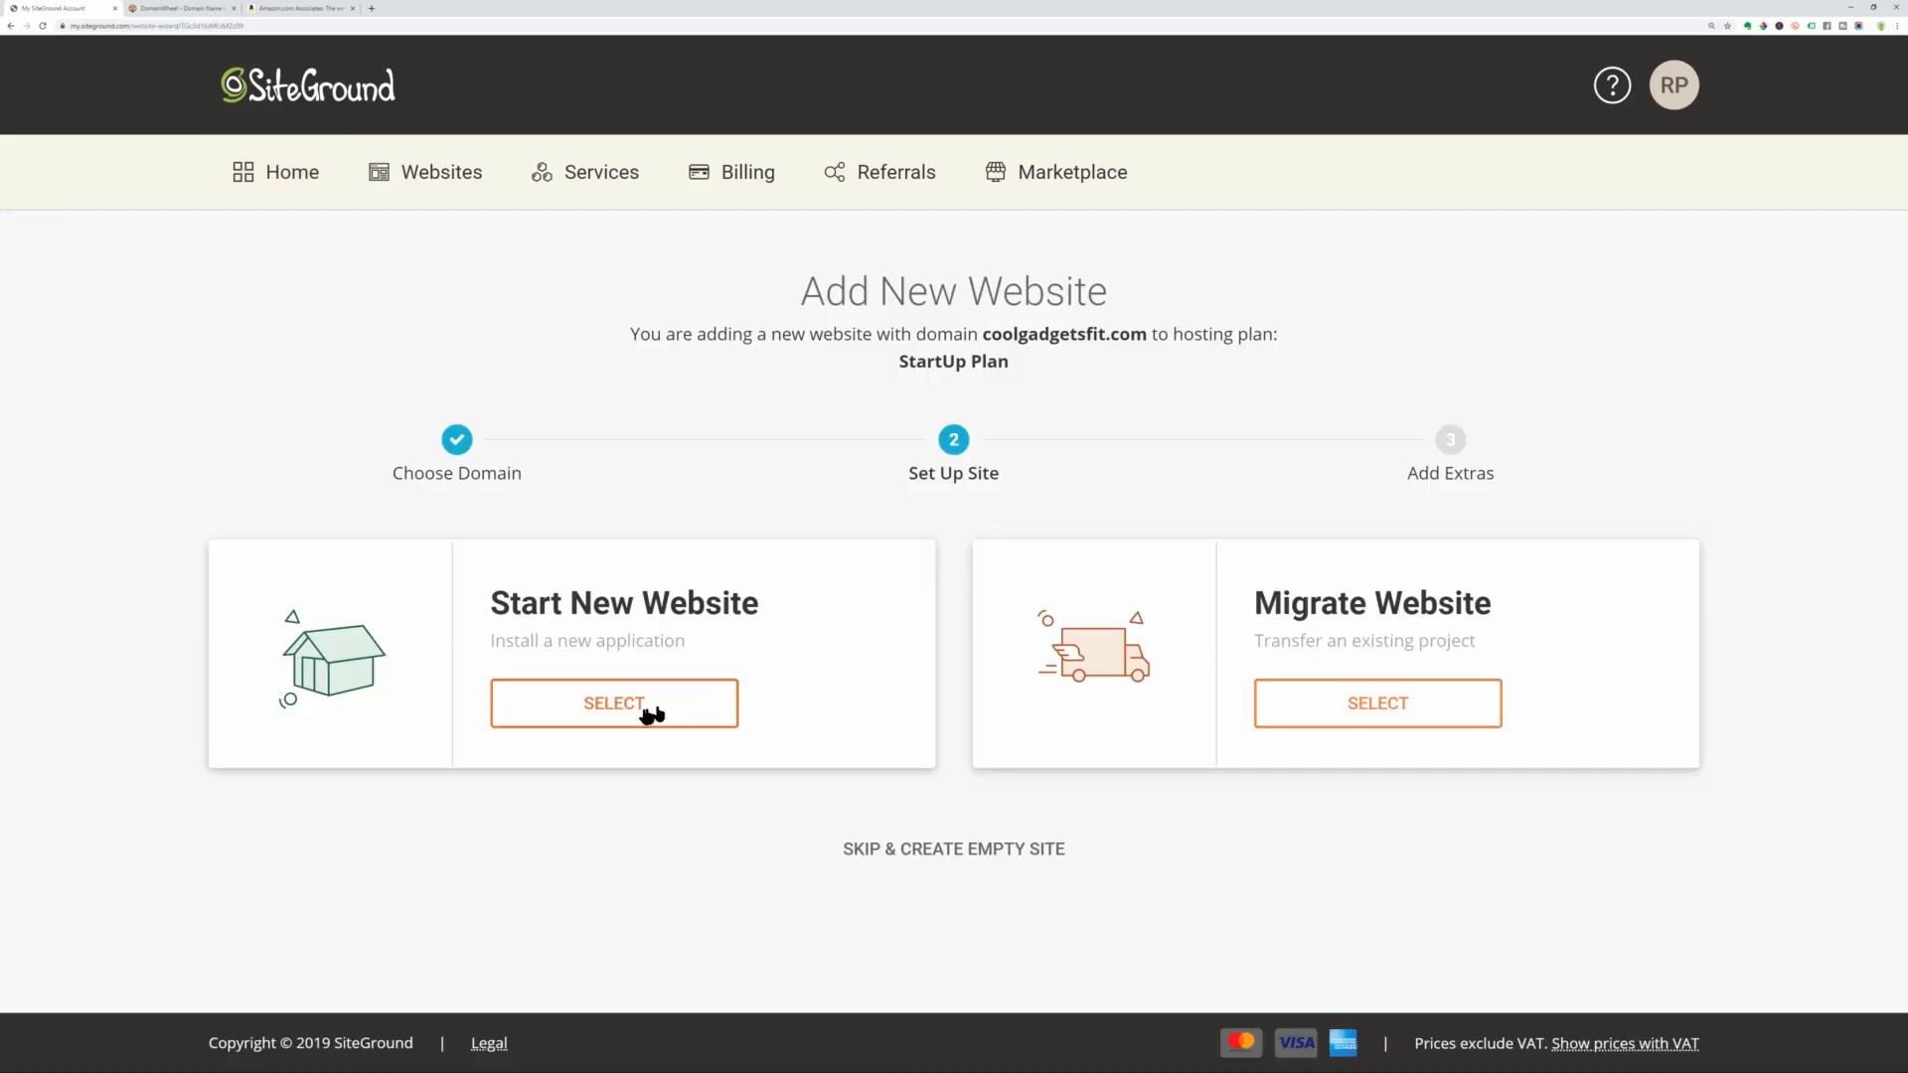
{"action": "left_click", "coordinate": [614, 703]}
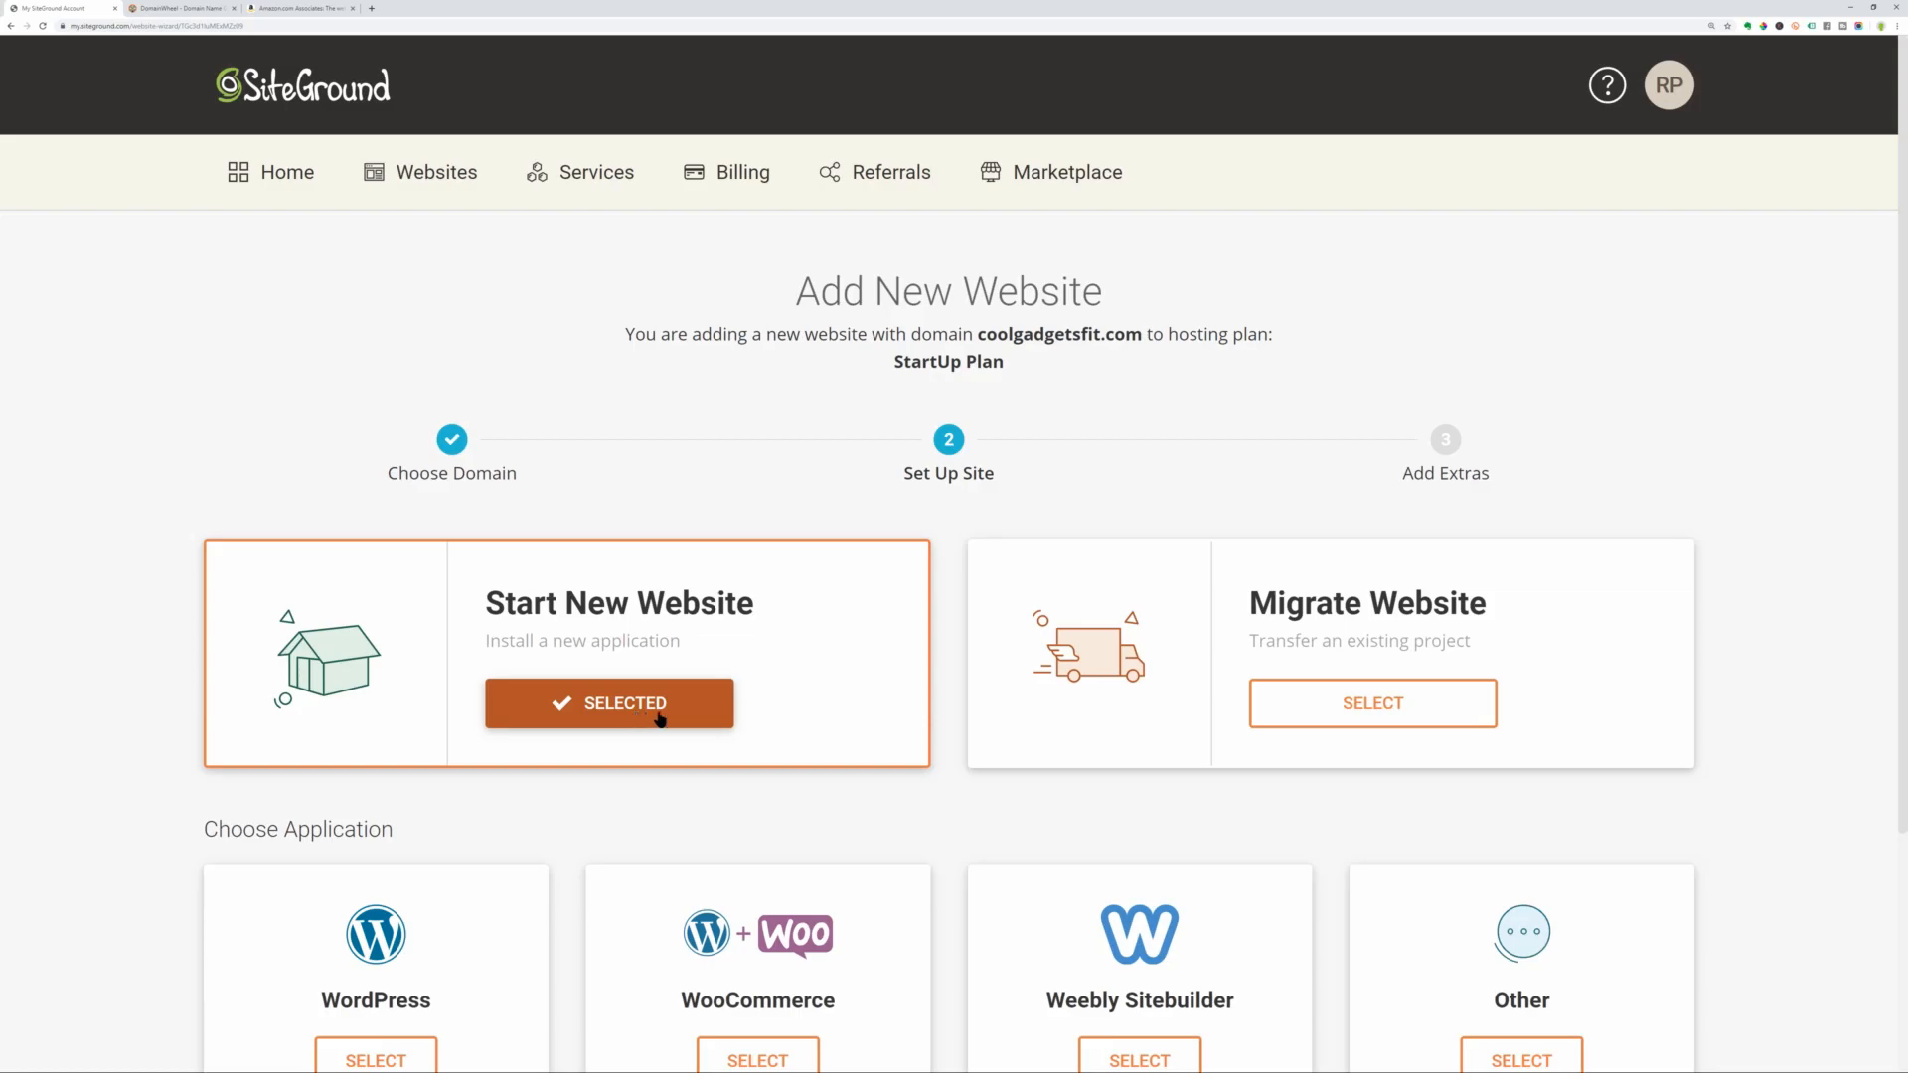
{"action": "mouse_move", "coordinate": [1768, 521]}
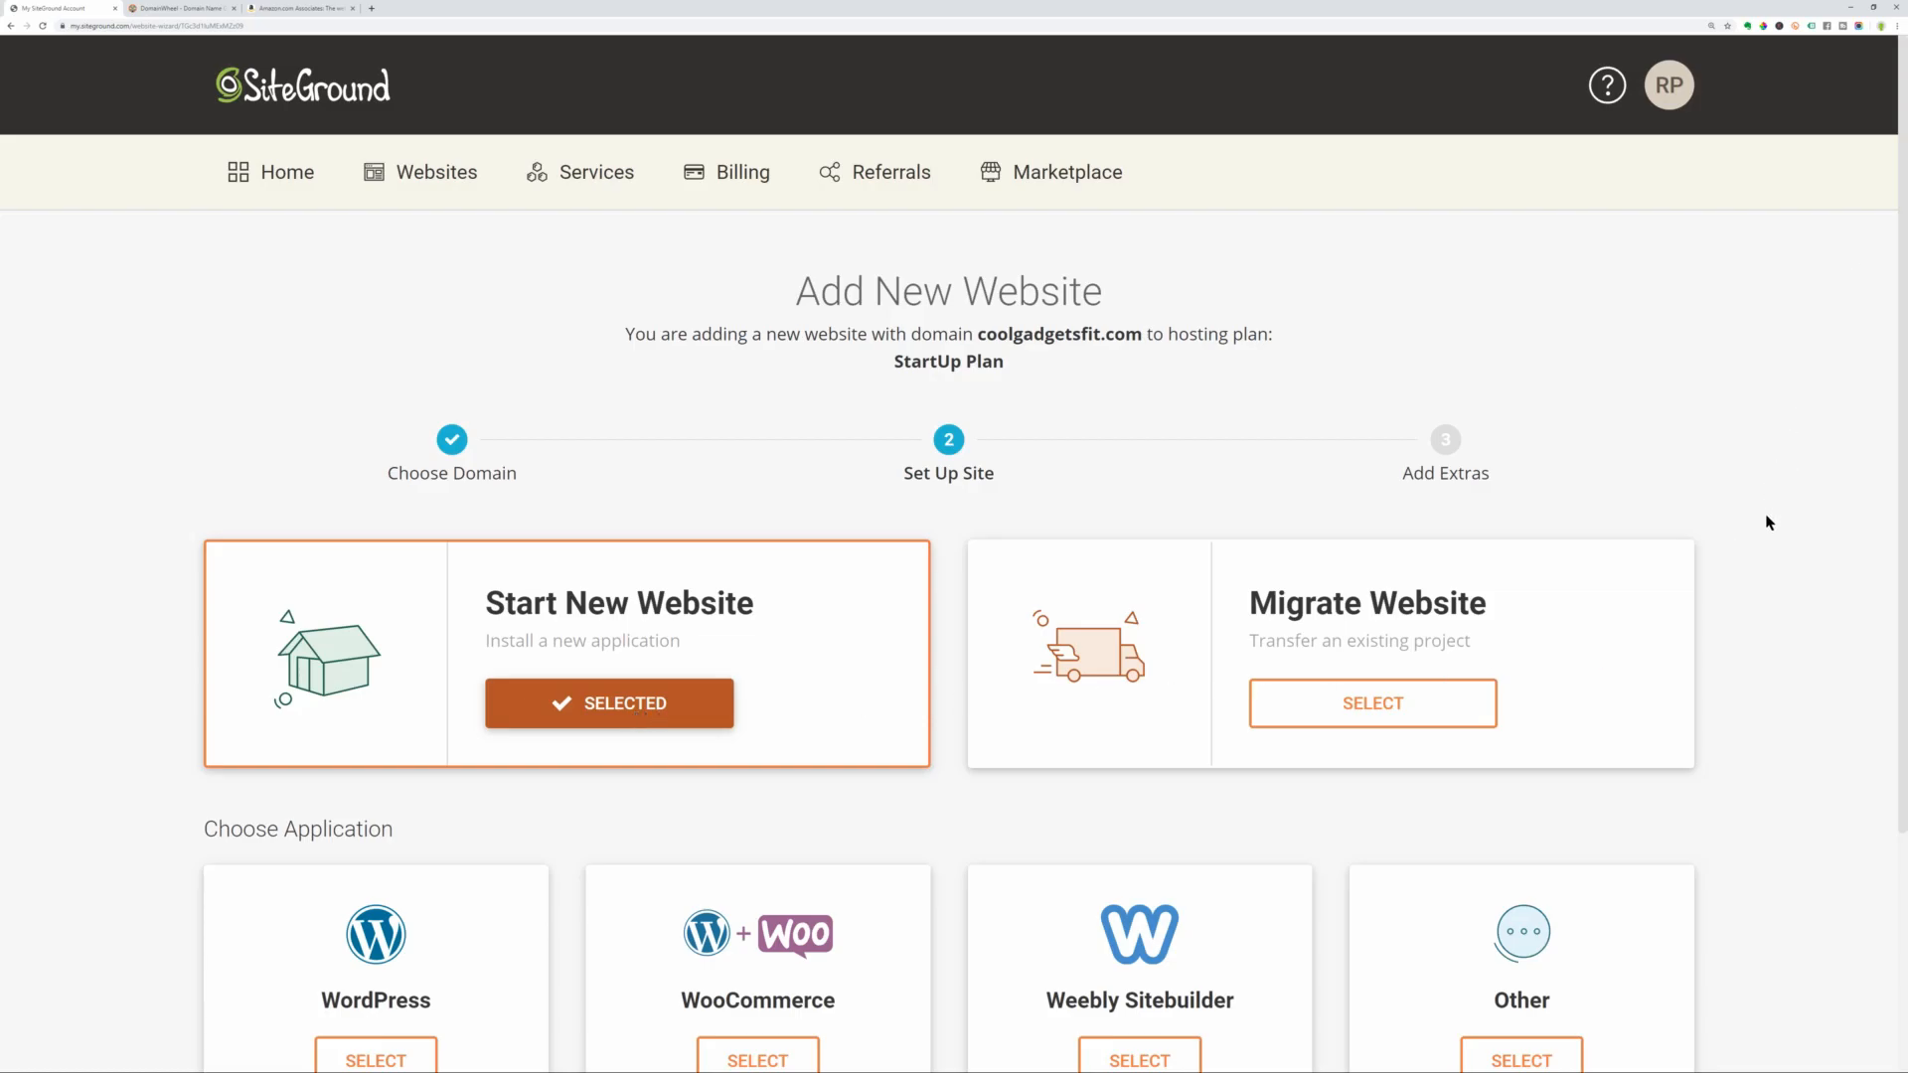
{"action": "scroll", "scroll_direction": "down", "scroll_amount": 3}
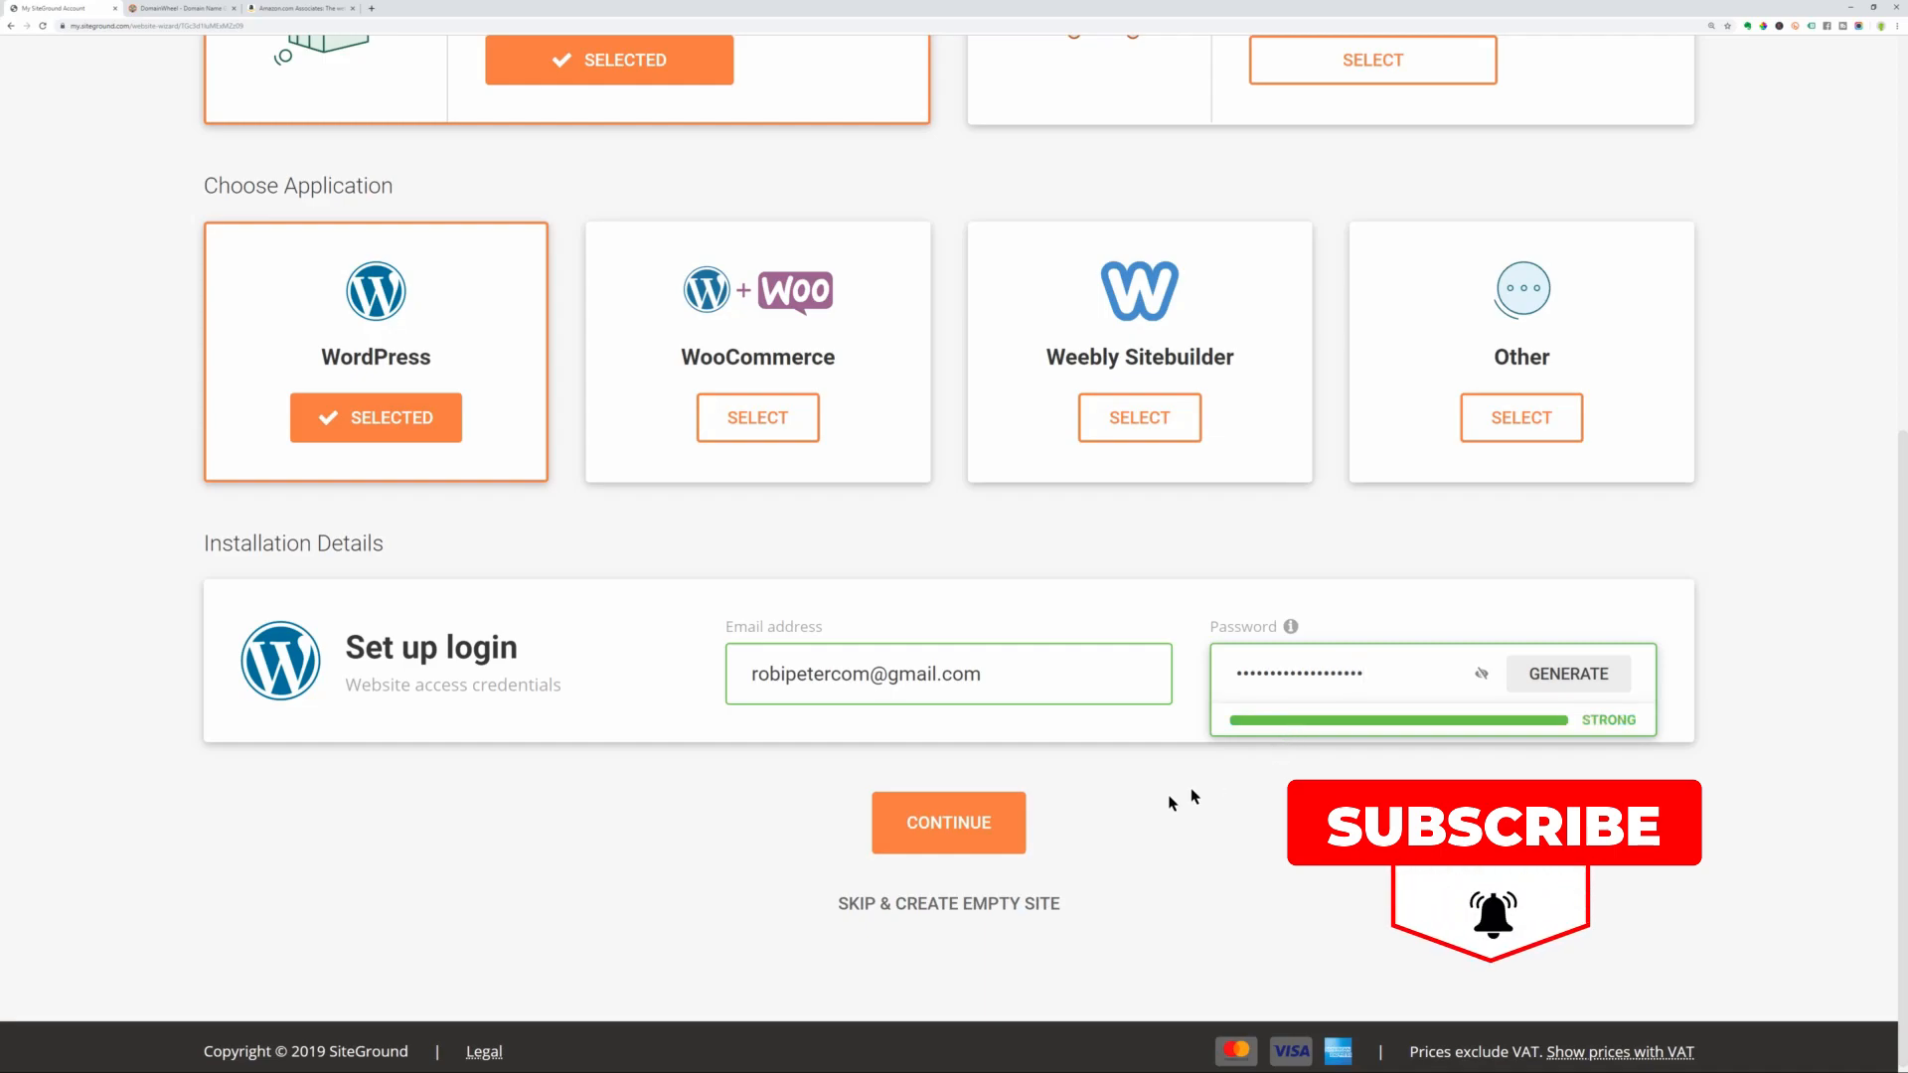
{"action": "left_click", "coordinate": [948, 823]}
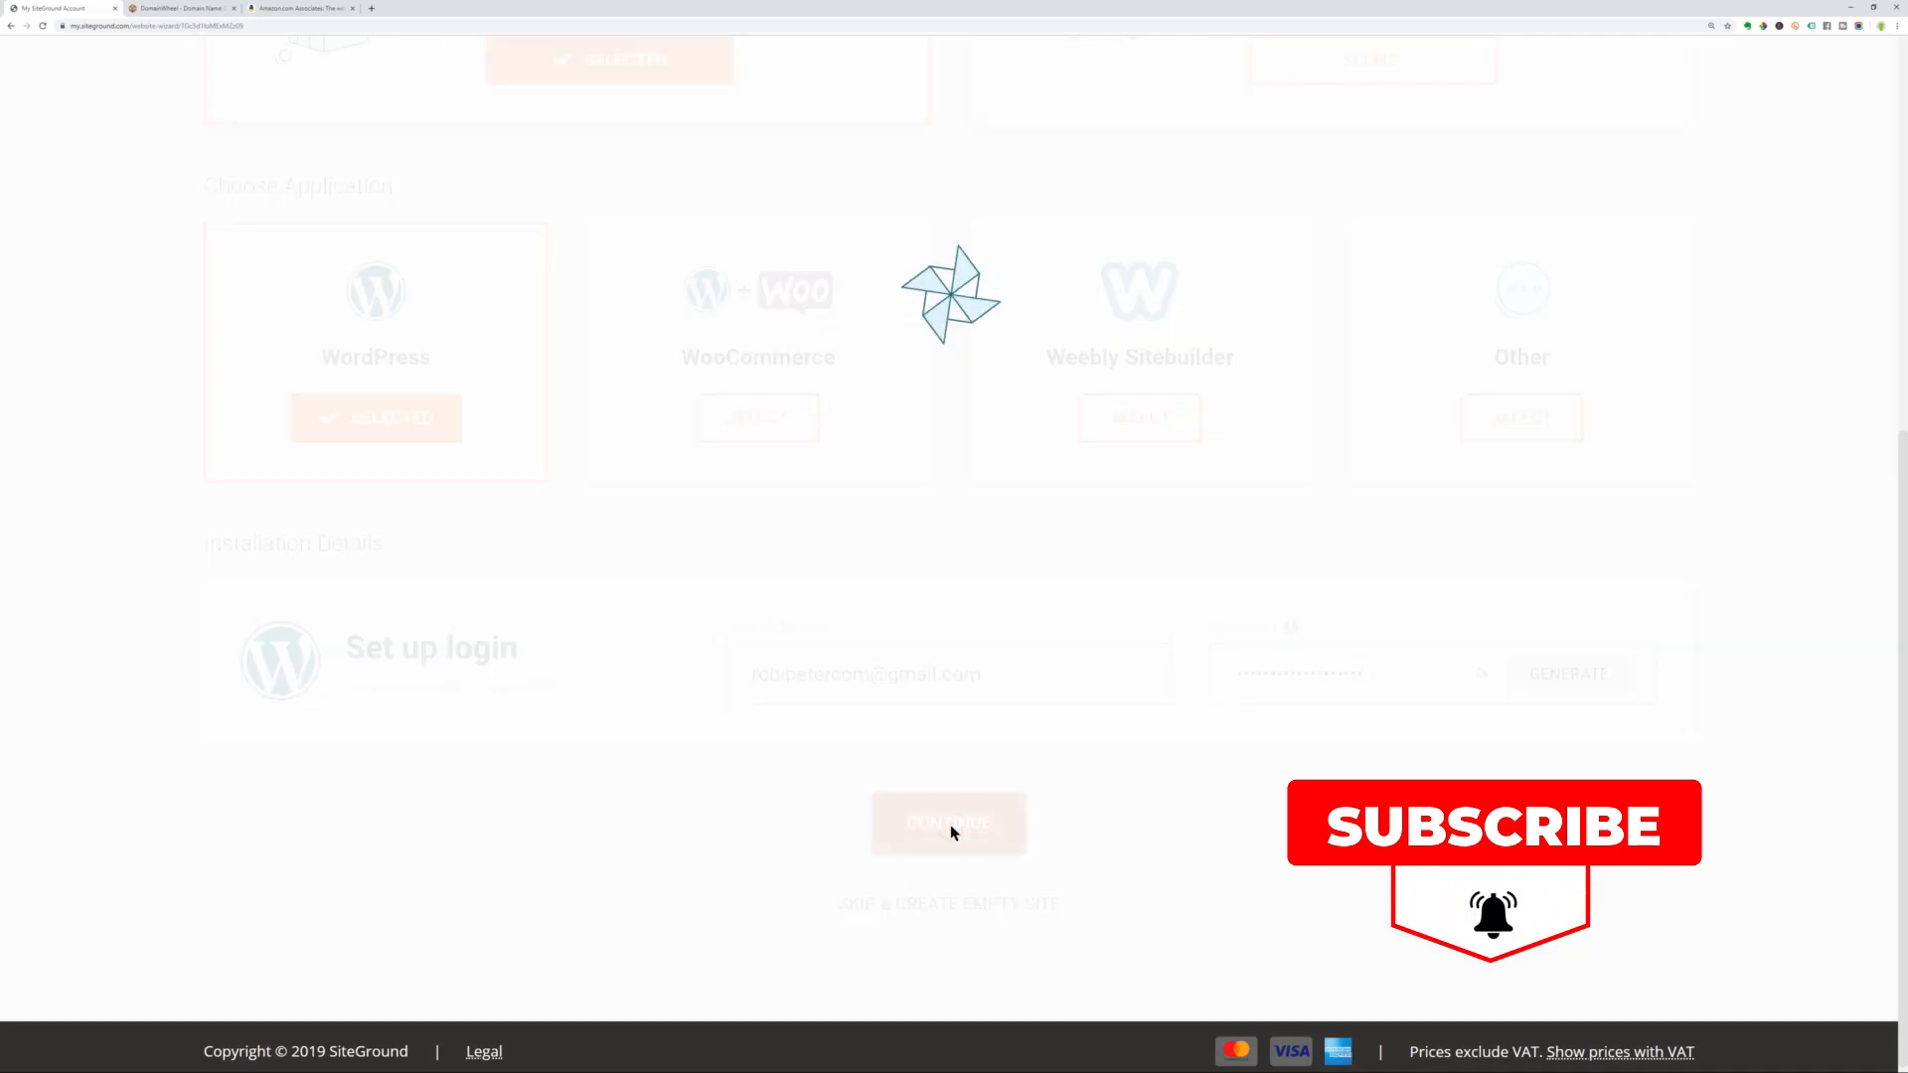
{"action": "left_click", "coordinate": [948, 823]}
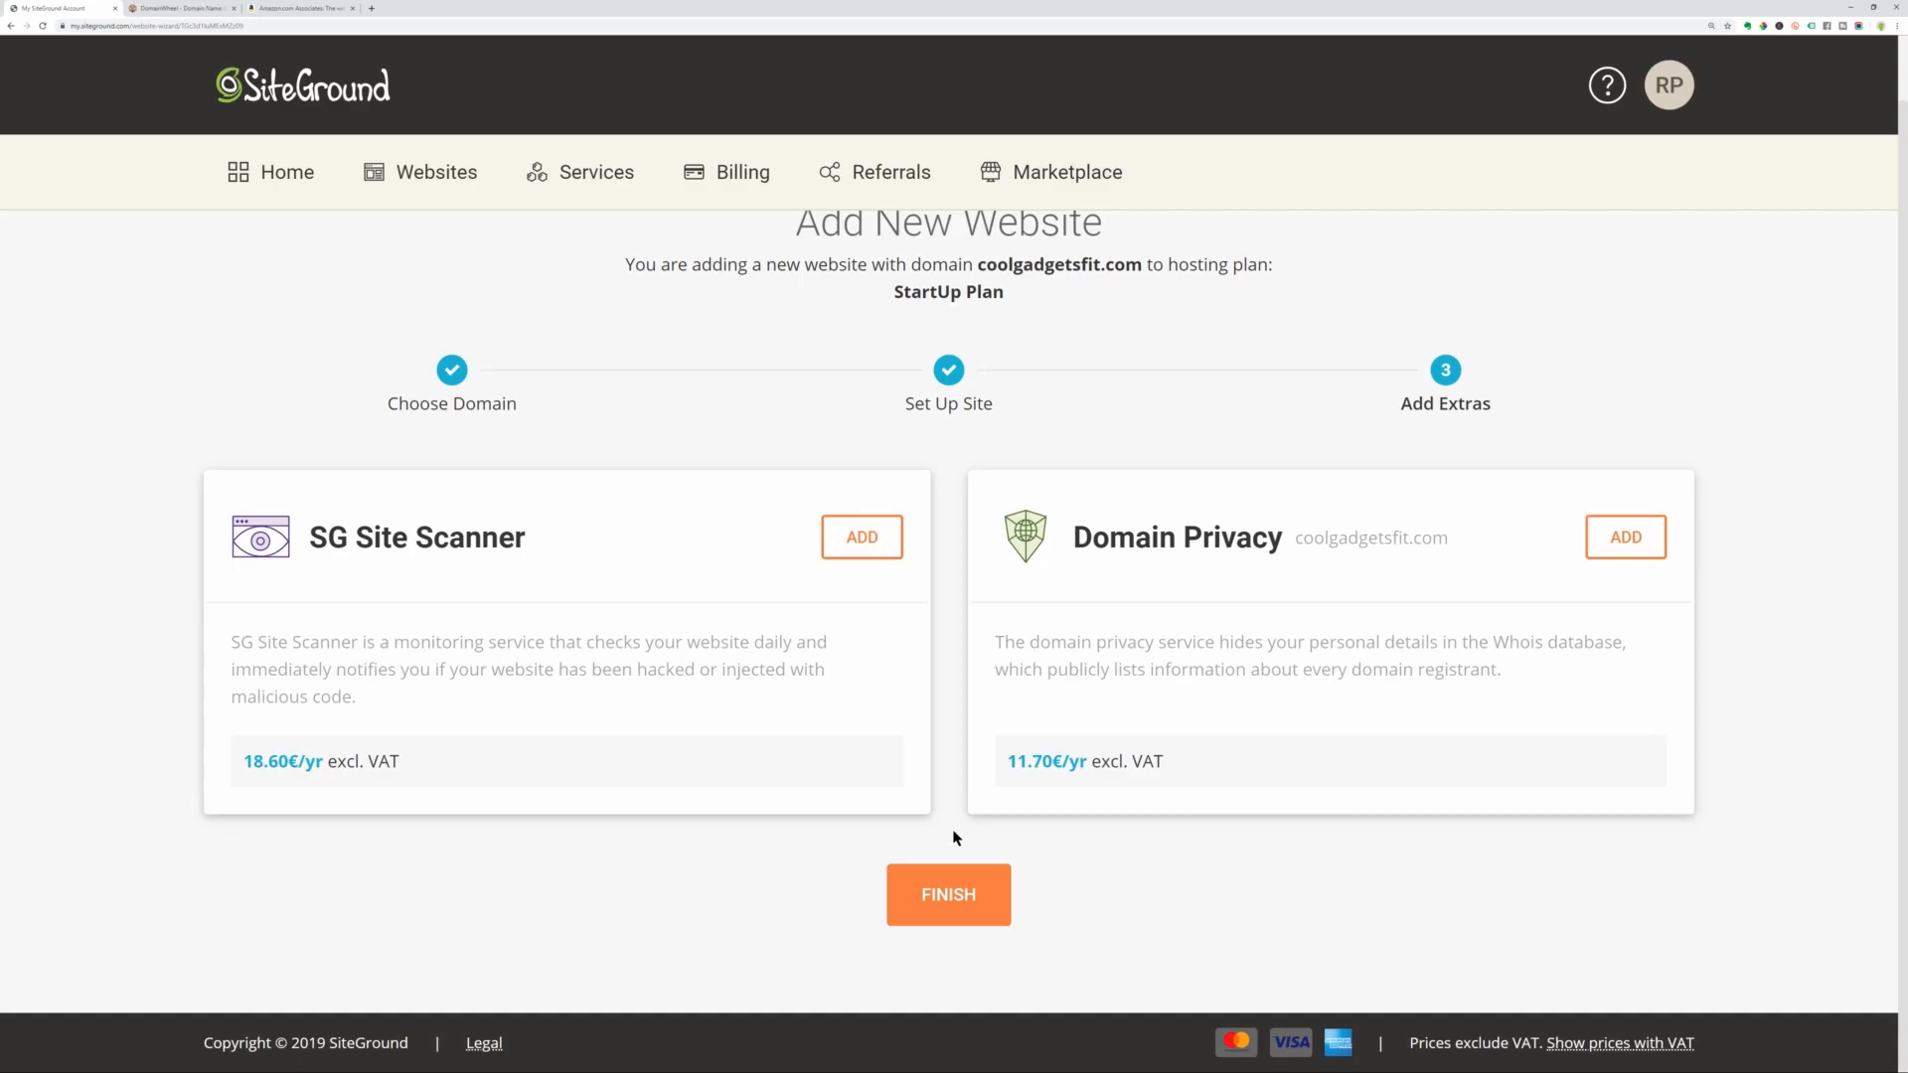
Finish the coolgadgetsfit.com setup with no Site Scanner or Domain Privacy extras.
{"action": "left_click", "coordinate": [948, 895]}
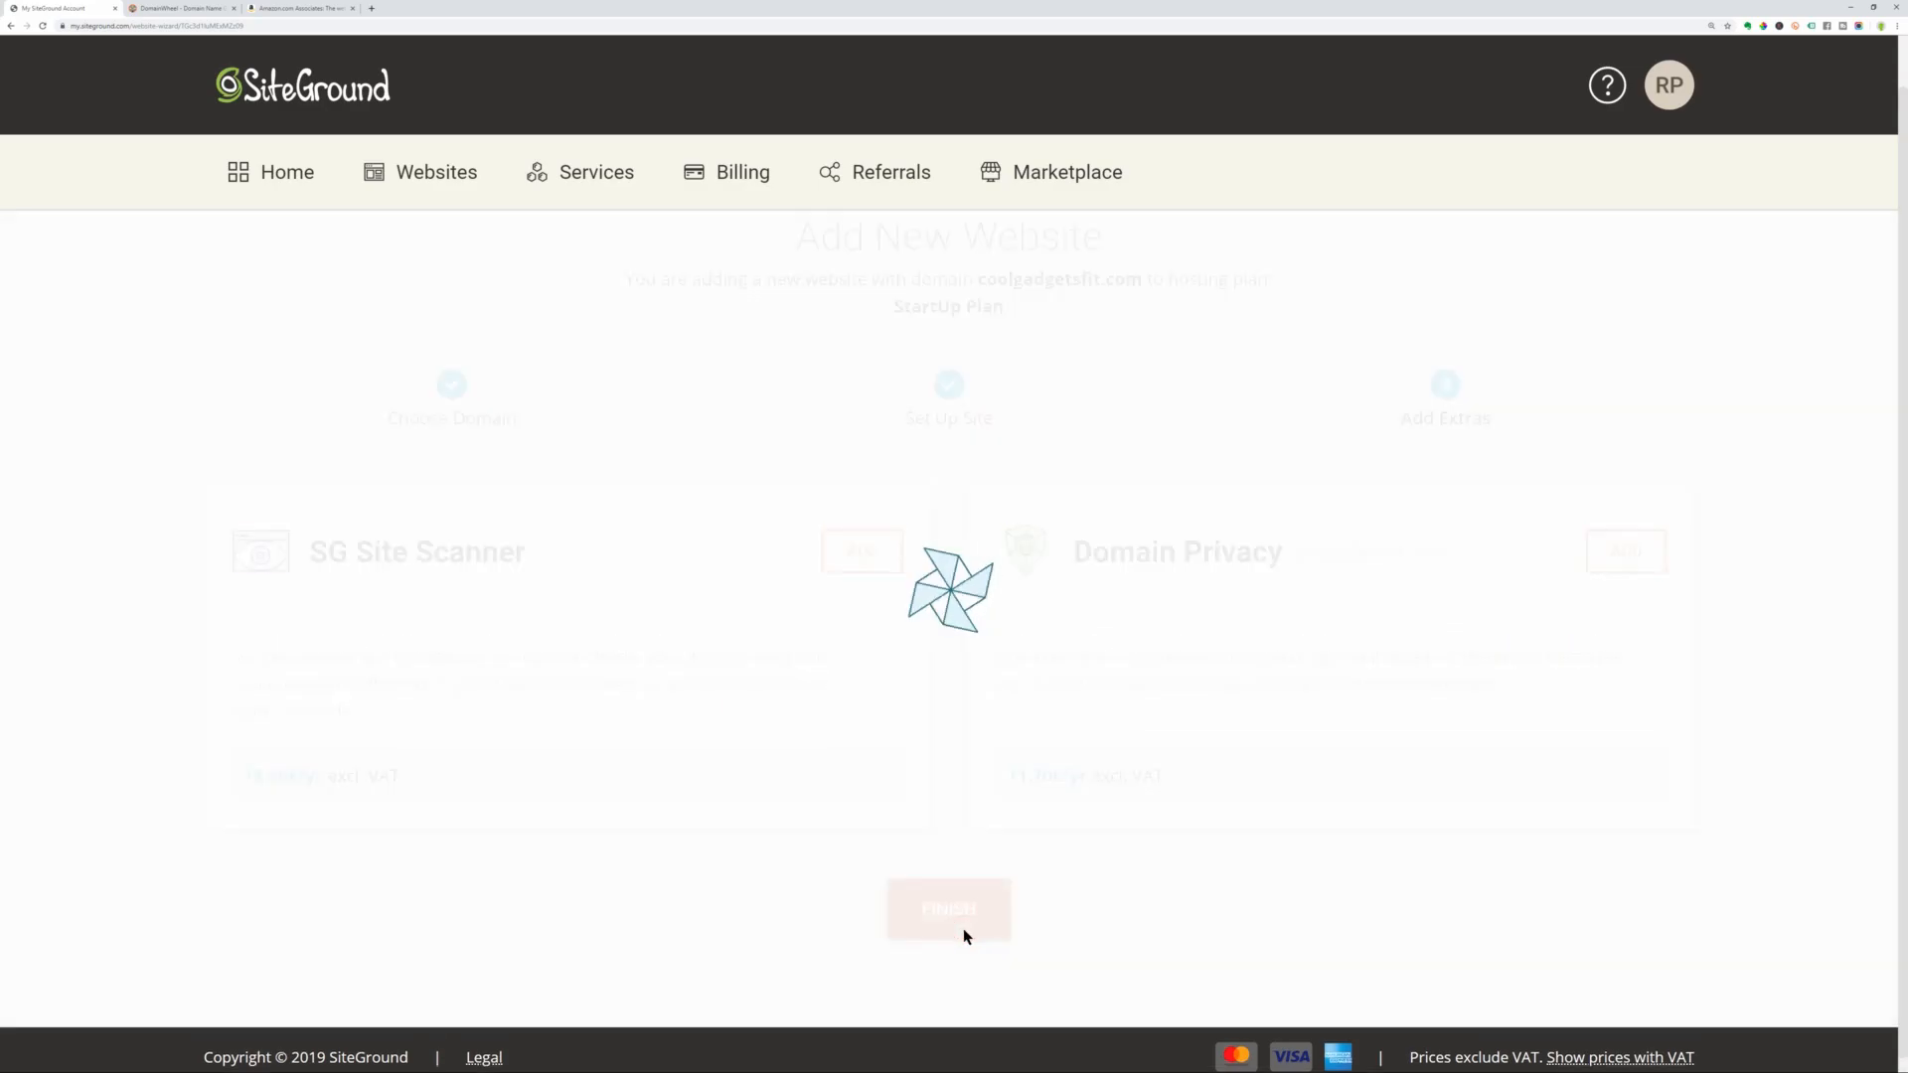
{"action": "left_click", "coordinate": [948, 910]}
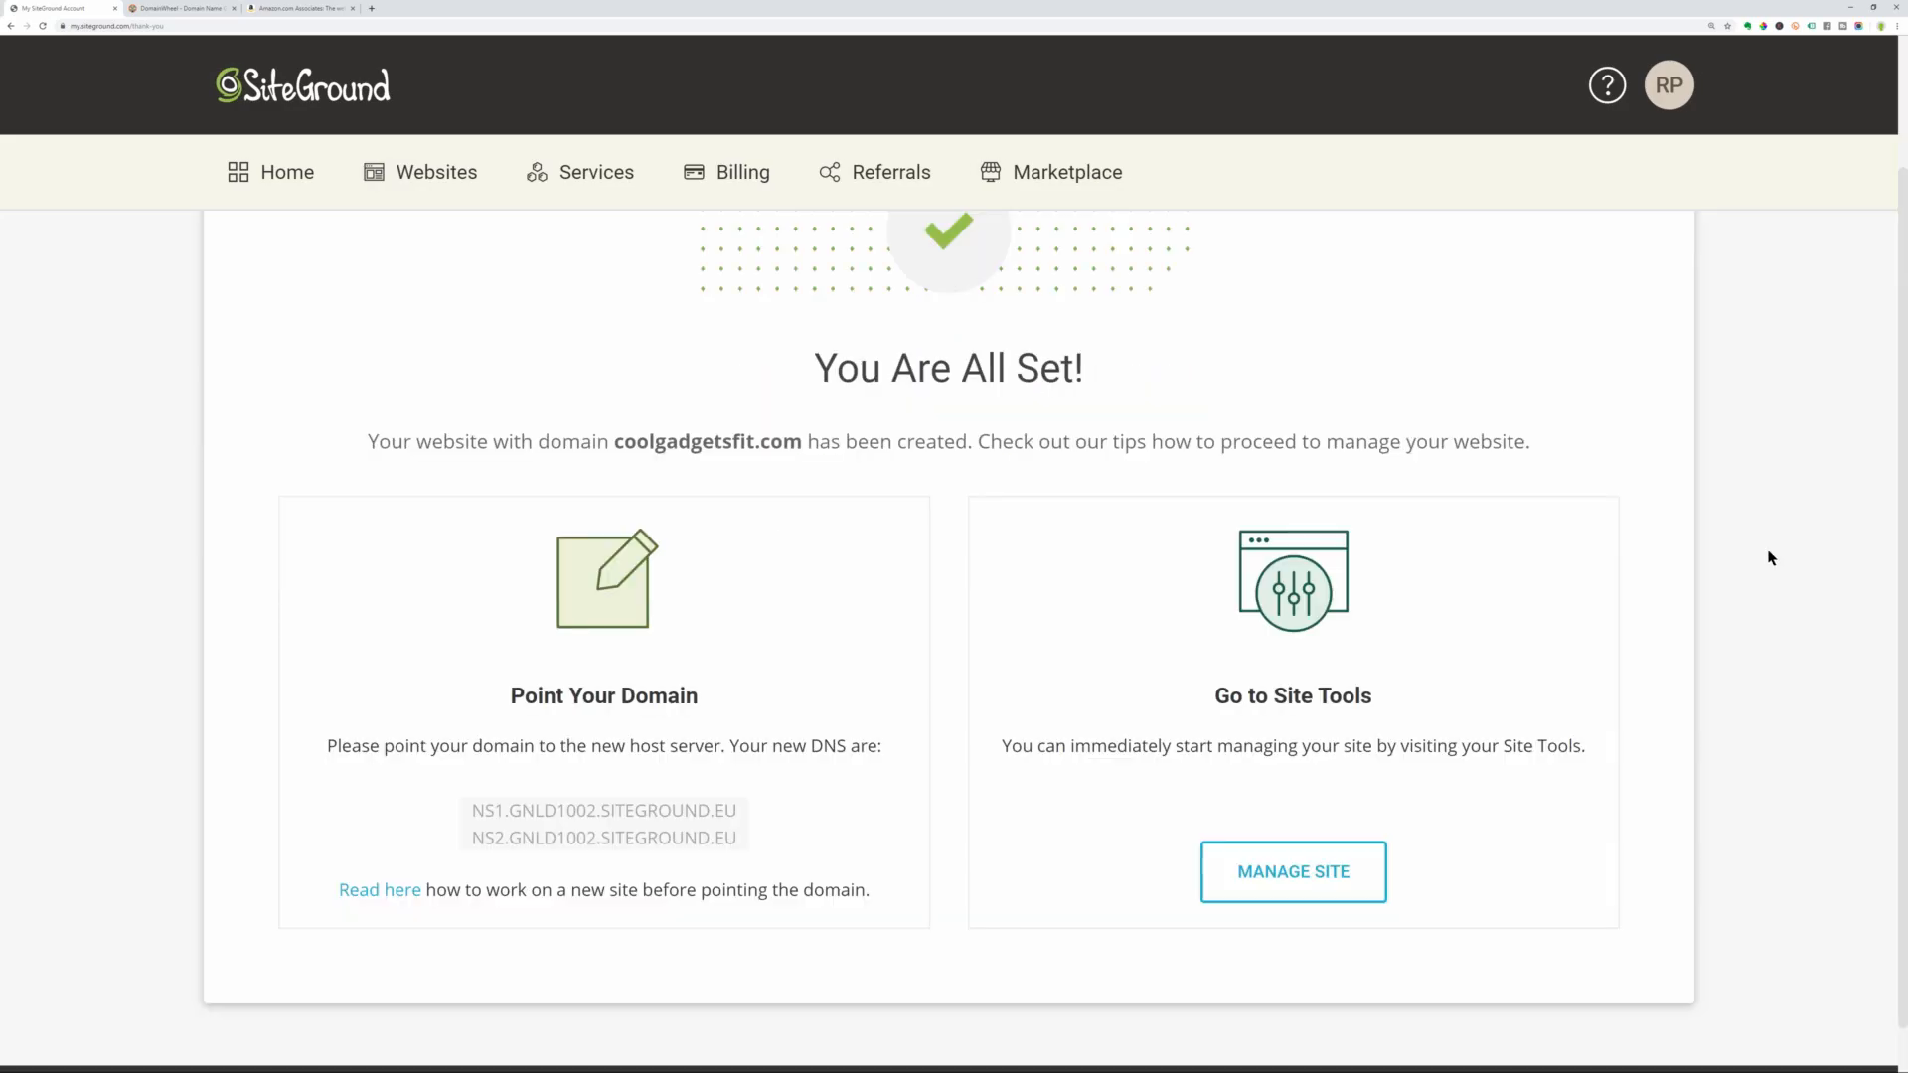
{"action": "mouse_move", "coordinate": [763, 754]}
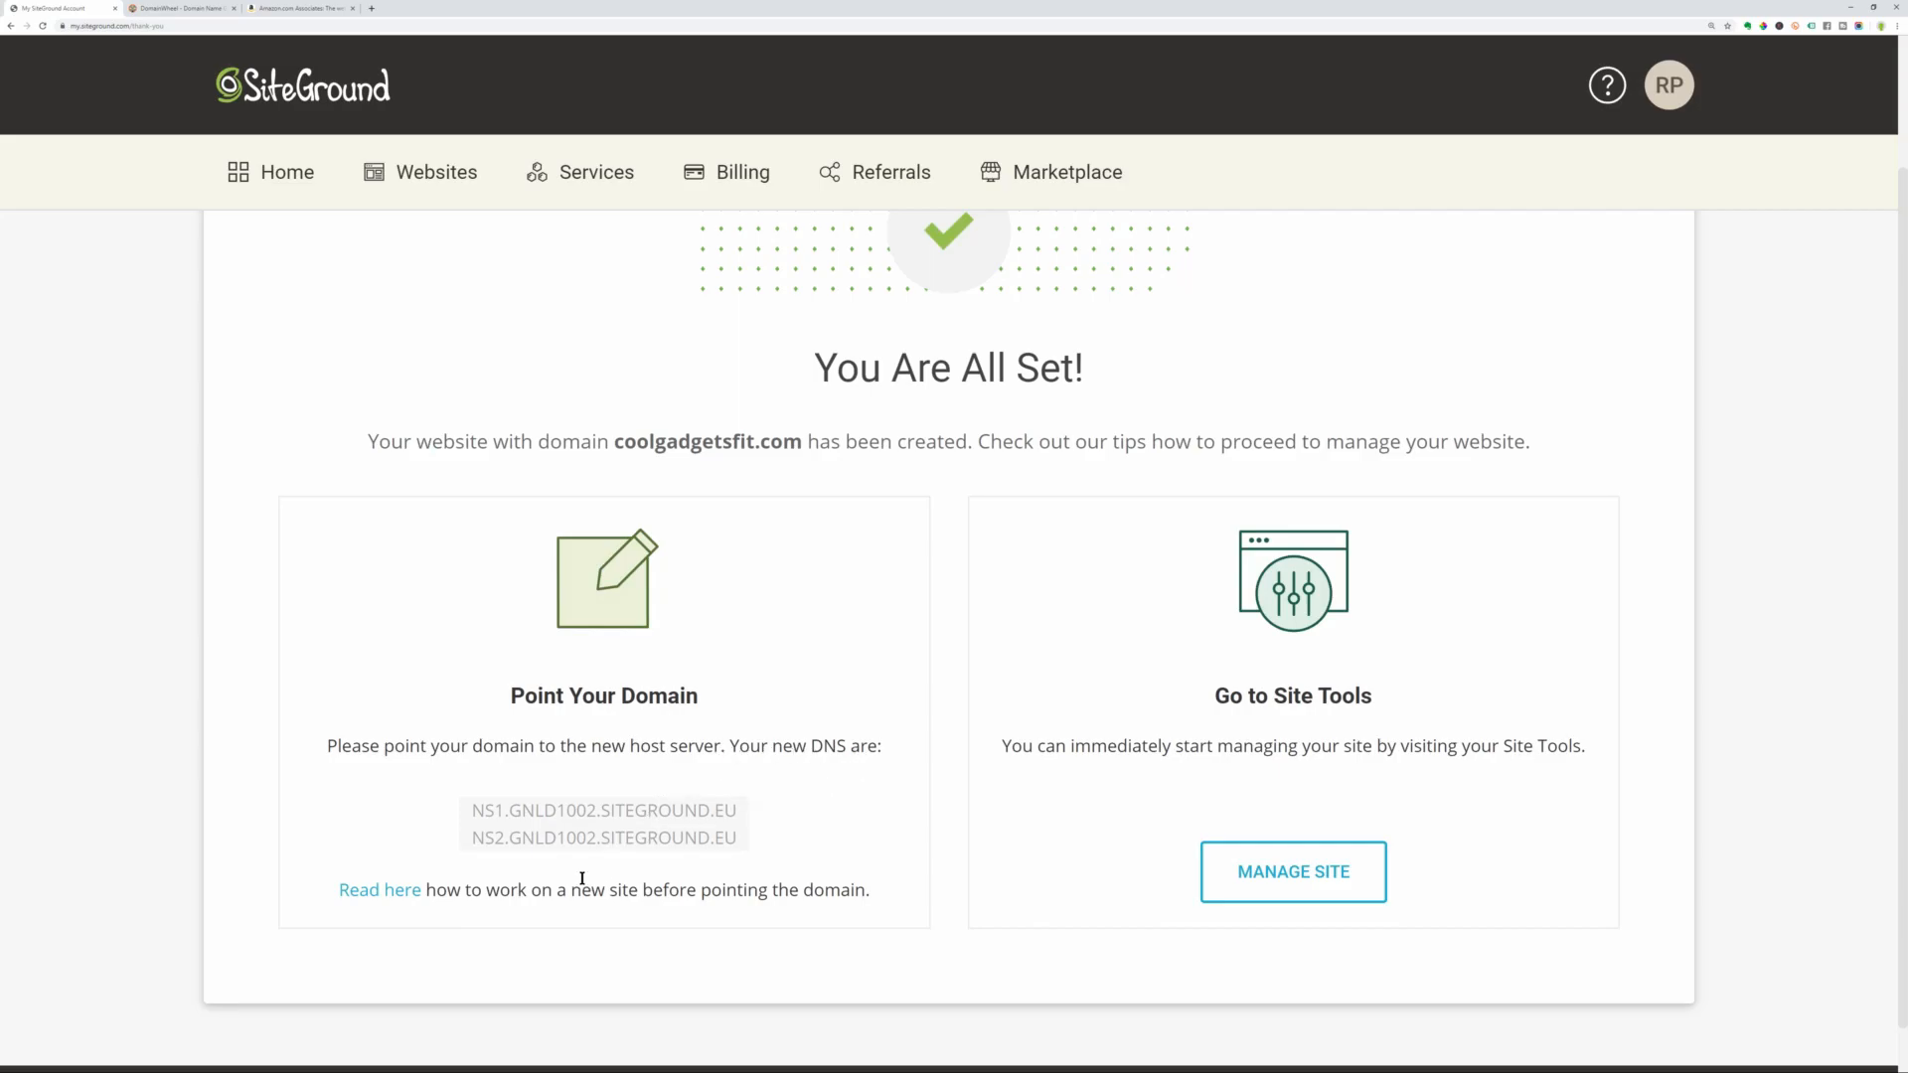
{"action": "mouse_move", "coordinate": [1292, 873]}
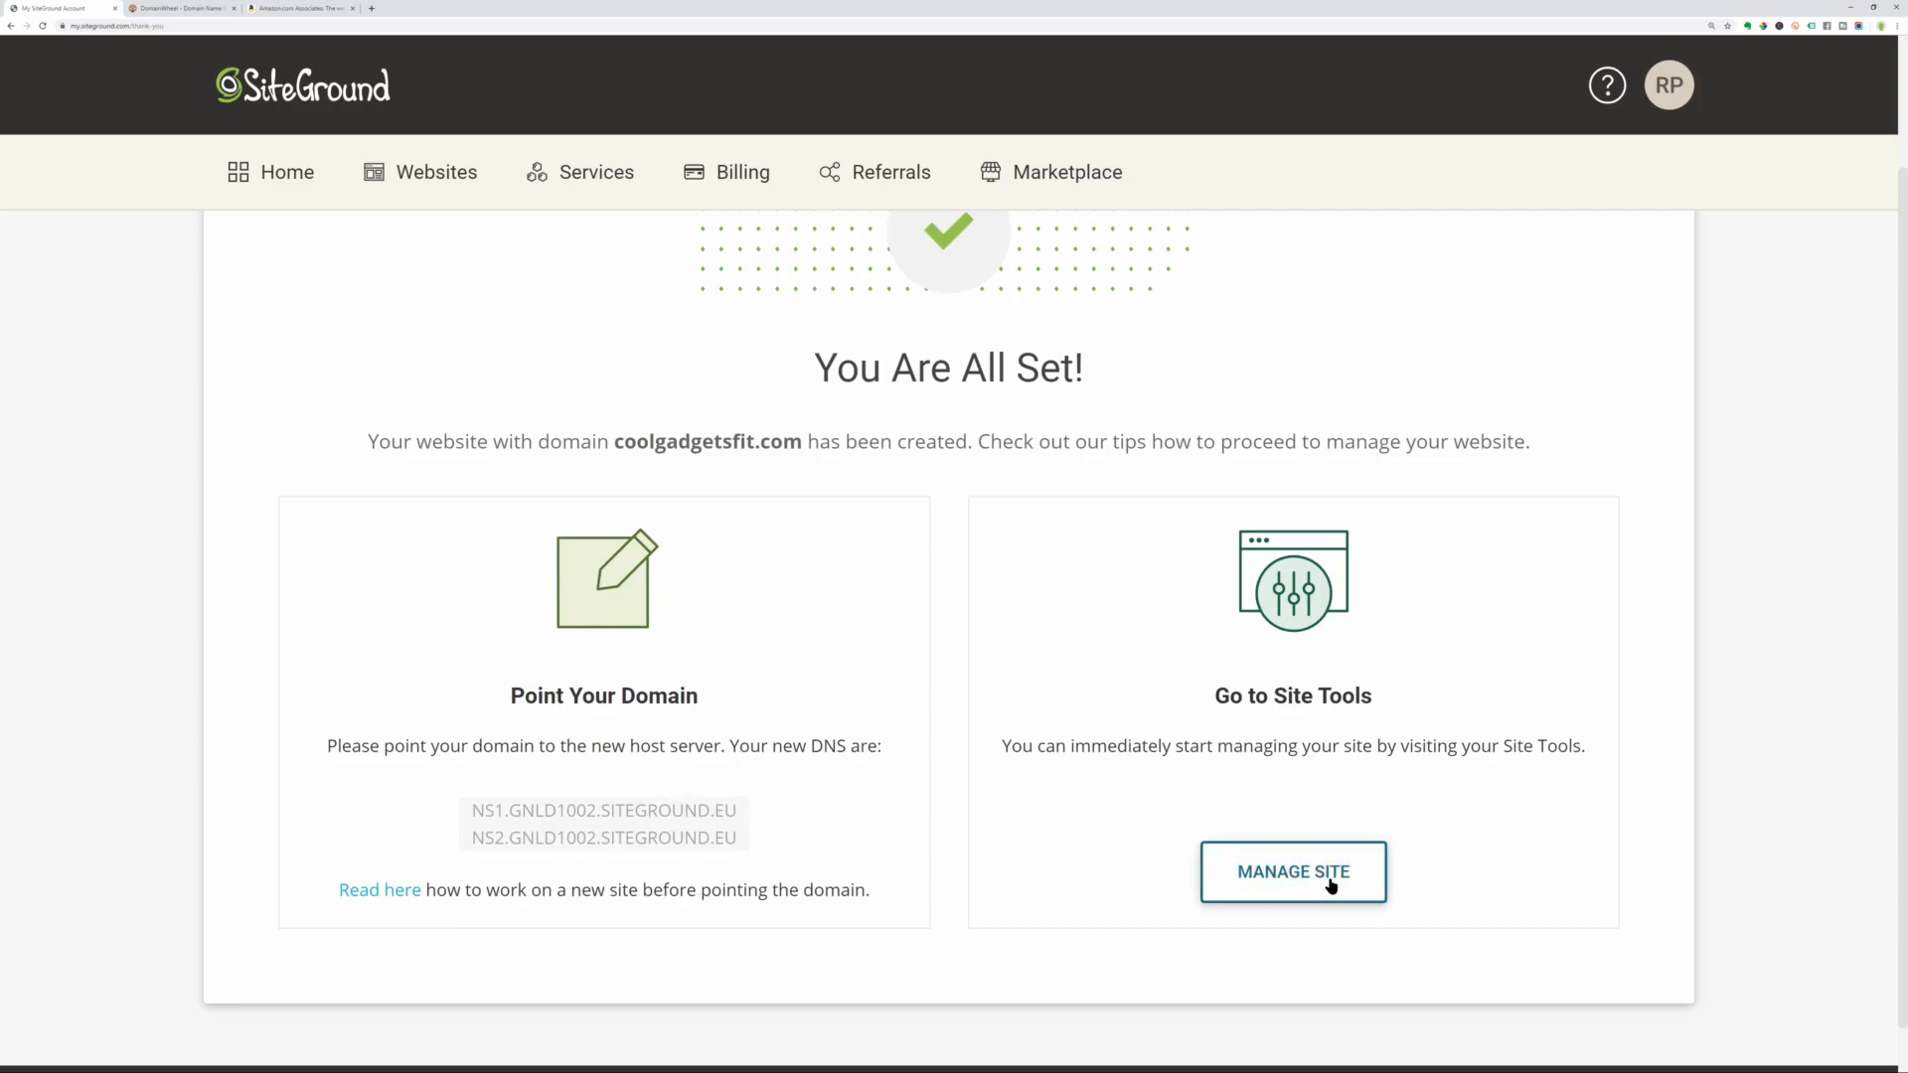
Open Manage Site for coolgadgetsfit.com, then WordPress Kit's WordPress Admin link.
{"action": "left_click", "coordinate": [1291, 872]}
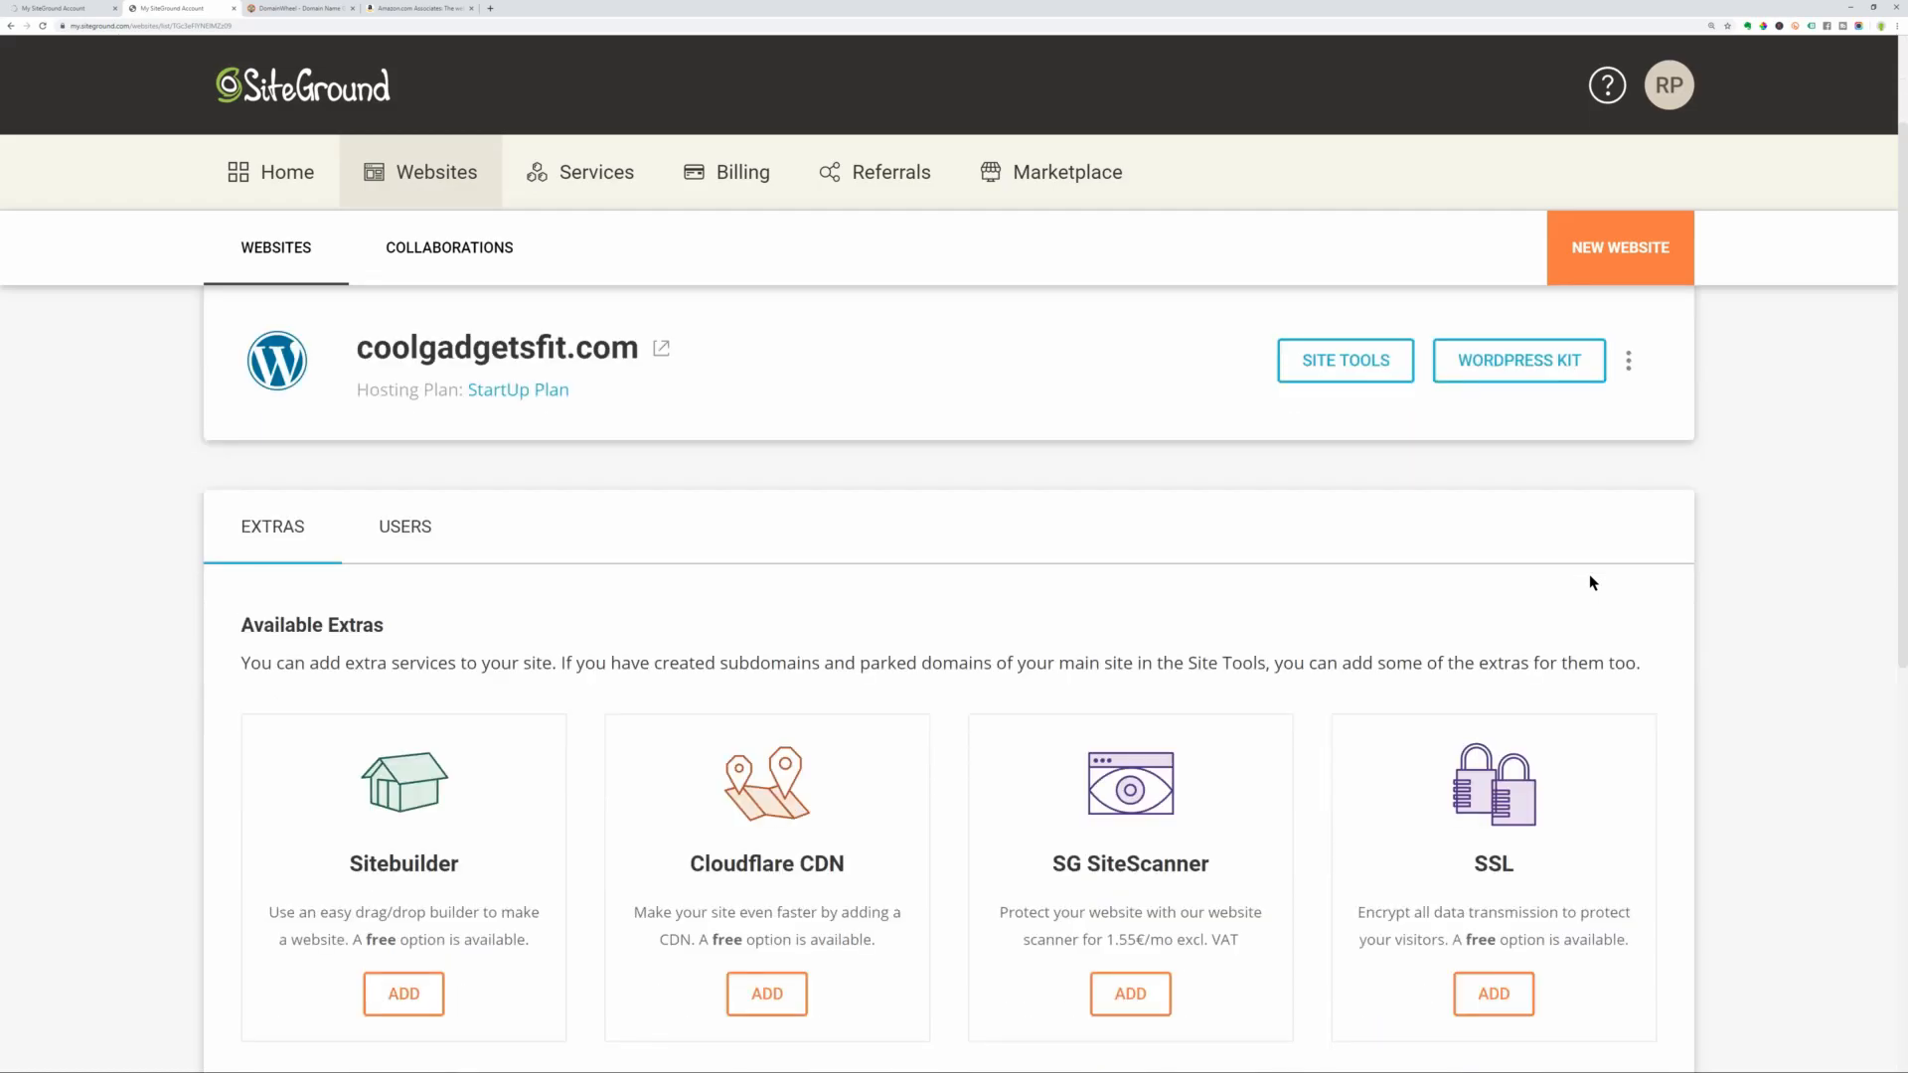
{"action": "scroll", "scroll_direction": "up", "scroll_amount": 3}
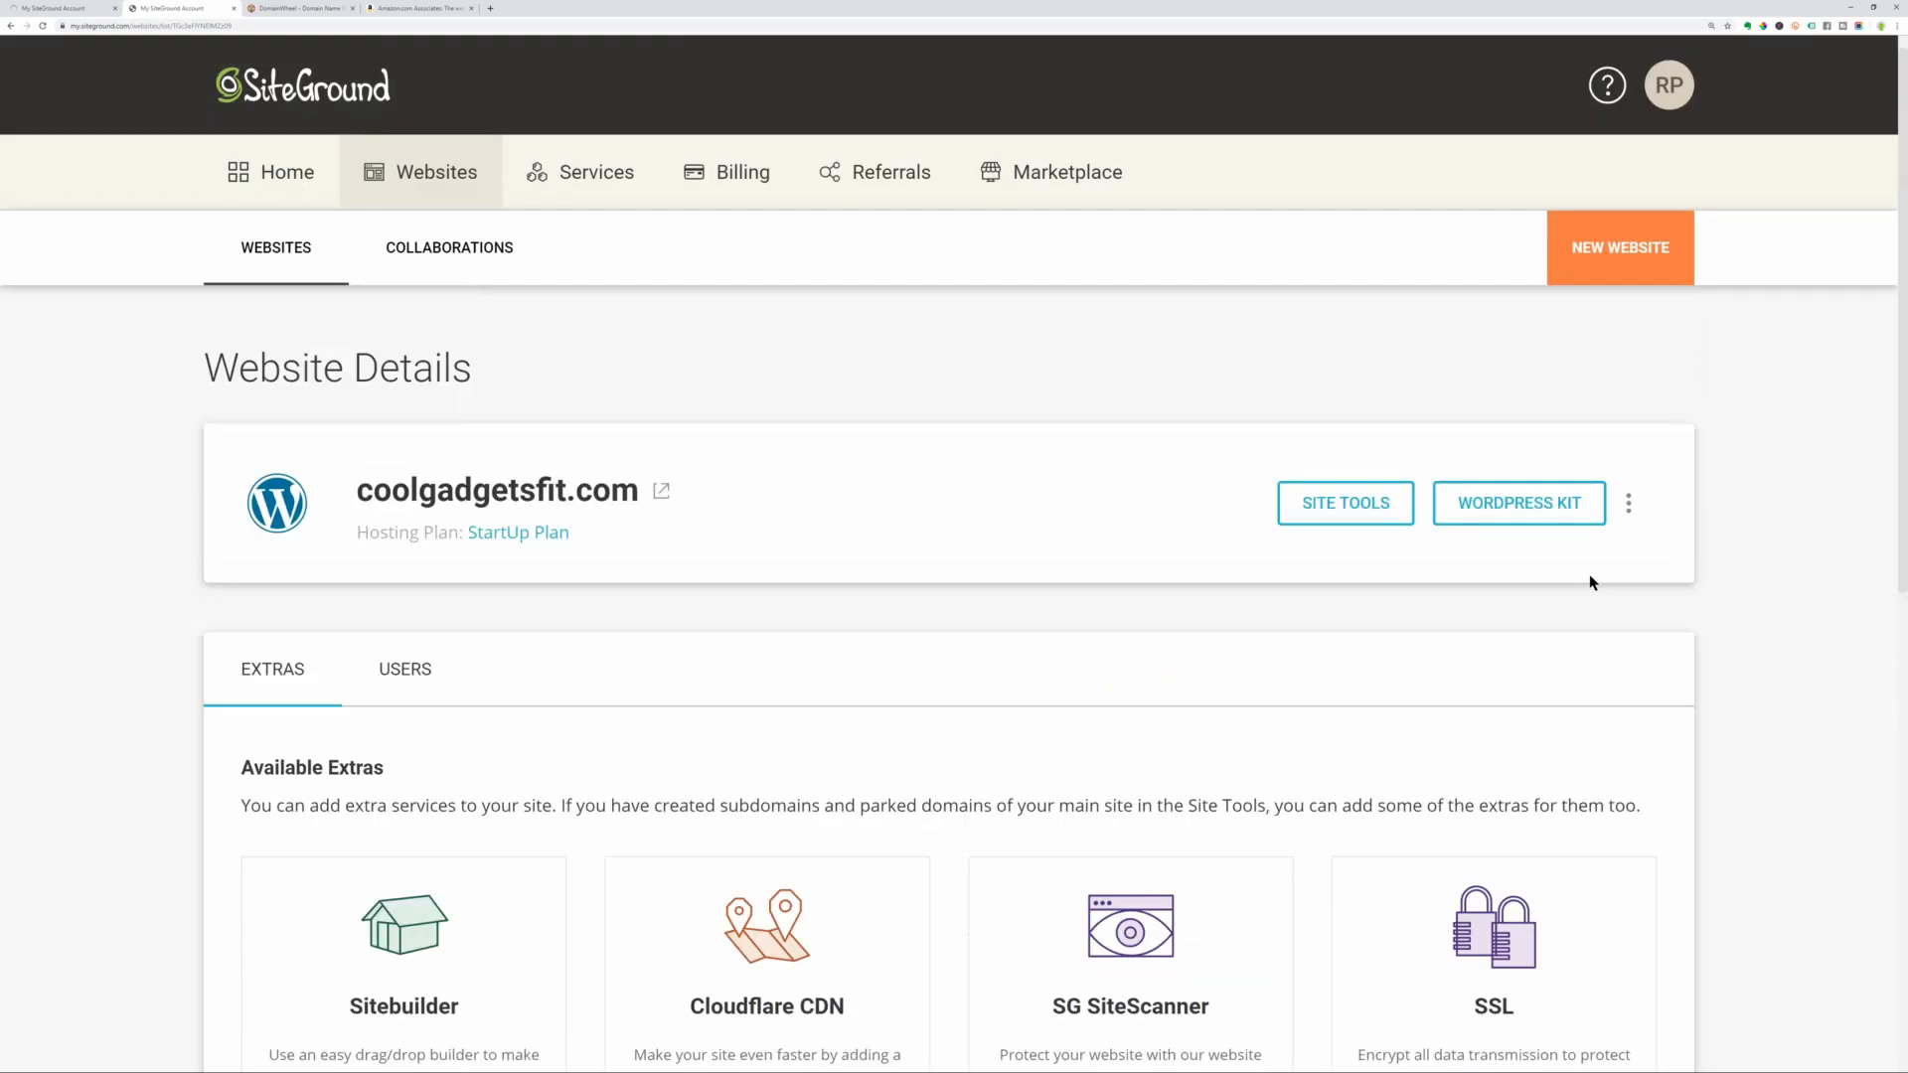
{"action": "left_click", "coordinate": [1517, 503]}
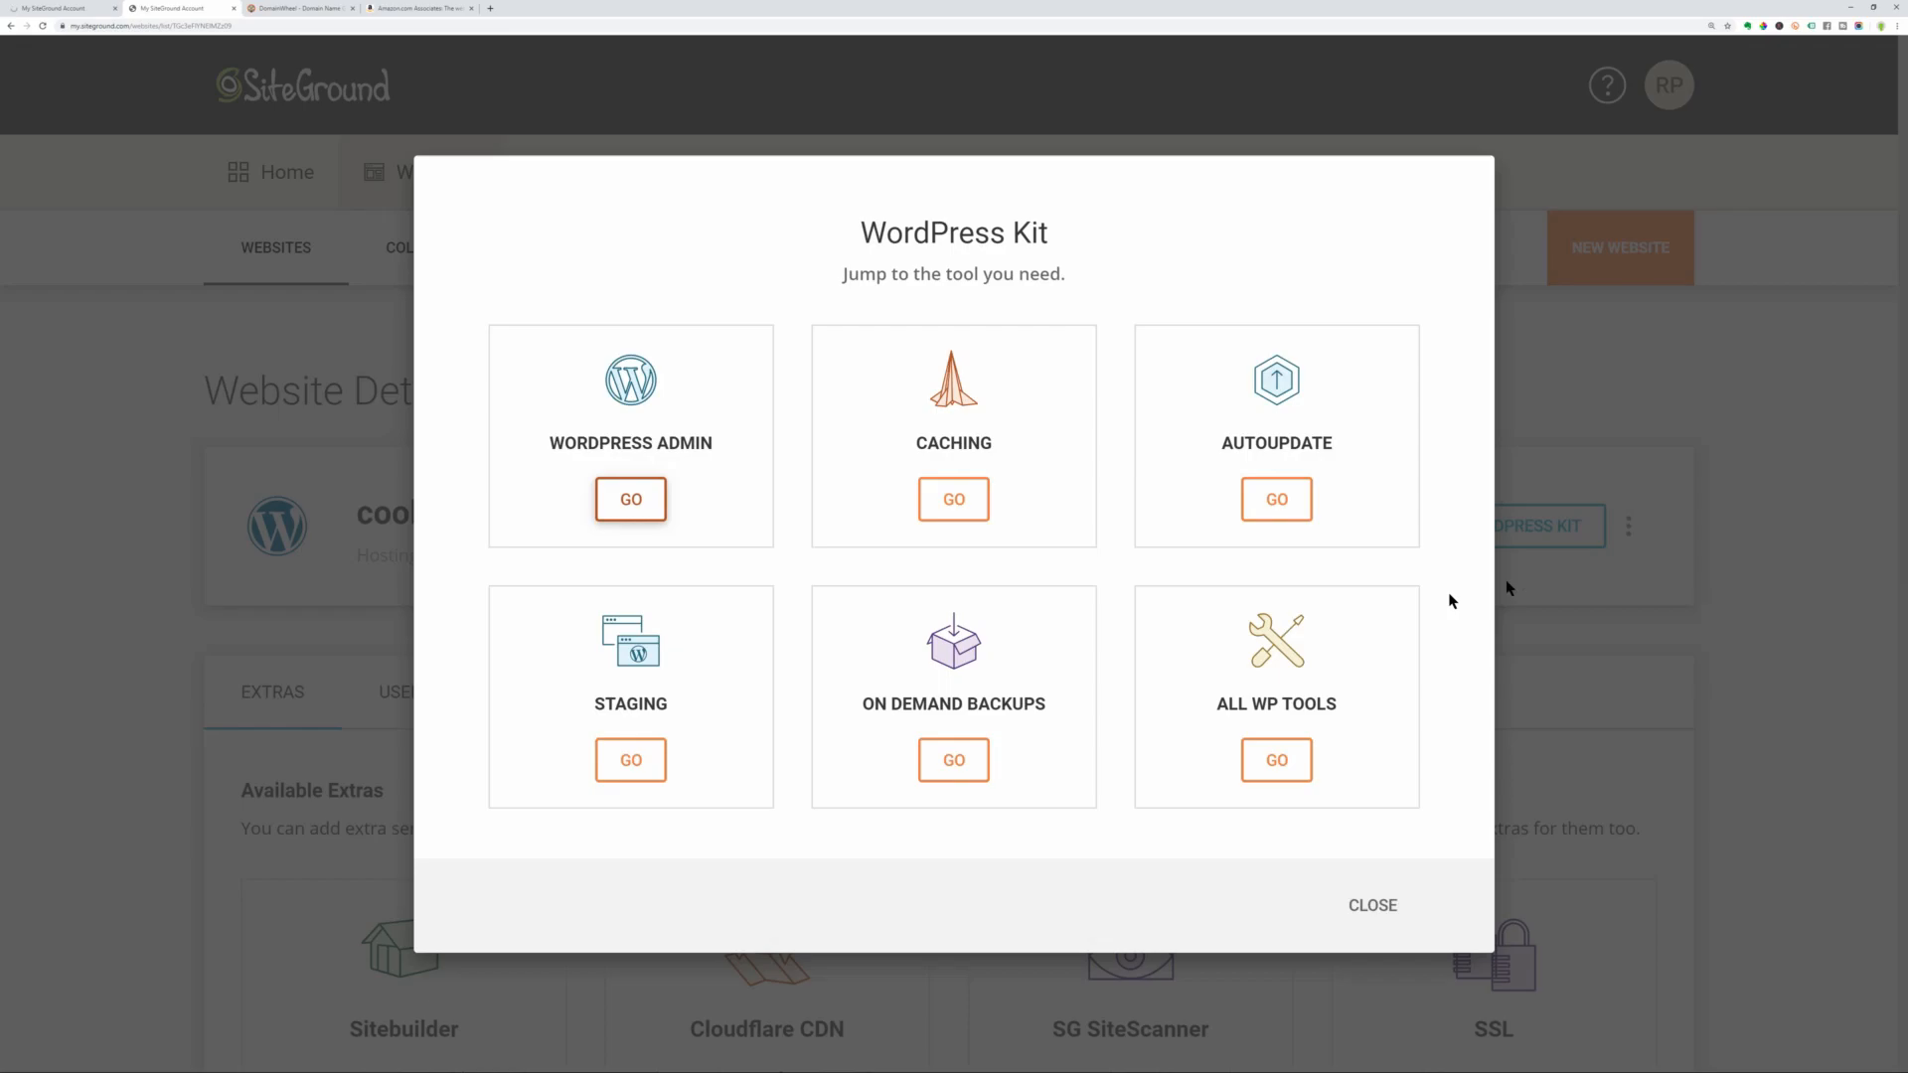
{"action": "mouse_move", "coordinate": [630, 499]}
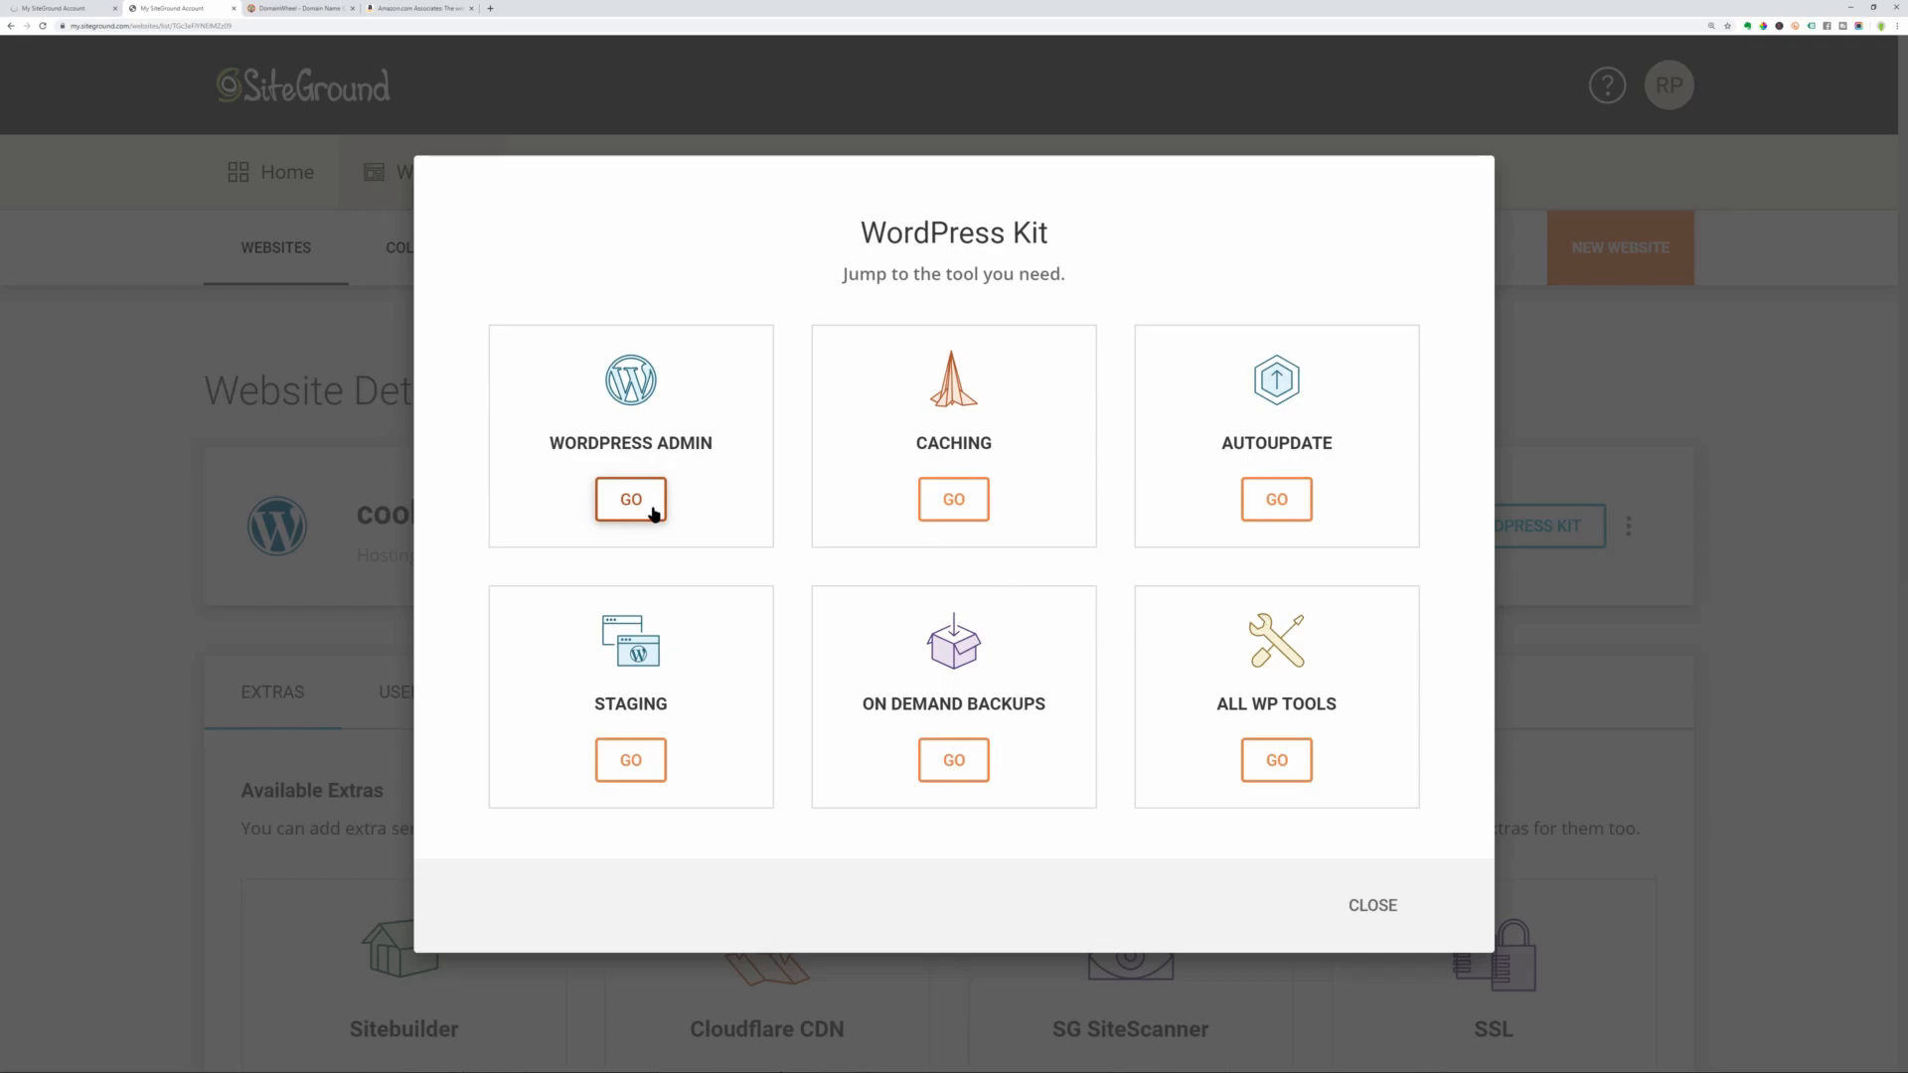
{"action": "left_click", "coordinate": [630, 499]}
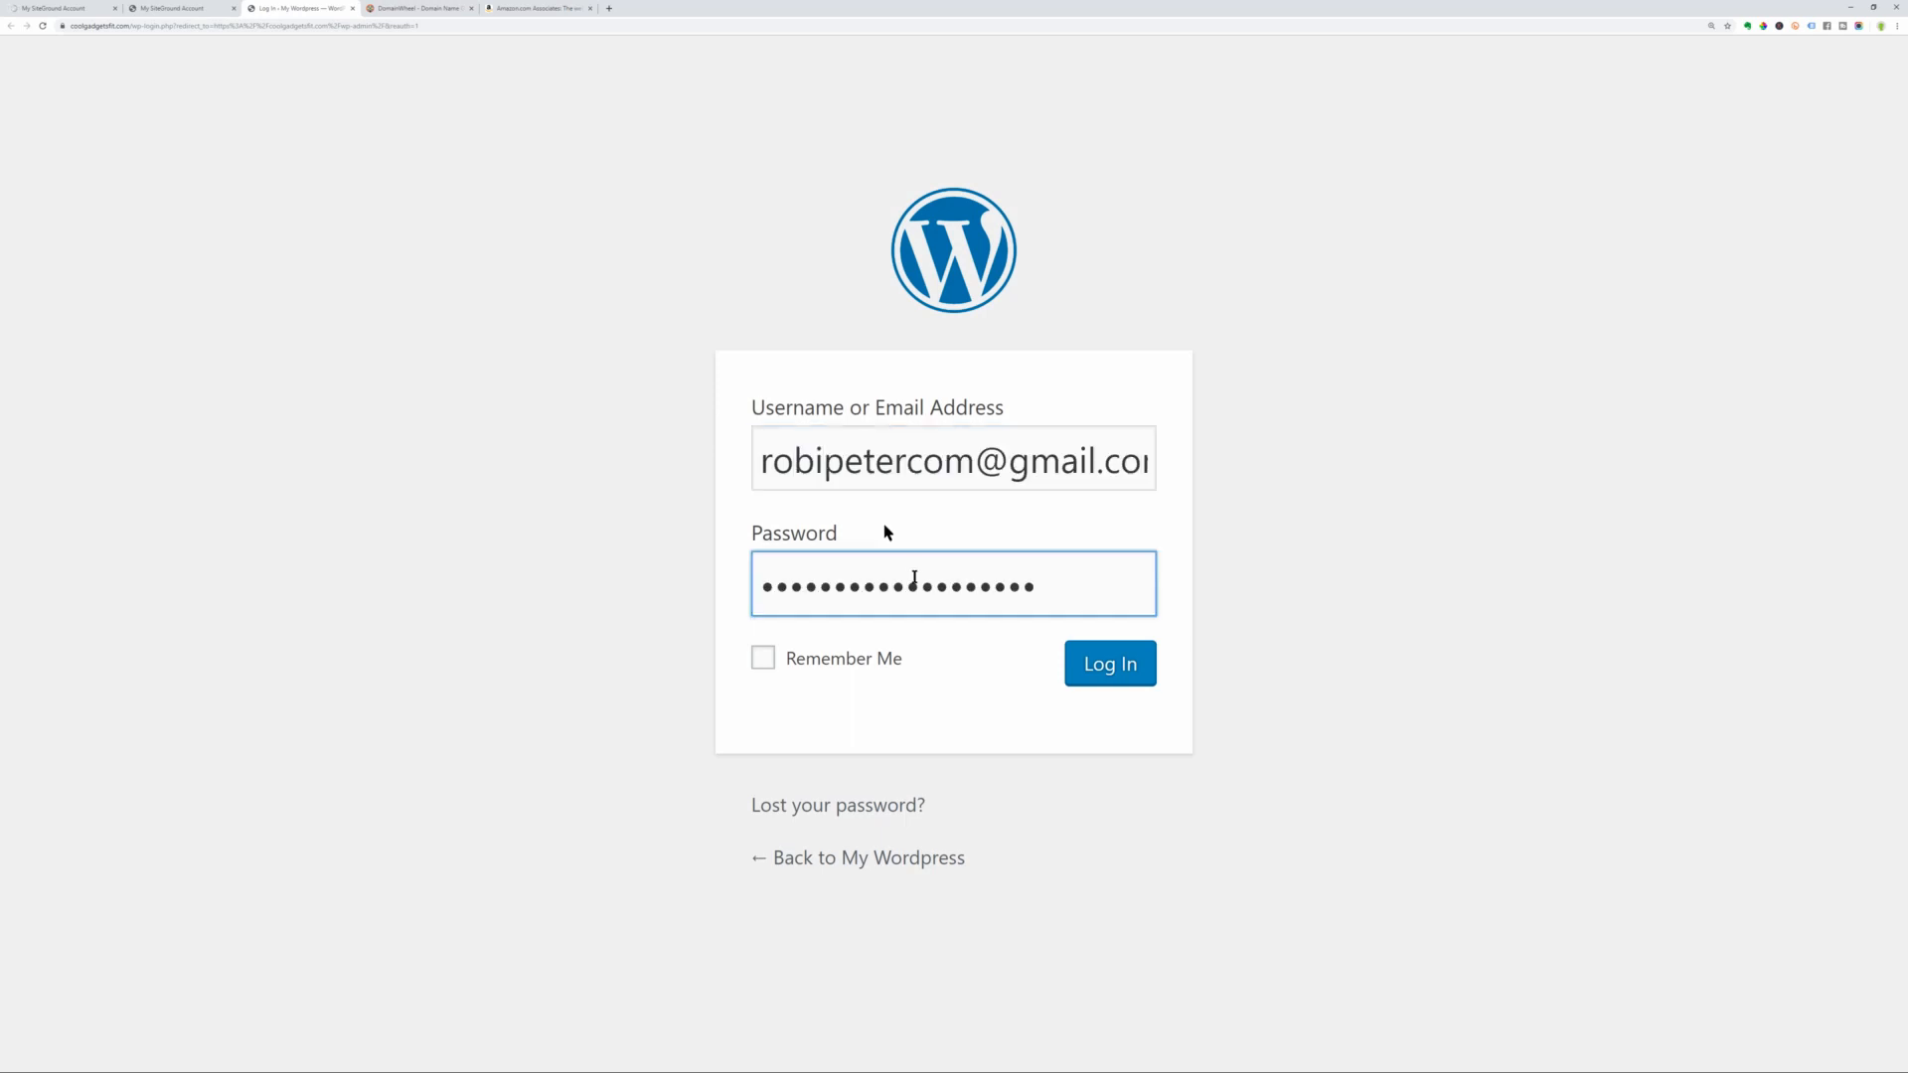
Log in to the coolgadgetsfit.com admin and start the WordPress Starter customization wizard.
{"action": "left_click", "coordinate": [1109, 663]}
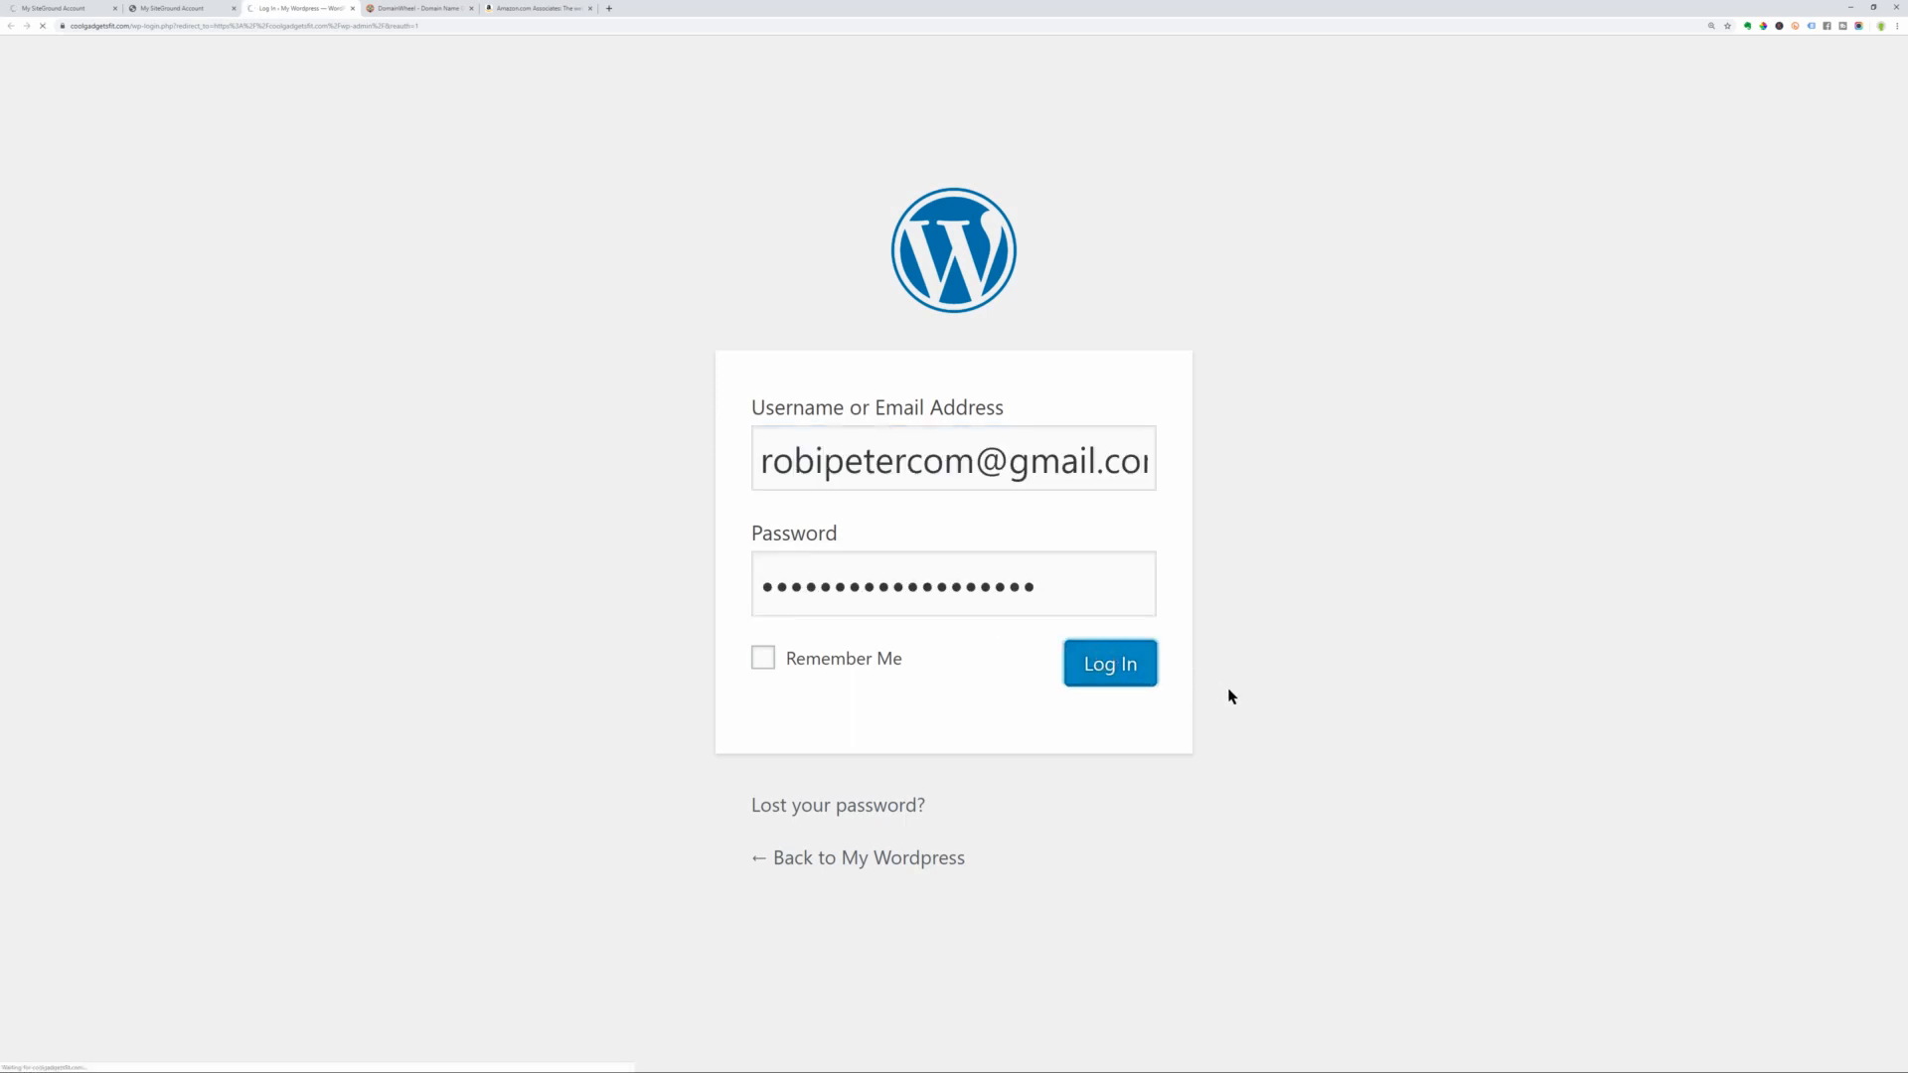
{"action": "left_click", "coordinate": [1109, 663]}
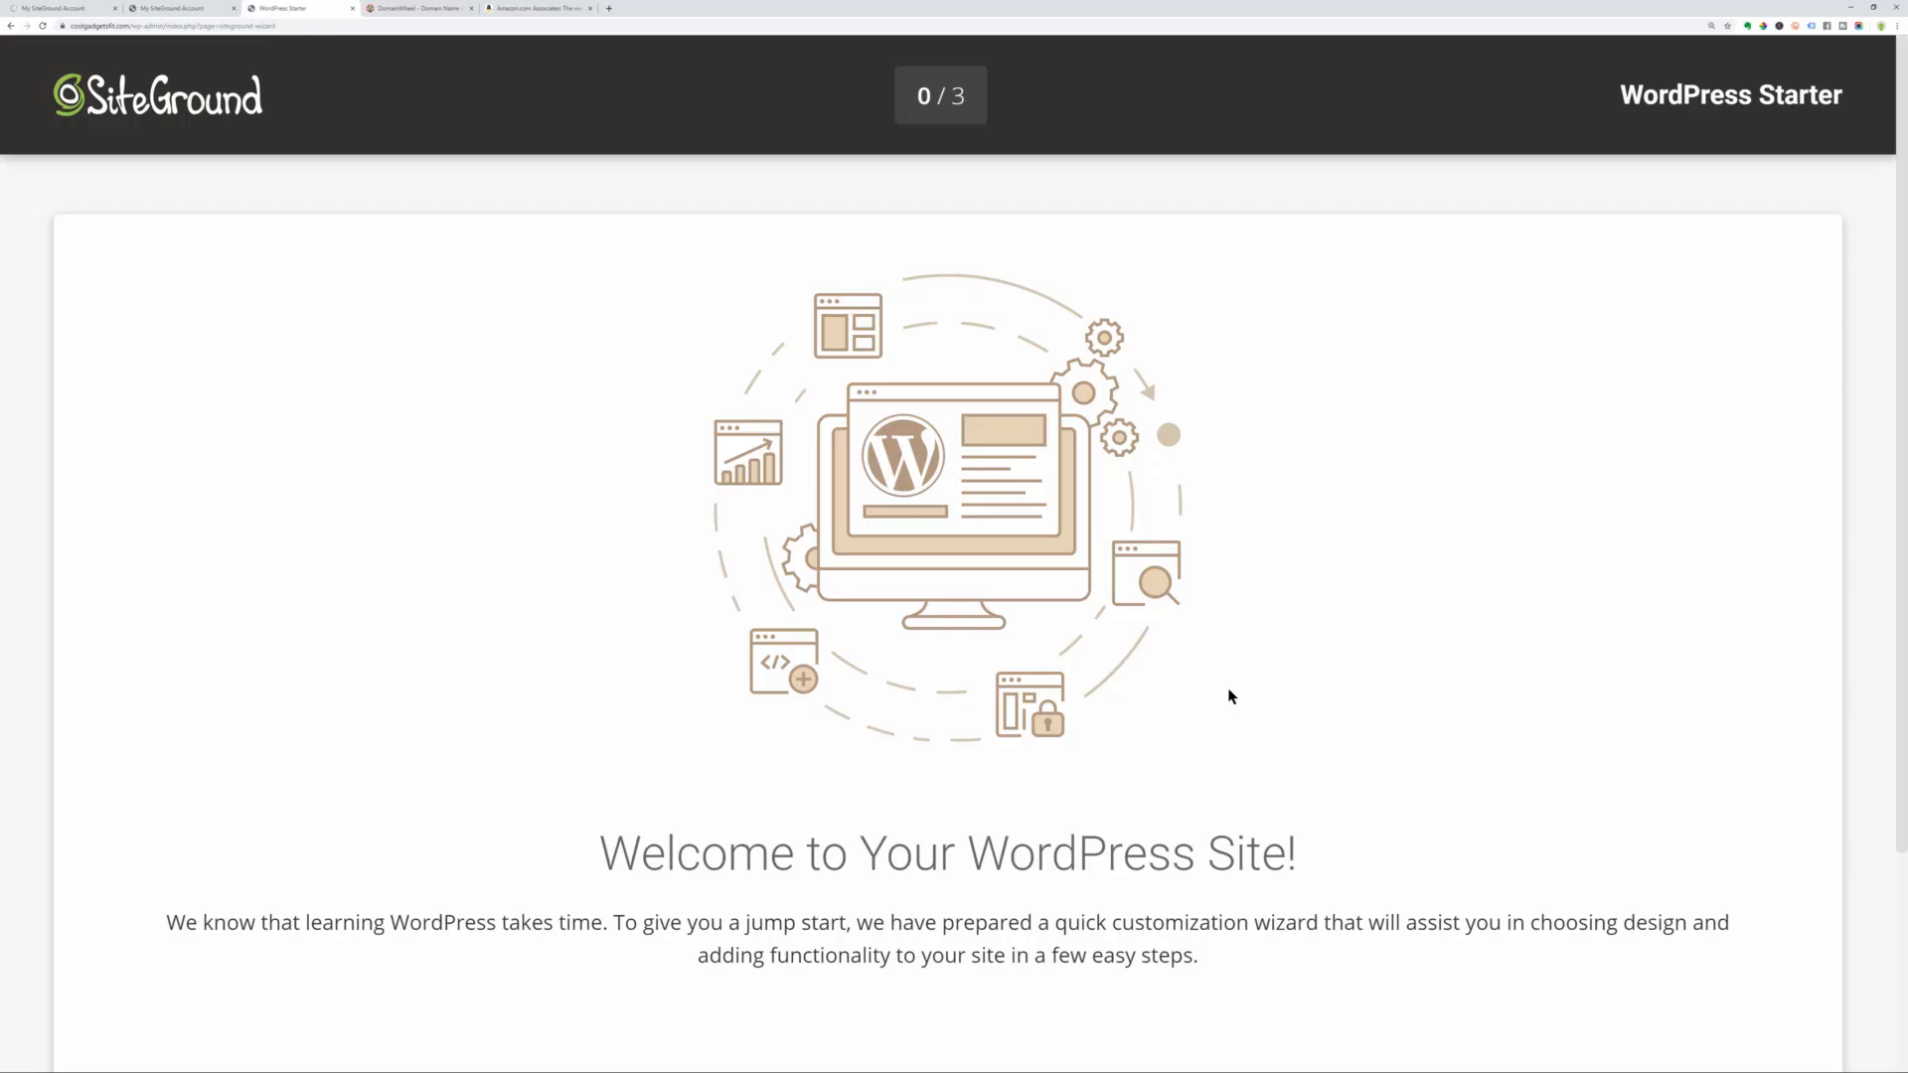
{"action": "mouse_move", "coordinate": [1898, 510]}
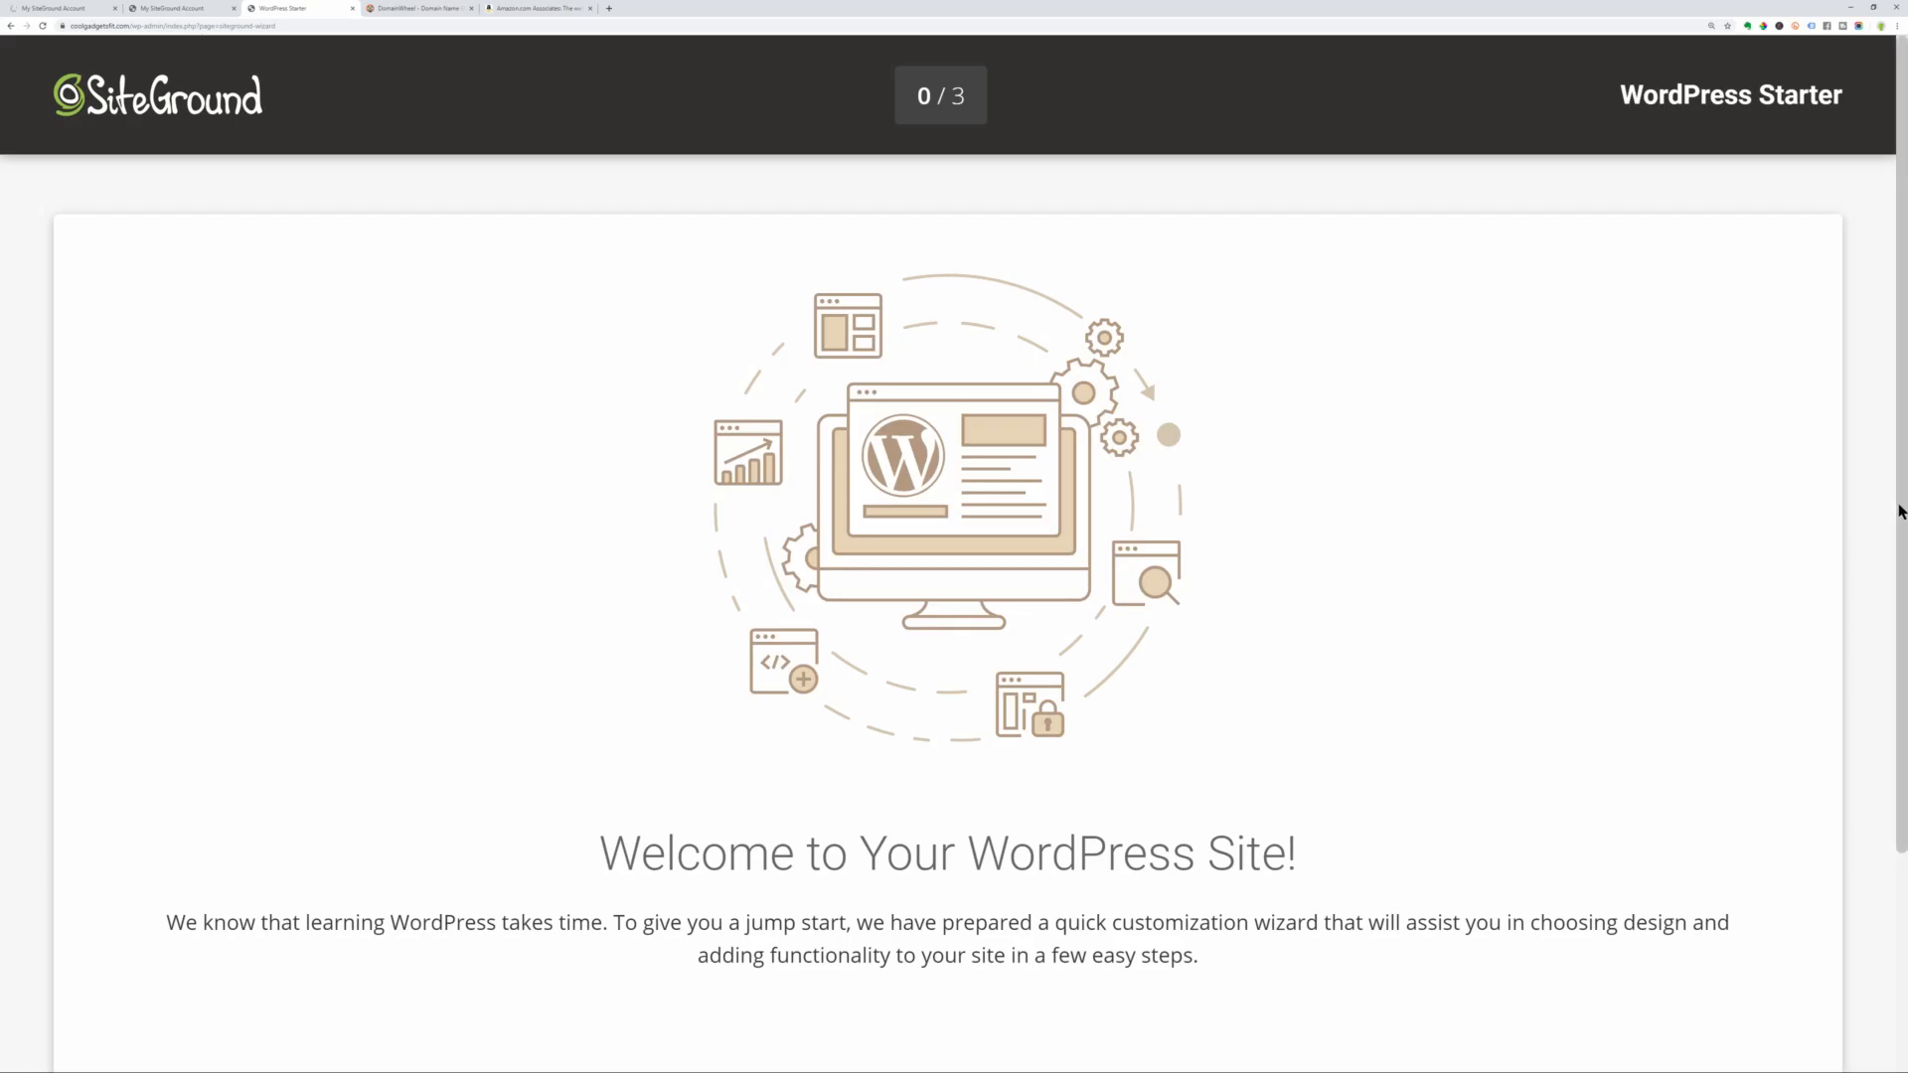
{"action": "scroll", "scroll_direction": "down", "scroll_amount": 3}
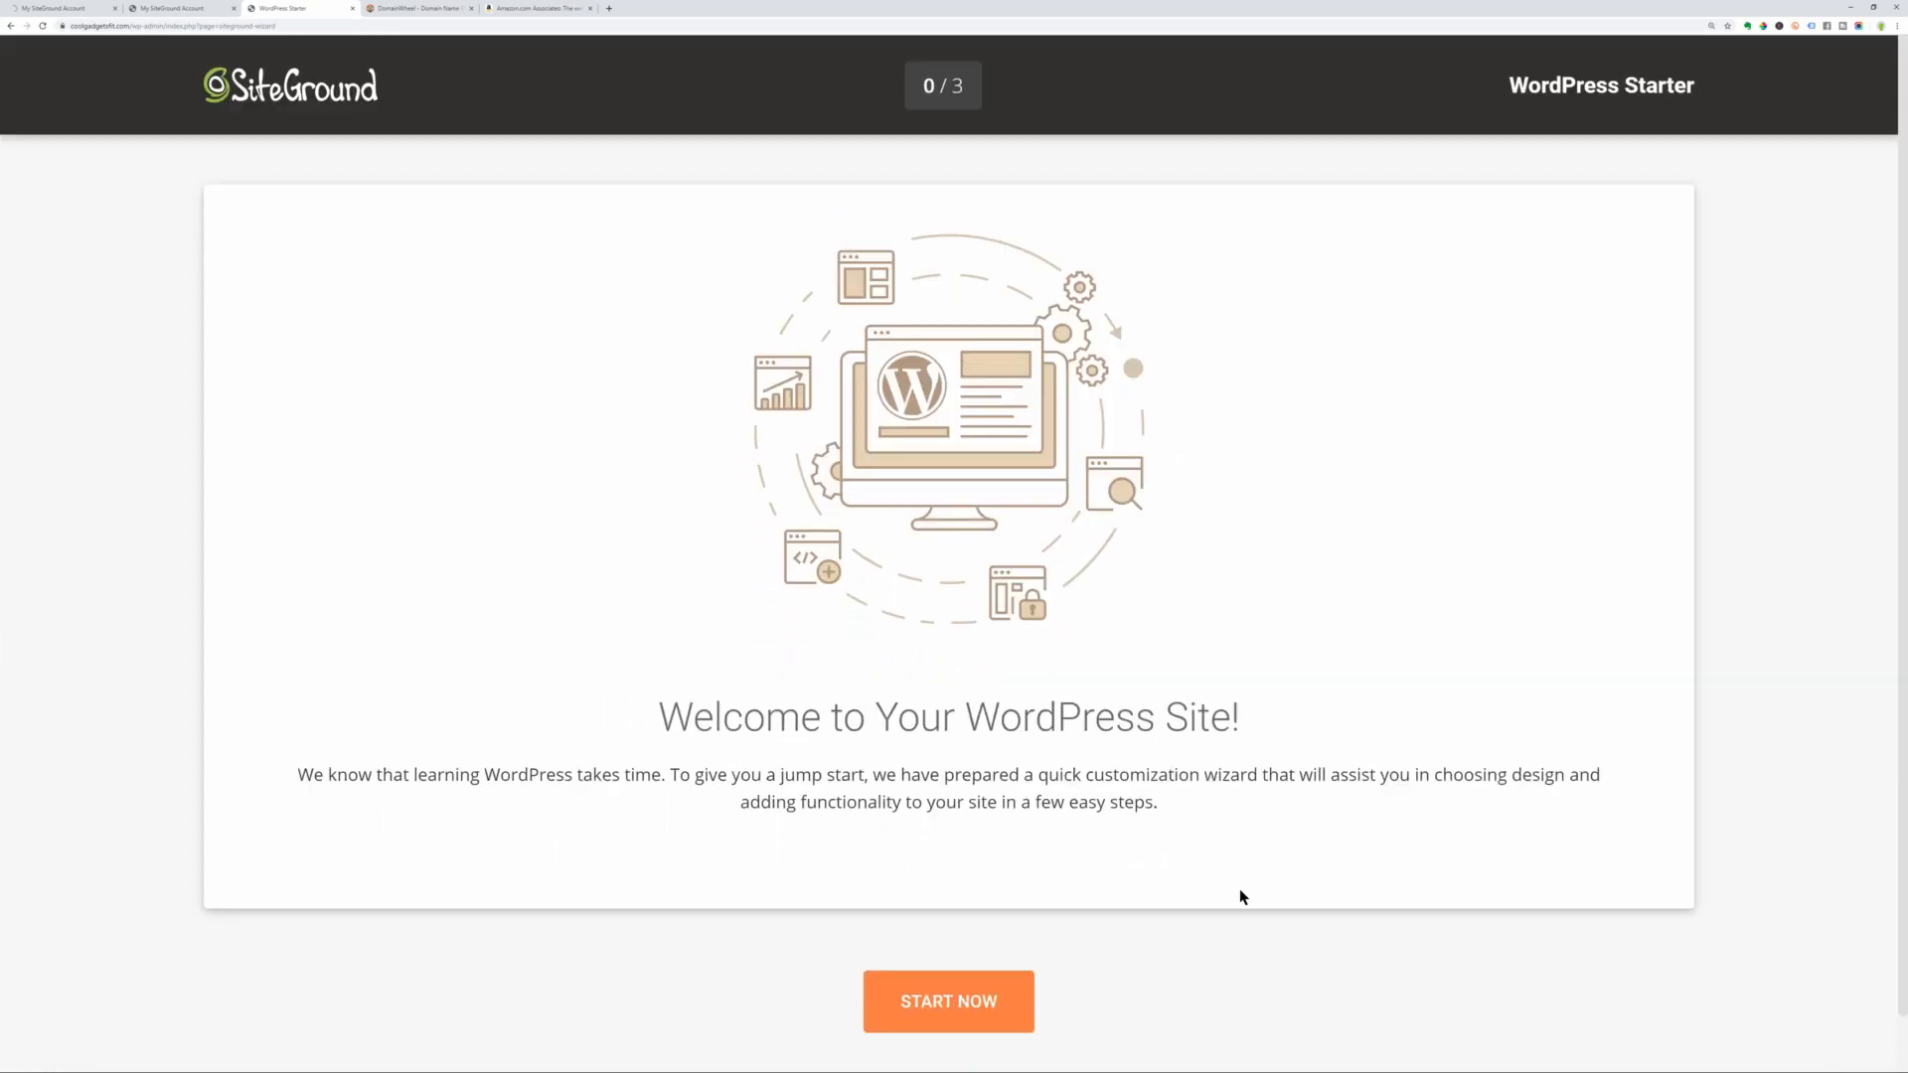
{"action": "left_click", "coordinate": [948, 1000]}
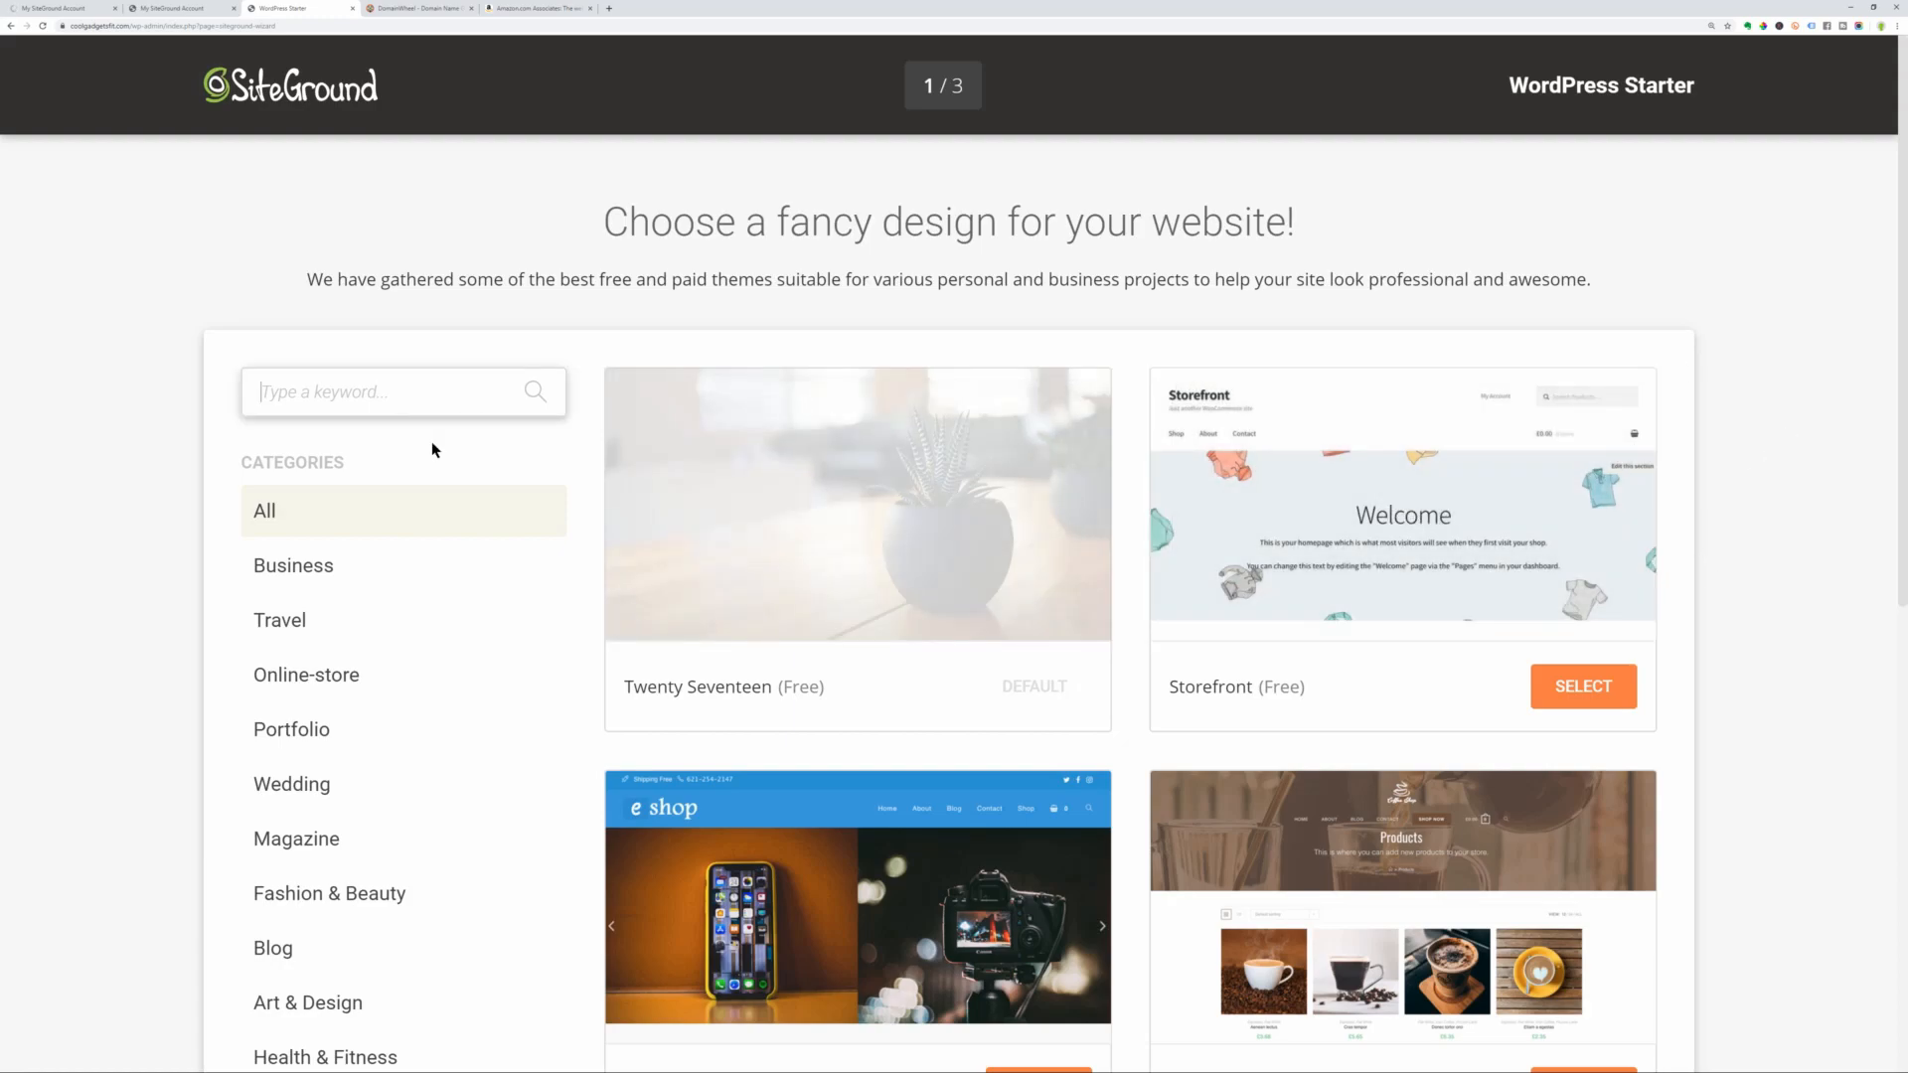
Pick the Neve Business design, confirm Elementor and WooCommerce, and complete without marketing plugins.
{"action": "type", "text": "neve"}
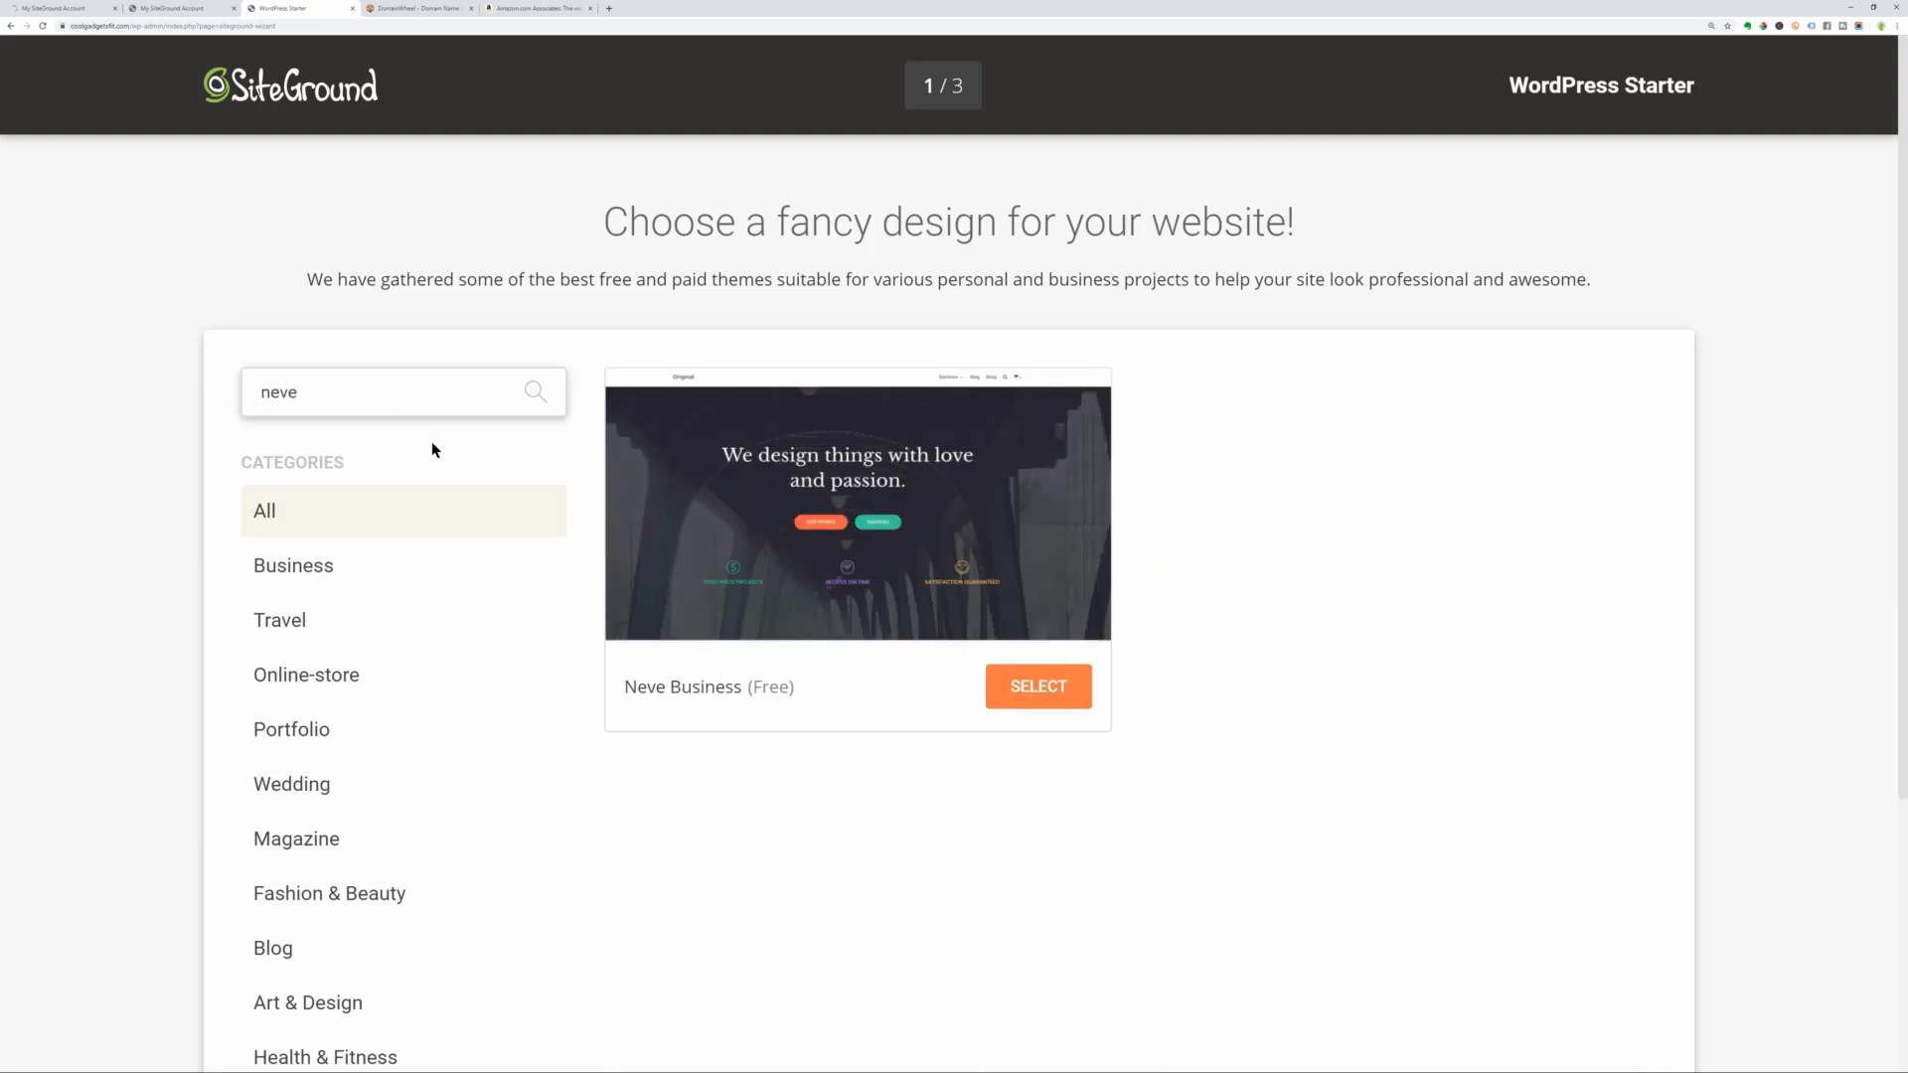
{"action": "left_click", "coordinate": [1037, 687]}
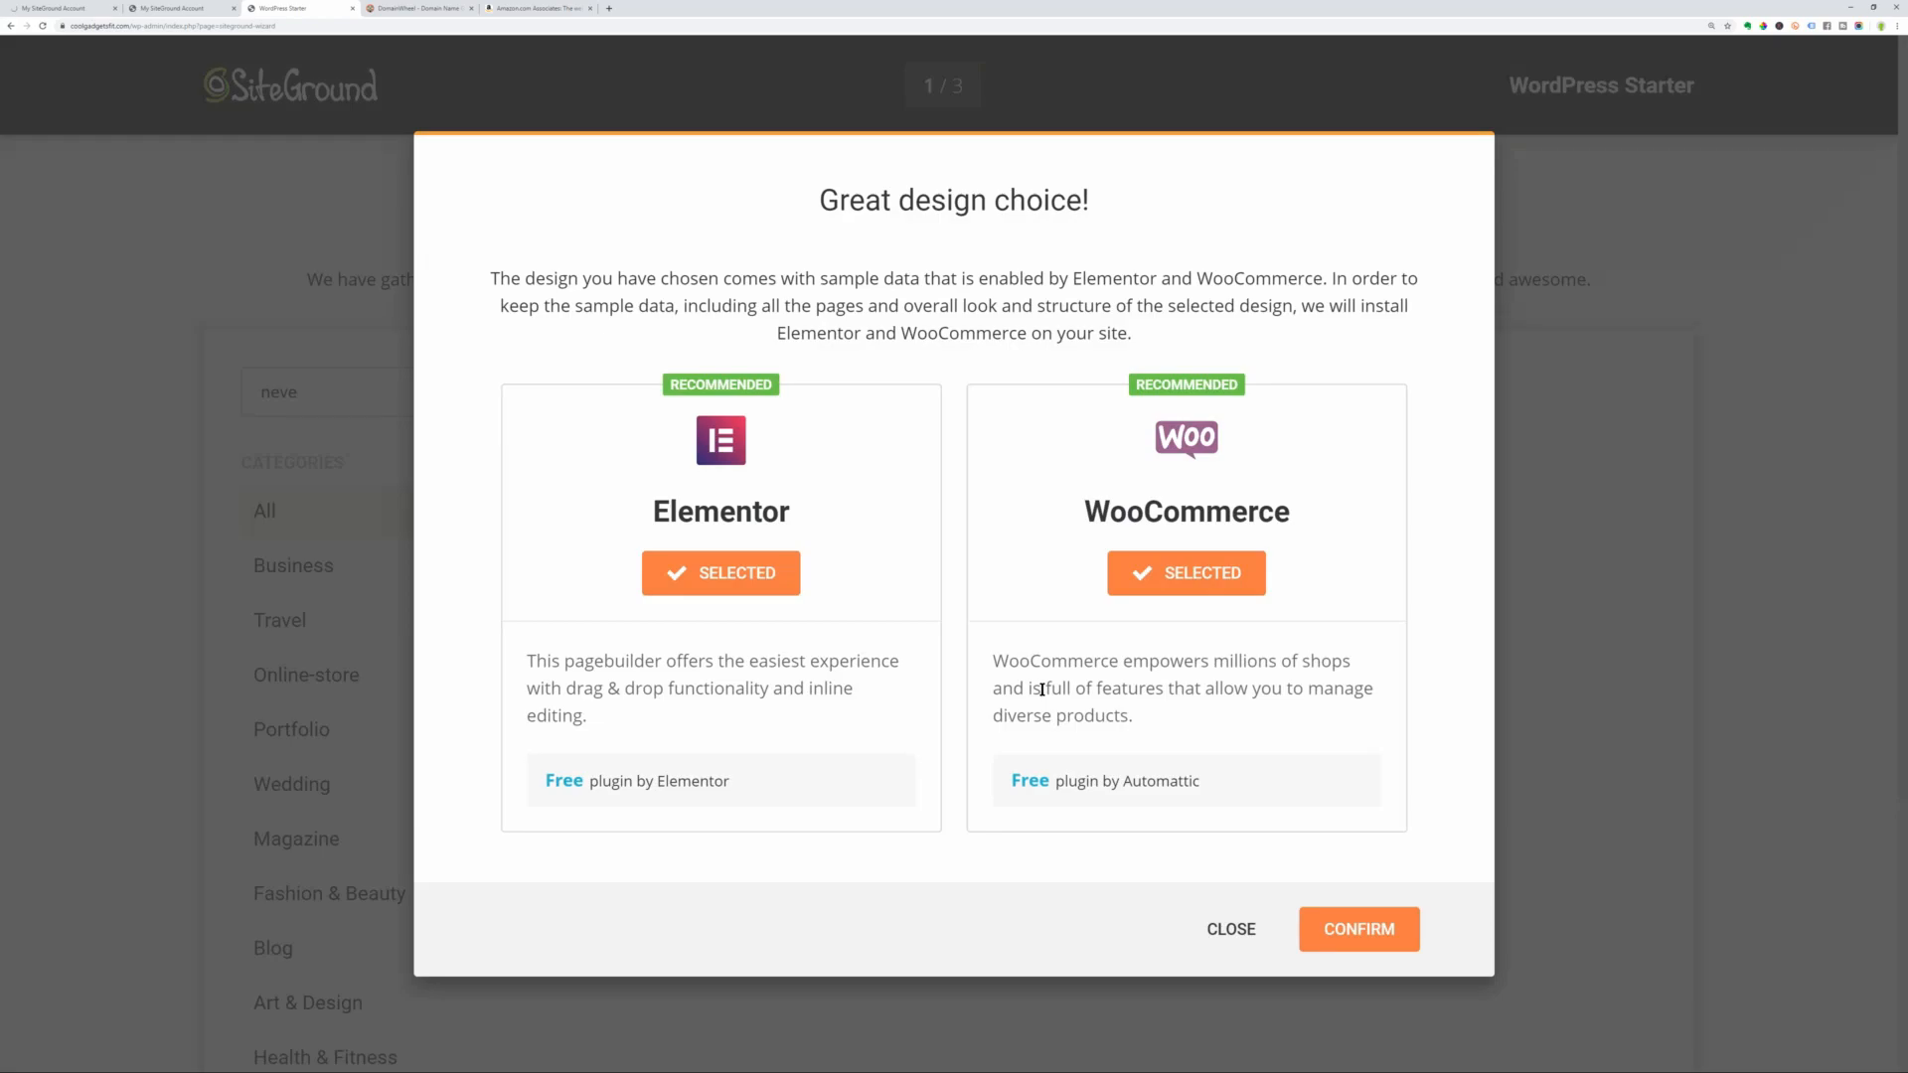
{"action": "mouse_move", "coordinate": [779, 608]}
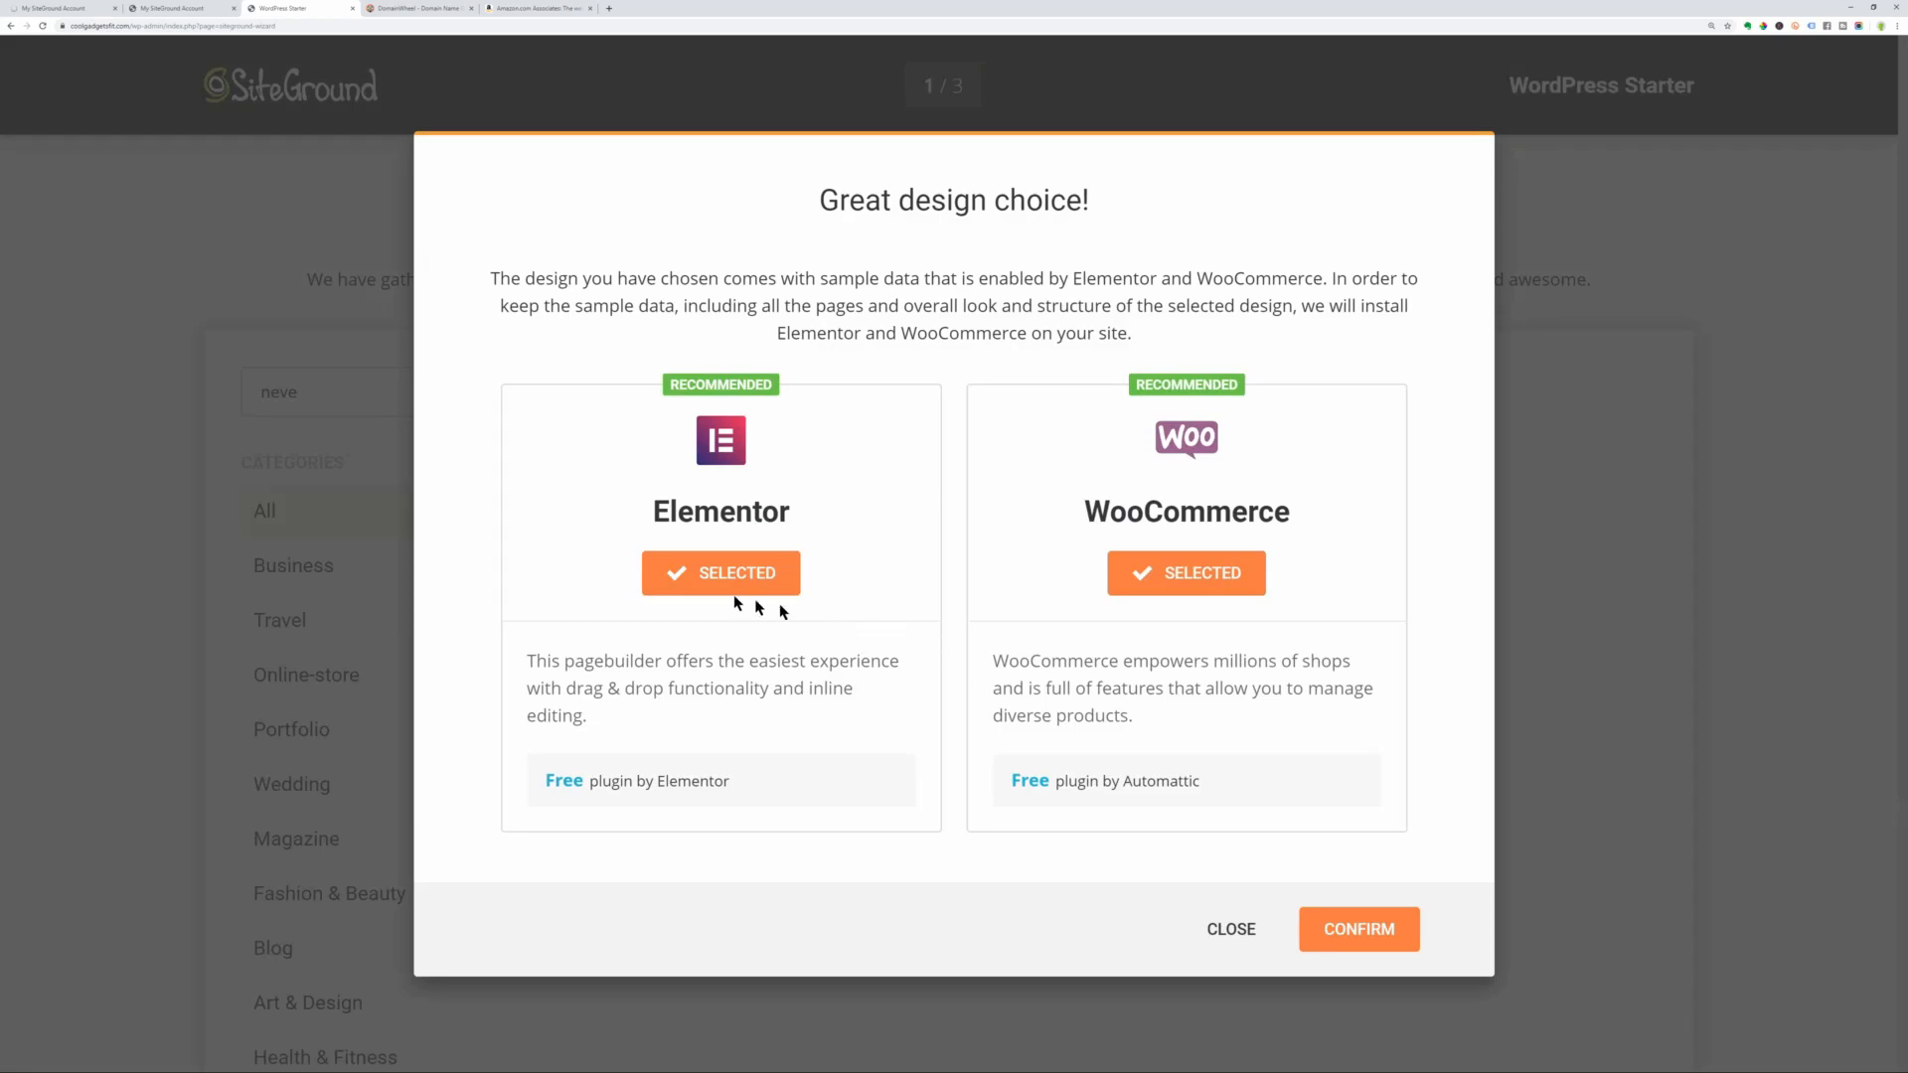
{"action": "mouse_move", "coordinate": [733, 602]}
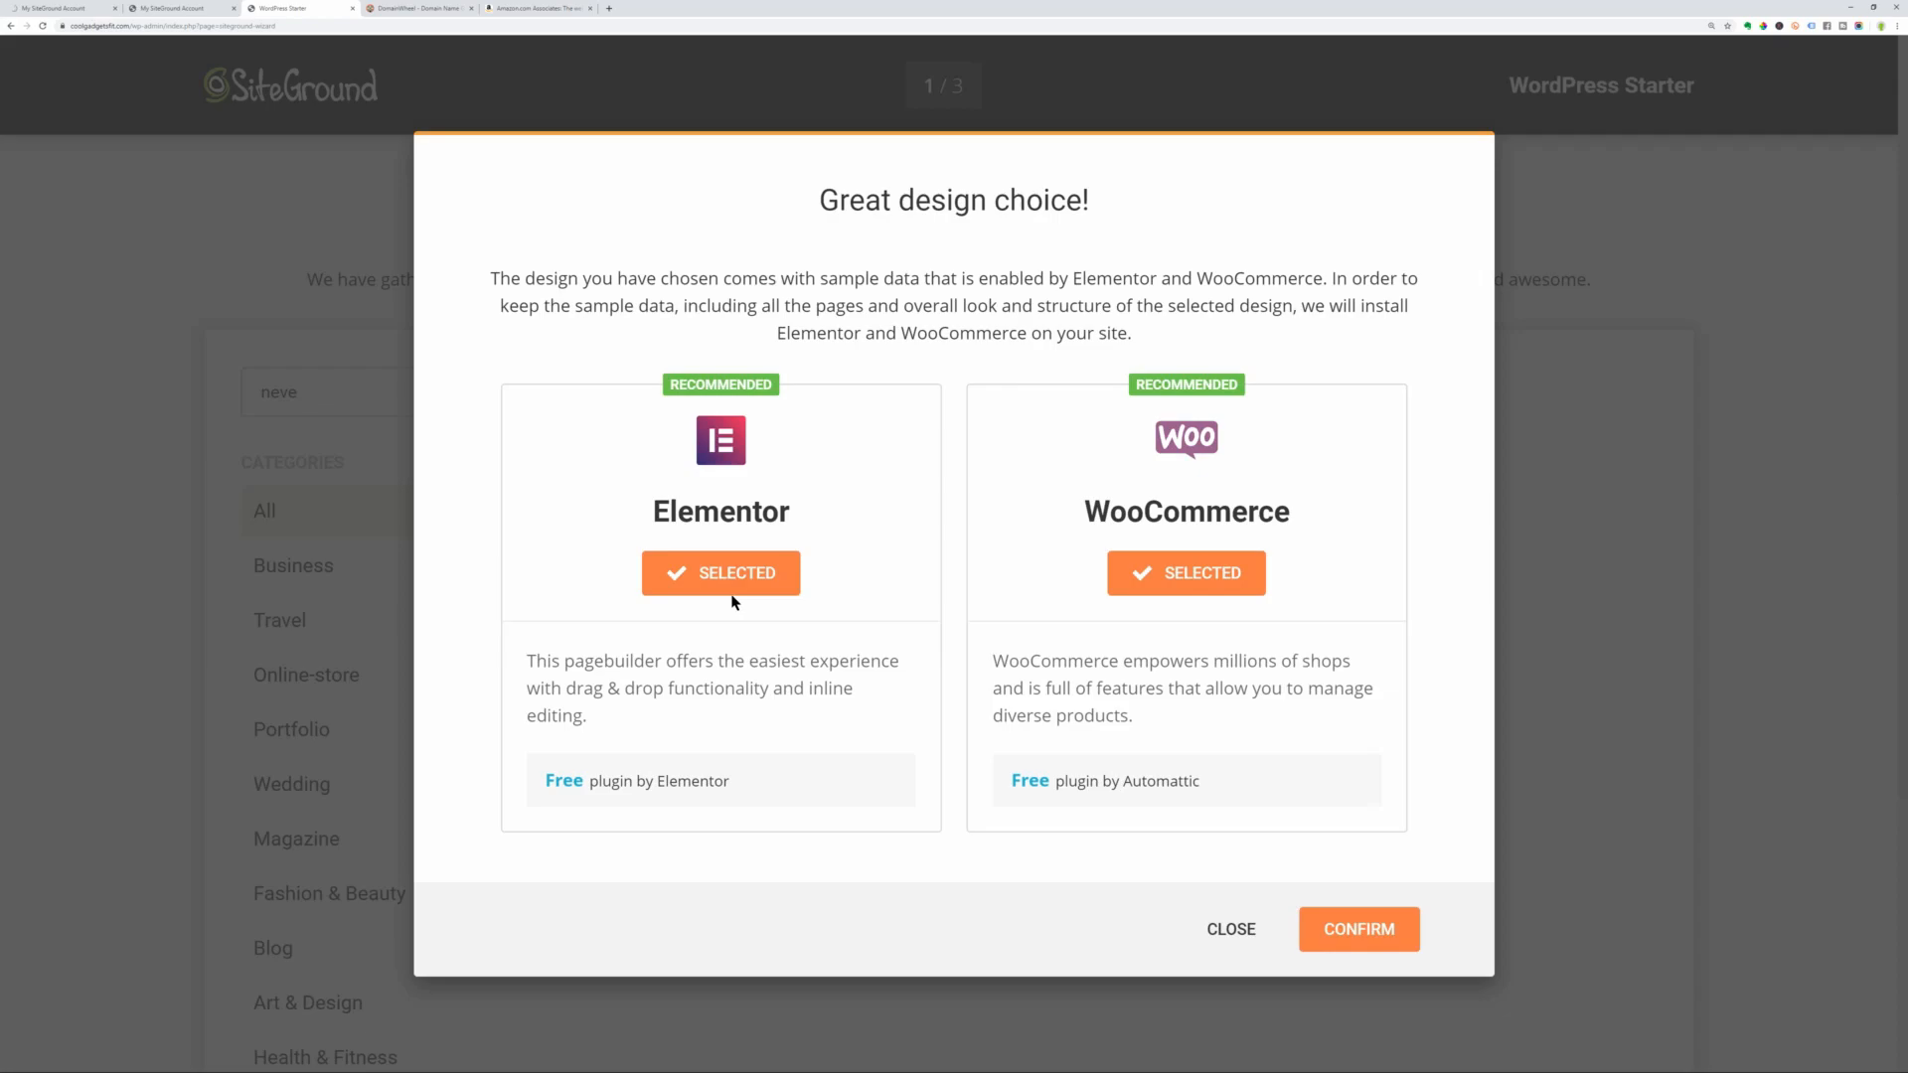
{"action": "left_click", "coordinate": [1359, 928]}
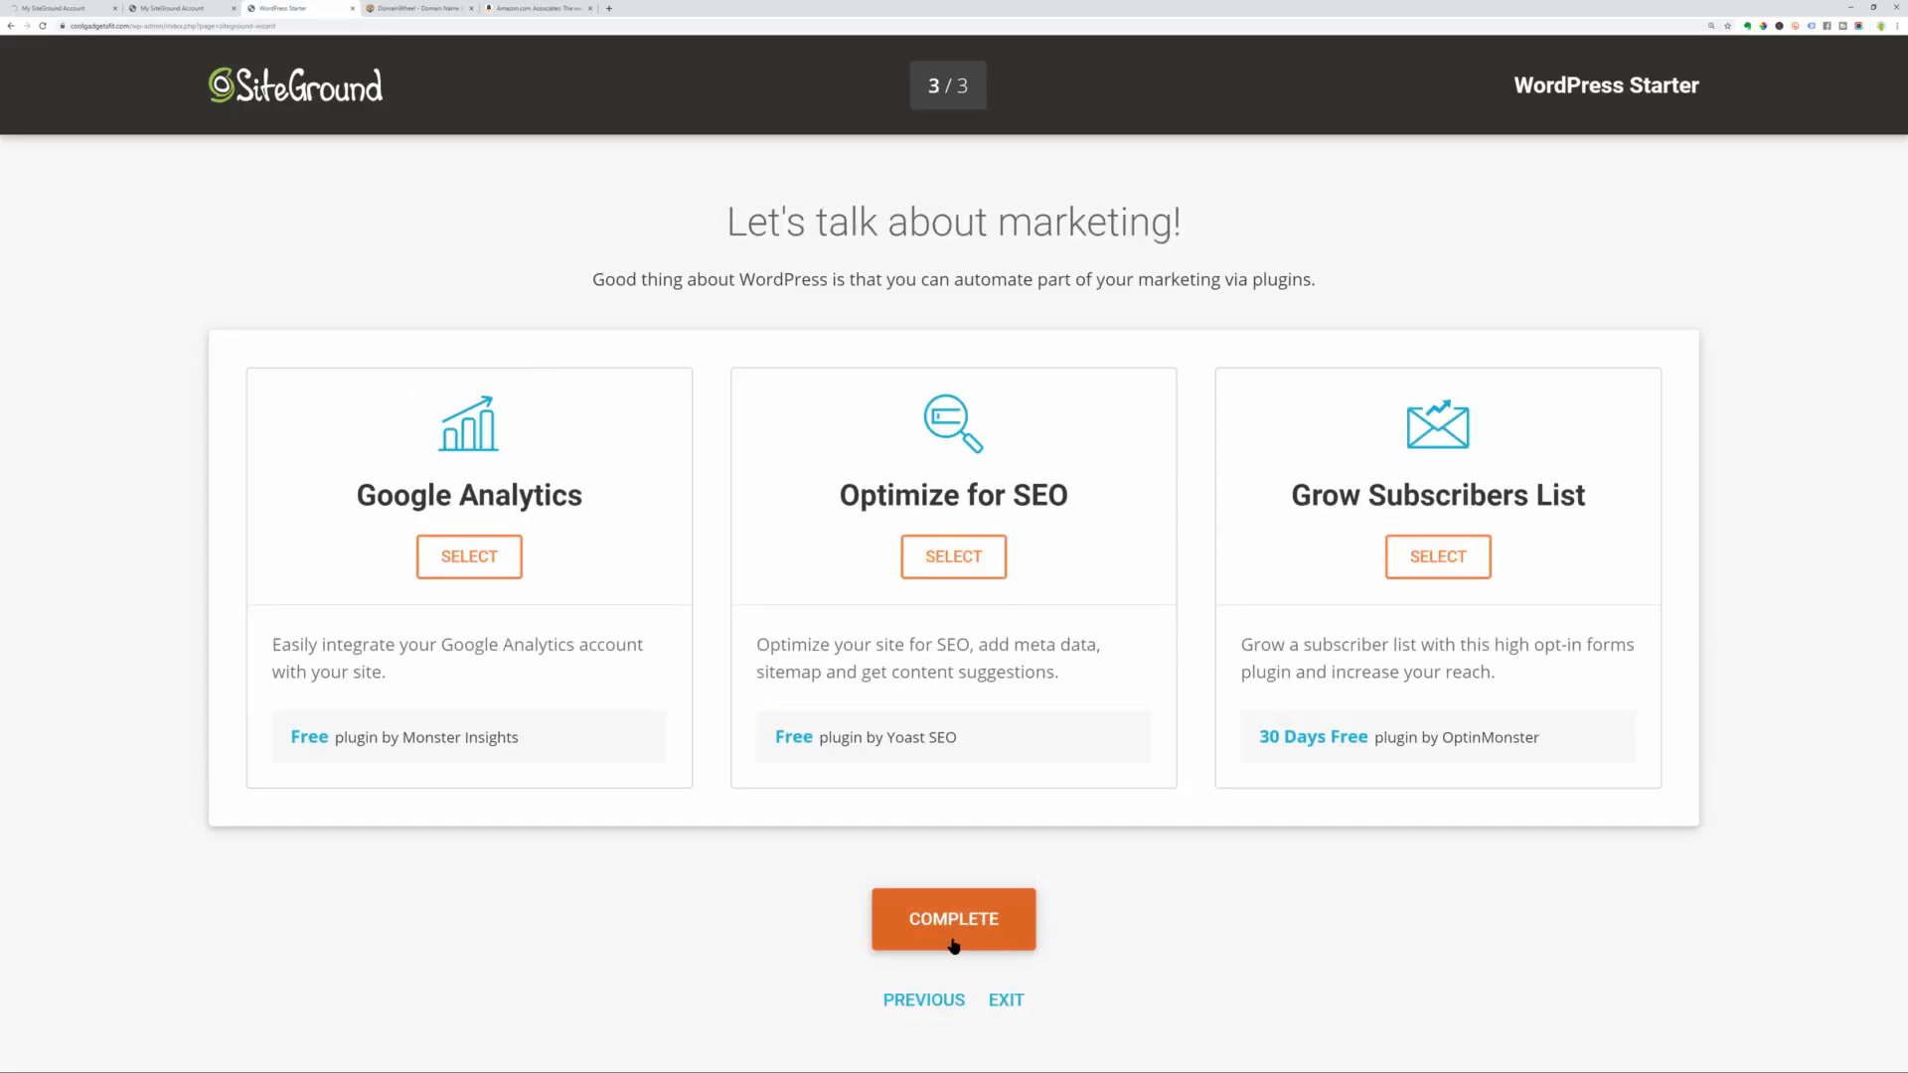
{"action": "left_click", "coordinate": [953, 918]}
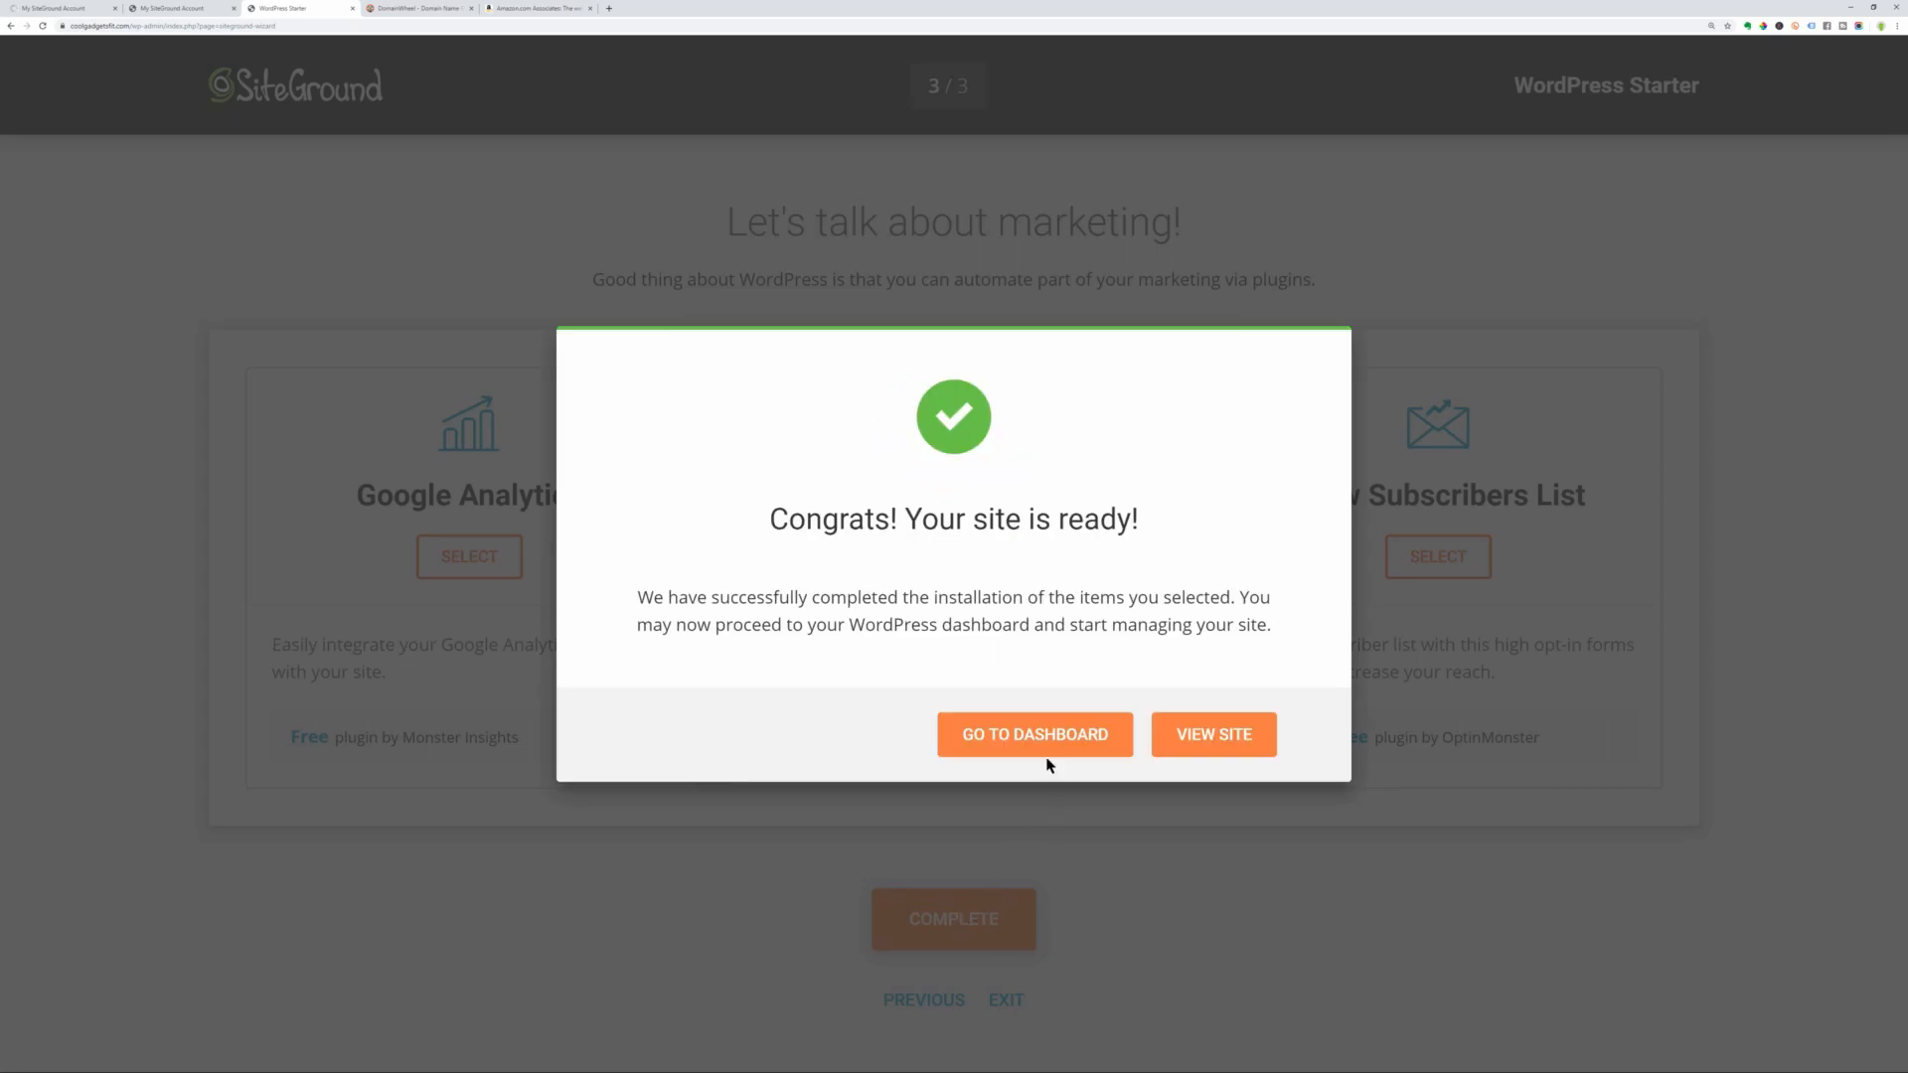
Go to the new site's WordPress dashboard, then visit the live Neve Business demo site.
{"action": "left_click", "coordinate": [1034, 733]}
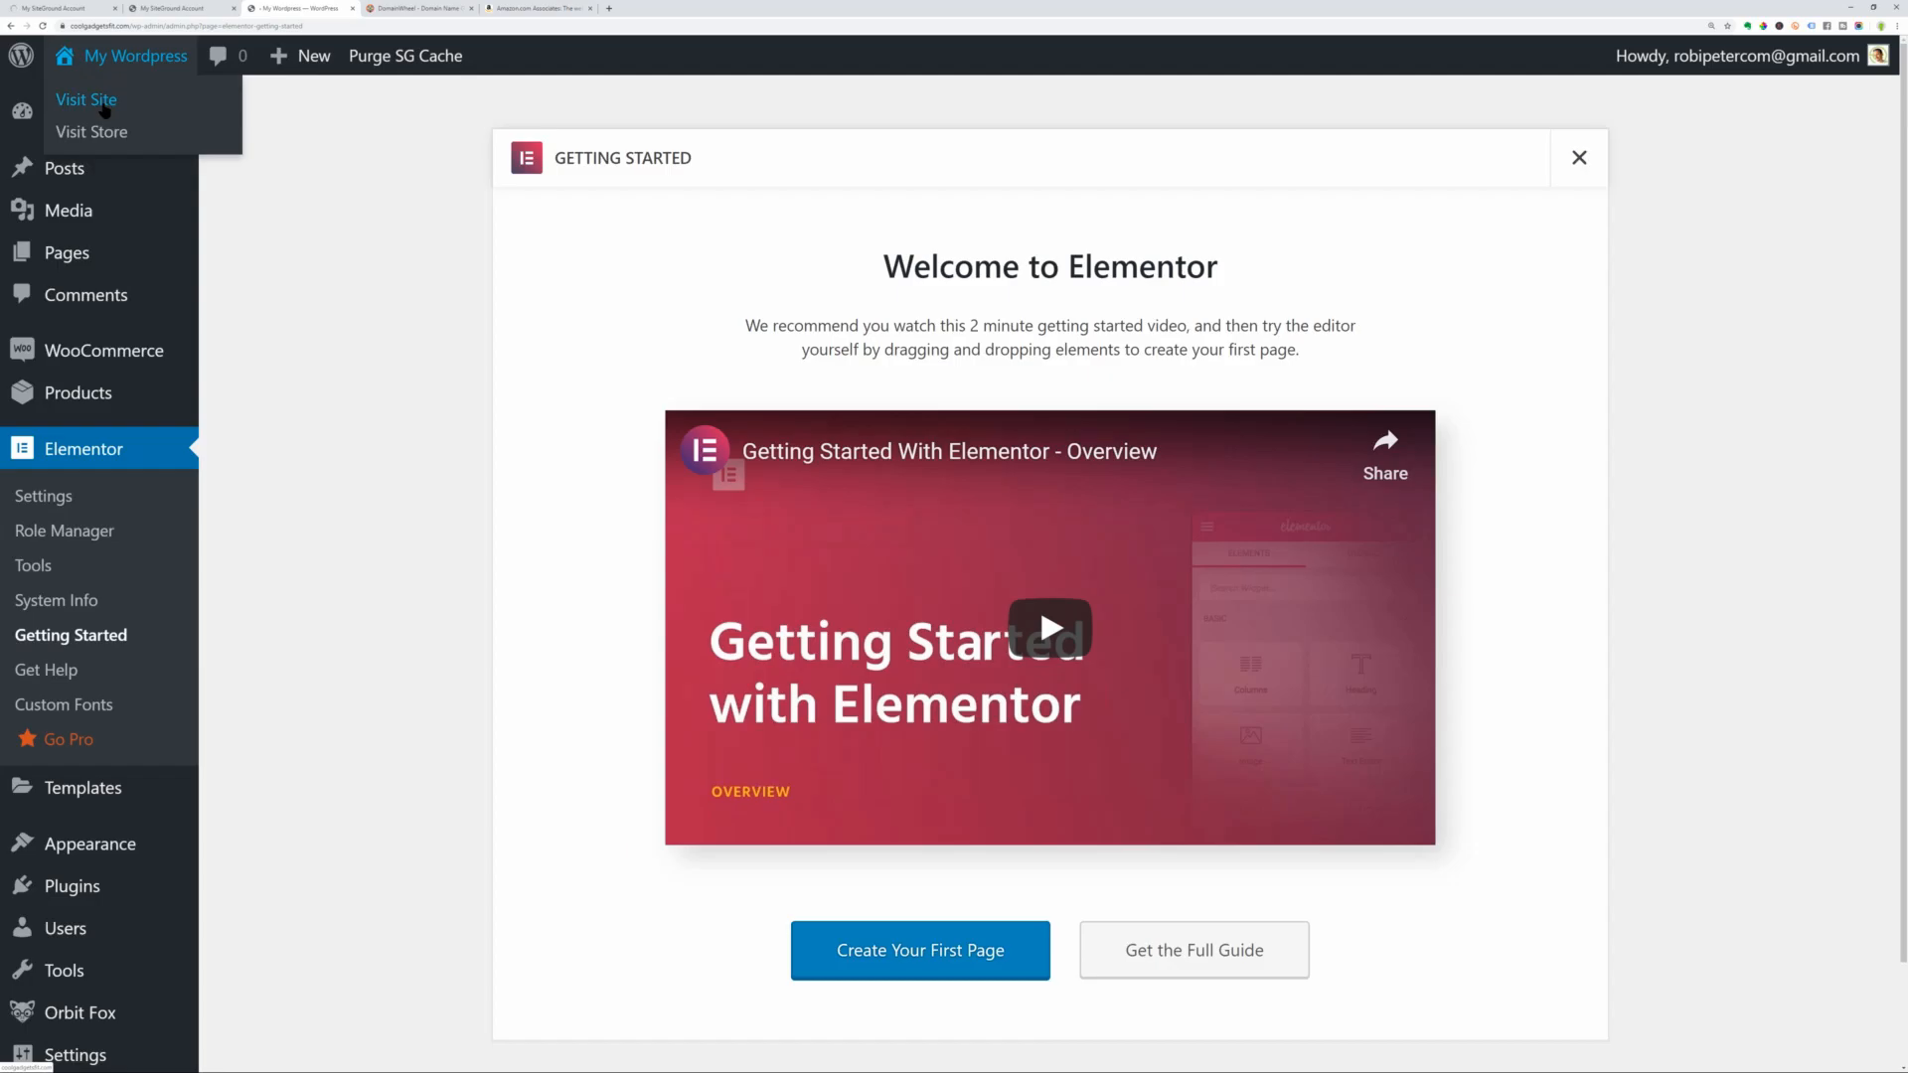
{"action": "left_click", "coordinate": [86, 100]}
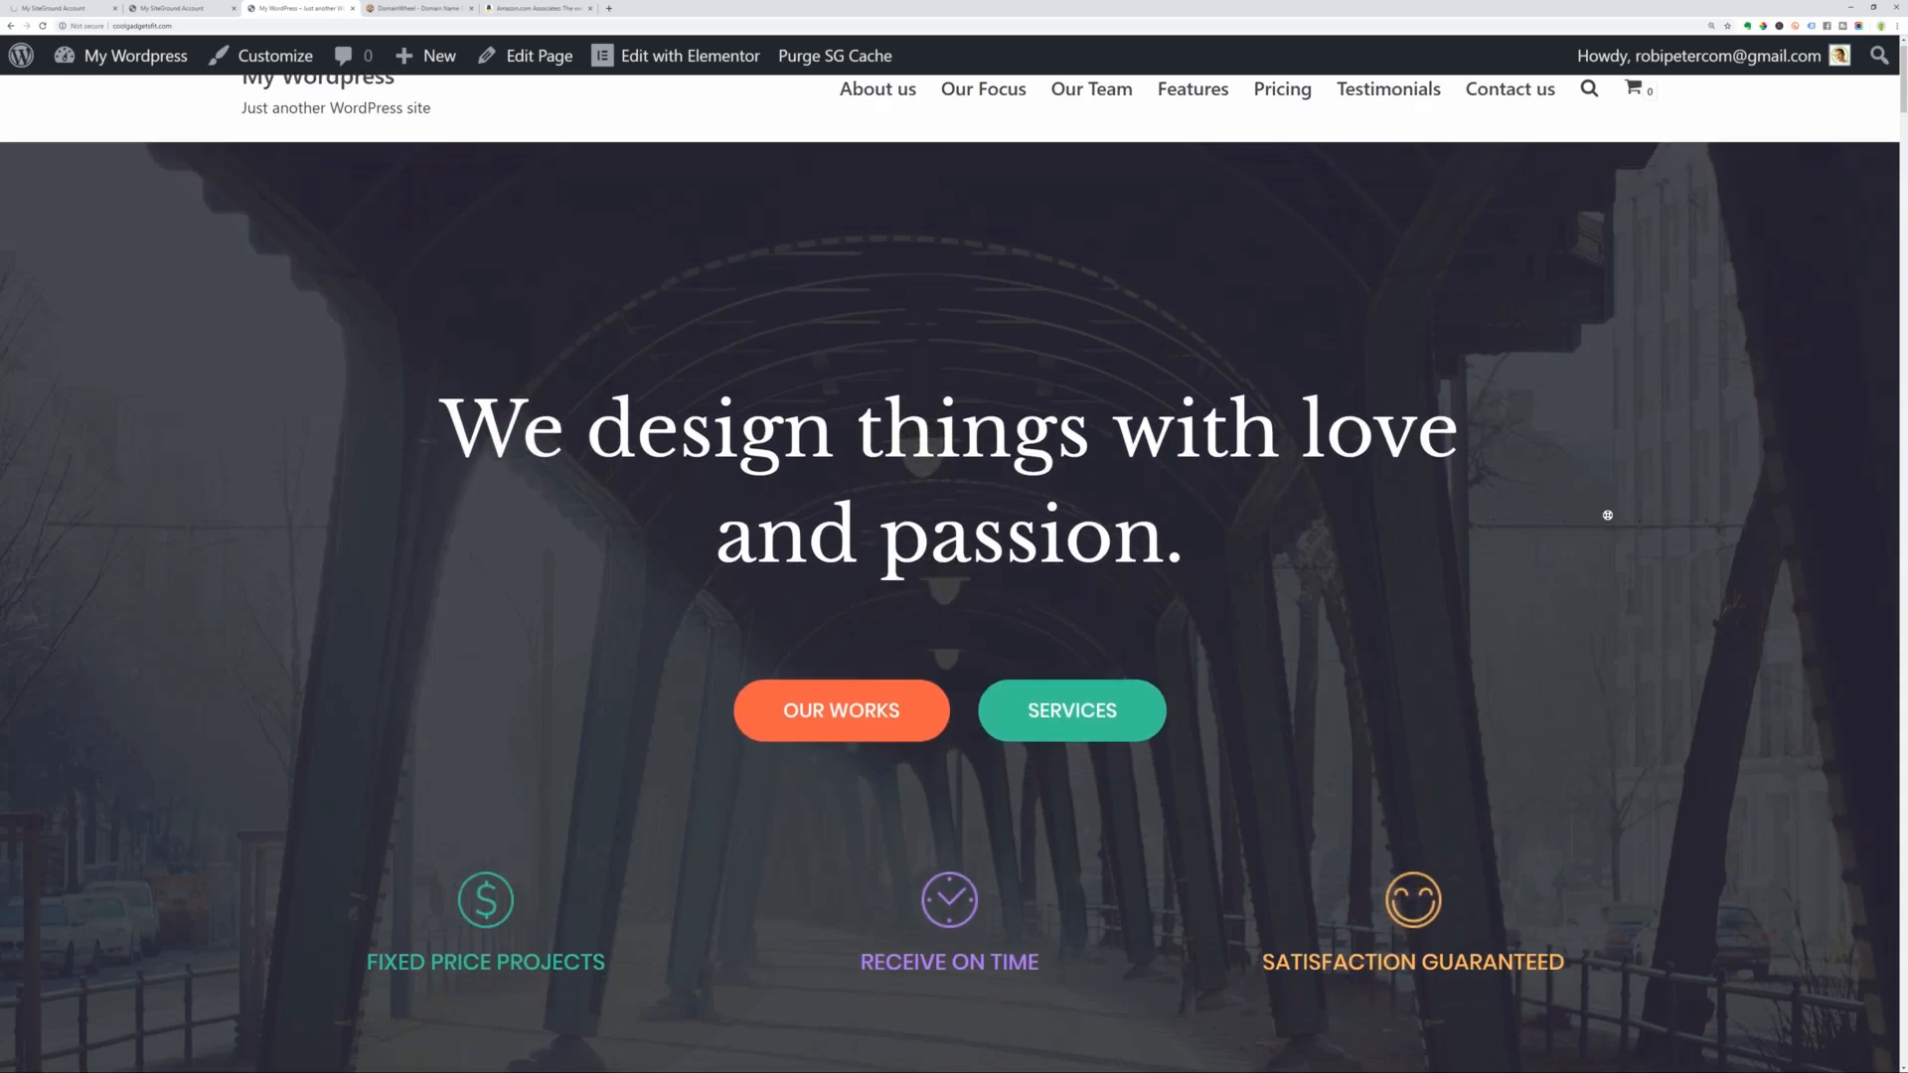
{"action": "scroll", "scroll_direction": "down", "scroll_amount": 3}
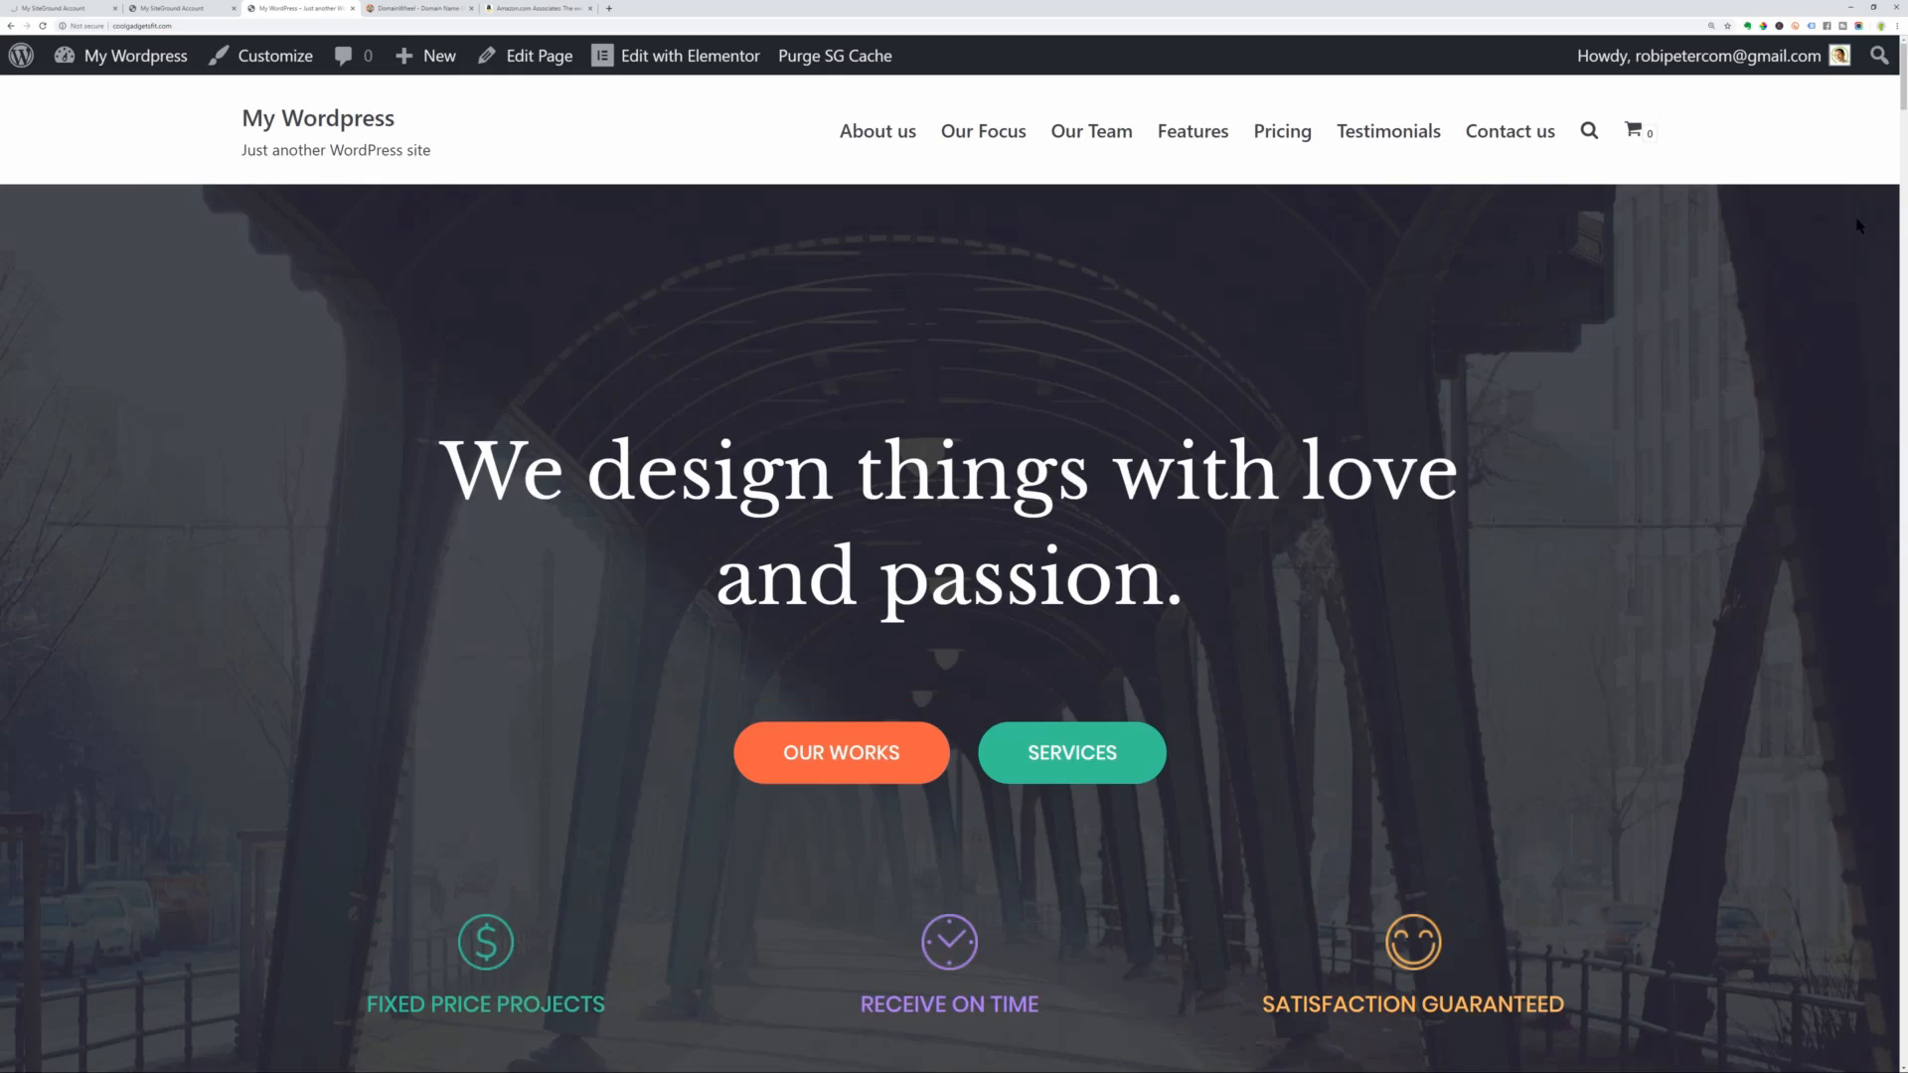
{"action": "scroll", "scroll_direction": "down", "scroll_amount": 3}
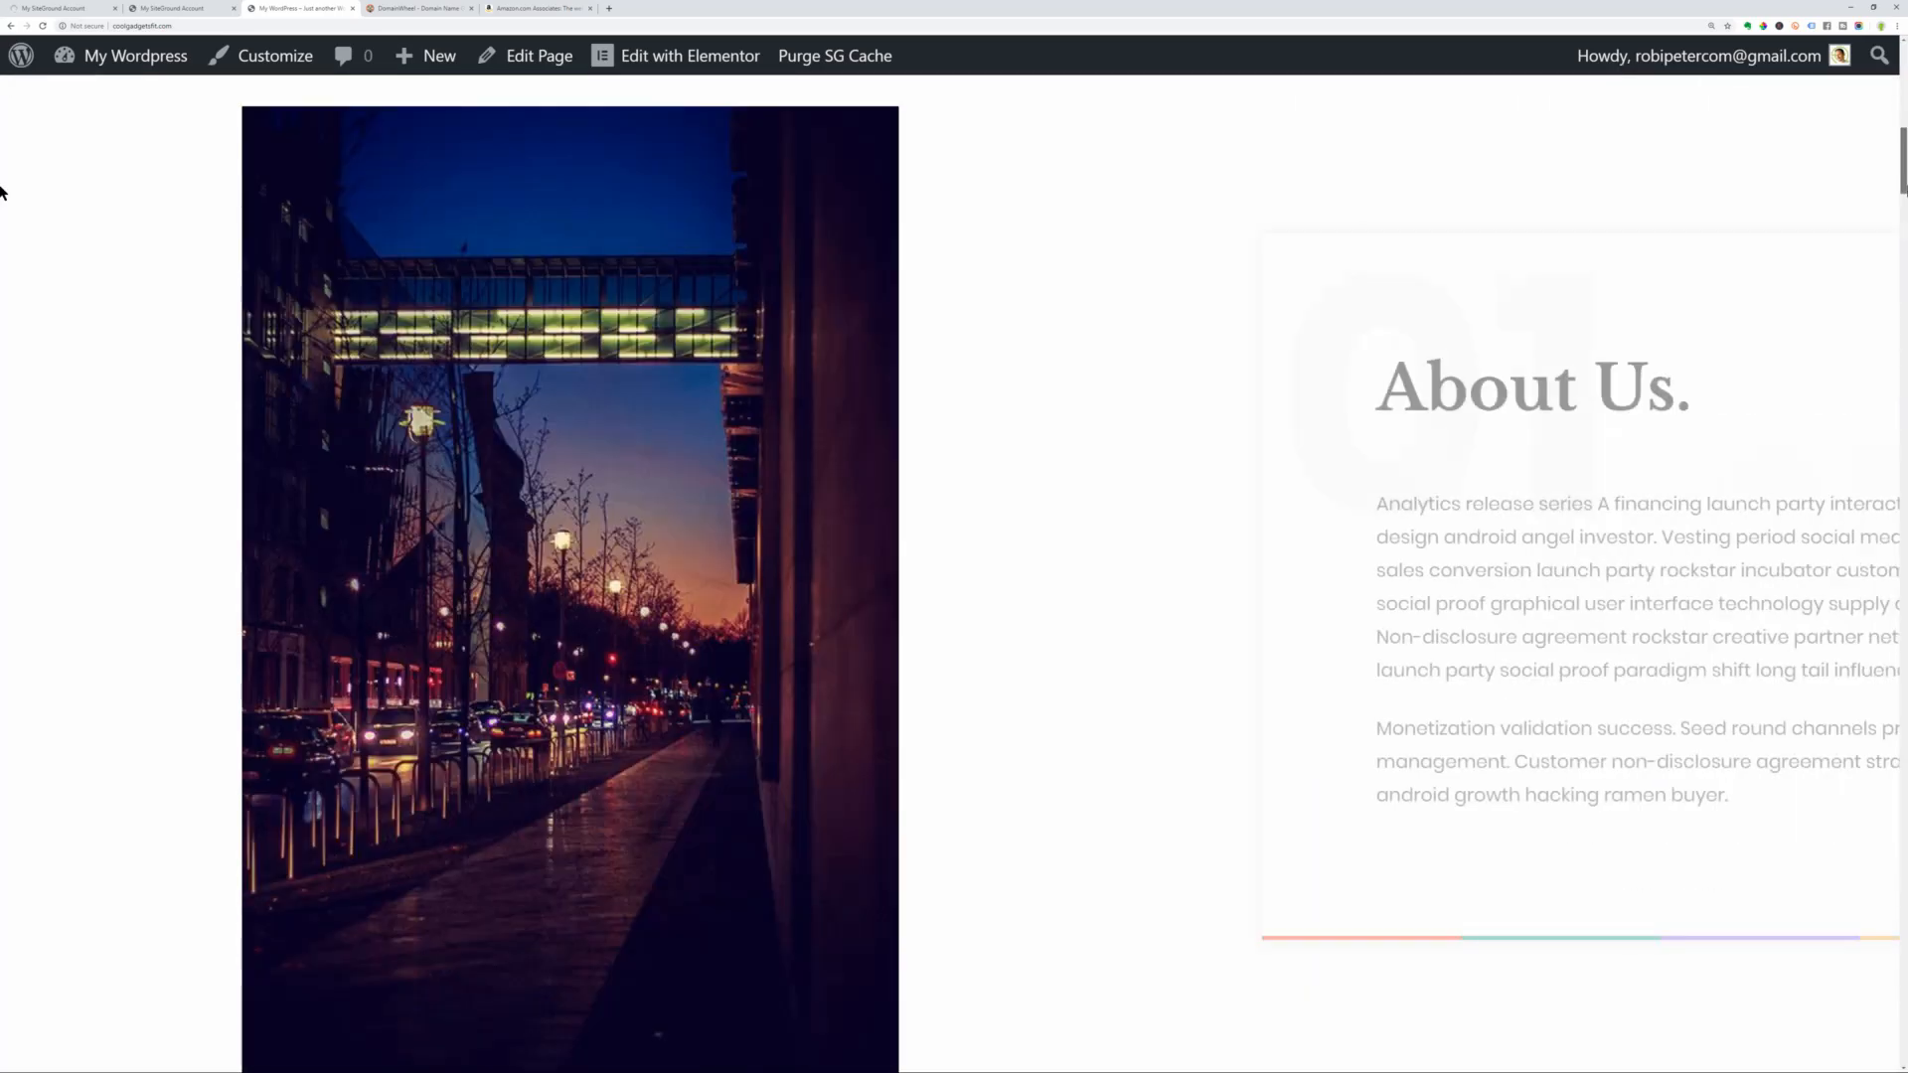
{"action": "scroll", "scroll_direction": "down", "scroll_amount": 3}
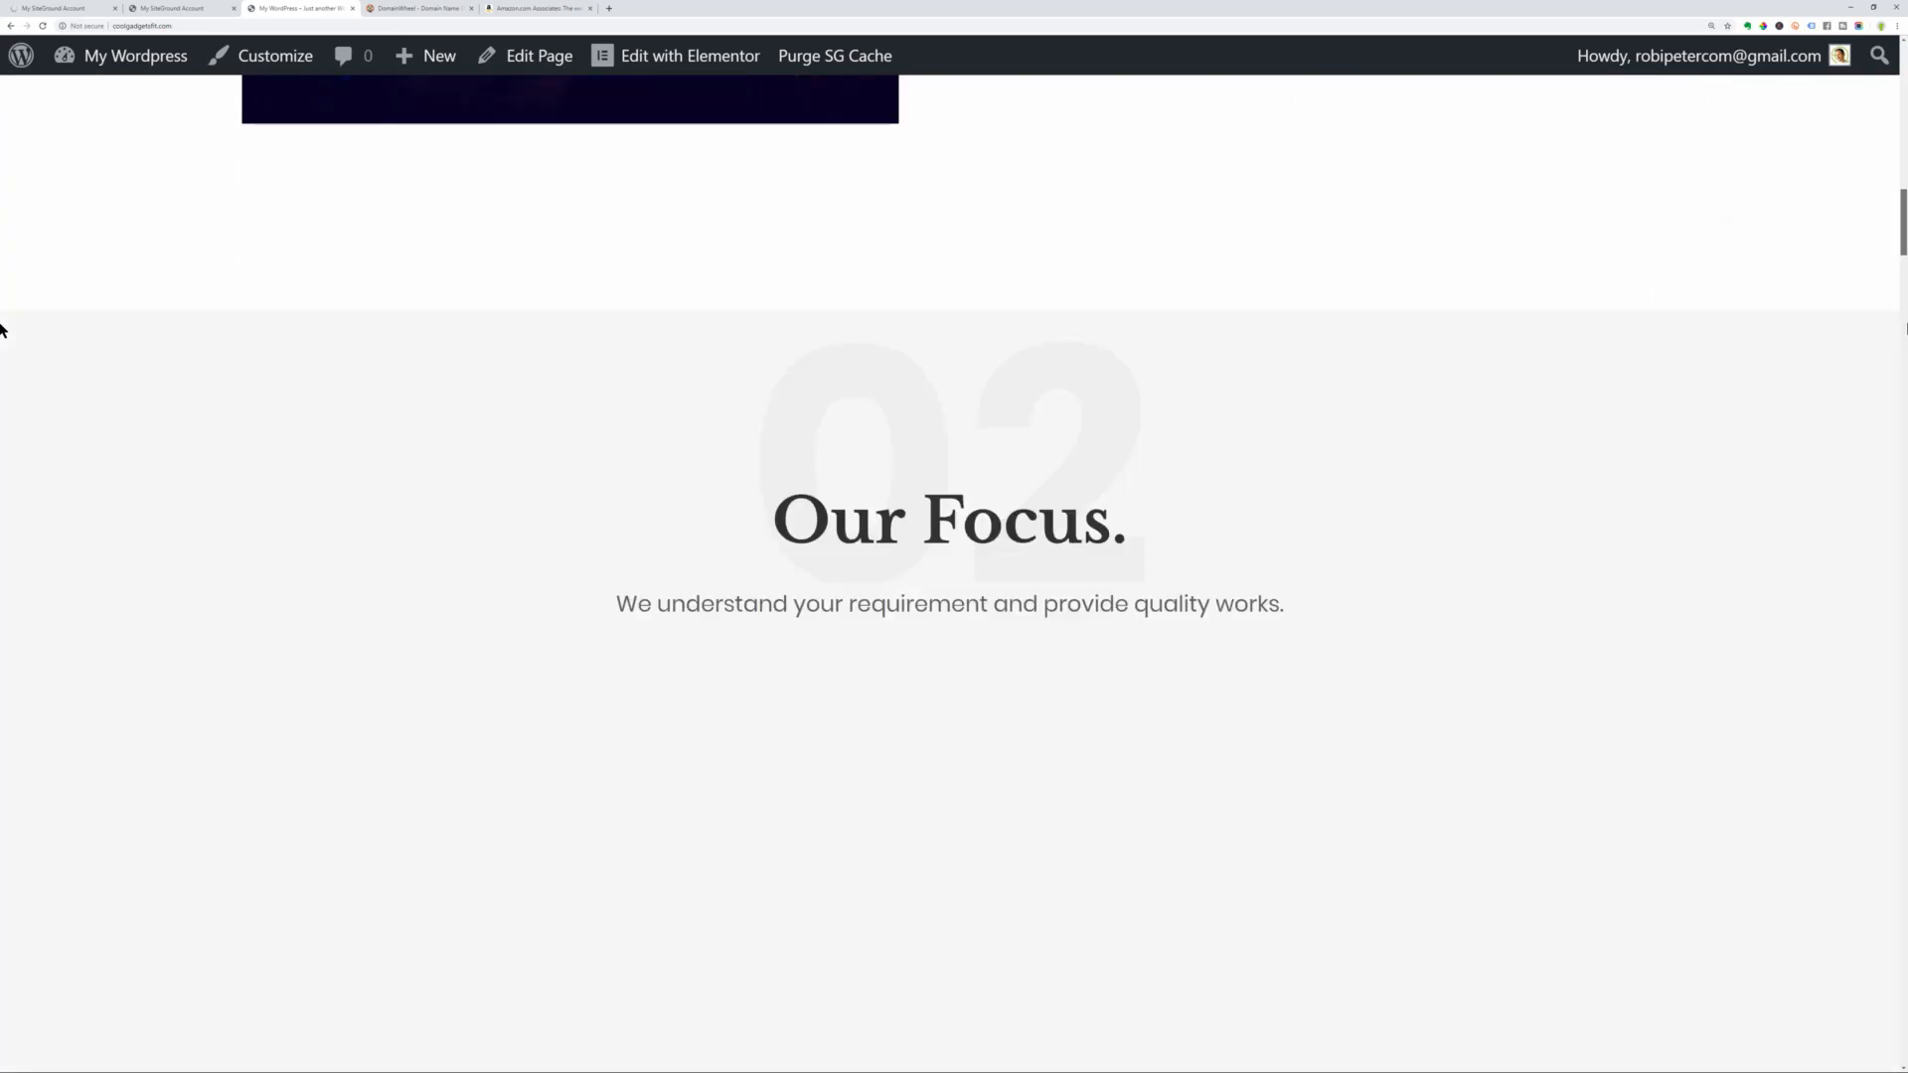
{"action": "scroll", "scroll_direction": "down", "scroll_amount": 3}
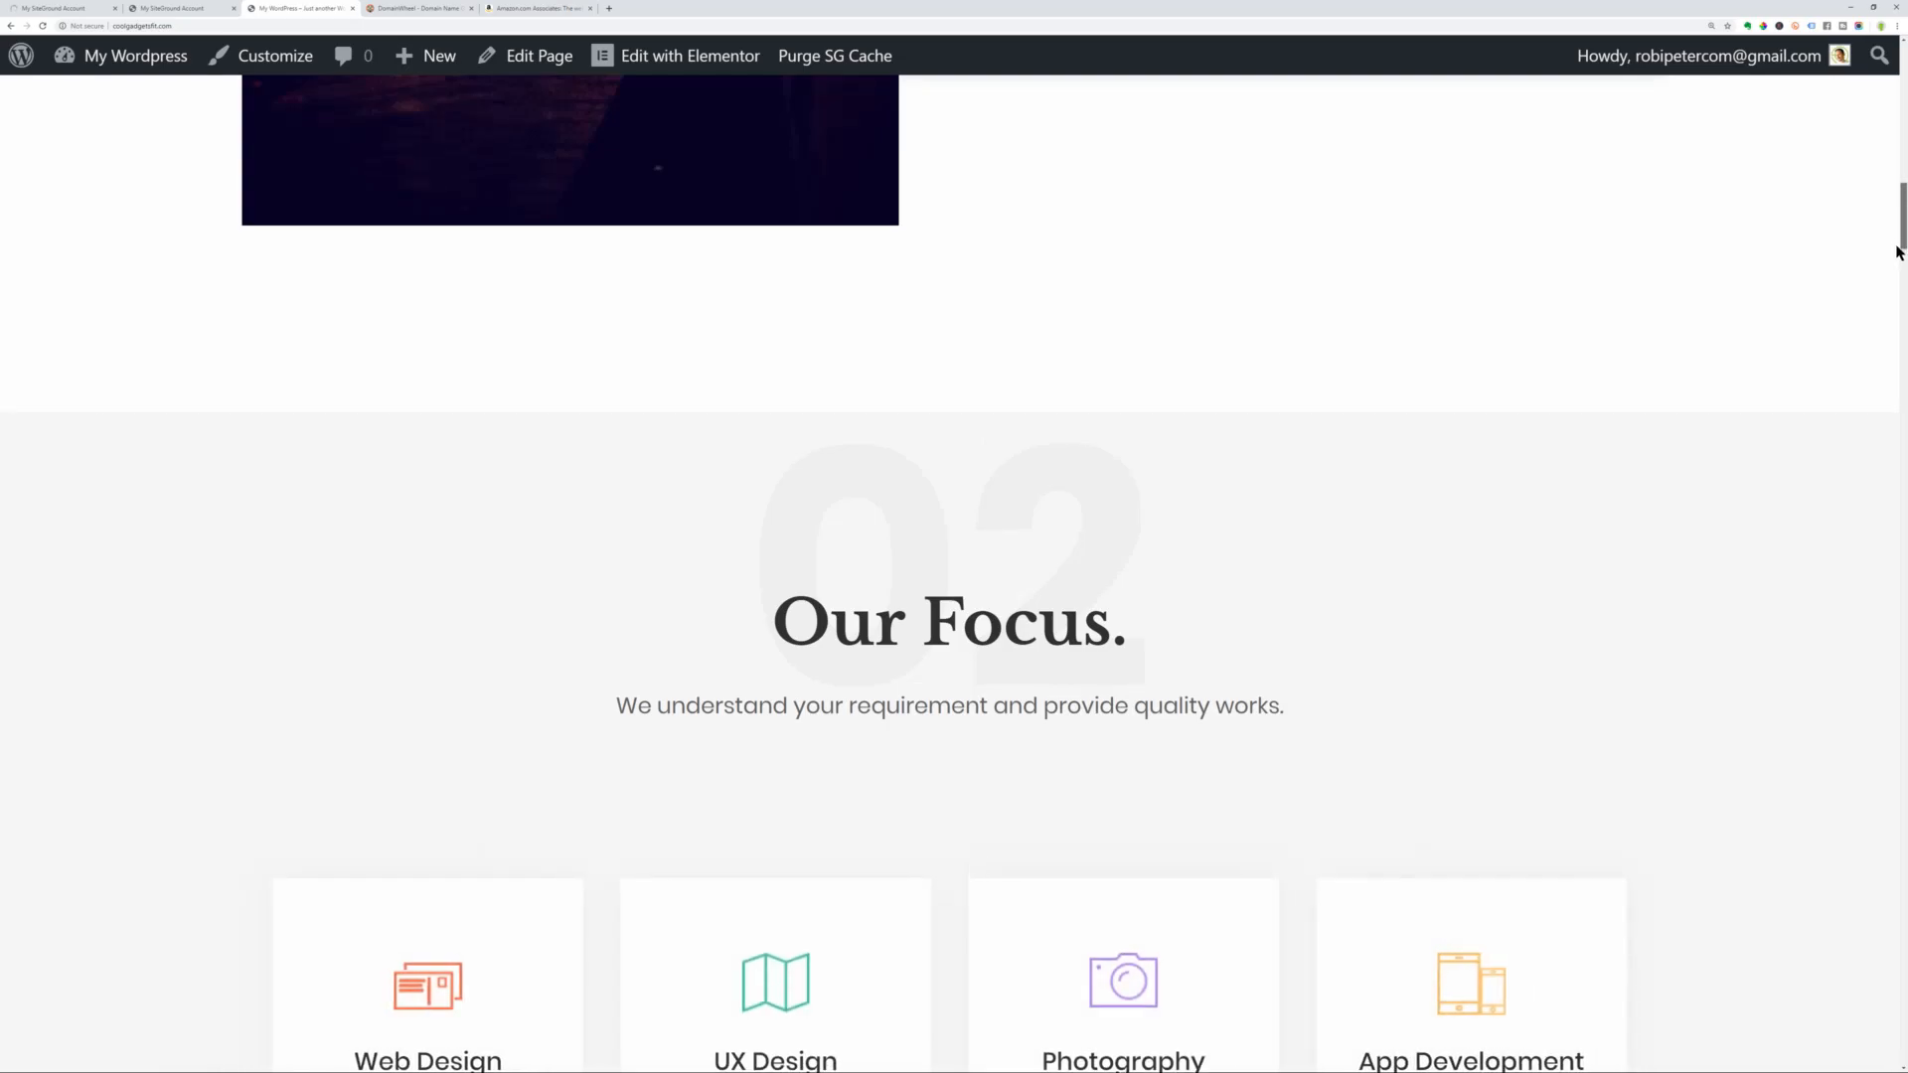
{"action": "scroll", "scroll_direction": "down", "scroll_amount": 3}
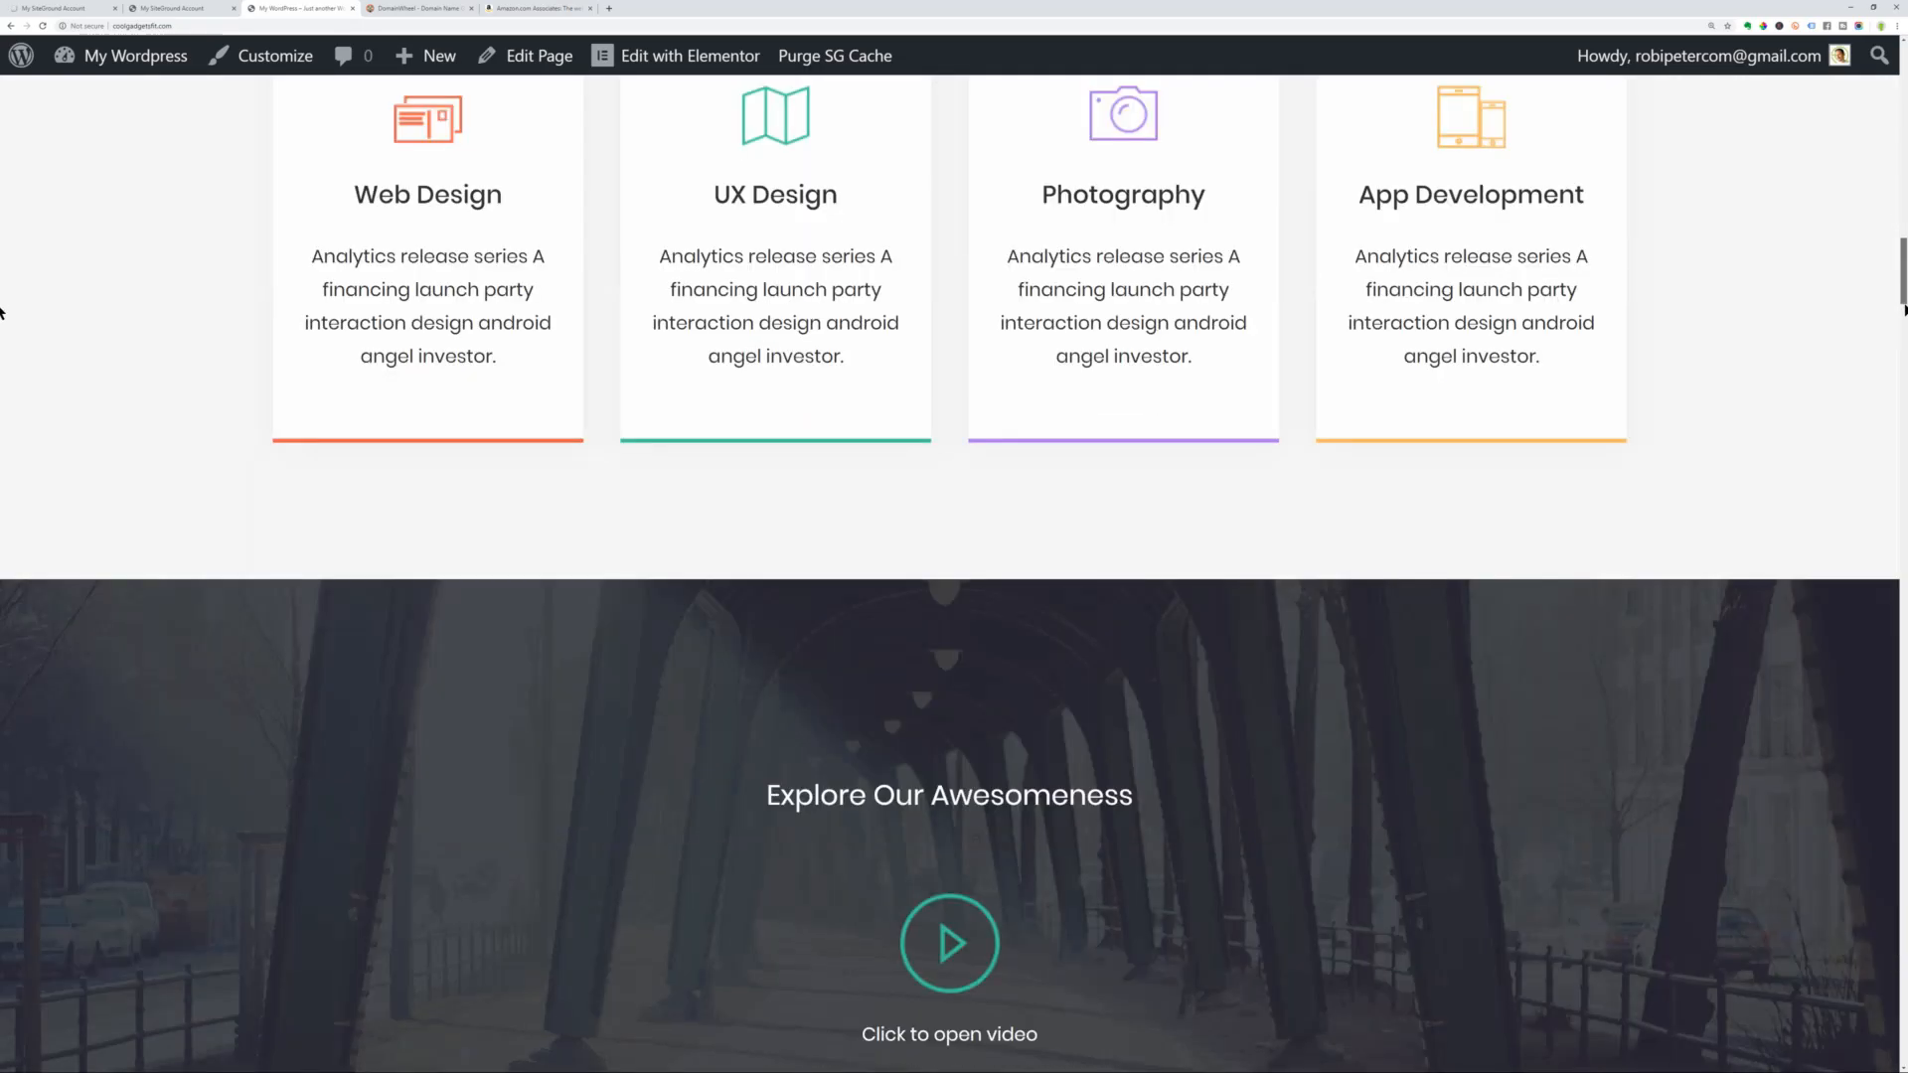
{"action": "scroll", "scroll_direction": "down", "scroll_amount": 3}
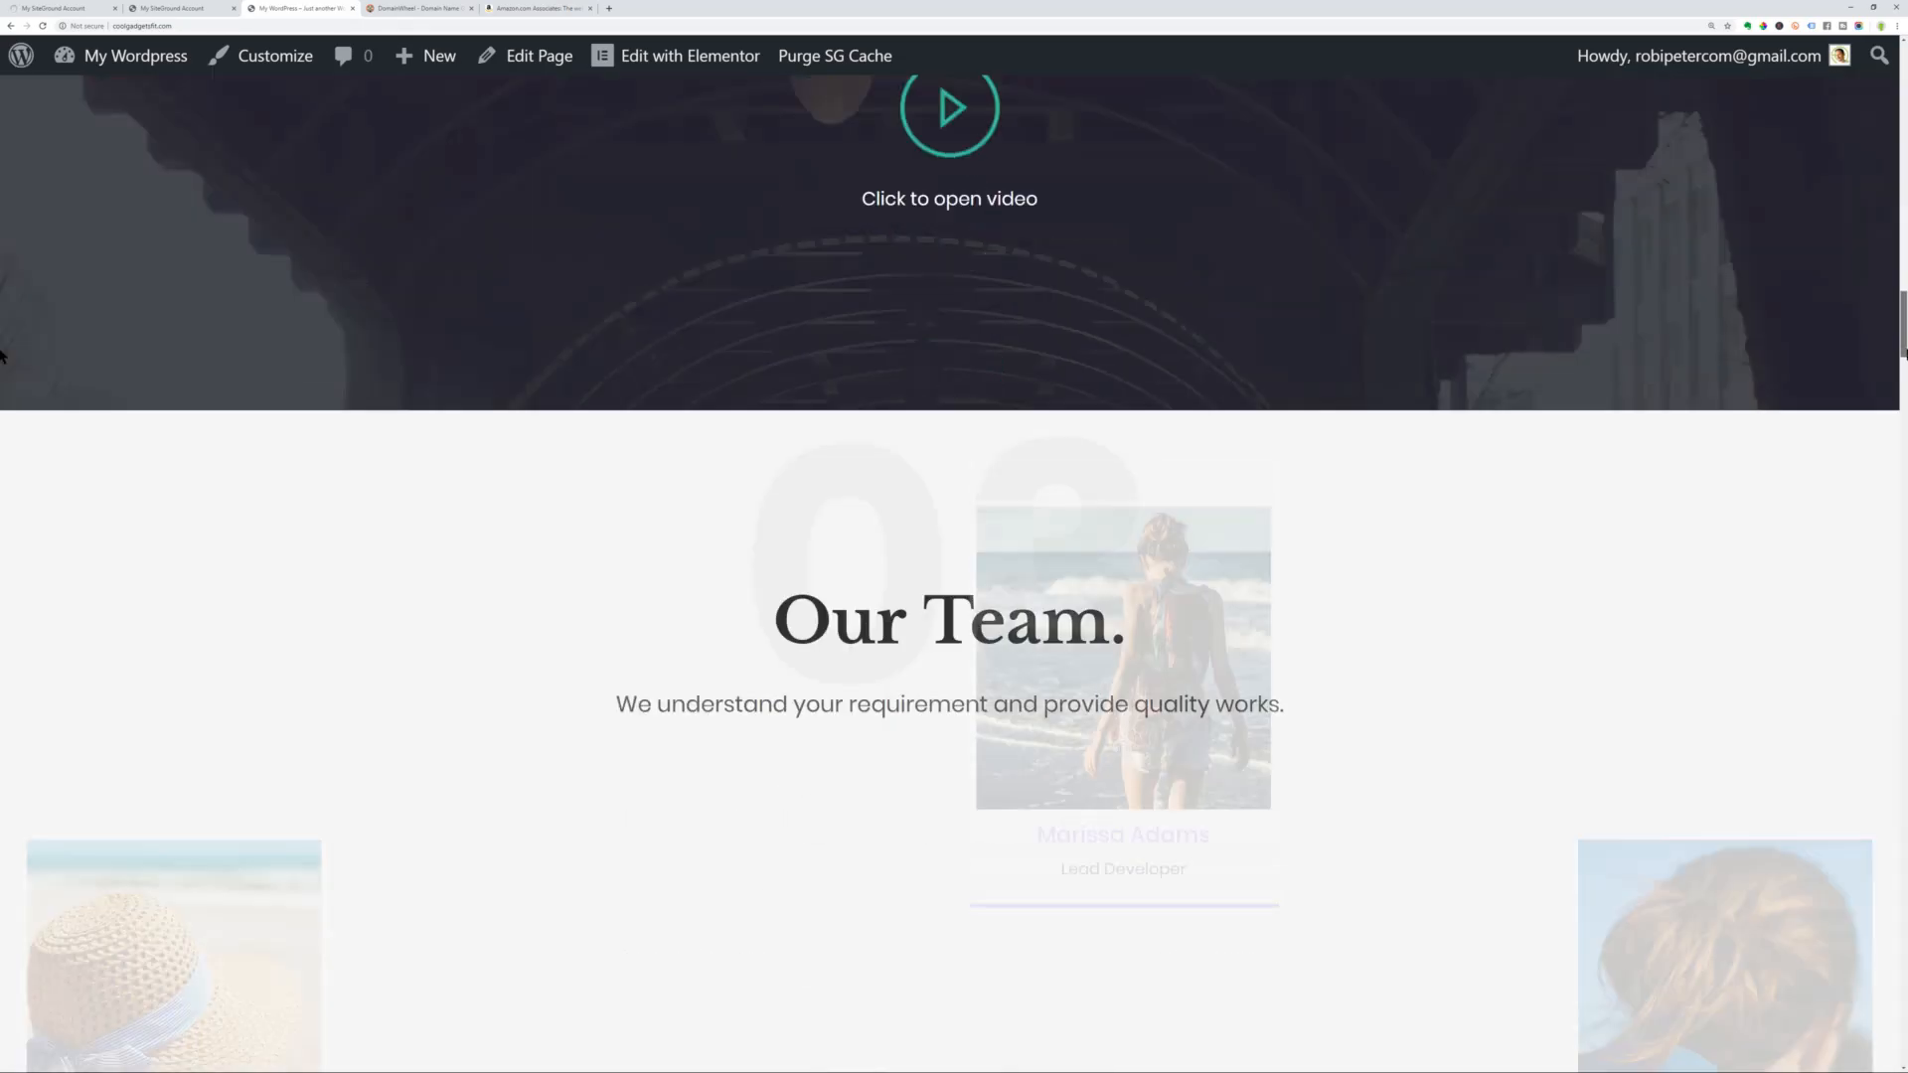
{"action": "scroll", "scroll_direction": "down", "scroll_amount": 3}
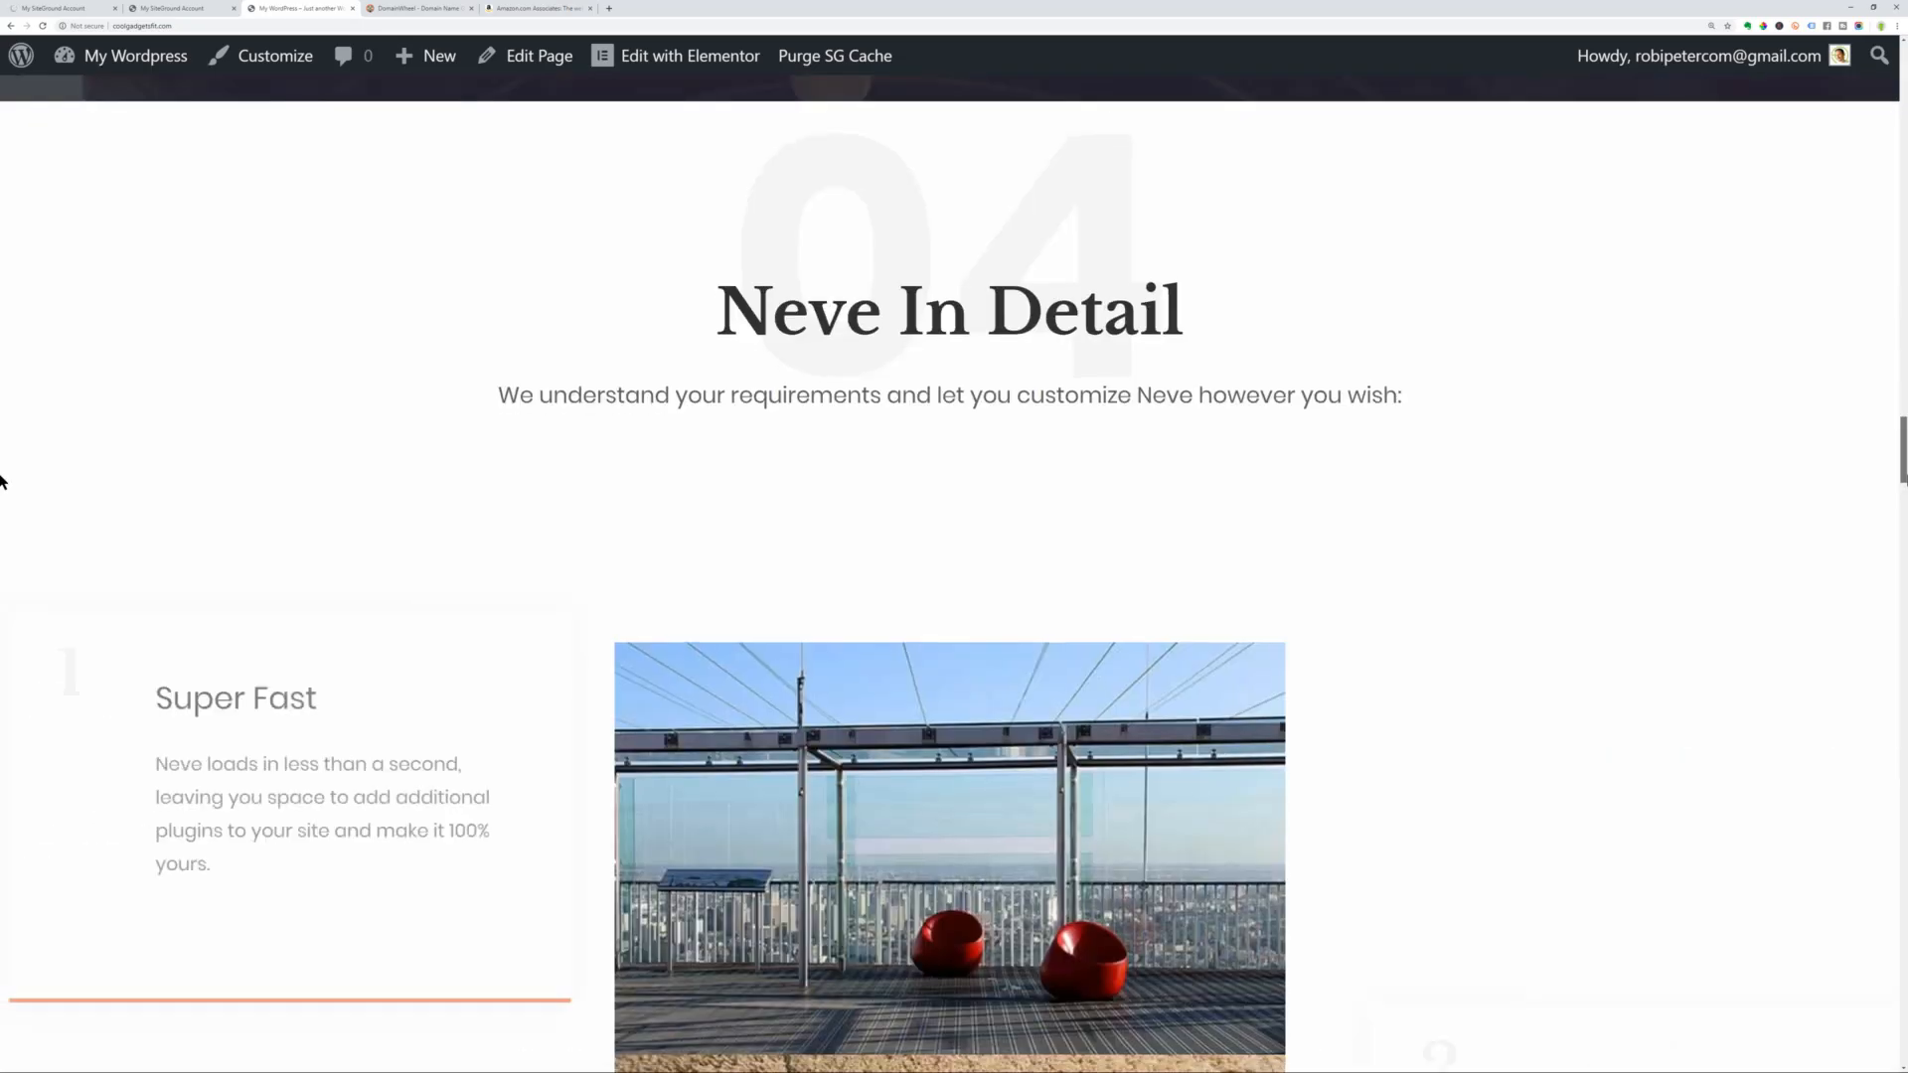
{"action": "scroll", "scroll_direction": "down", "scroll_amount": 3}
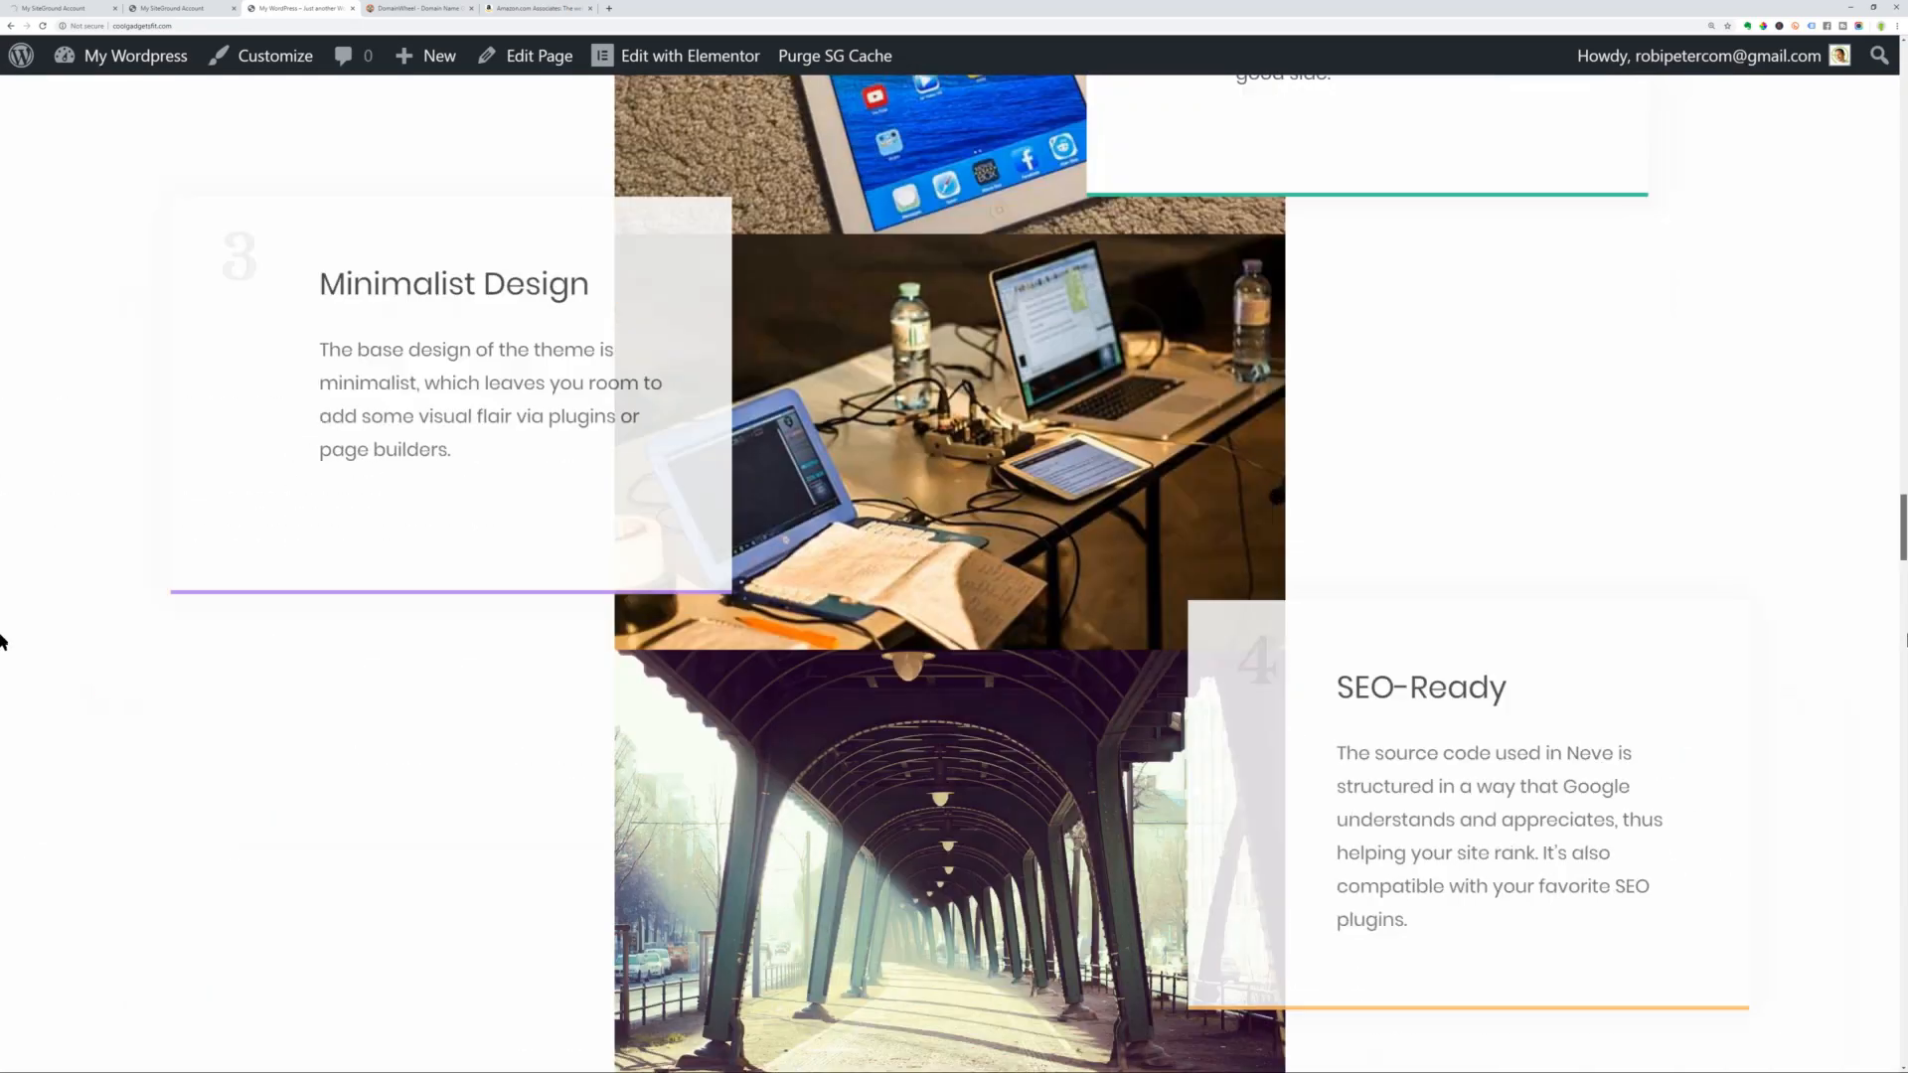
{"action": "scroll", "scroll_direction": "down", "scroll_amount": 3}
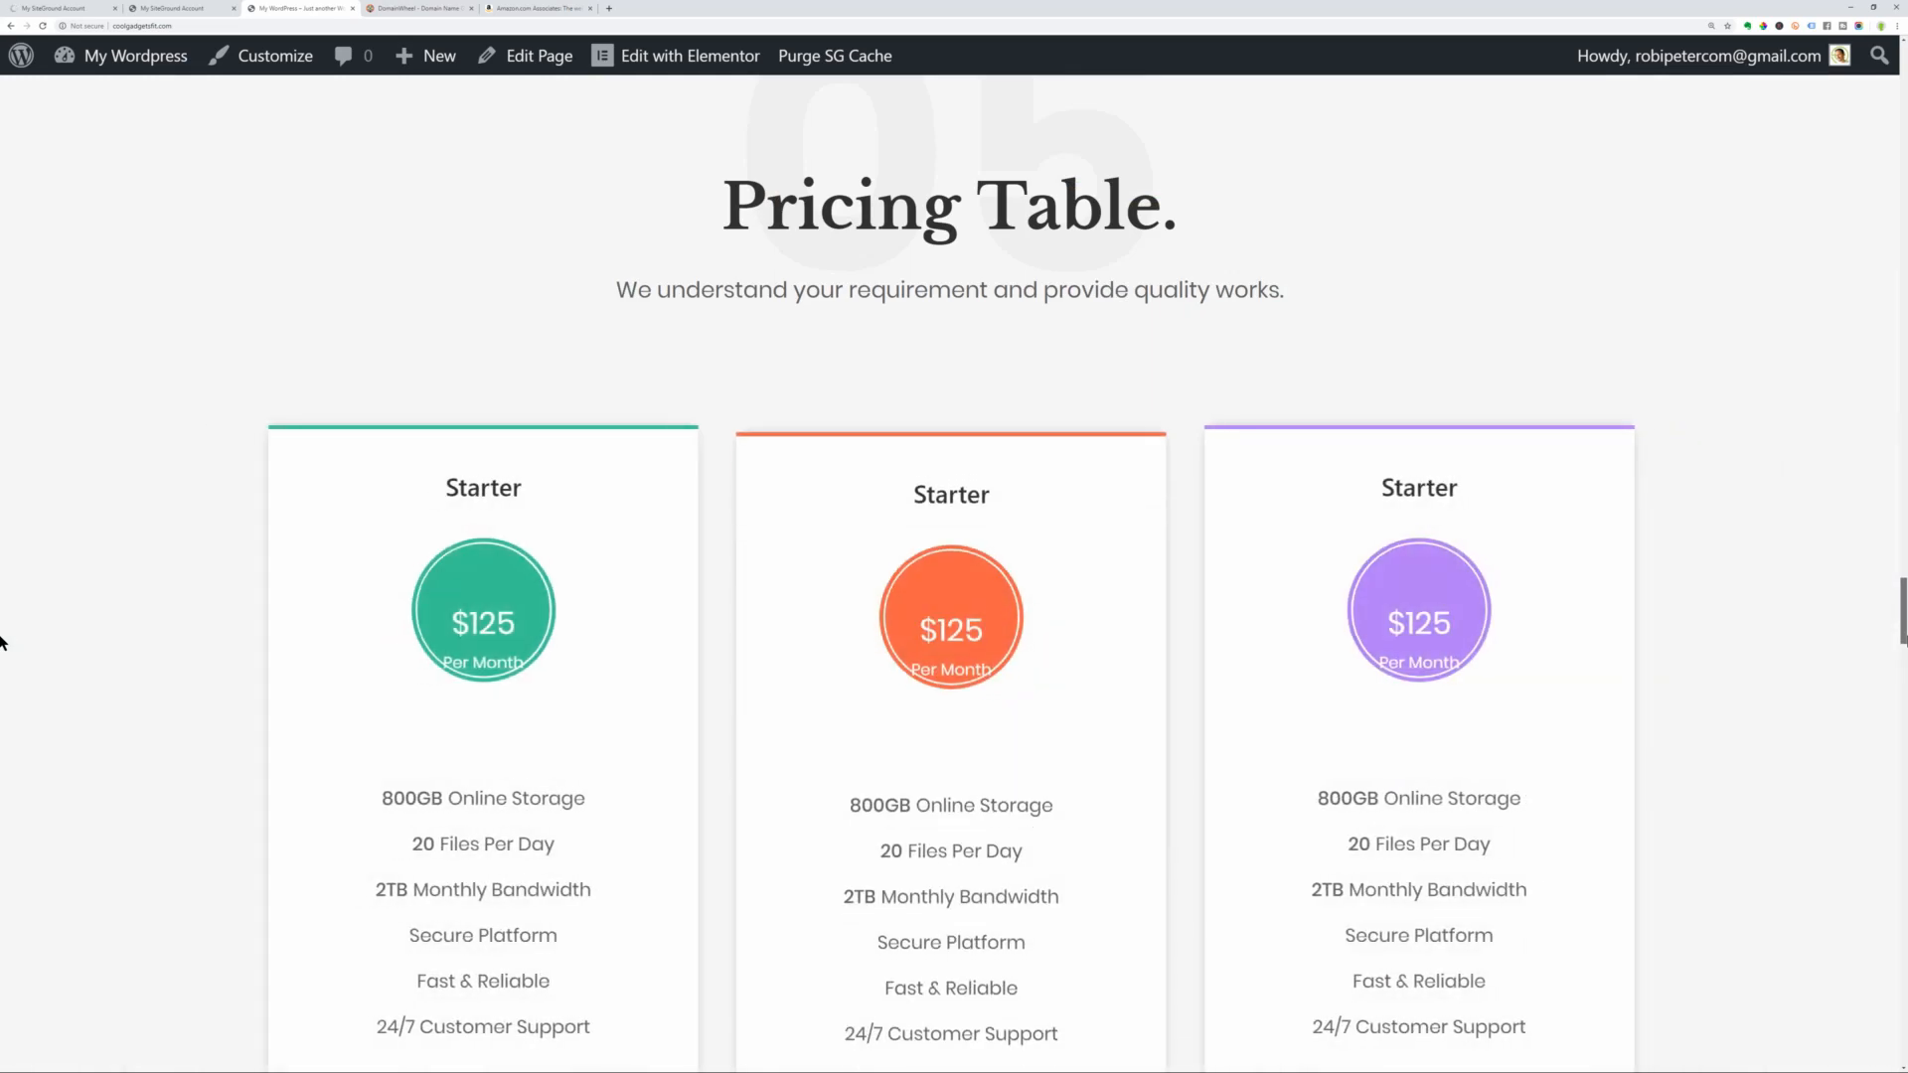
{"action": "scroll", "scroll_direction": "down", "scroll_amount": 3}
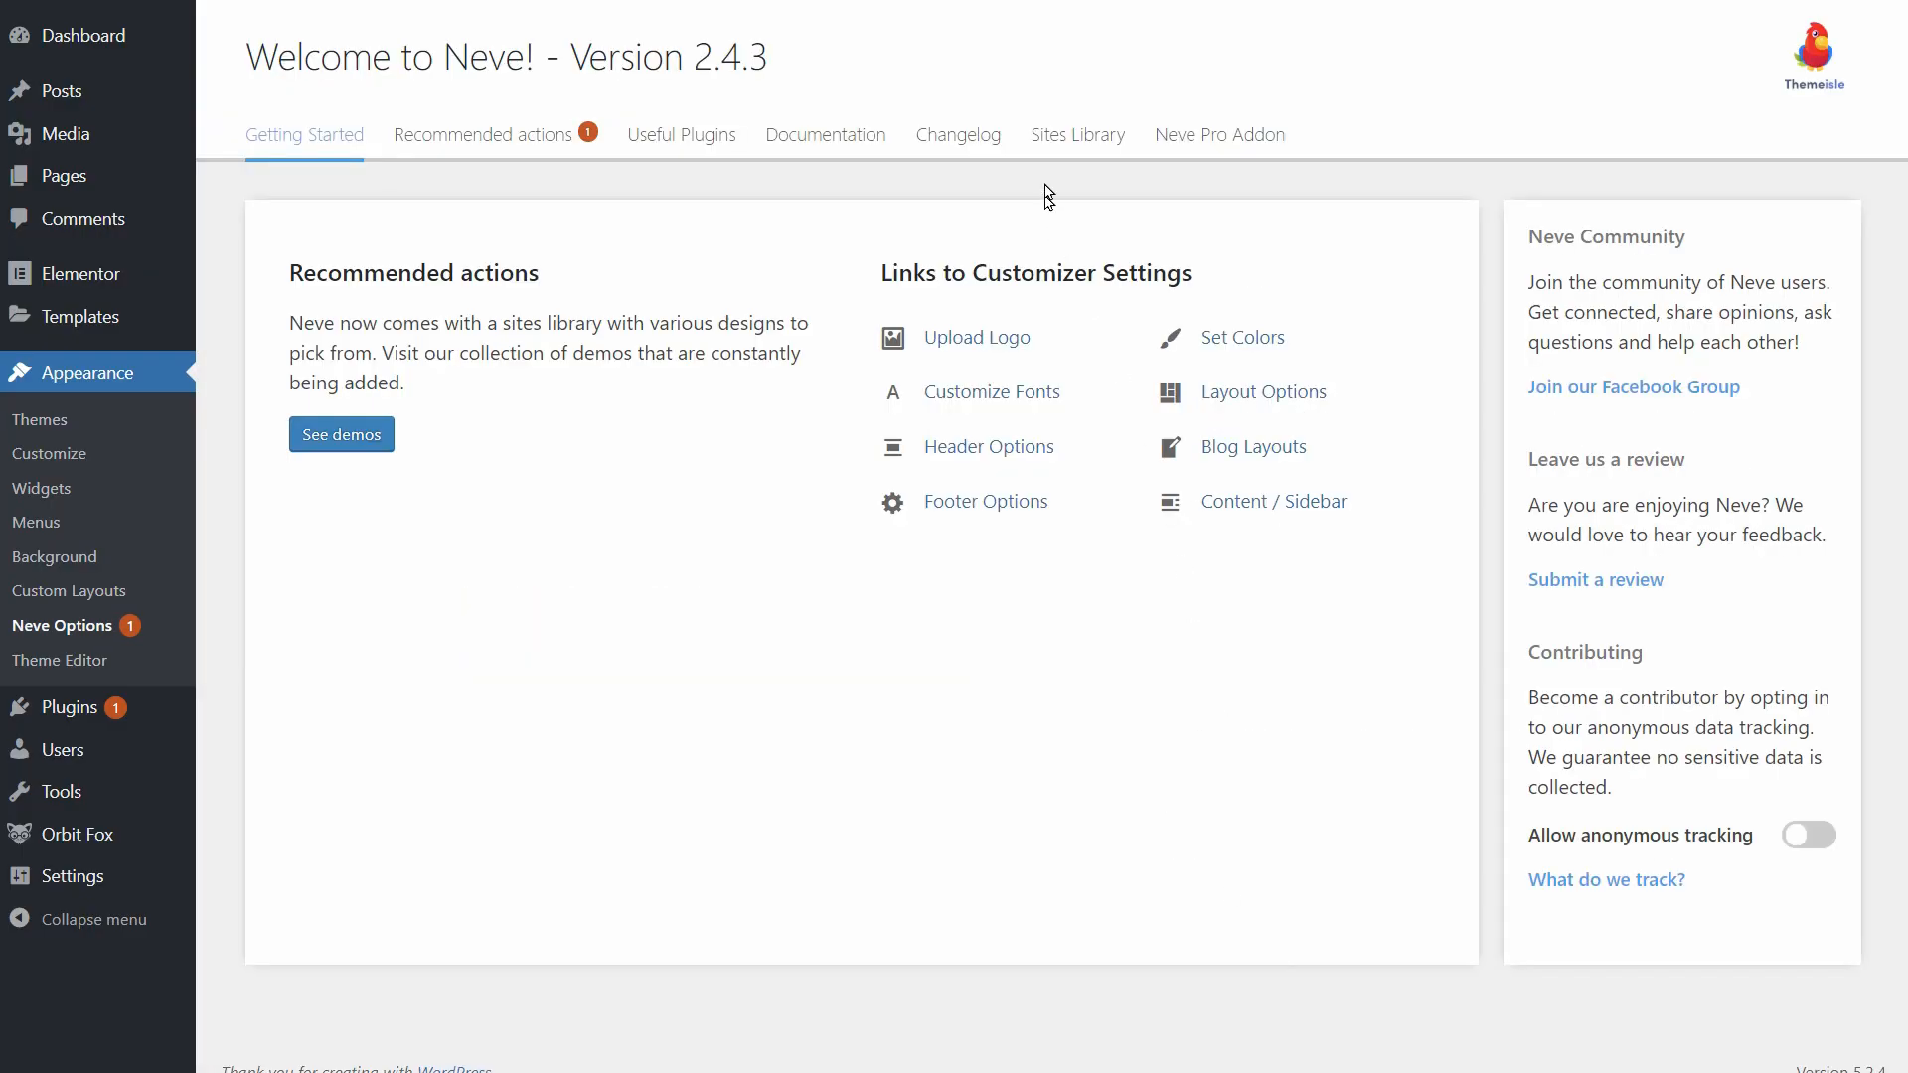
Browse Neve's Sites Library with the Elementor filter applied.
{"action": "left_click", "coordinate": [1076, 134]}
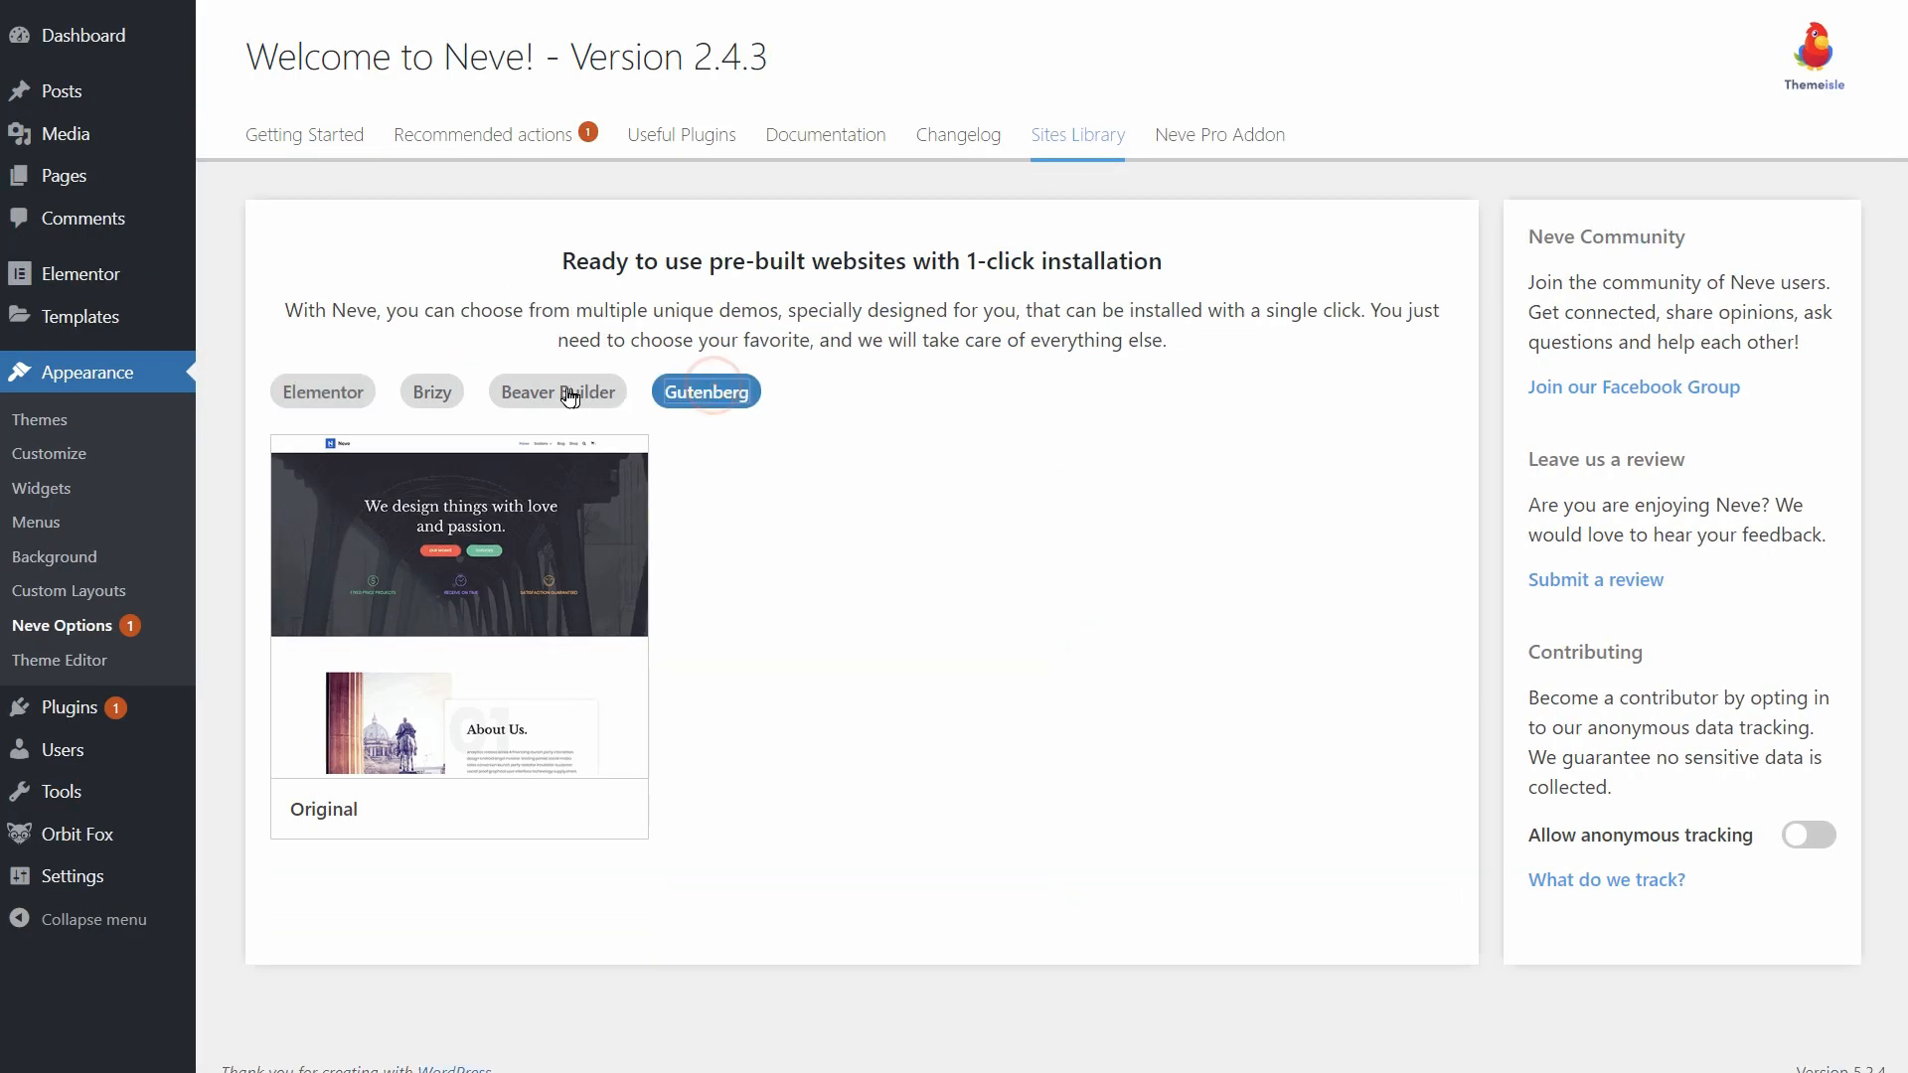
{"action": "left_click", "coordinate": [322, 390]}
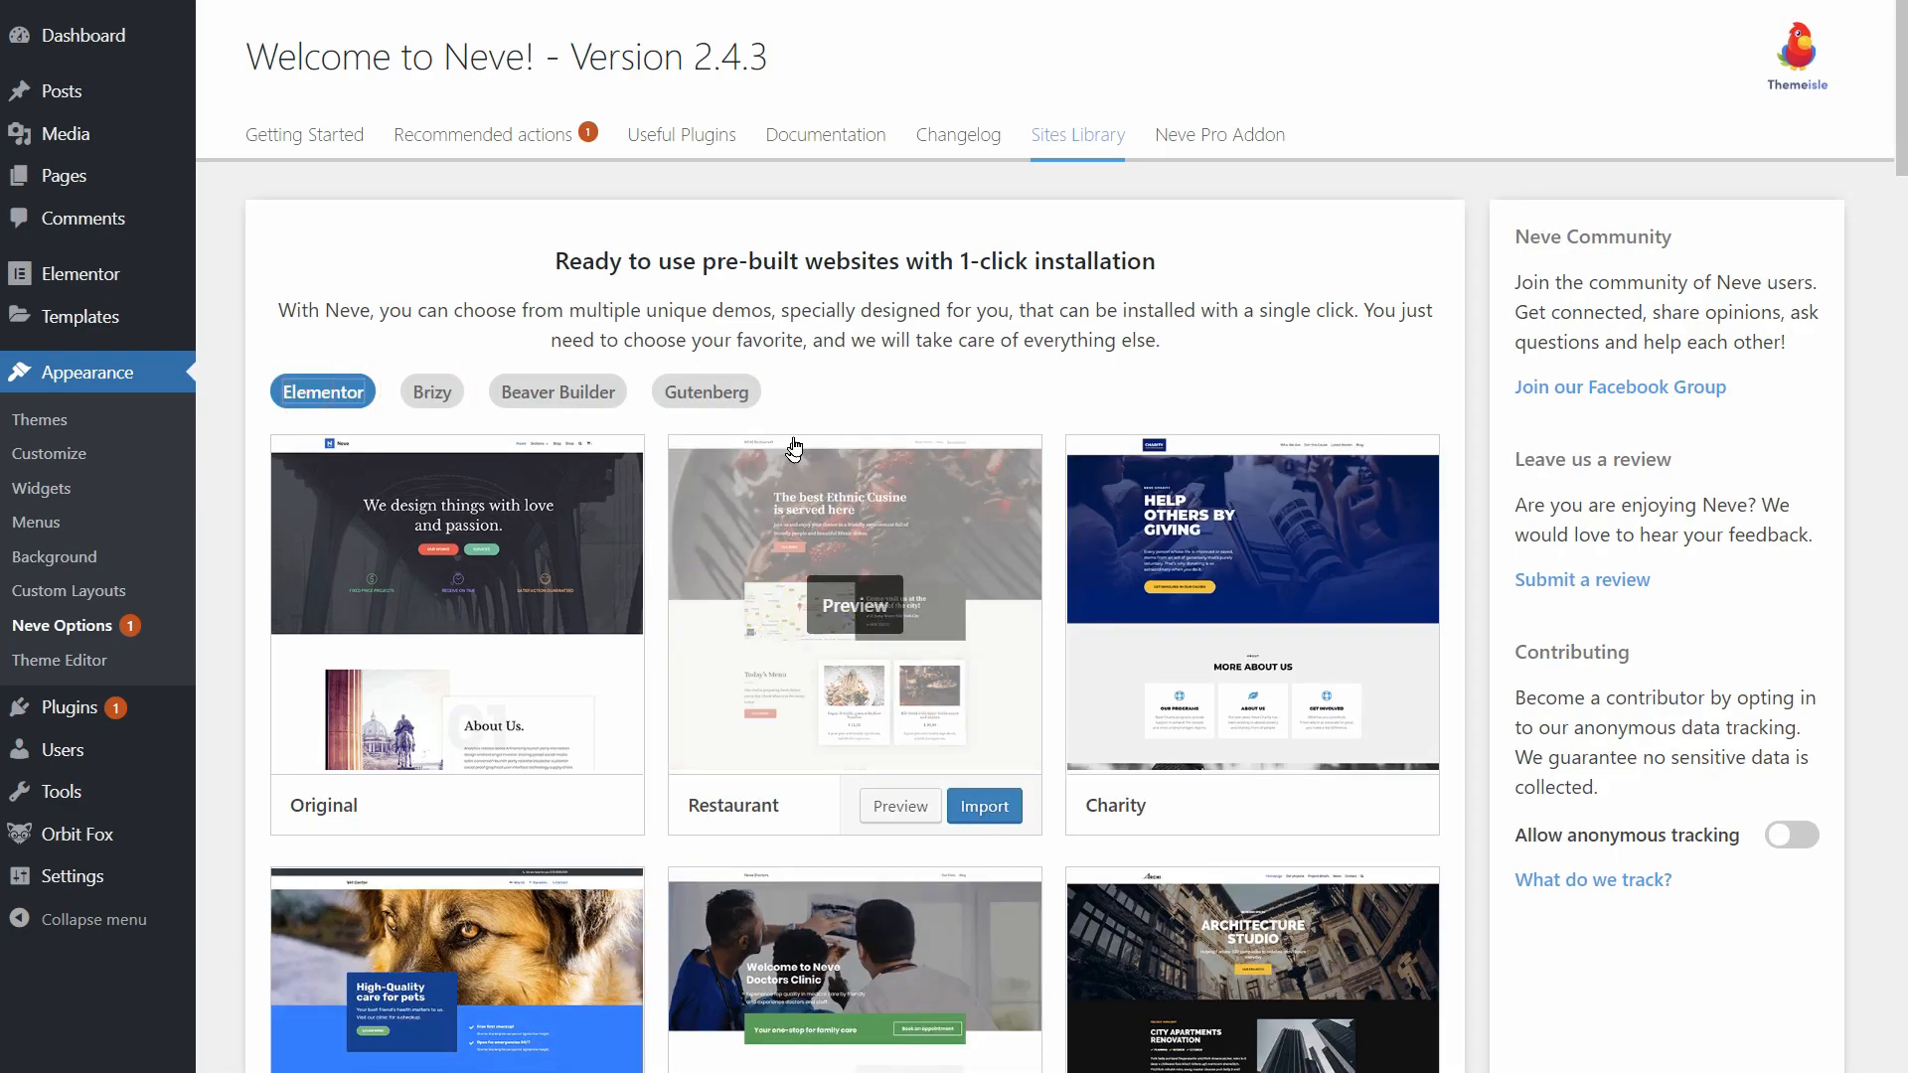
{"action": "scroll", "scroll_direction": "down", "scroll_amount": 3}
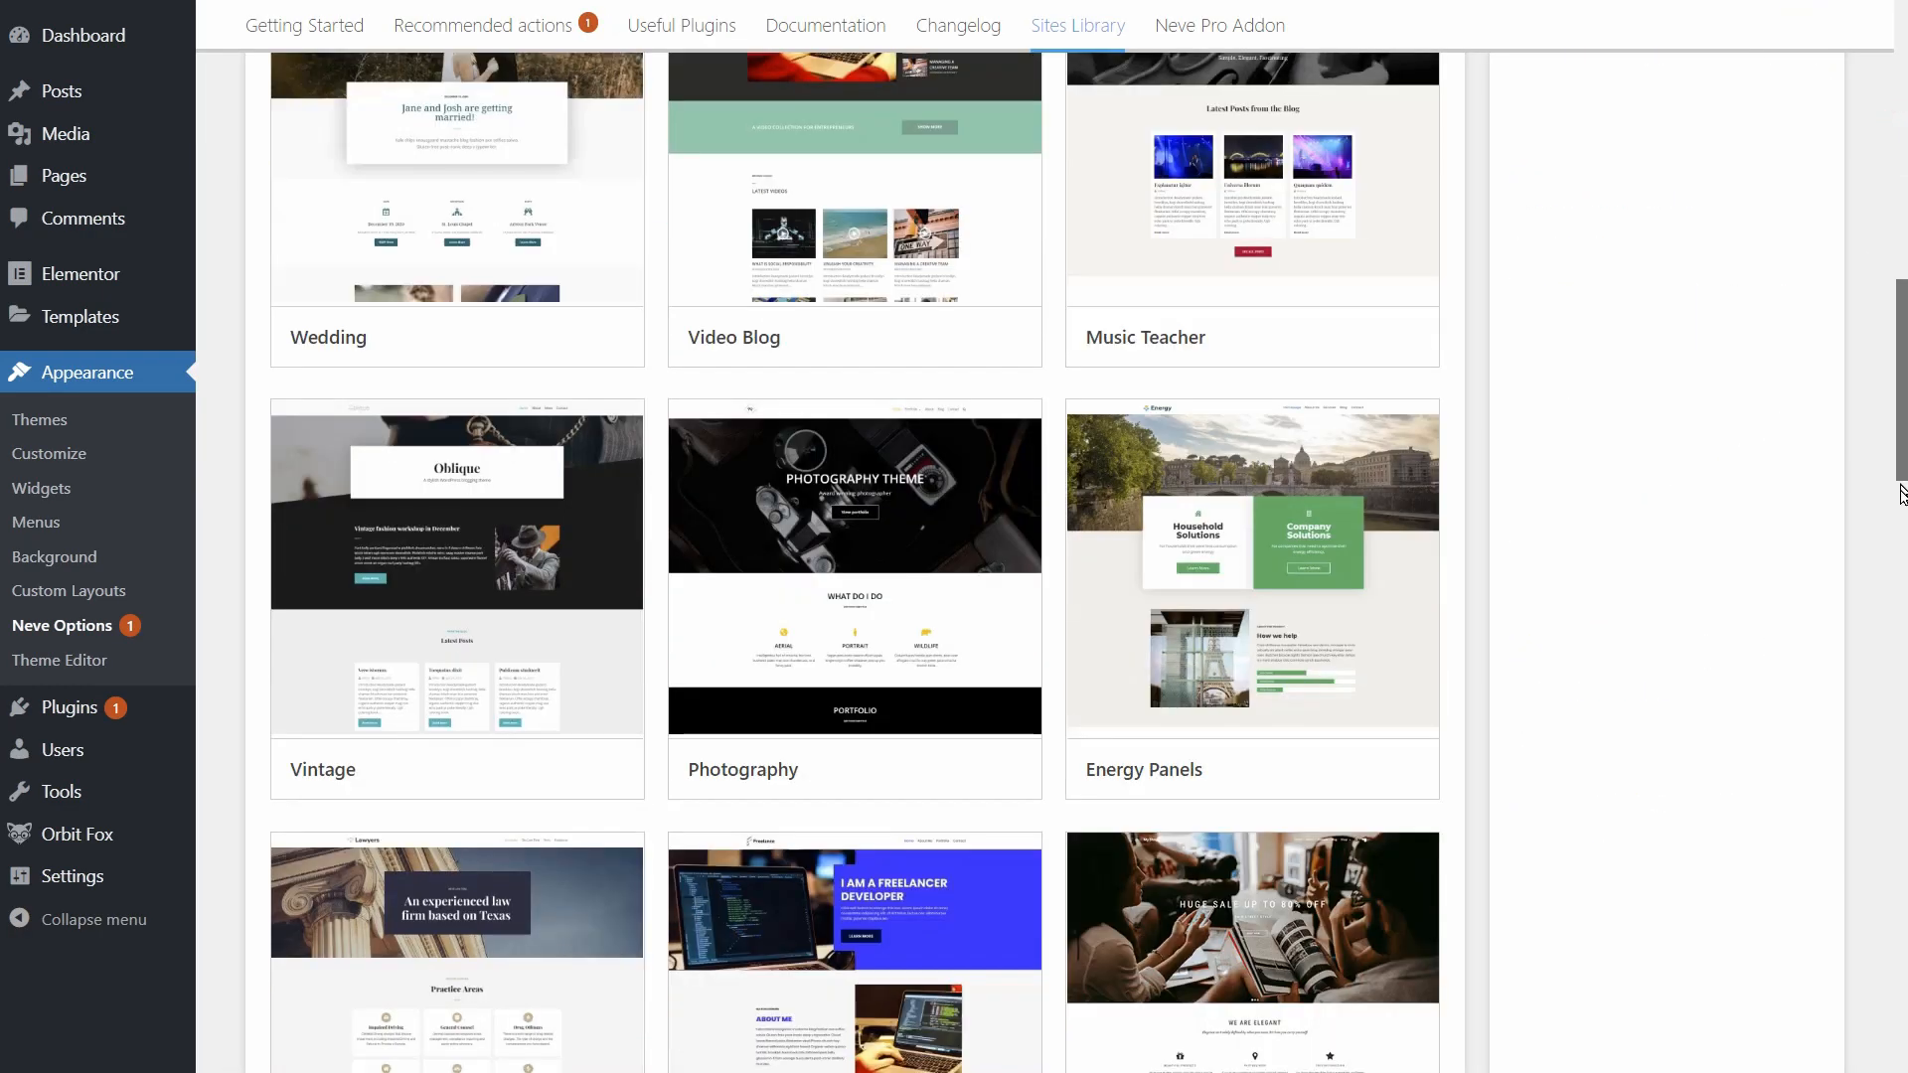
{"action": "scroll", "scroll_direction": "down", "scroll_amount": 3}
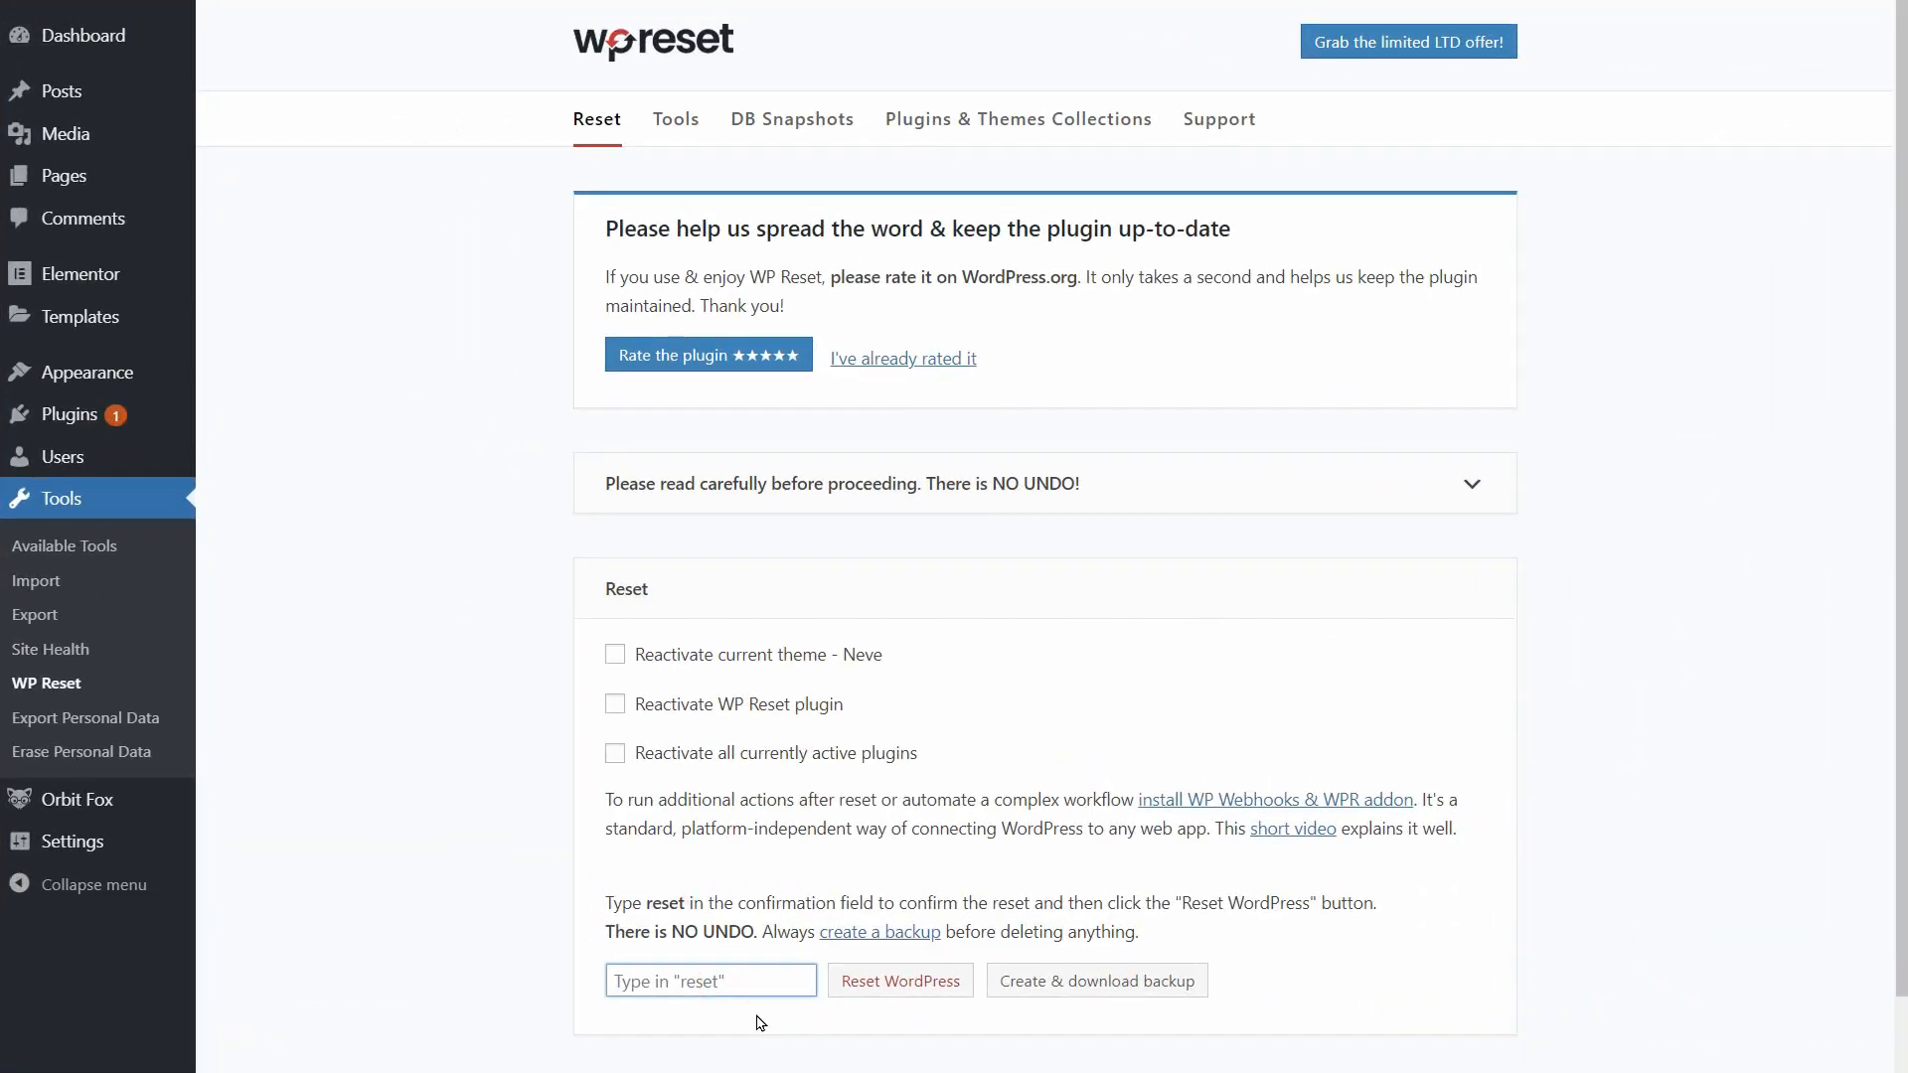
Reset WordPress to defaults with WP Reset, confirming with the word 'reset'.
{"action": "type", "text": "reset"}
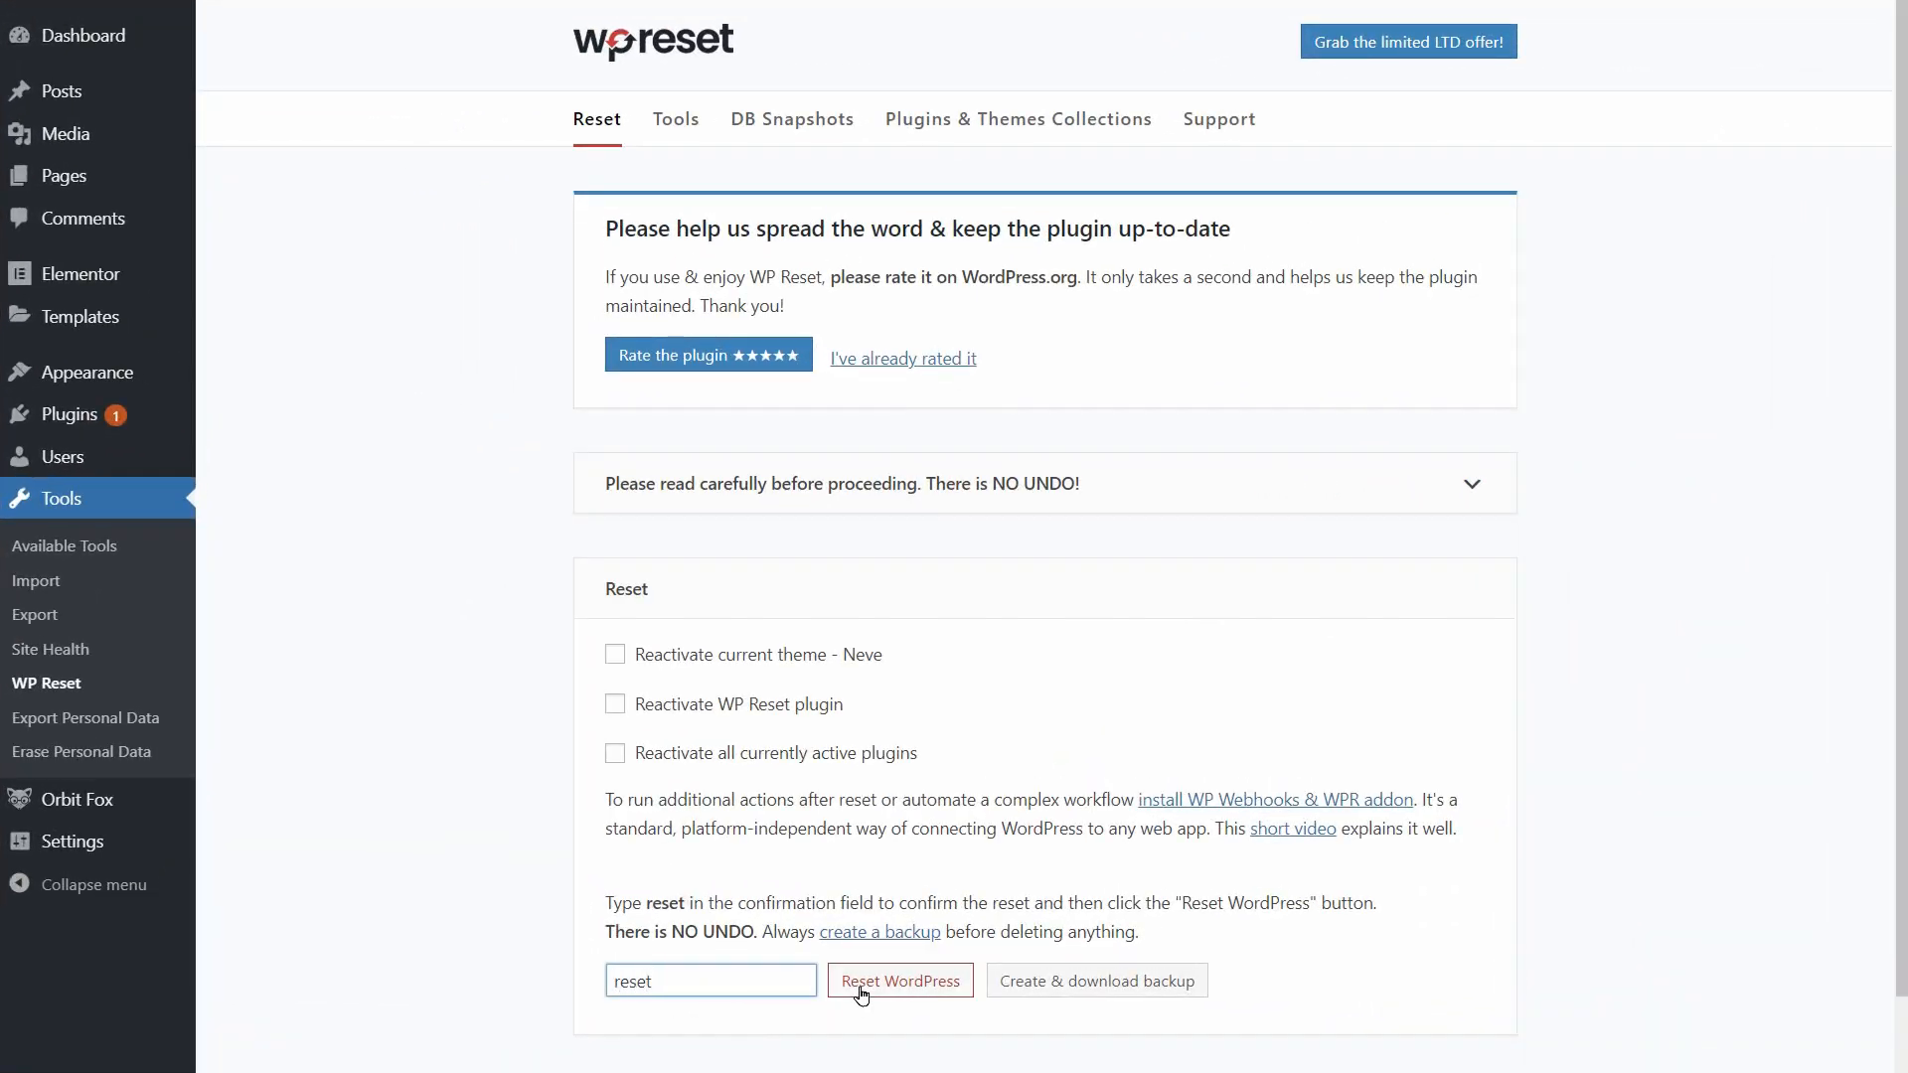
{"action": "left_click", "coordinate": [899, 980]}
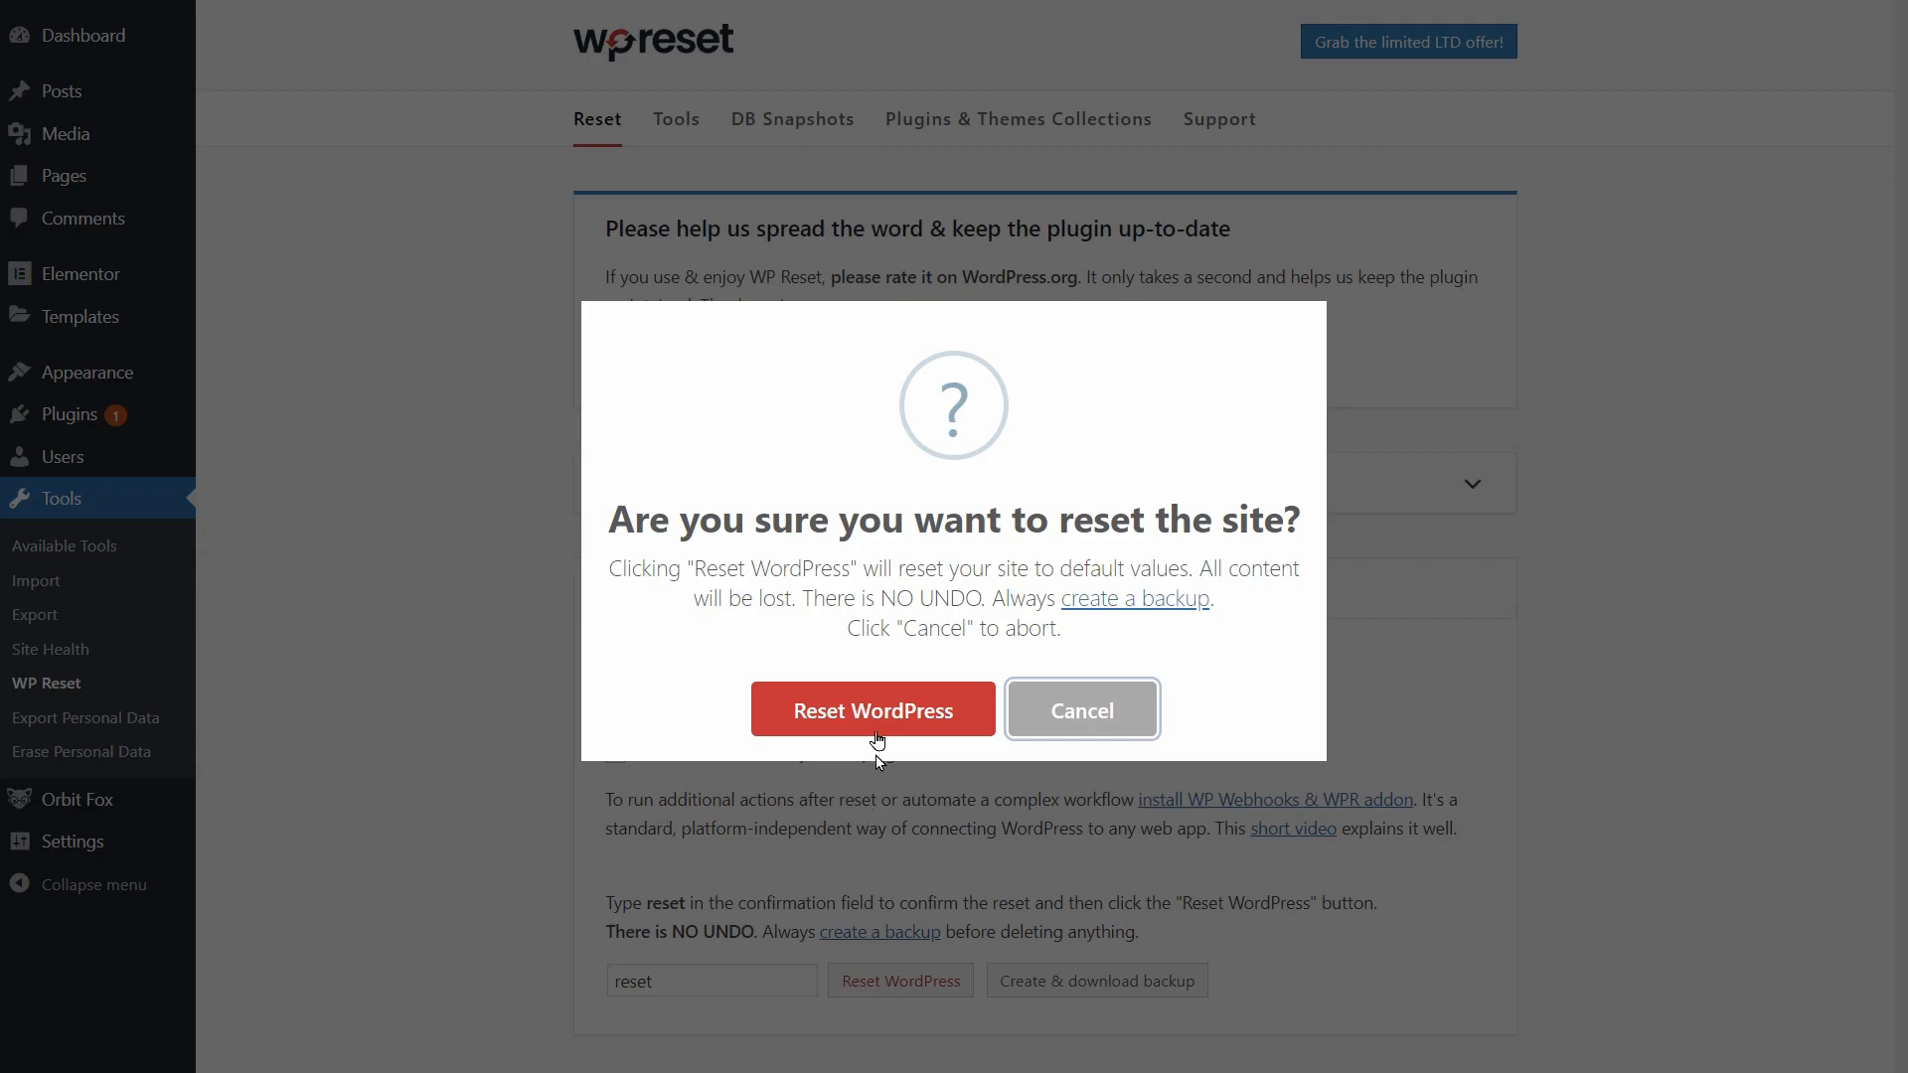
{"action": "left_click", "coordinate": [872, 709]}
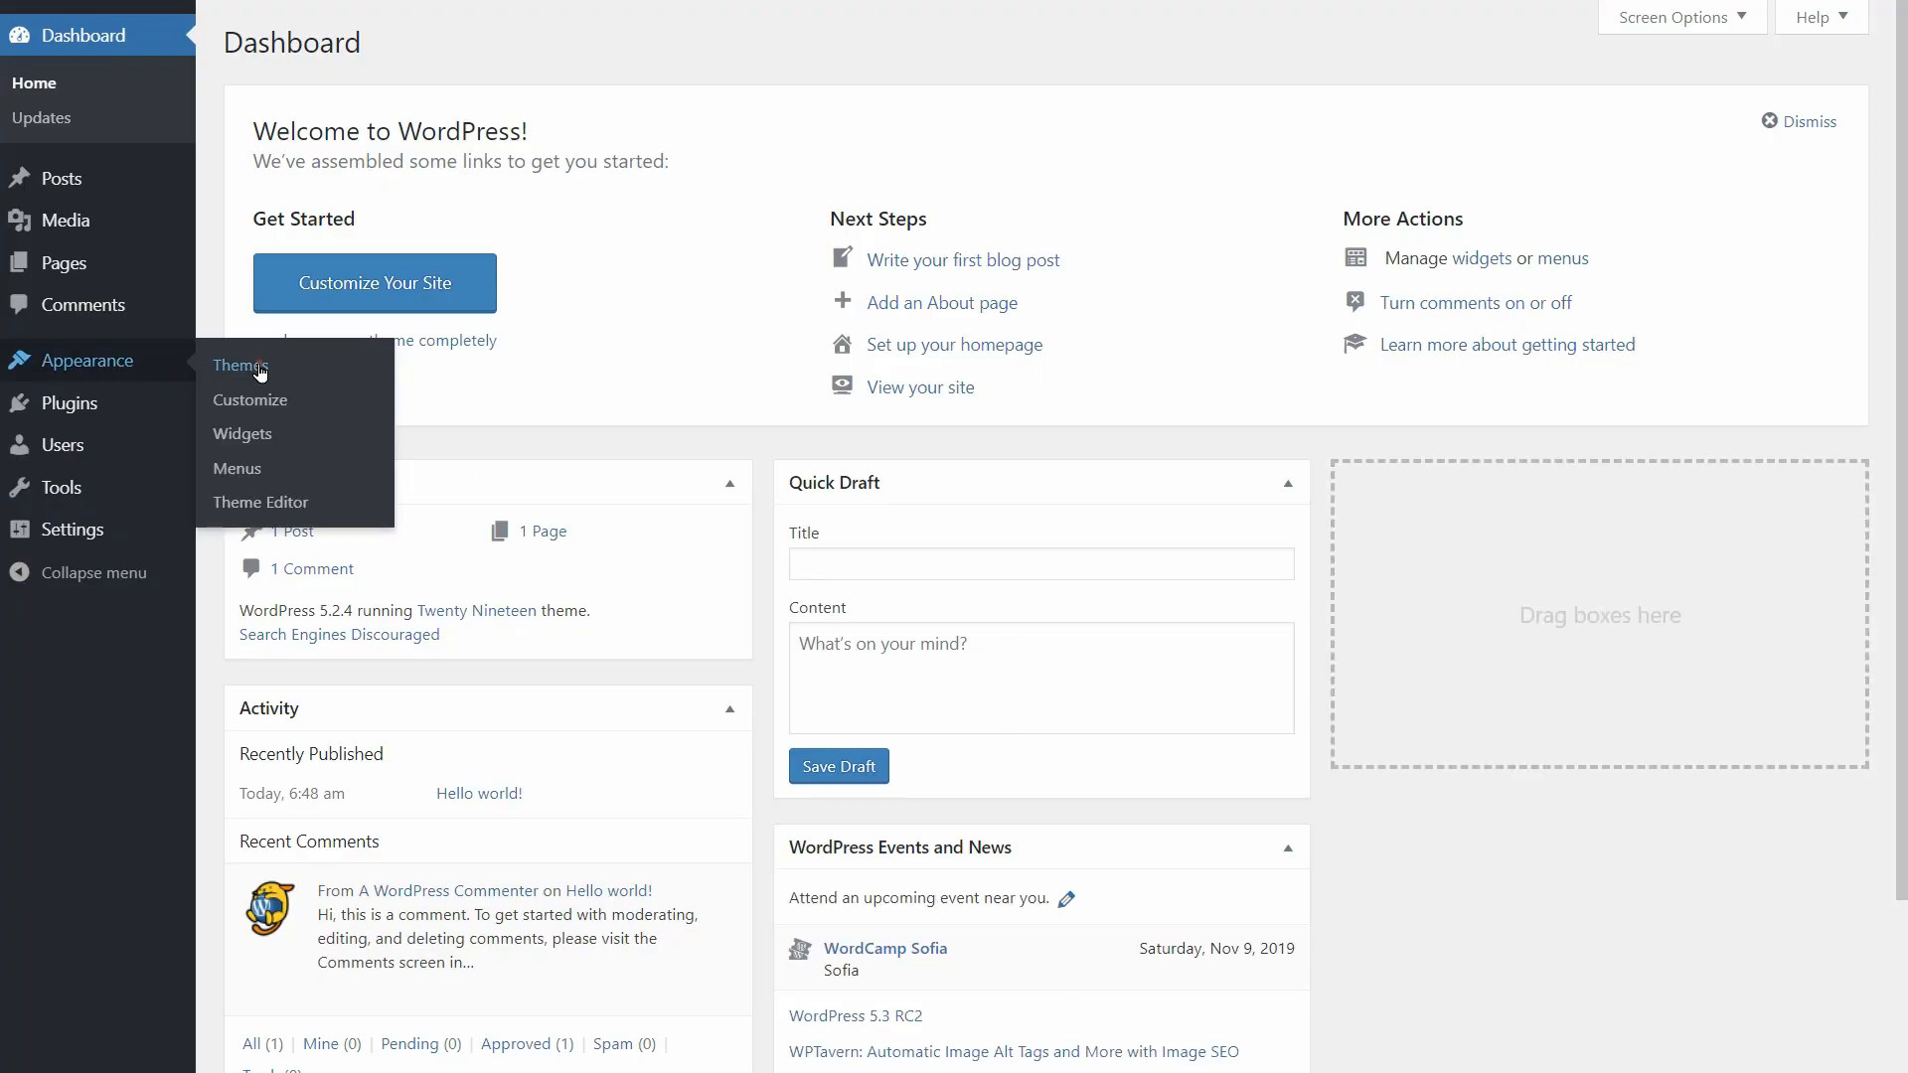
Import Neve's Creative Portfolio starter site and expand the hero section's background overlay settings.
{"action": "left_click", "coordinate": [244, 367]}
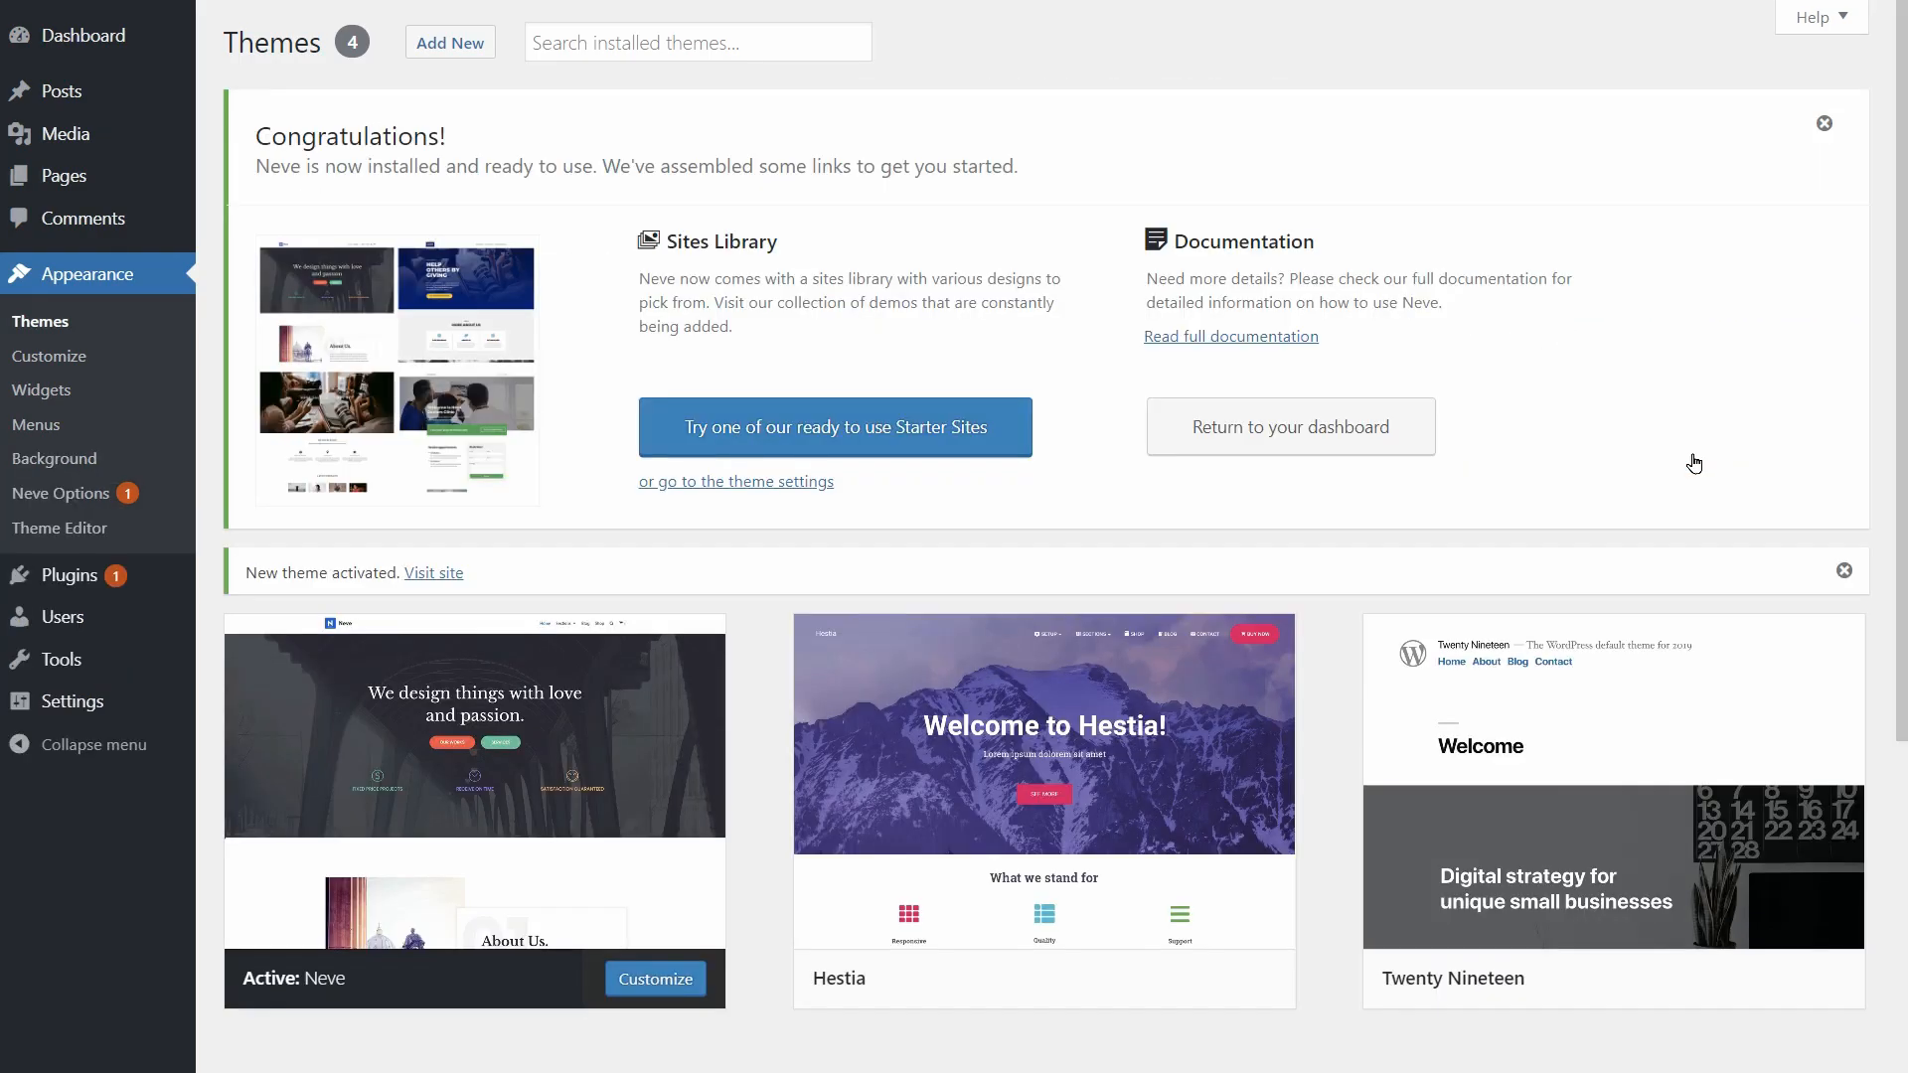
{"action": "left_click", "coordinate": [834, 427]}
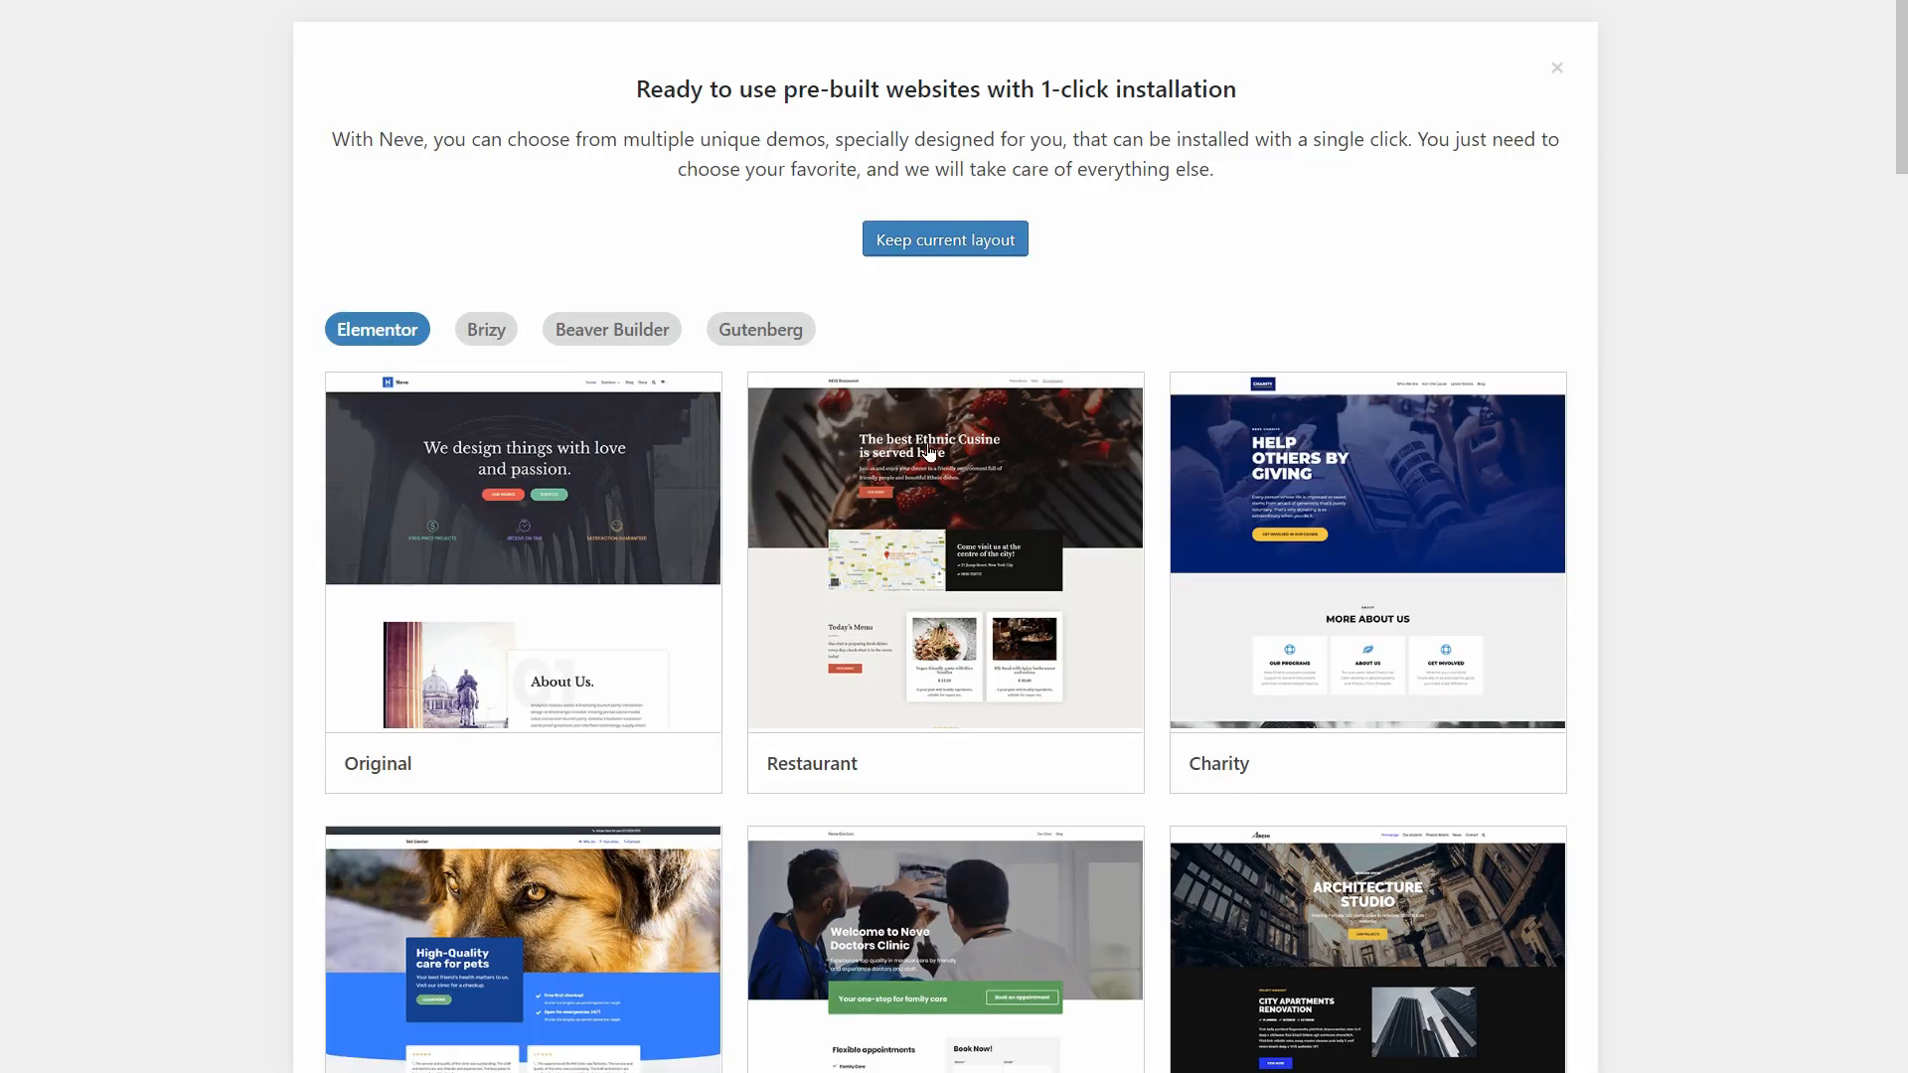
{"action": "scroll", "scroll_direction": "down", "scroll_amount": 3}
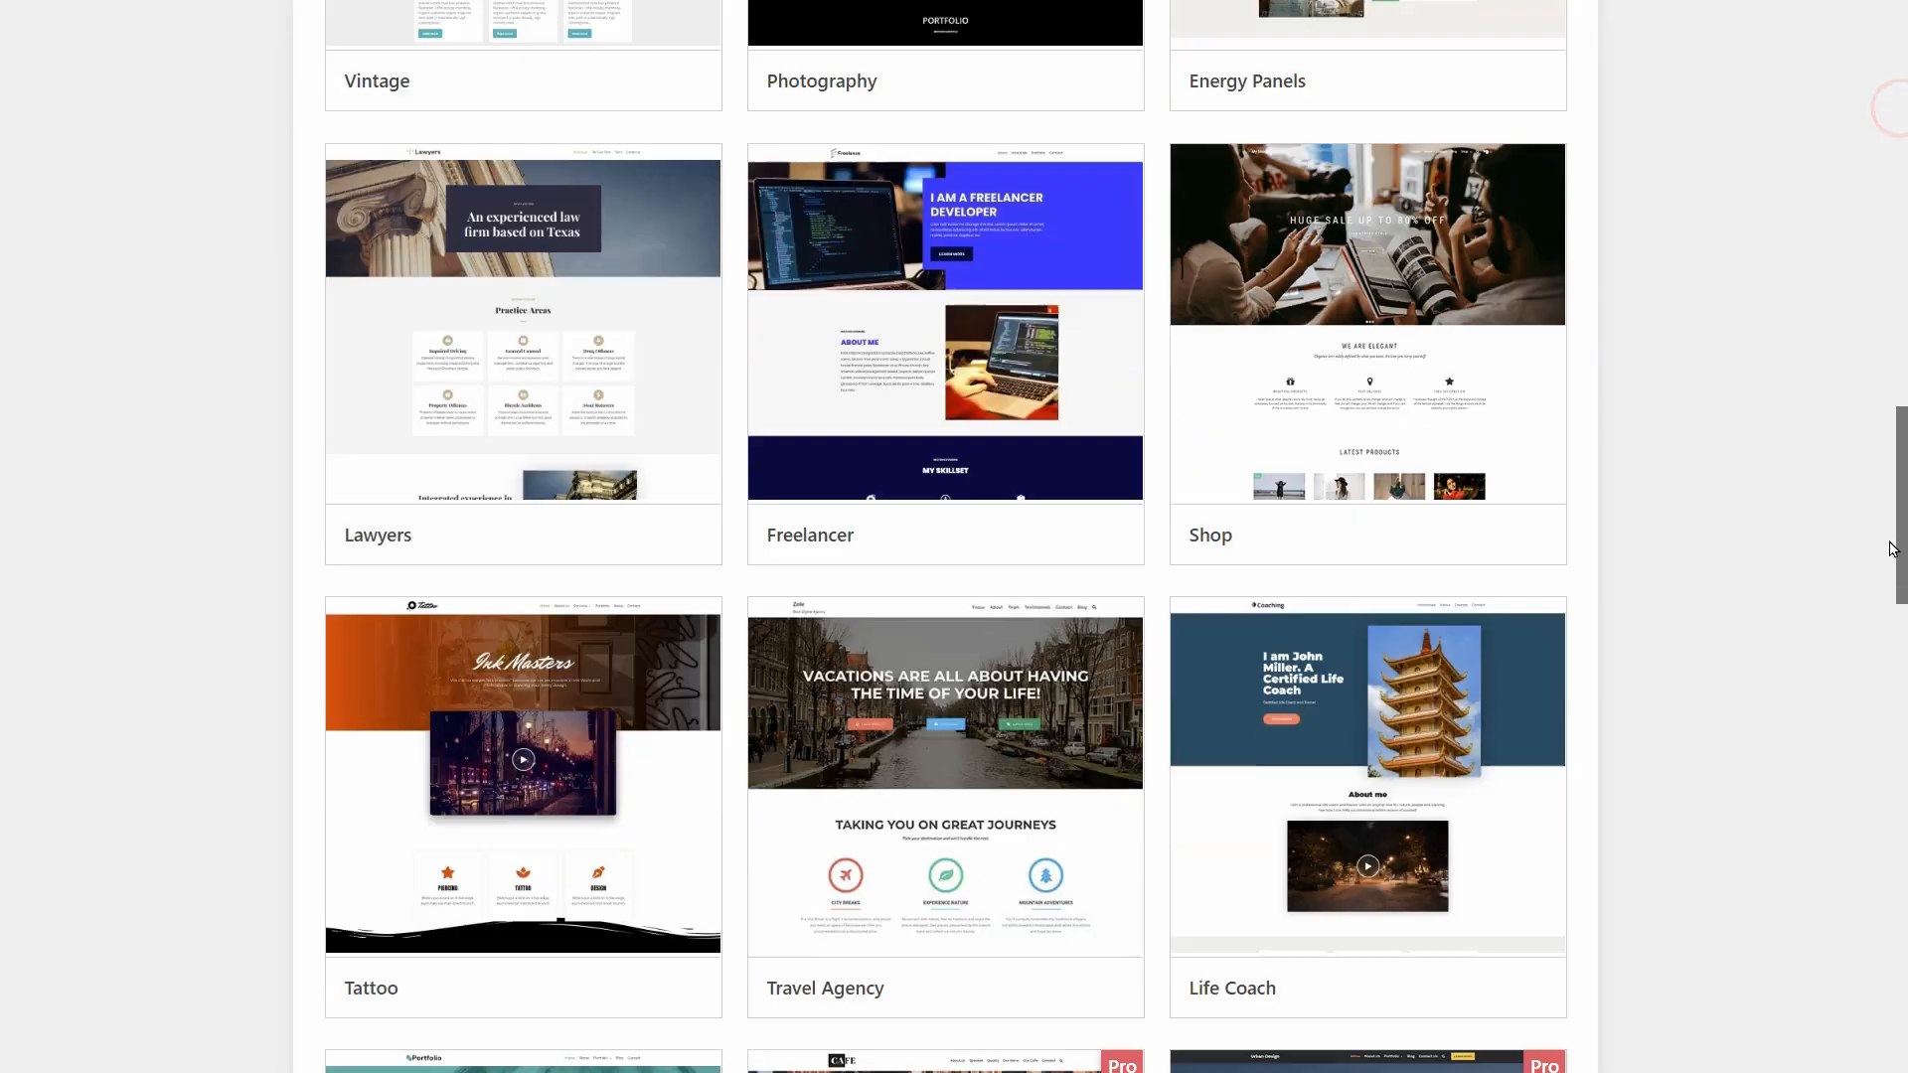
{"action": "scroll", "scroll_direction": "down", "scroll_amount": 3}
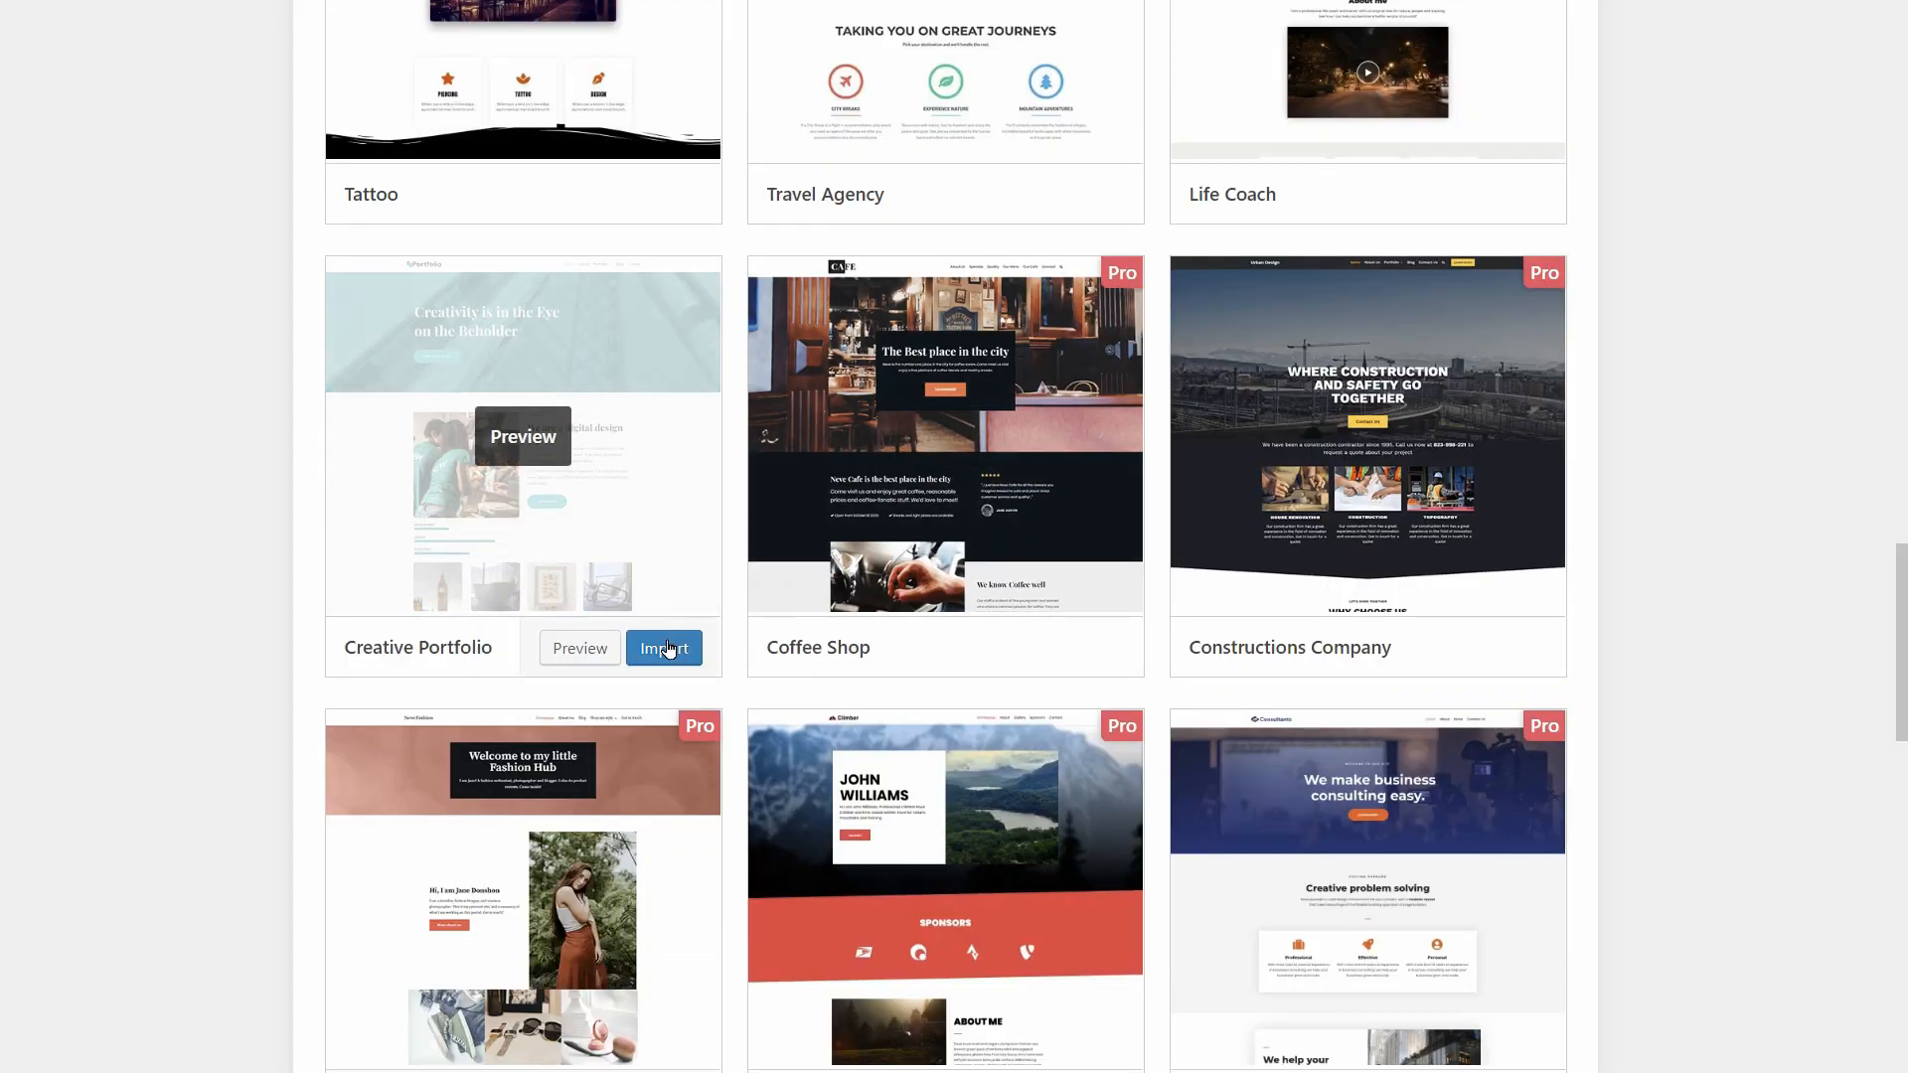
{"action": "left_click", "coordinate": [663, 647]}
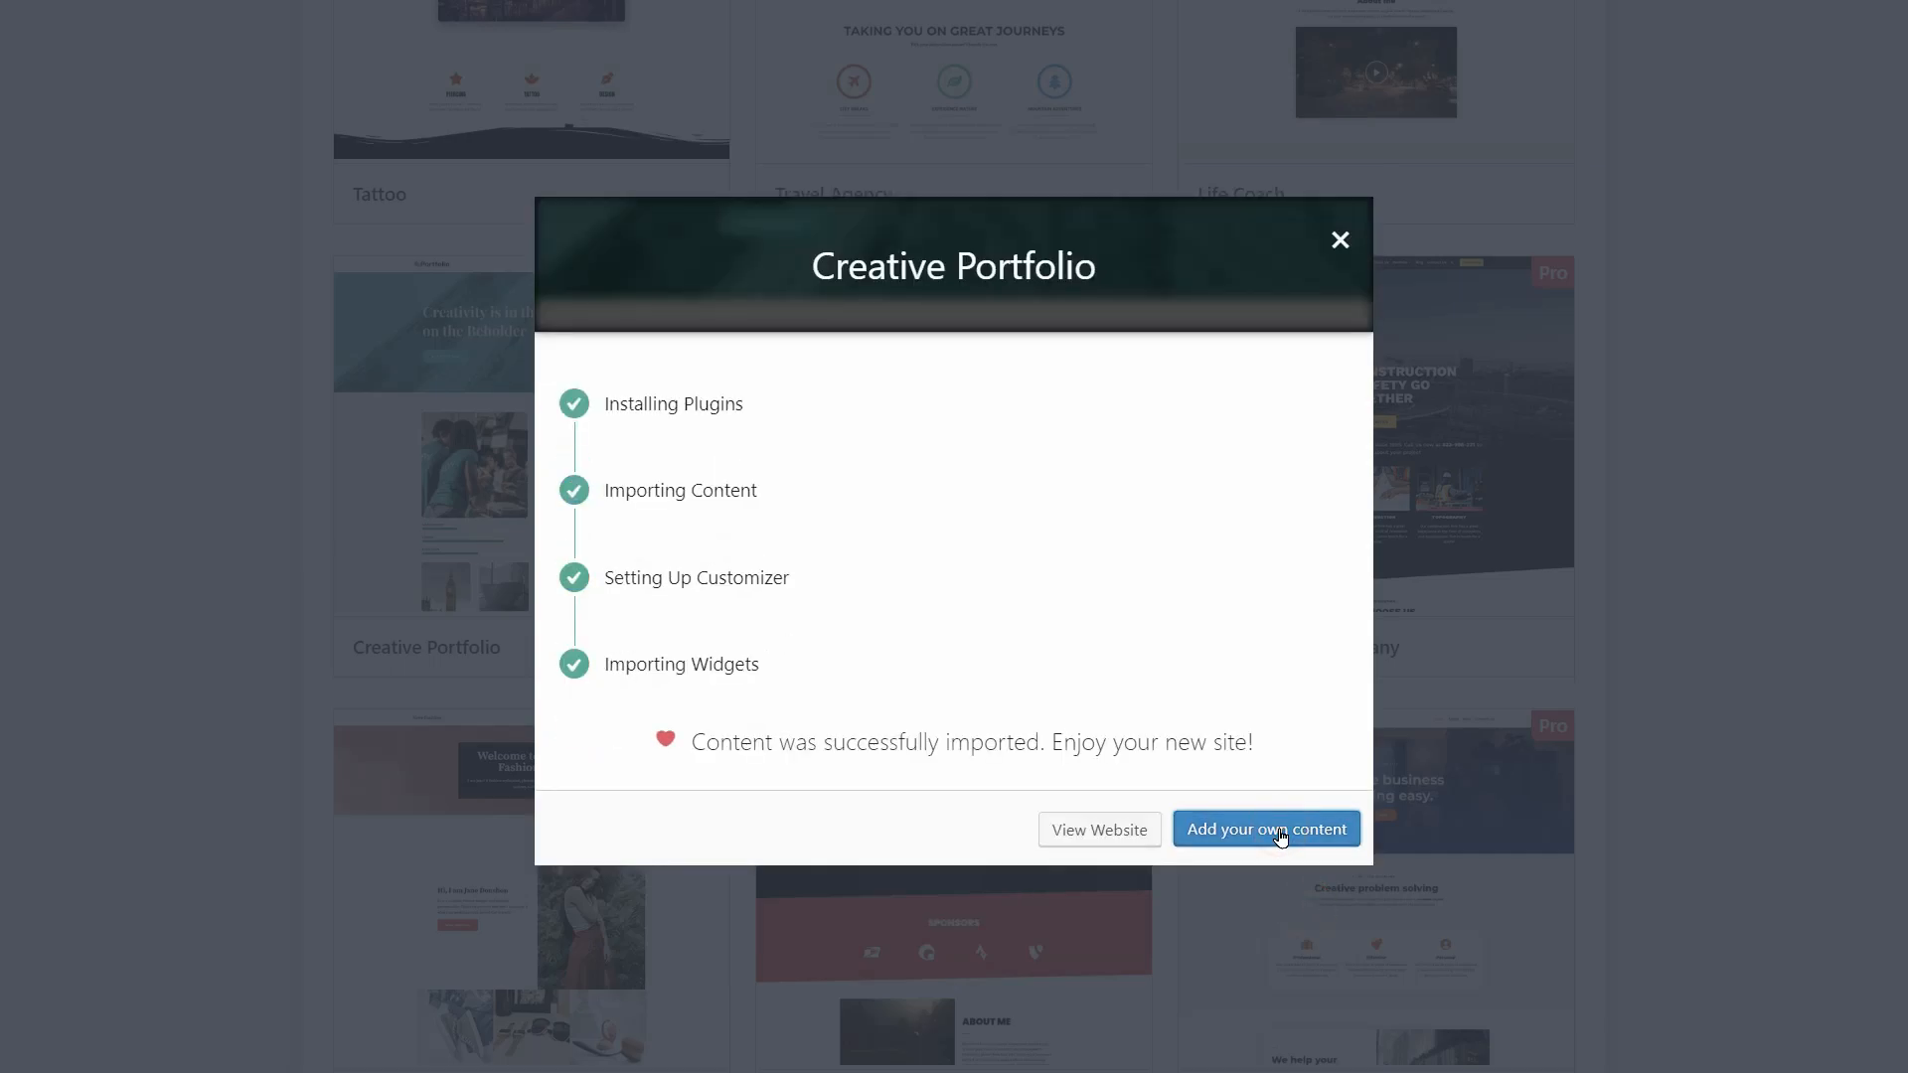
{"action": "left_click", "coordinate": [1265, 829]}
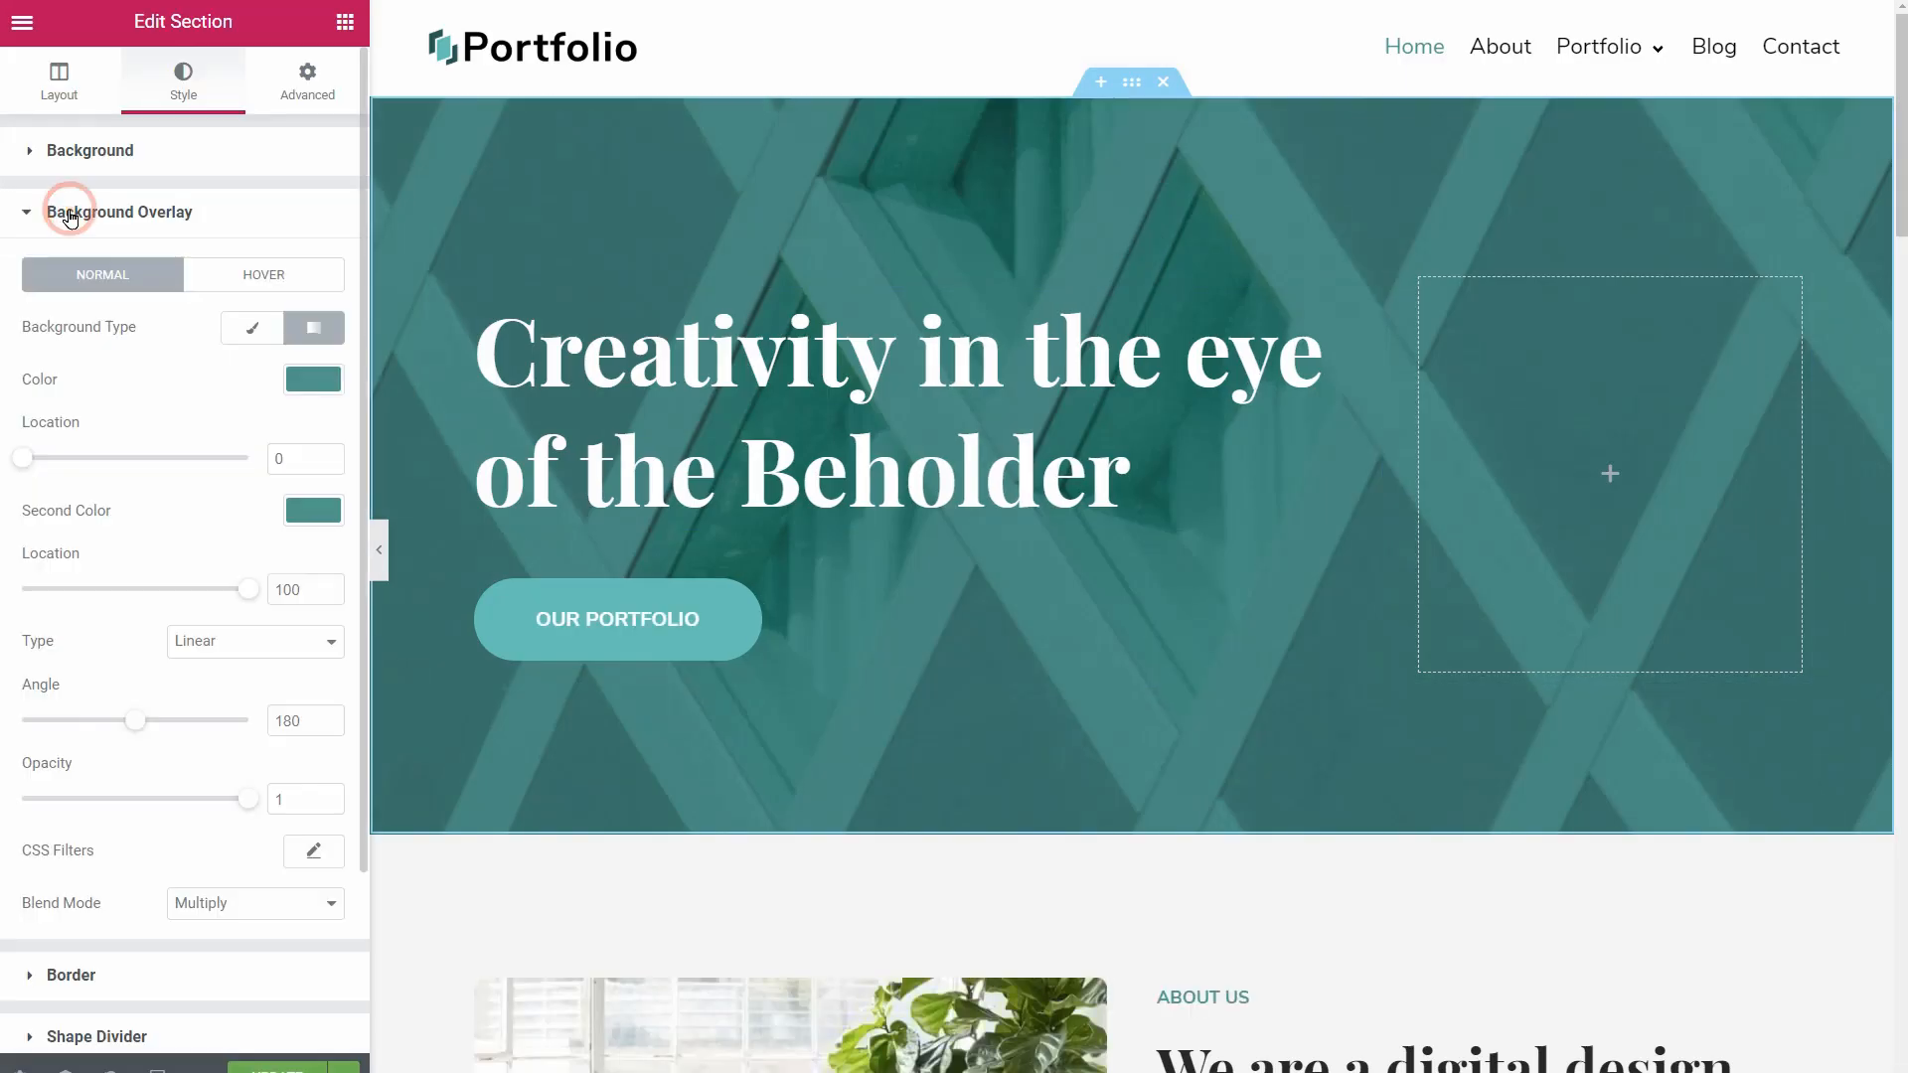
{"action": "left_click", "coordinate": [314, 379]}
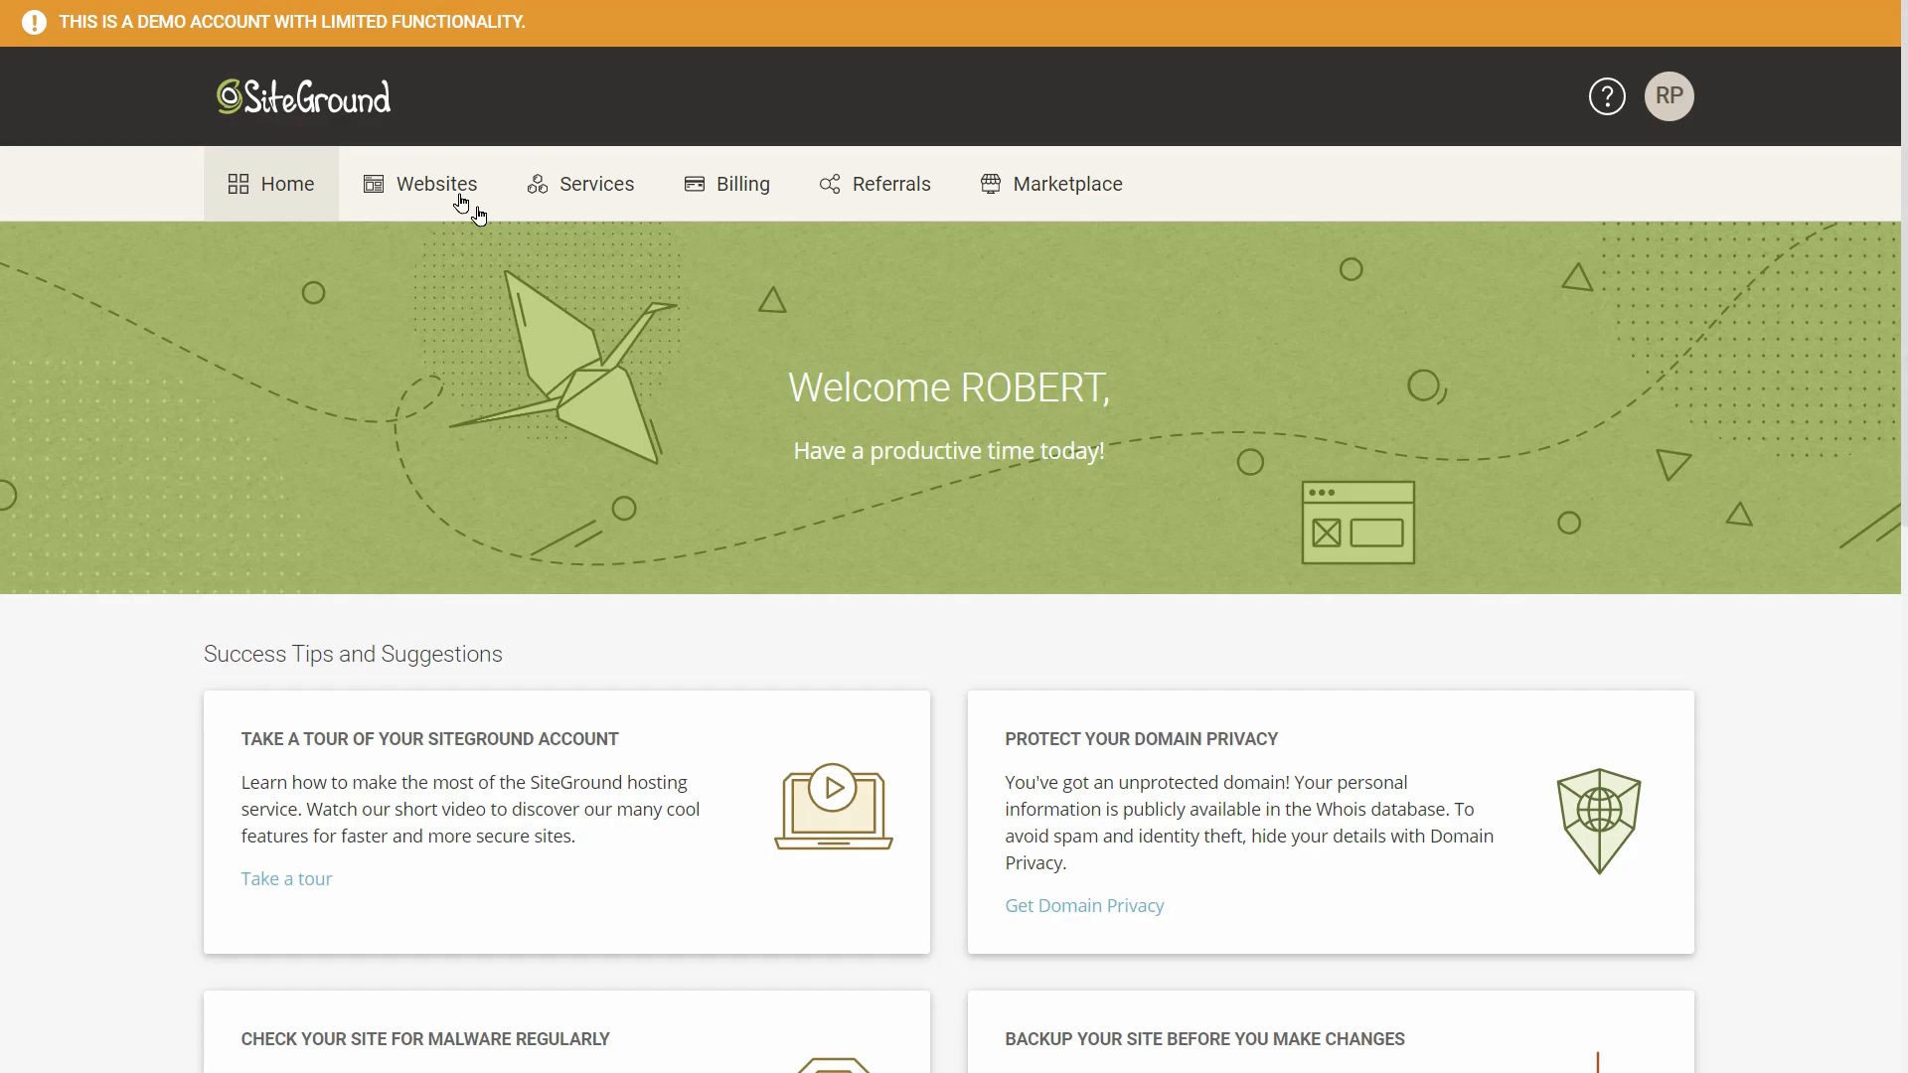
Open Email Accounts in Site Tools for 986054-wp.newuademo.com and expand the Site sidebar group.
{"action": "left_click", "coordinate": [435, 184]}
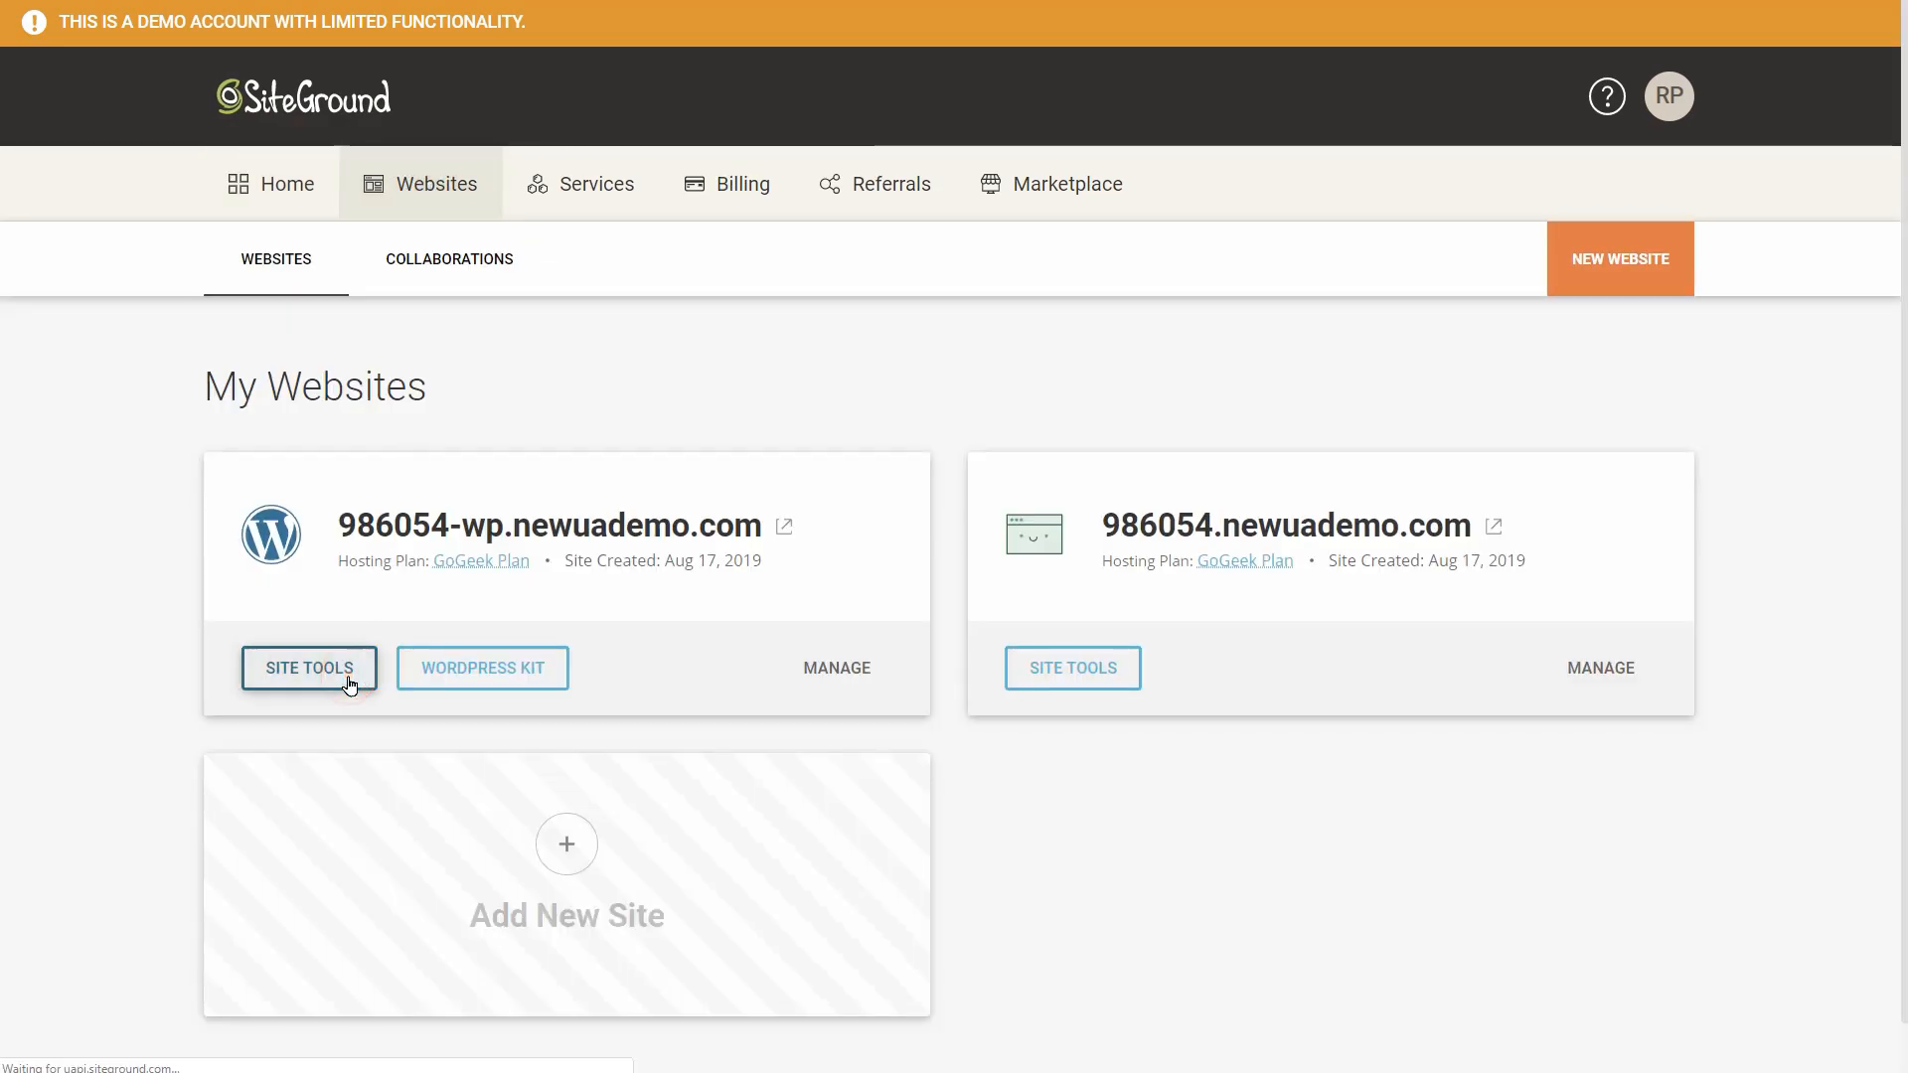
{"action": "left_click", "coordinate": [309, 666]}
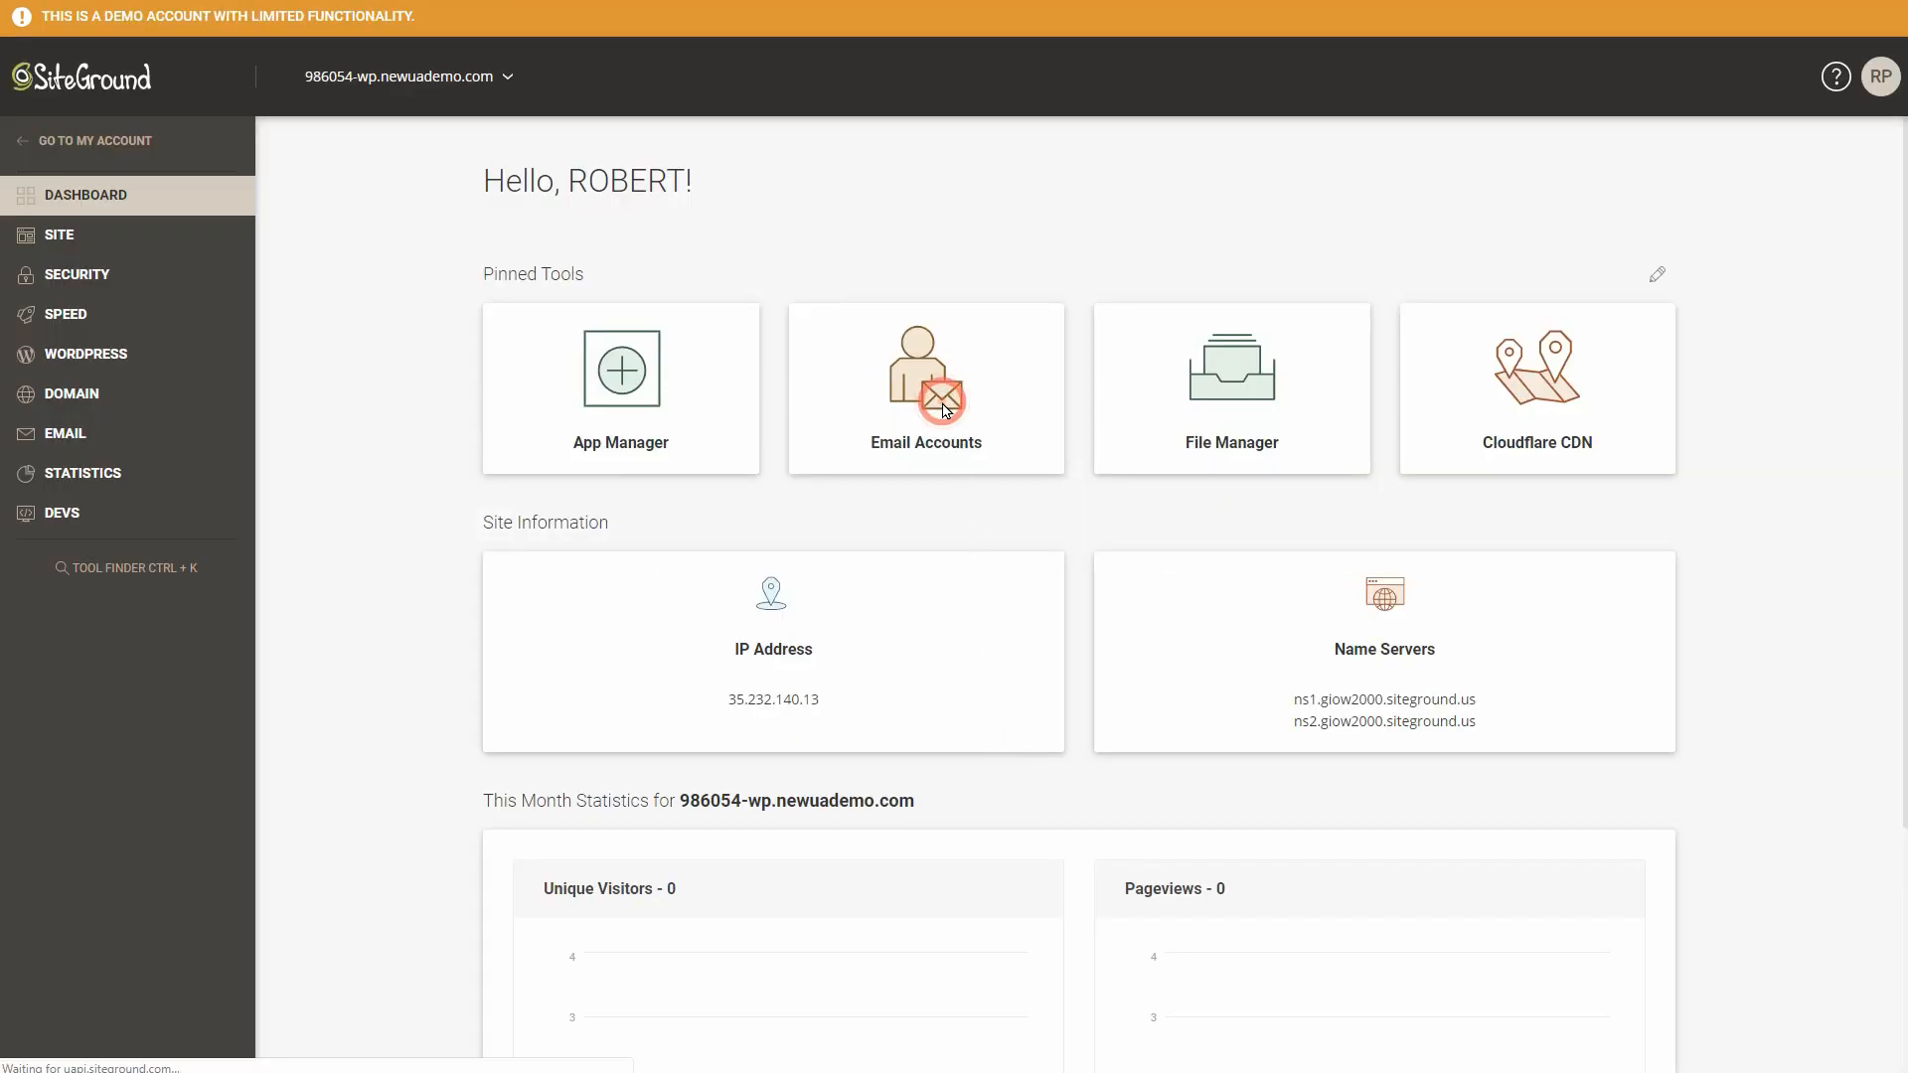
{"action": "left_click", "coordinate": [925, 390]}
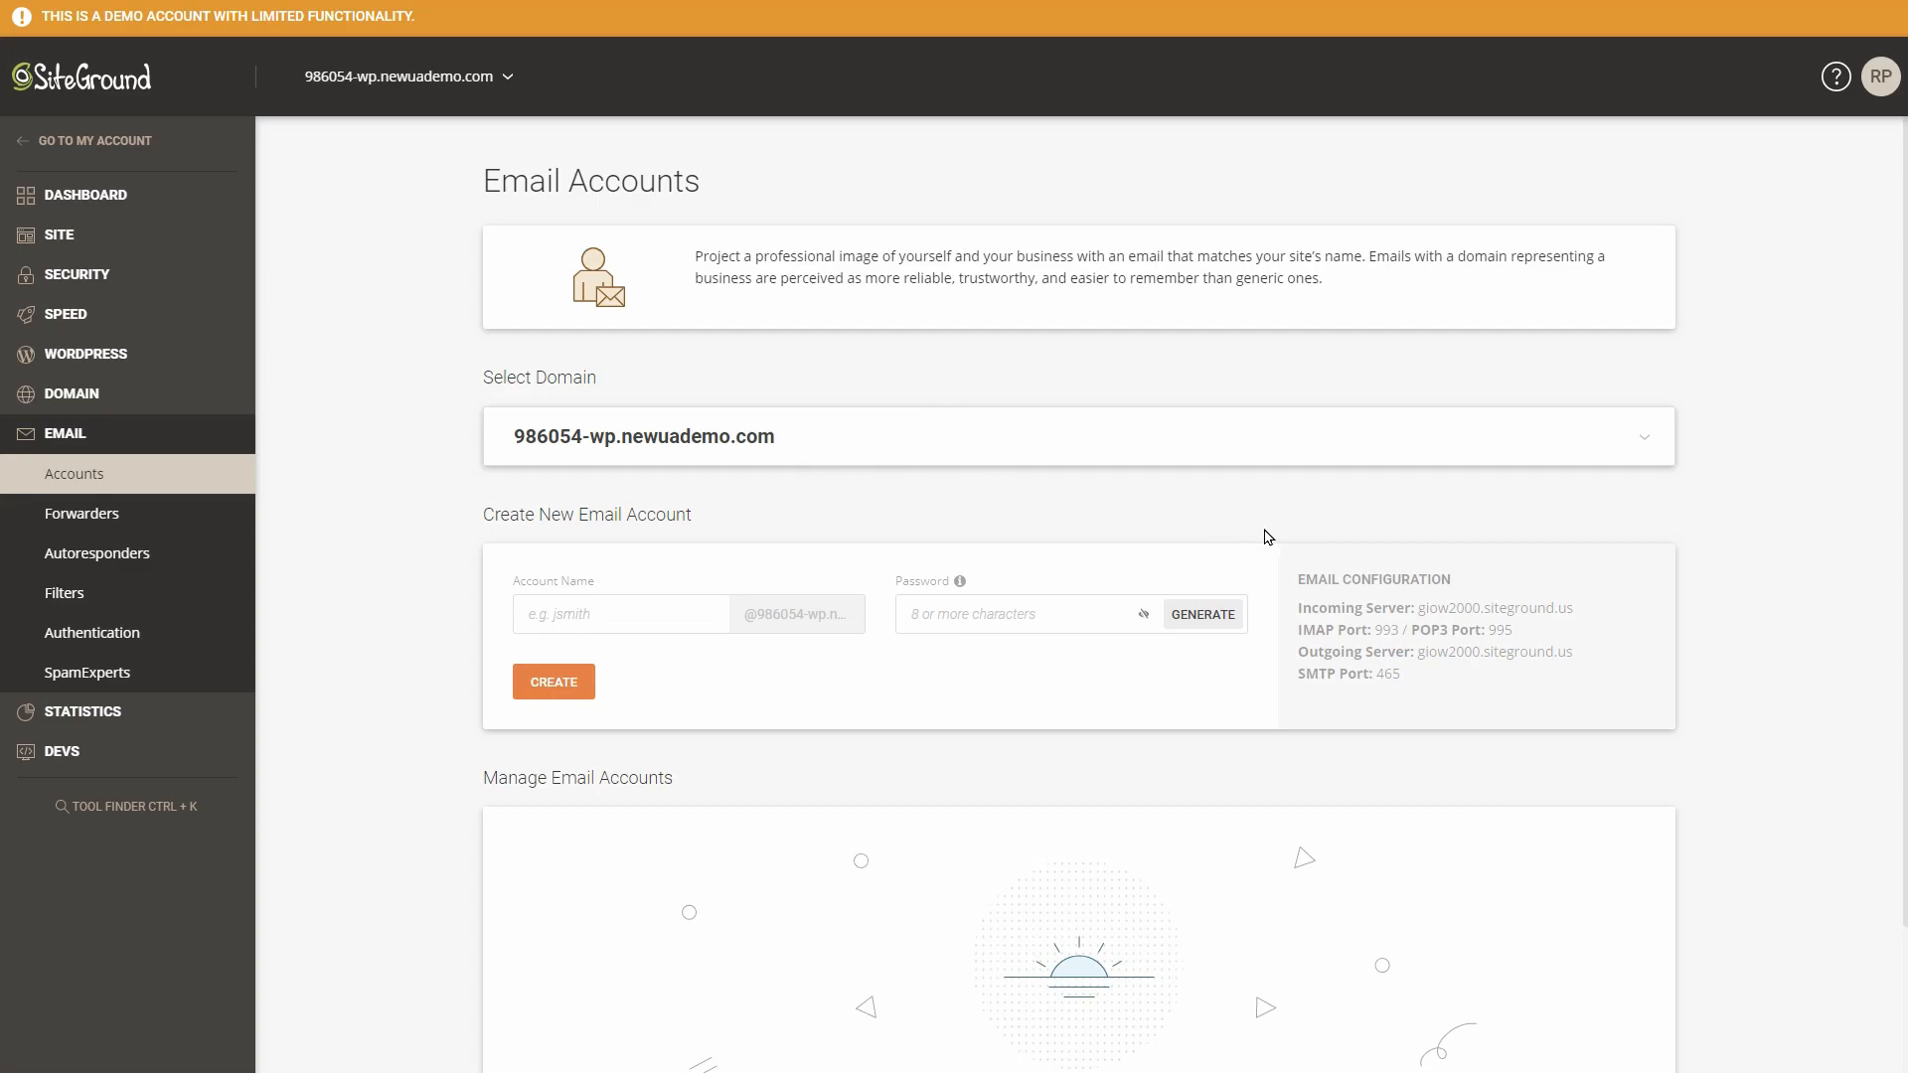
{"action": "mouse_move", "coordinate": [722, 418]}
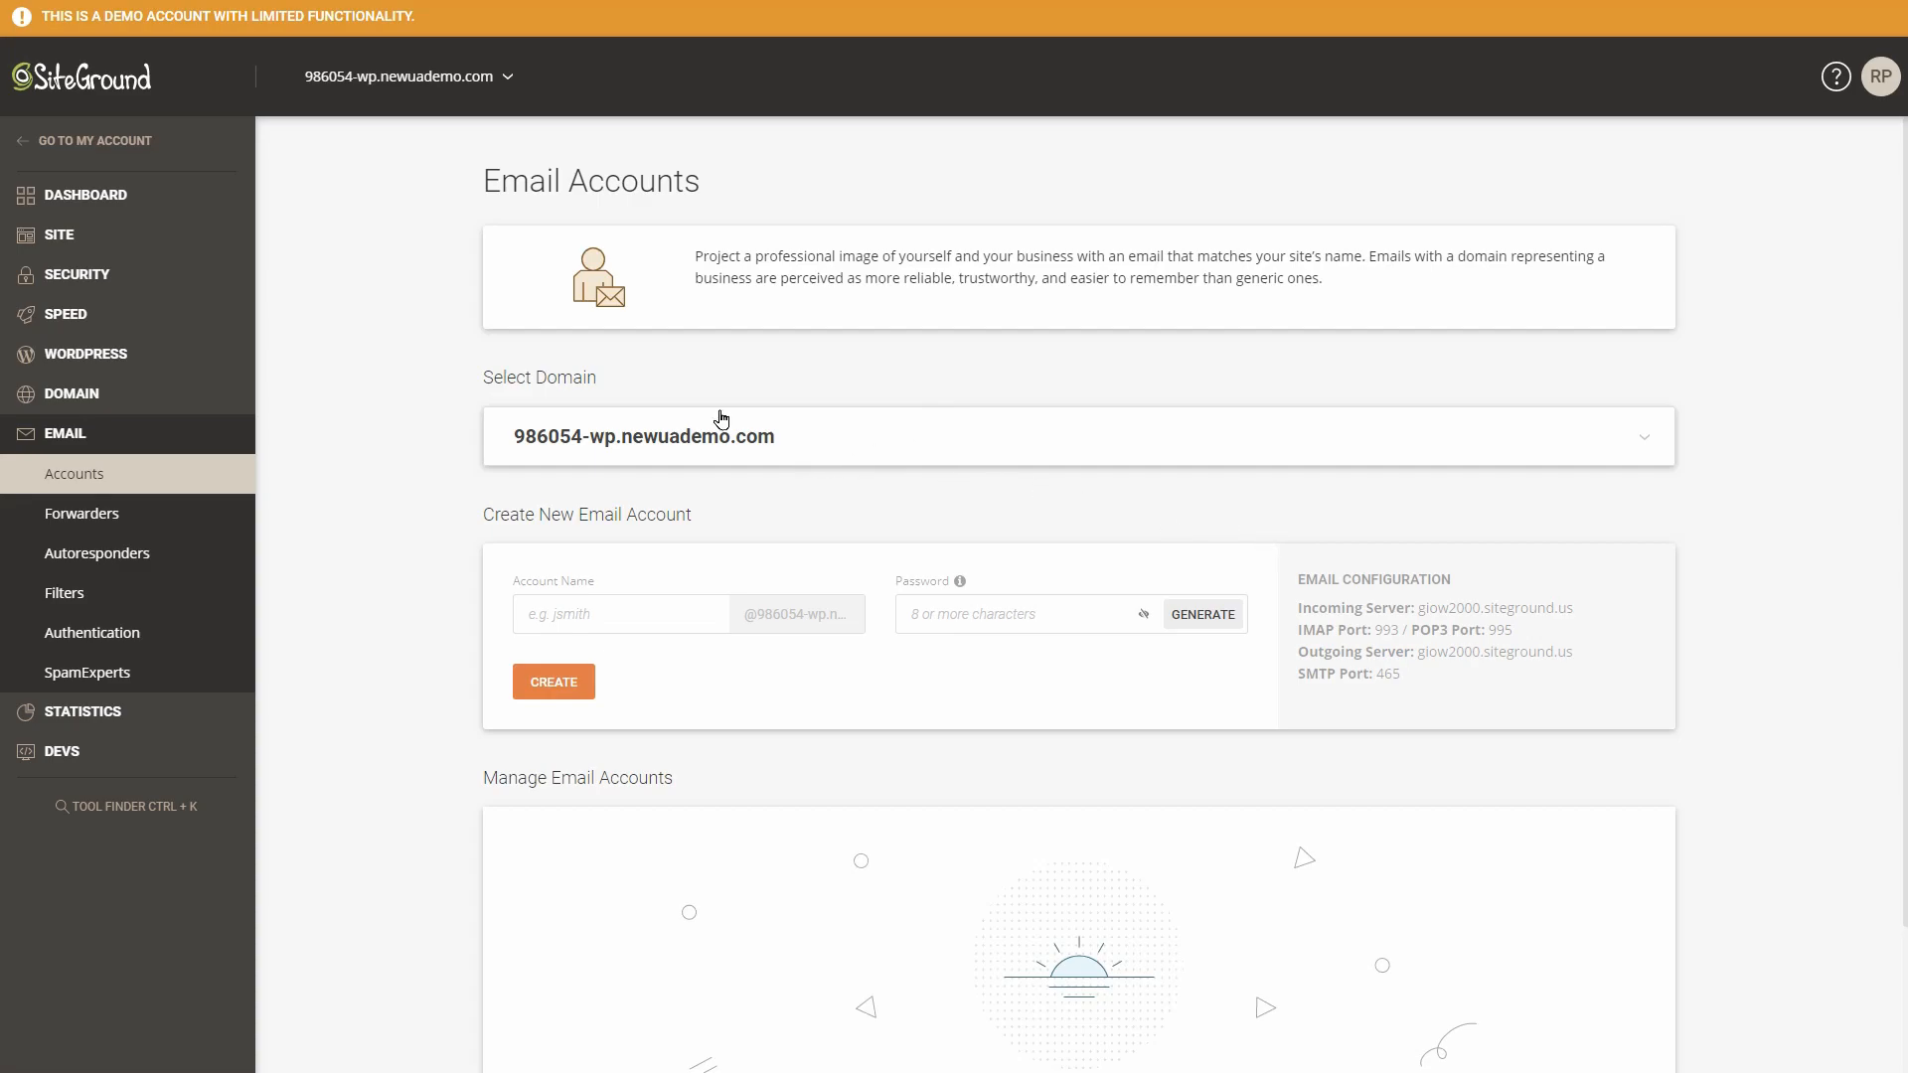
{"action": "left_click", "coordinate": [60, 233]}
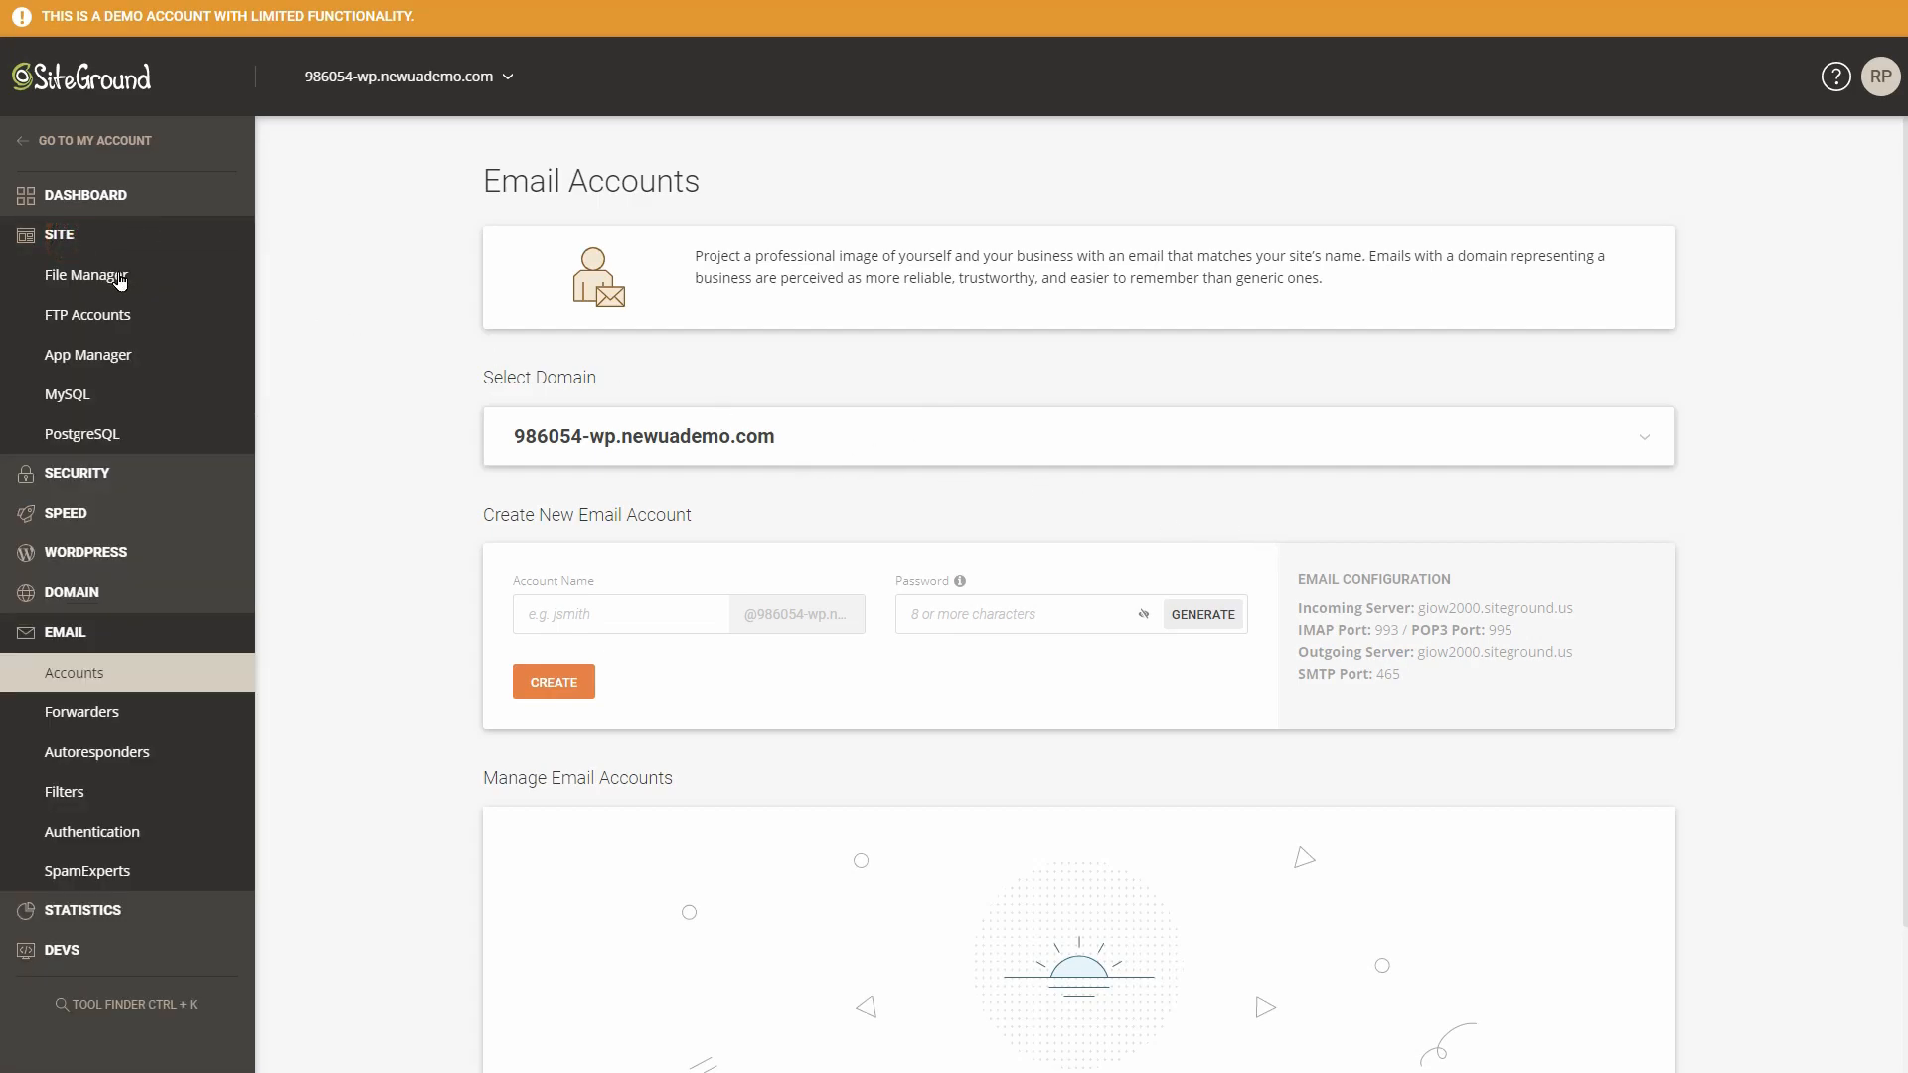
Browse public_html in File Manager, open and close the folder upload dialog, then return to Dashboard.
{"action": "left_click", "coordinate": [87, 275]}
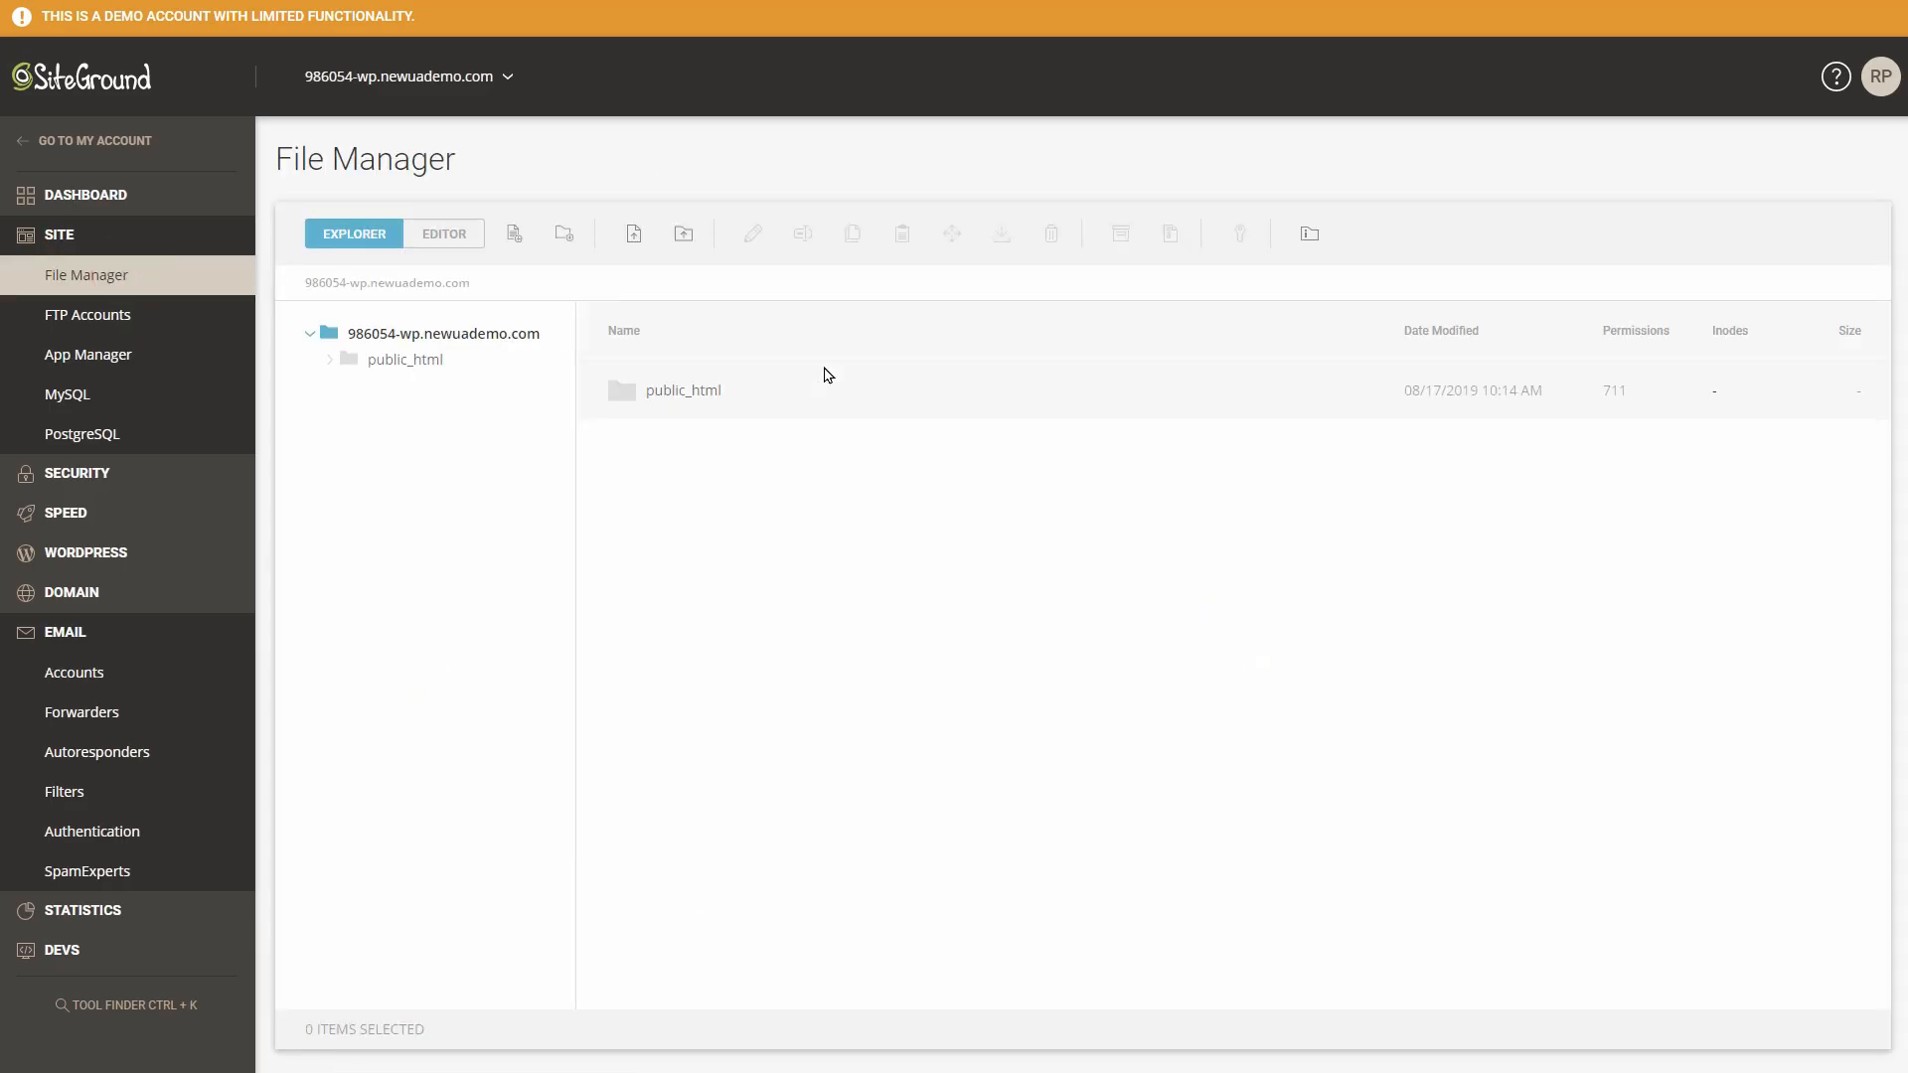
{"action": "double_click", "coordinate": [683, 389]}
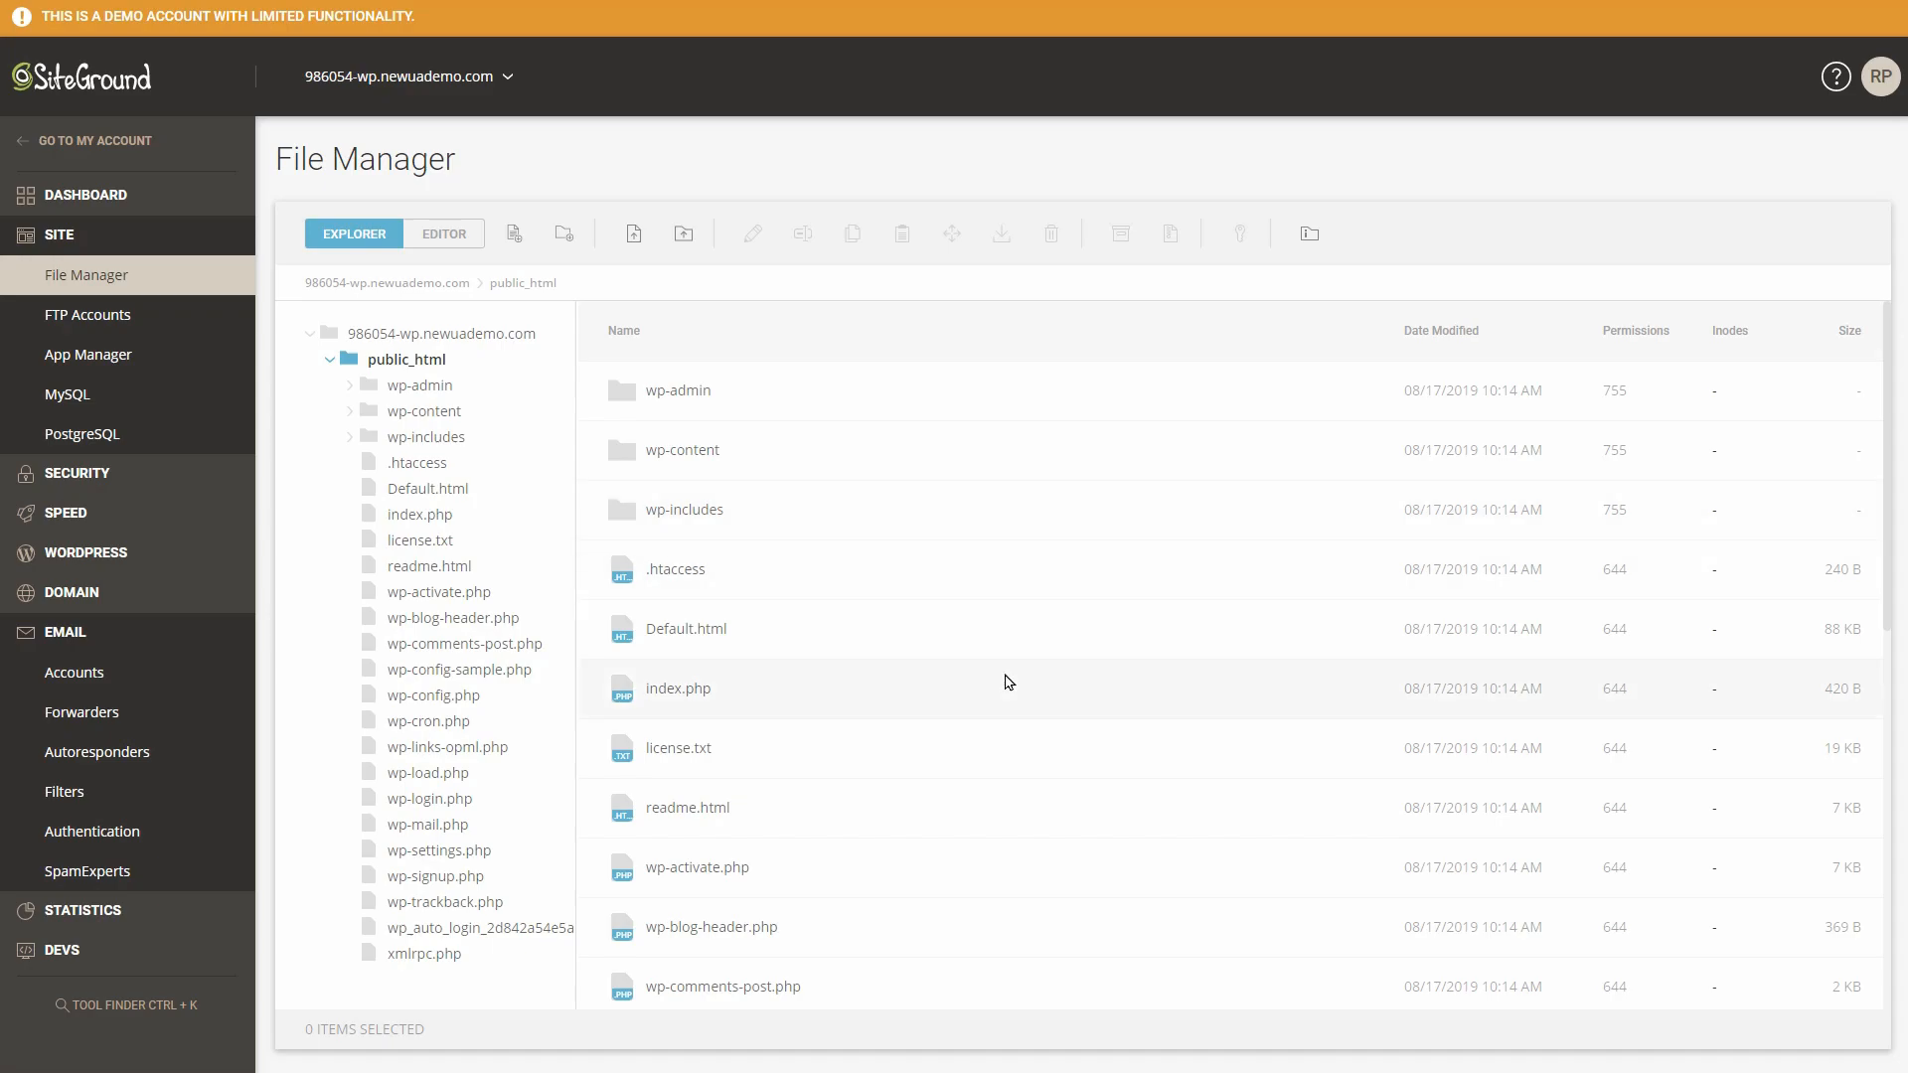
{"action": "left_click", "coordinate": [683, 234]}
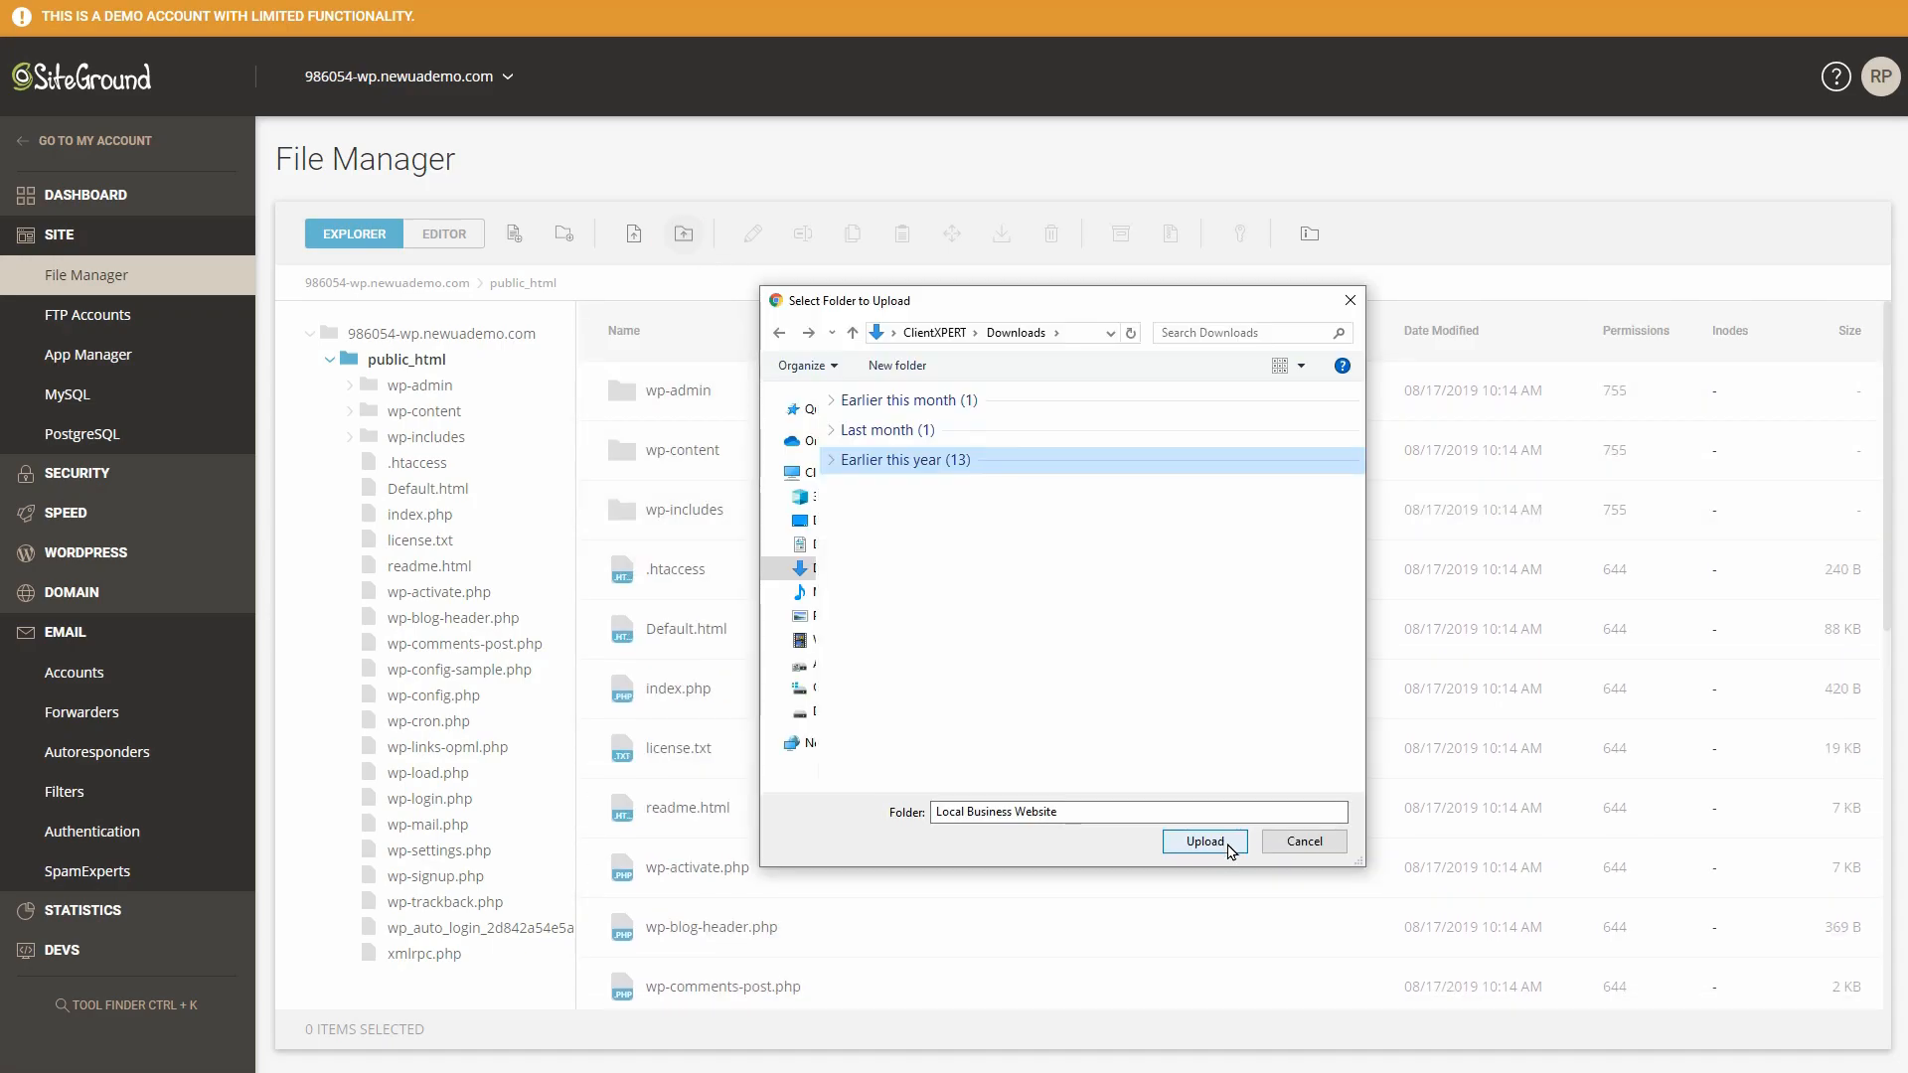
{"action": "left_click", "coordinate": [1203, 841]}
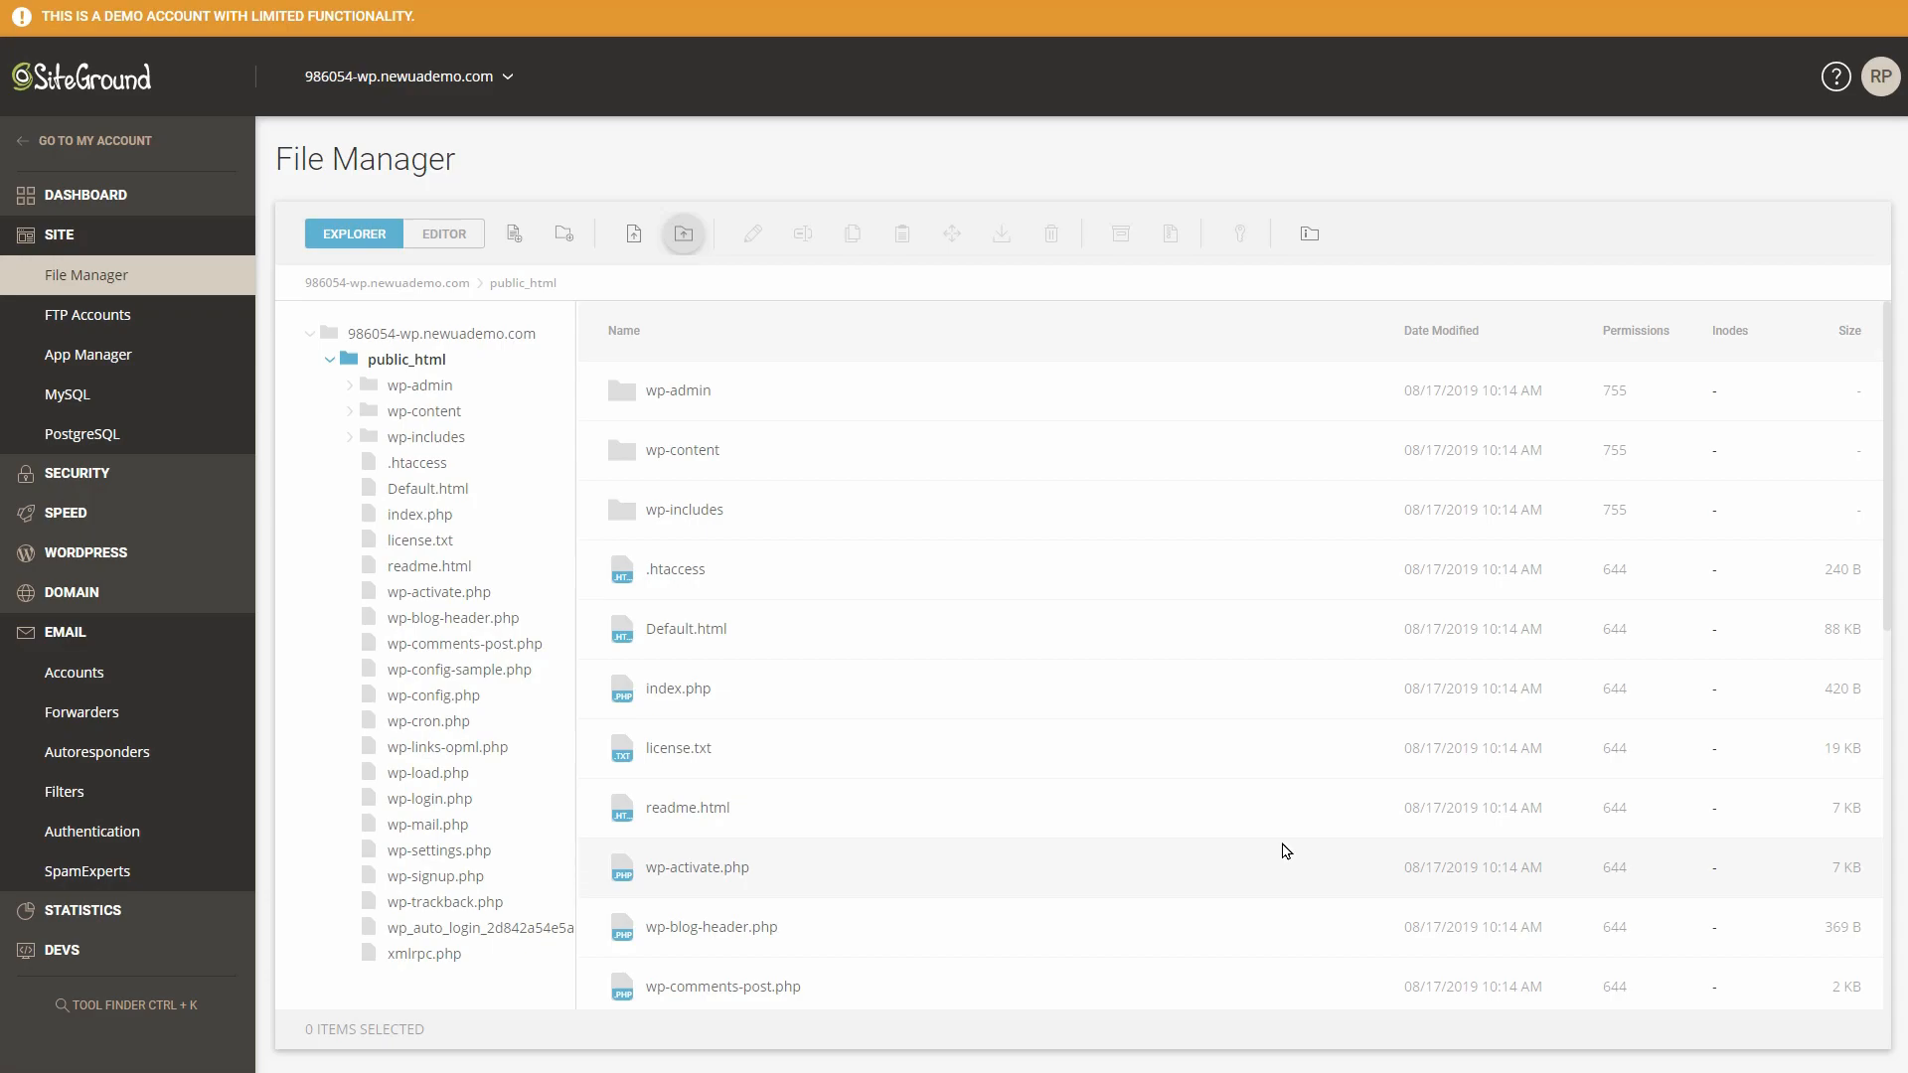
{"action": "mouse_move", "coordinate": [760, 117]}
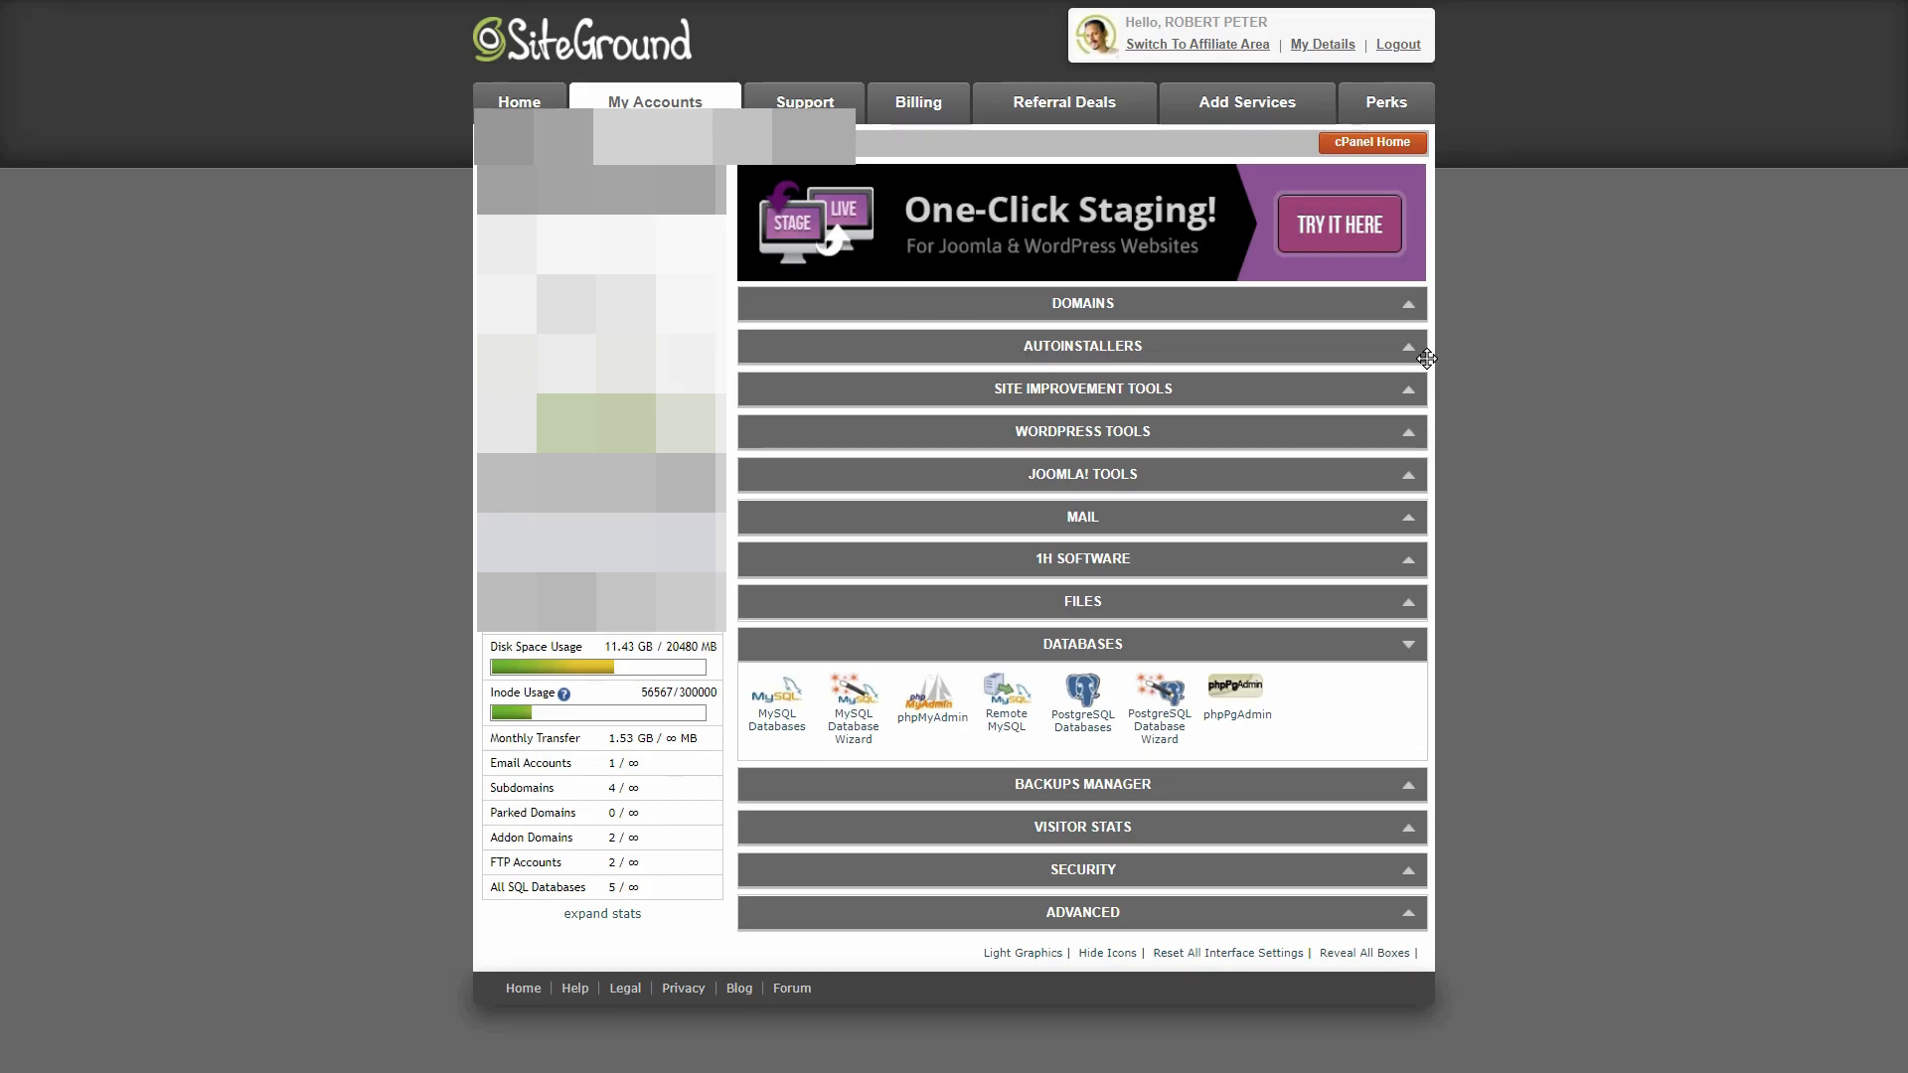
{"action": "left_click", "coordinate": [1405, 303]}
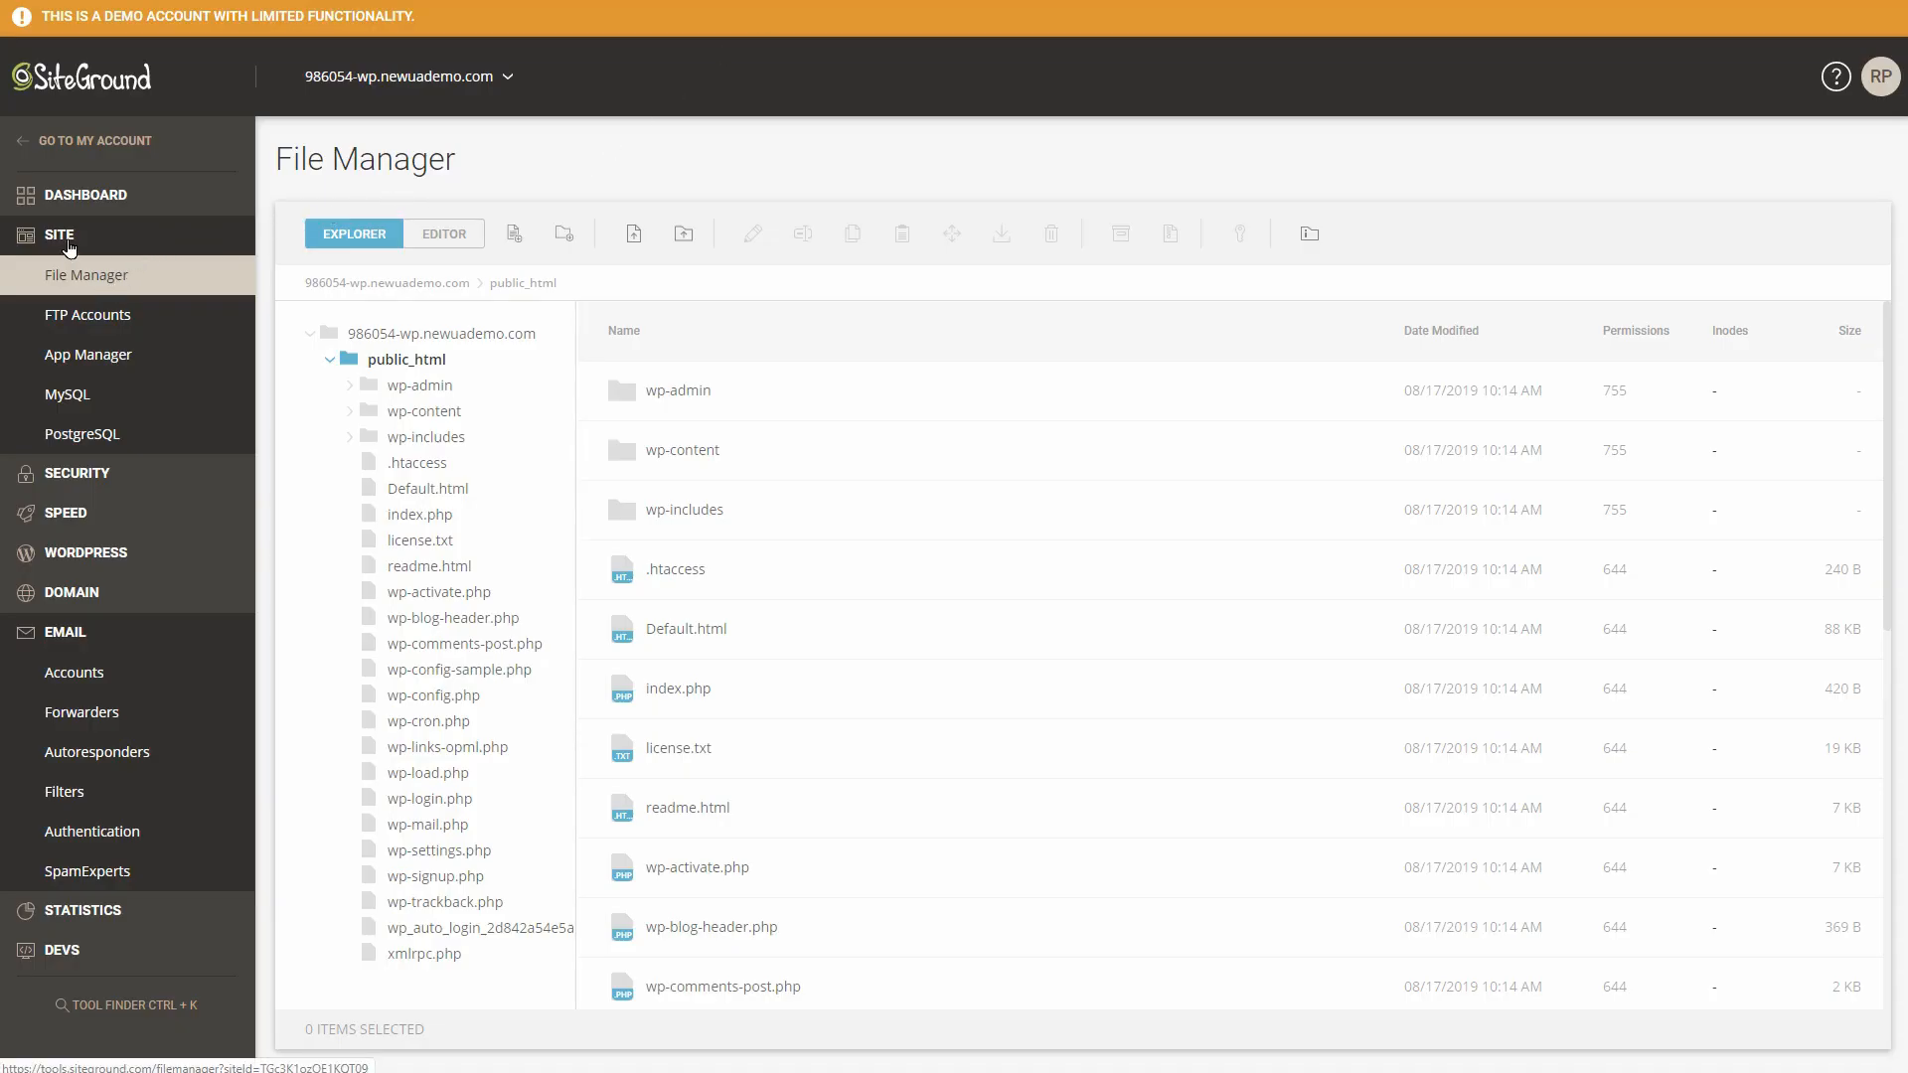
{"action": "left_click", "coordinate": [86, 195]}
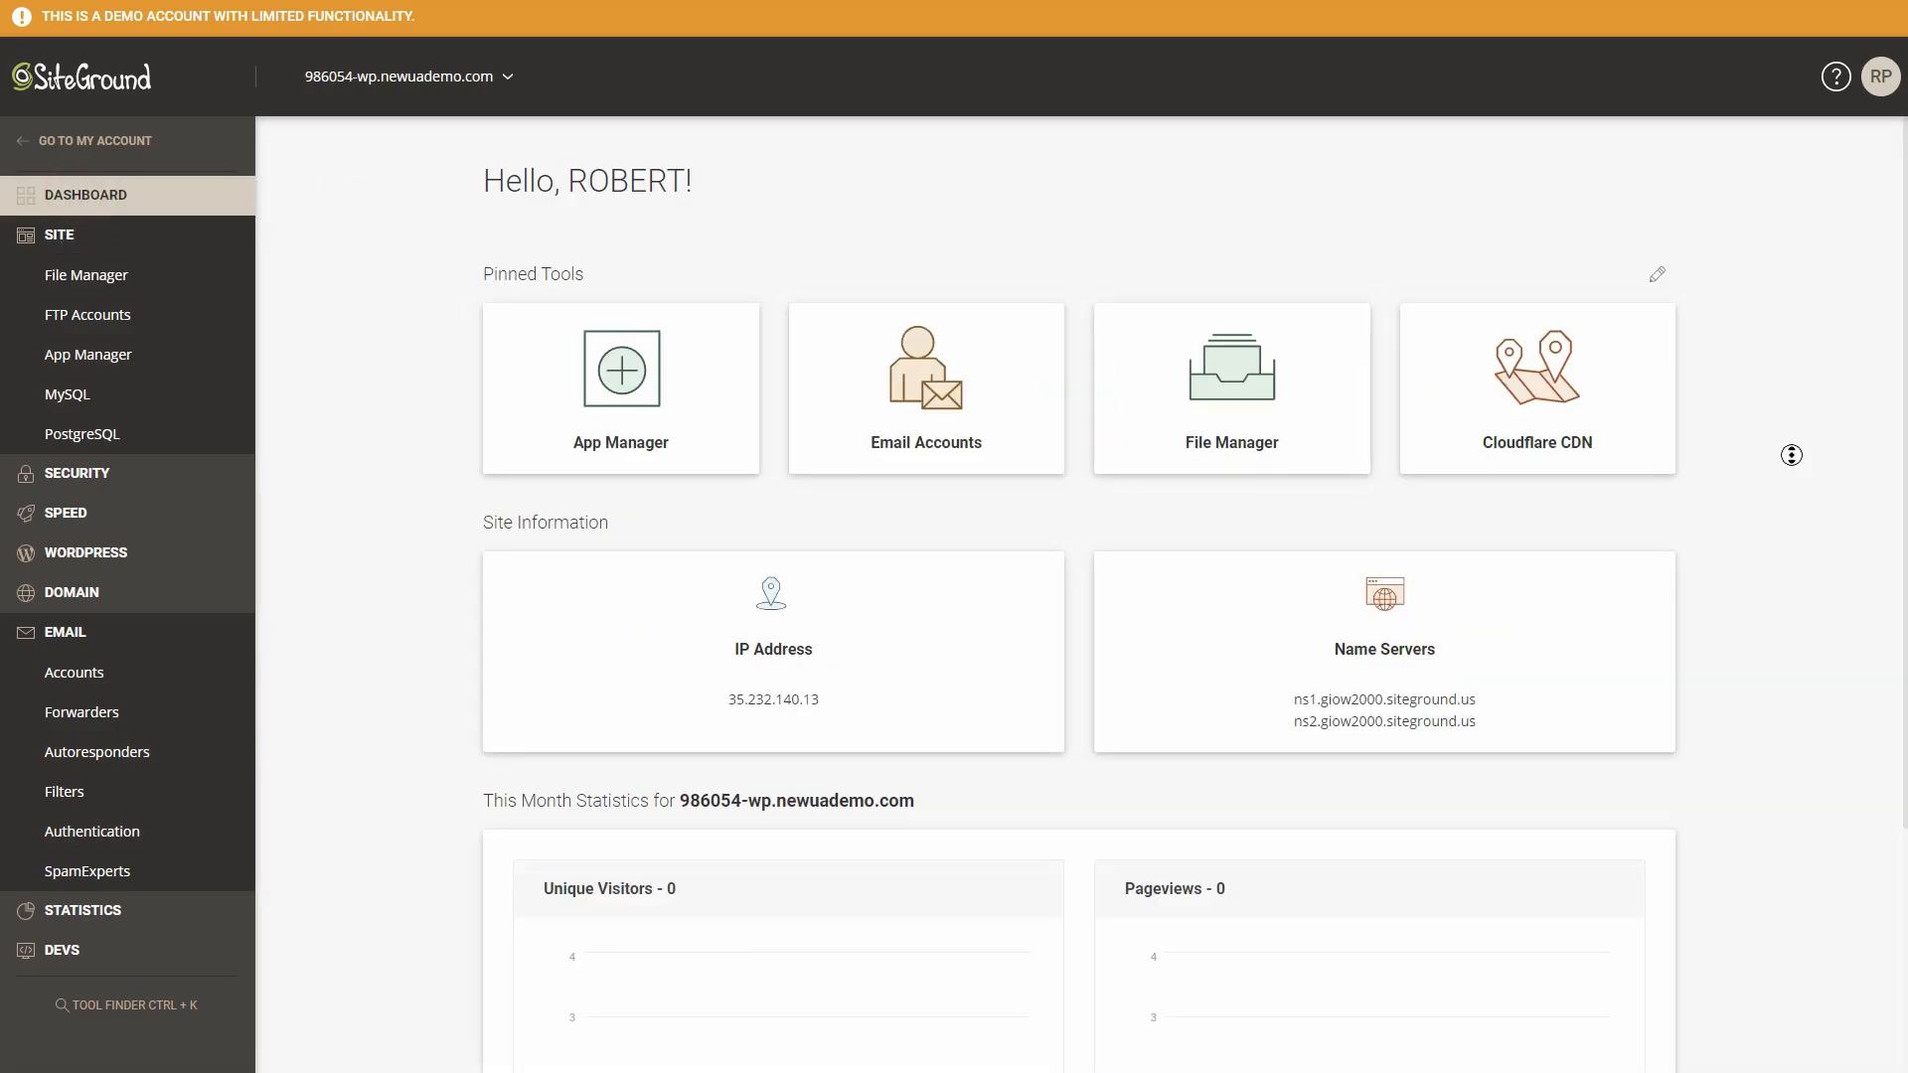
View the Cloudflare CDN activation page and expand the WordPress tools group.
{"action": "left_click", "coordinate": [1534, 368]}
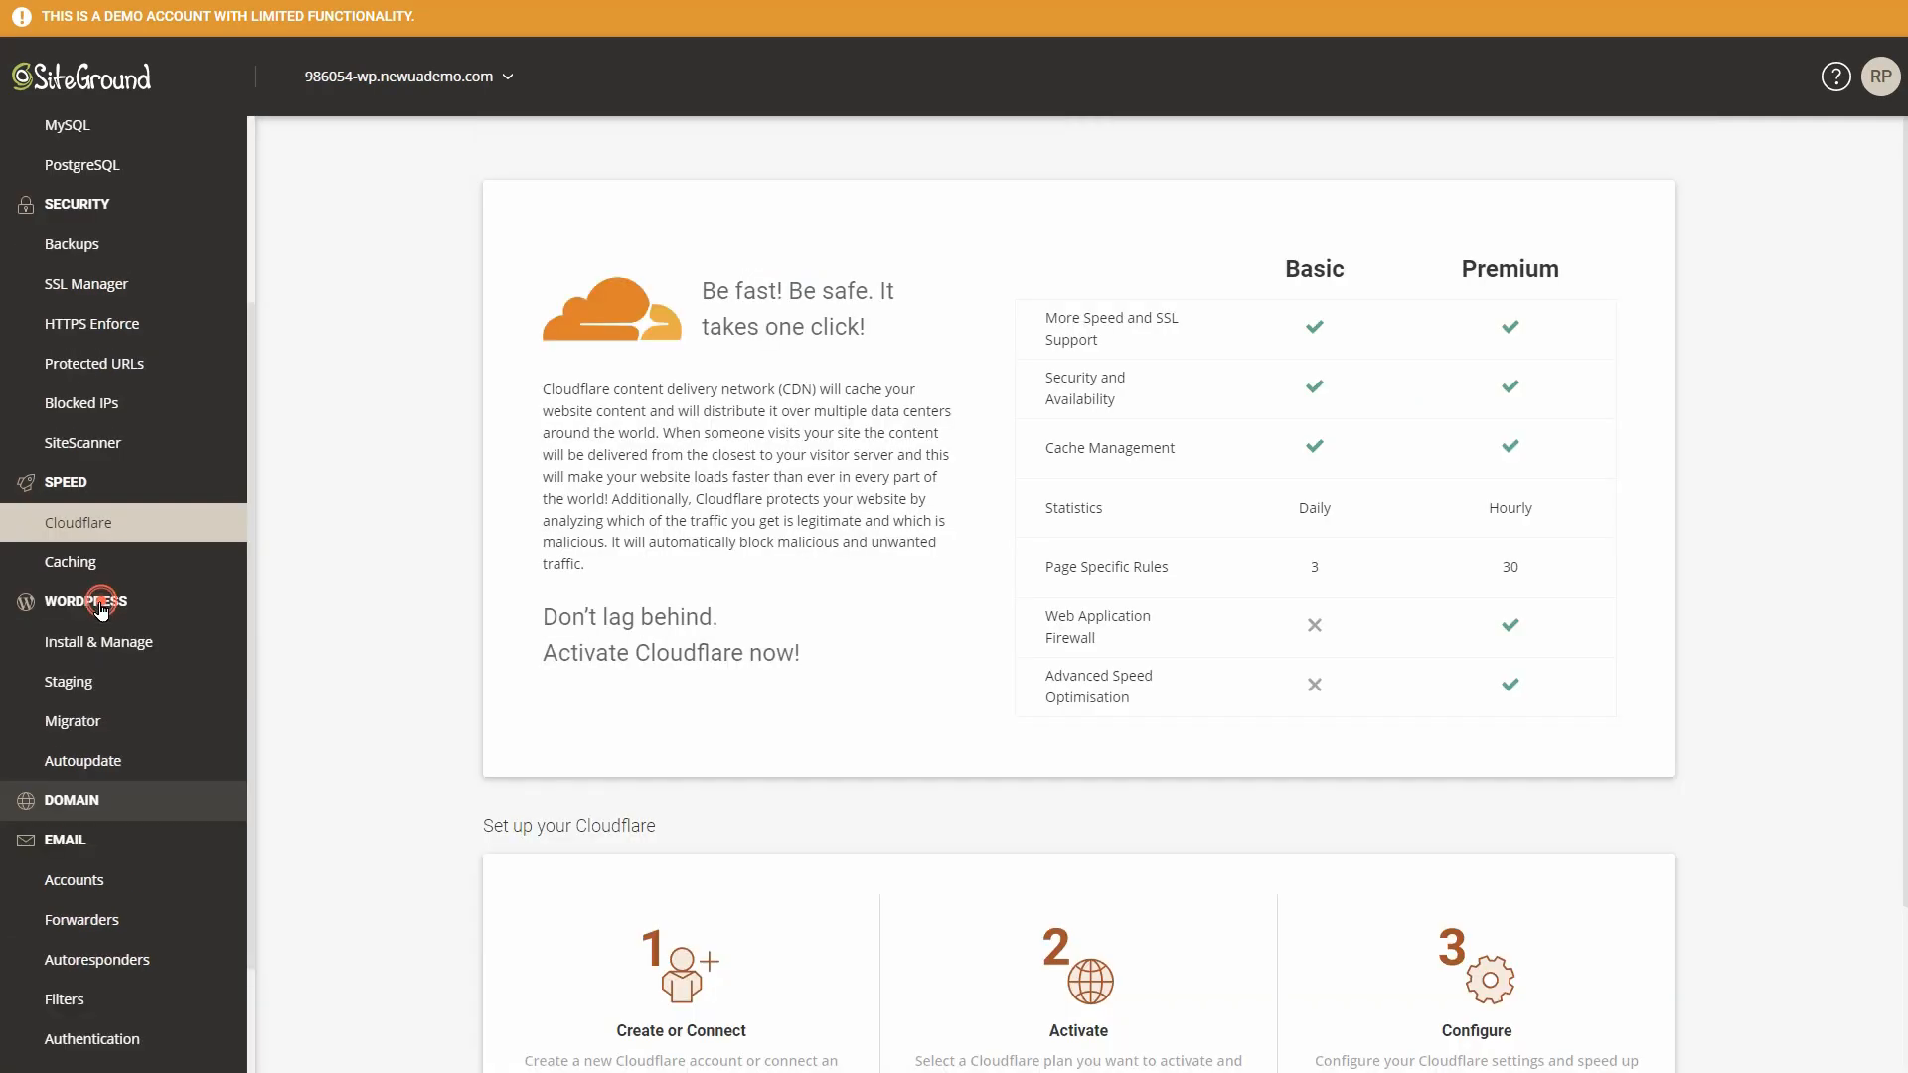
{"action": "left_click", "coordinate": [99, 641]}
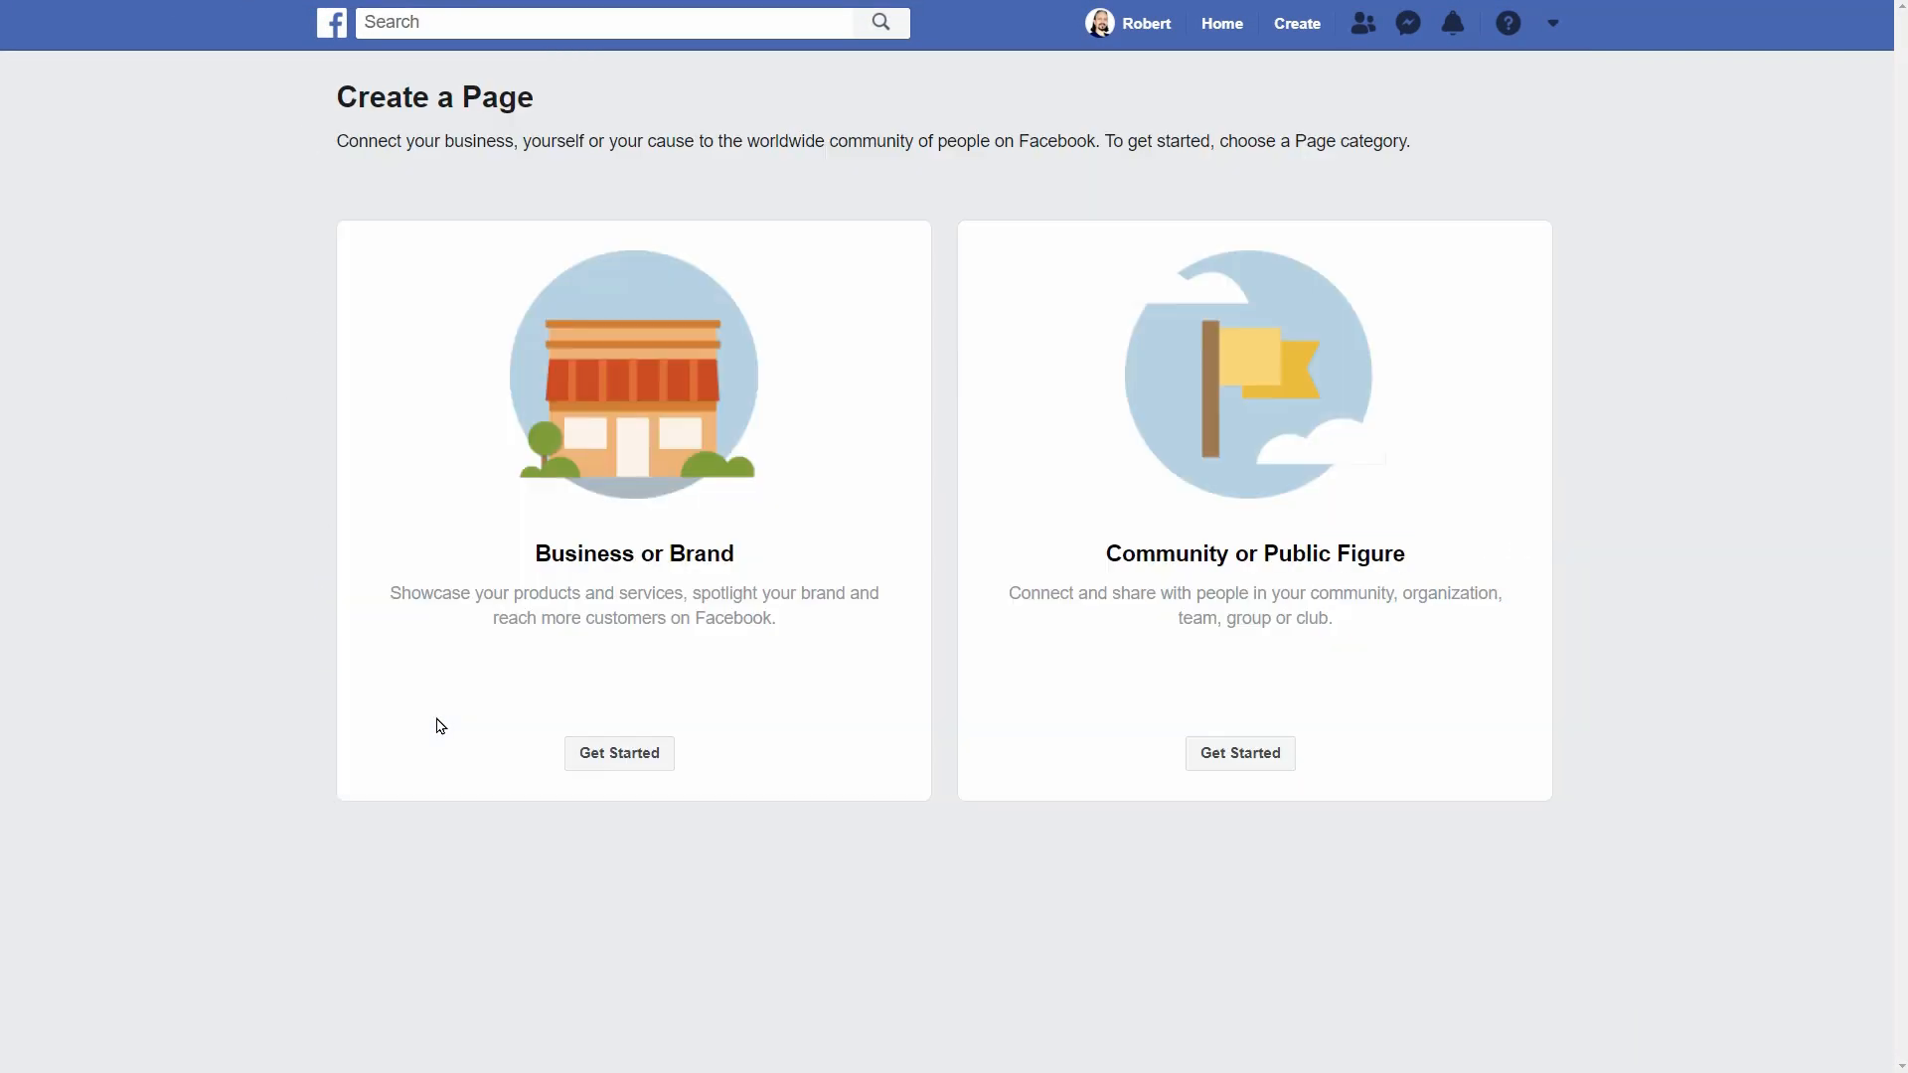
Start a Business or Brand page named 'My Website', category Business Service, then view campaign objectives.
{"action": "left_click", "coordinate": [618, 752]}
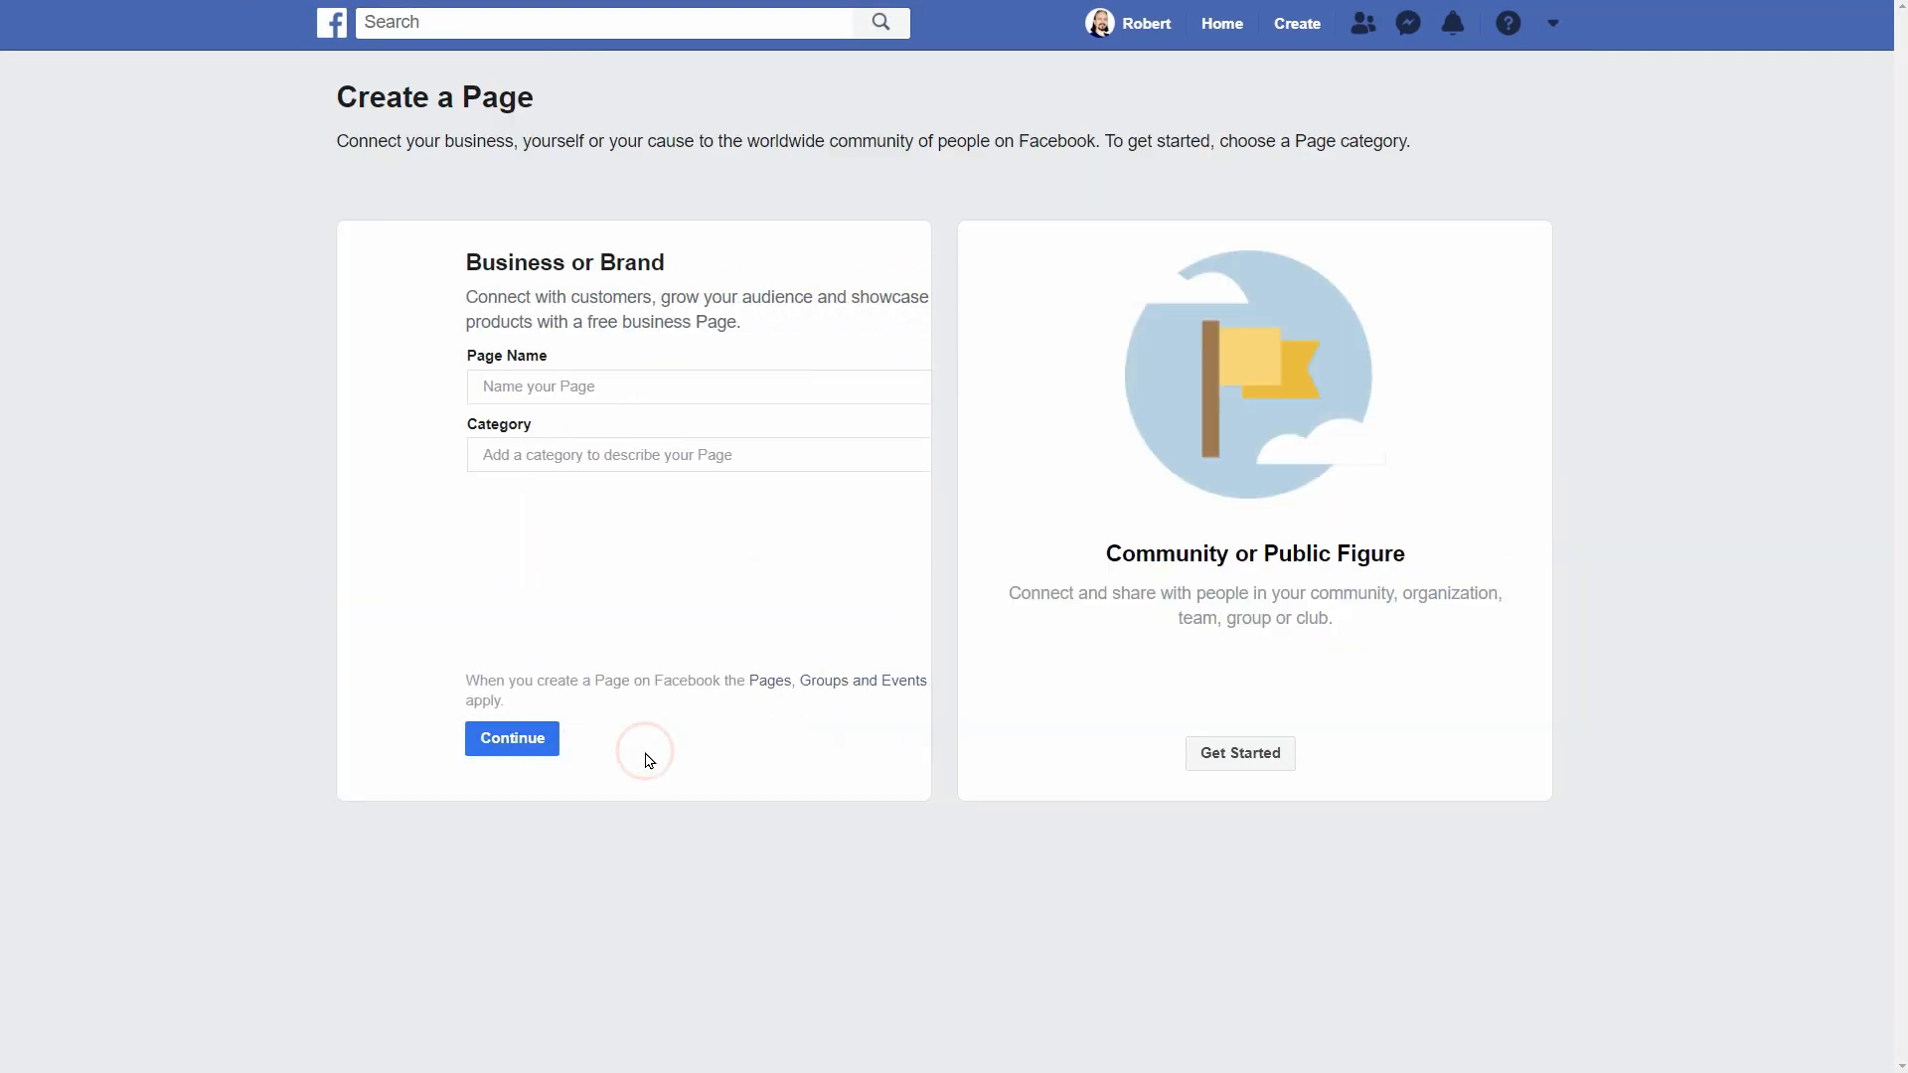
{"action": "left_click", "coordinate": [632, 385]}
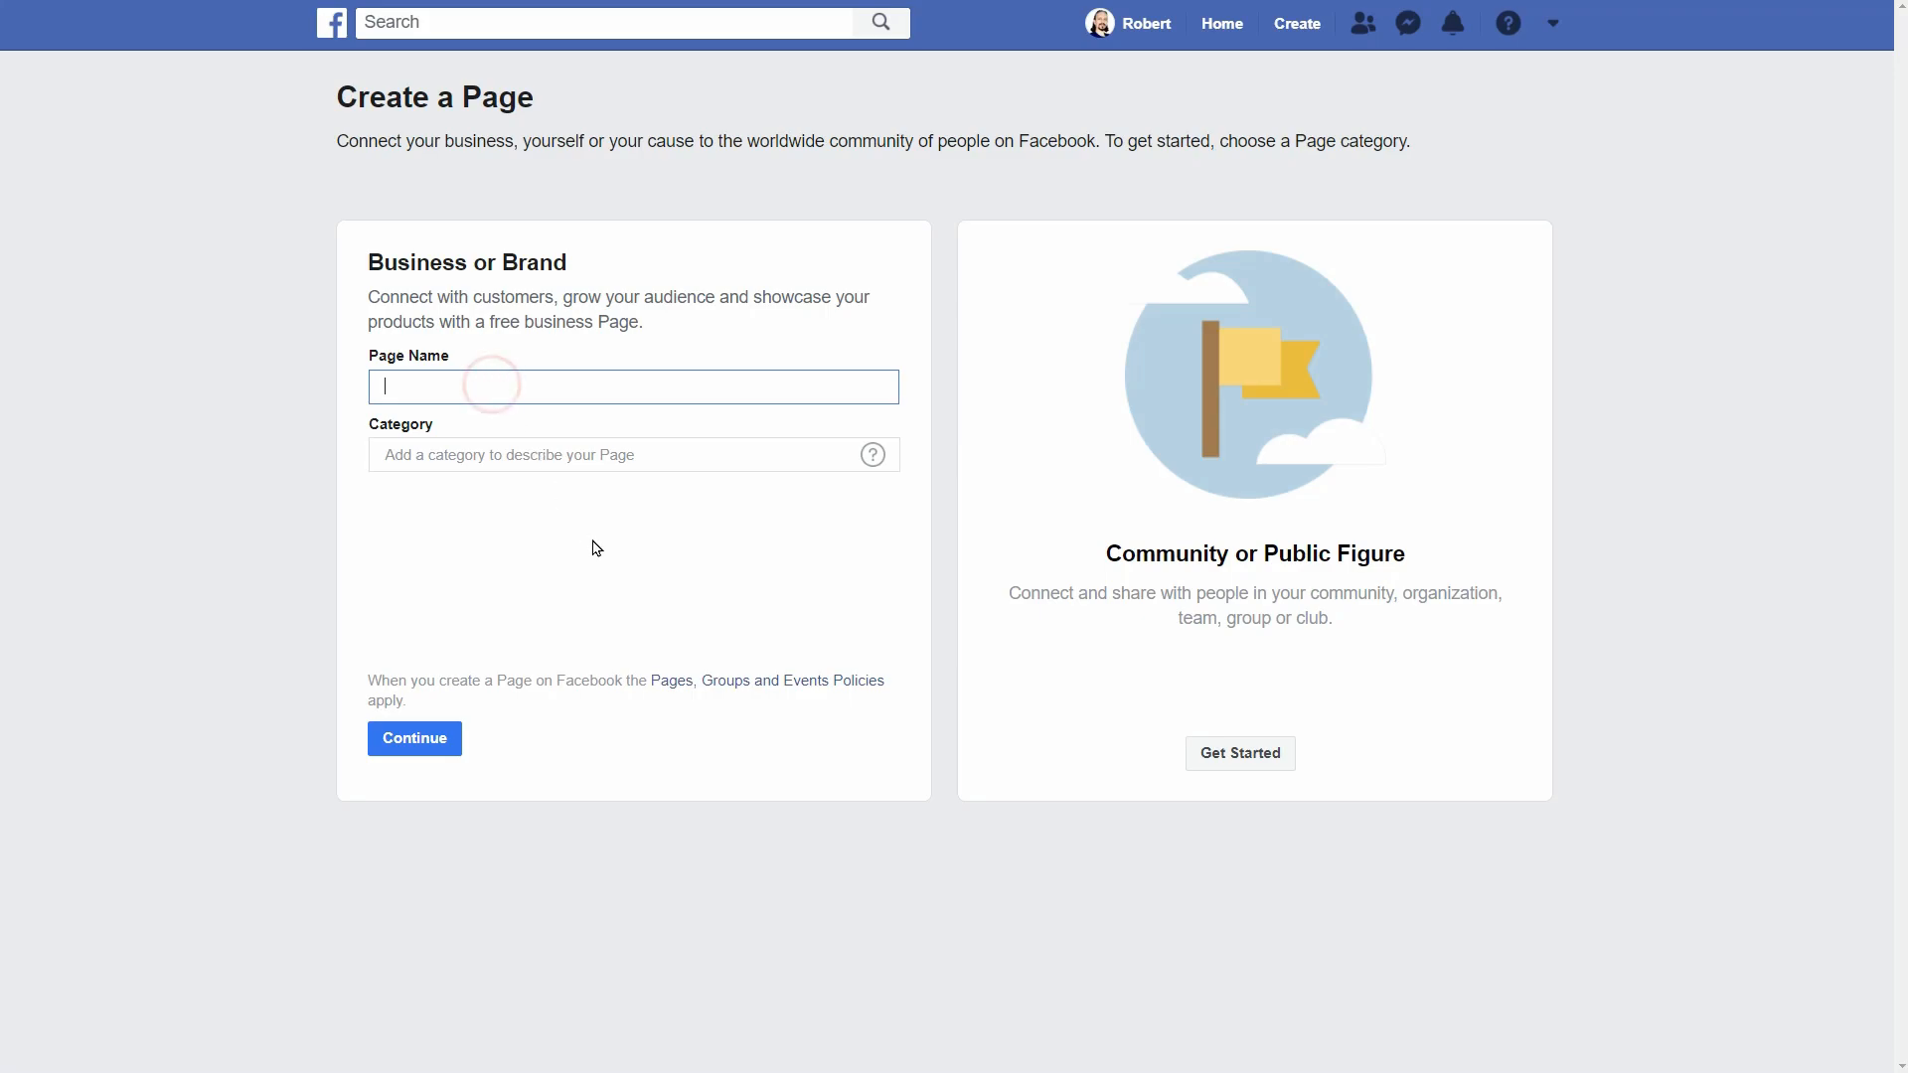
{"action": "type", "text": "My Website"}
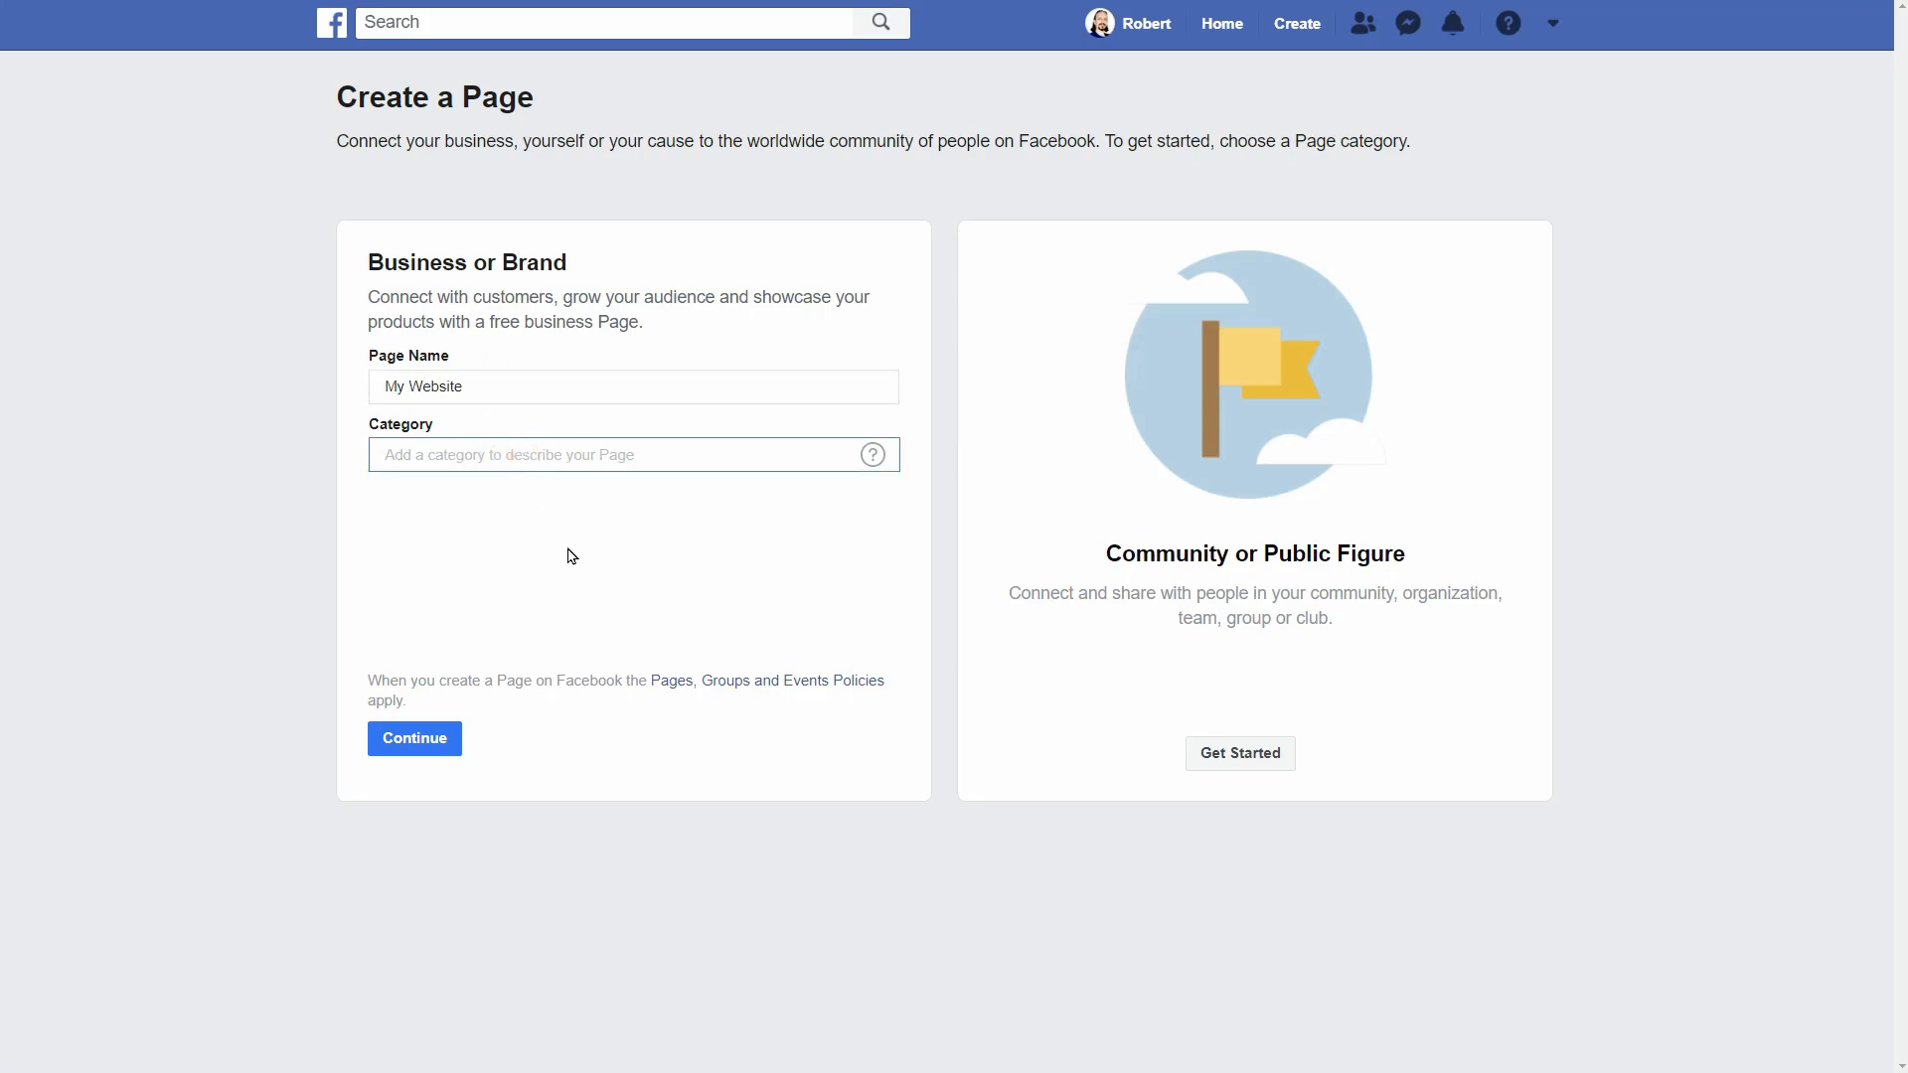
{"action": "type", "text": "Business Service"}
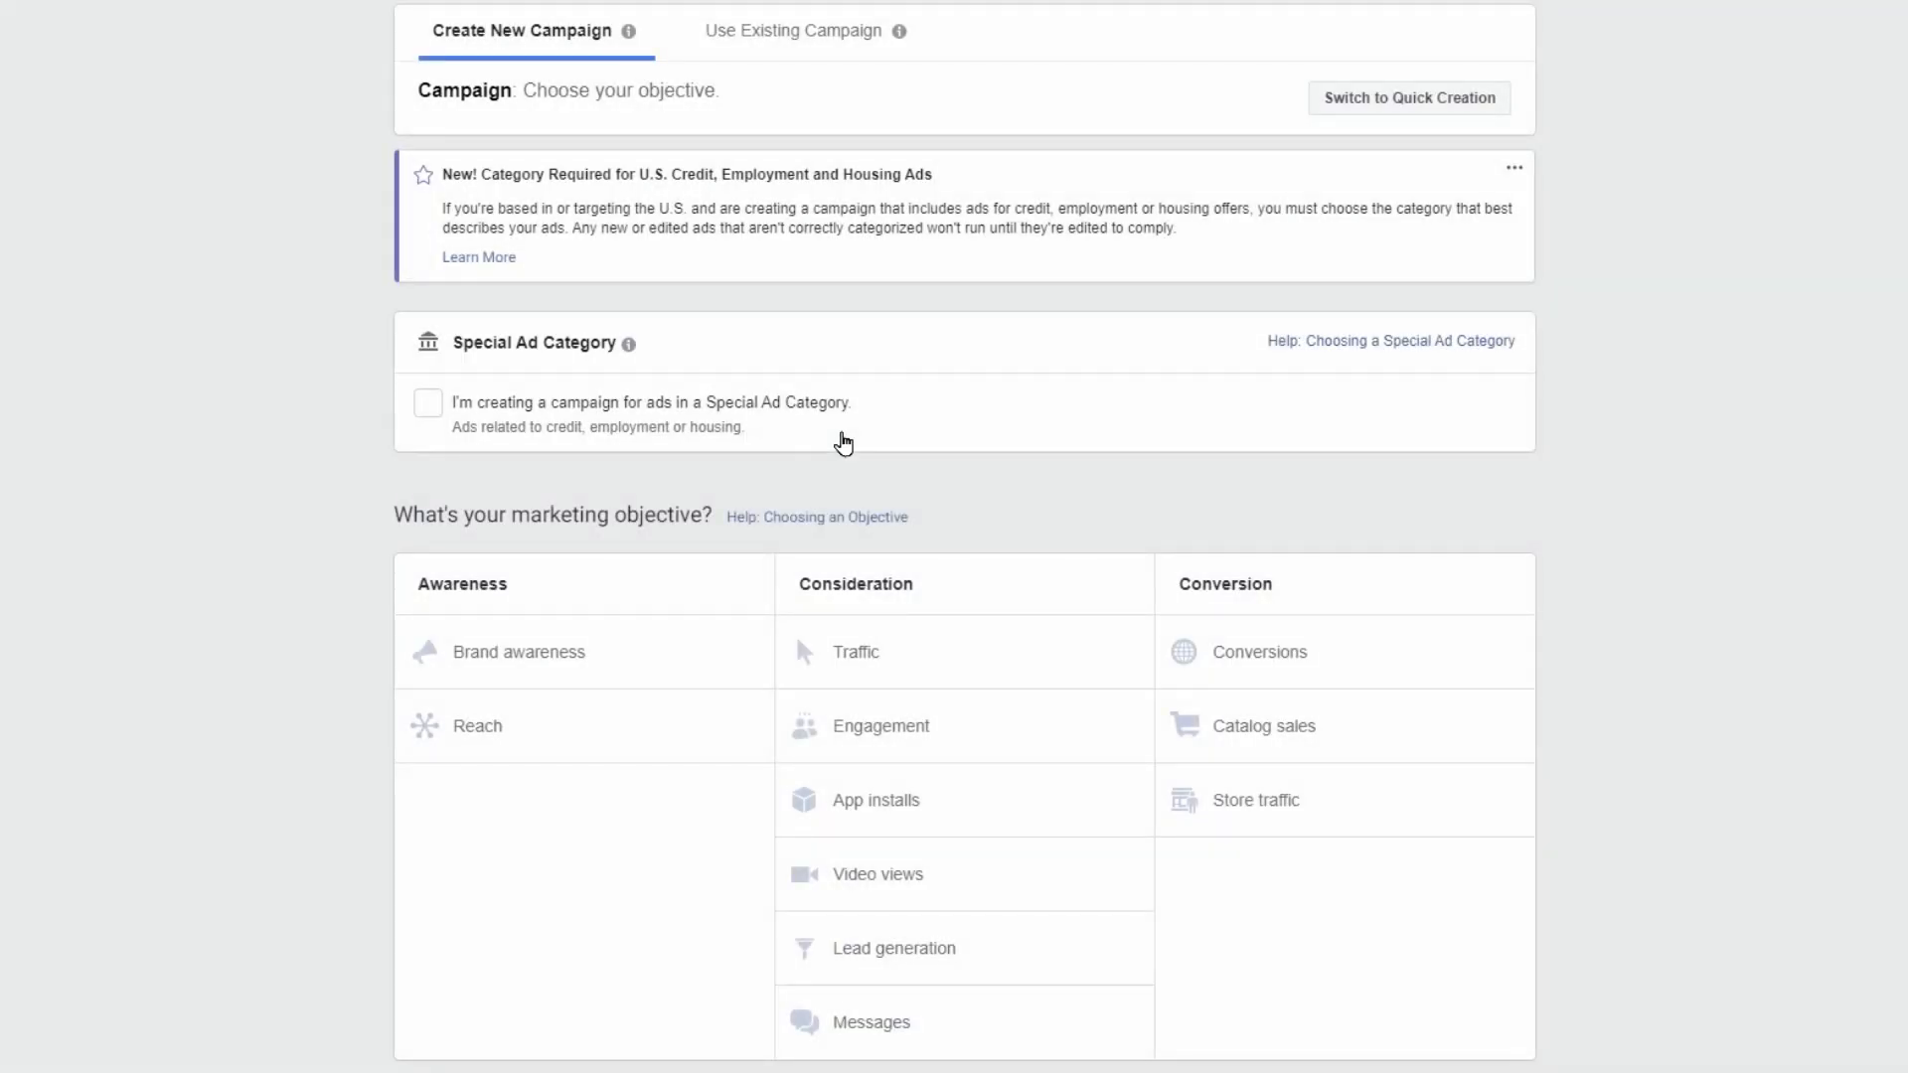
{"action": "left_click", "coordinate": [856, 651]}
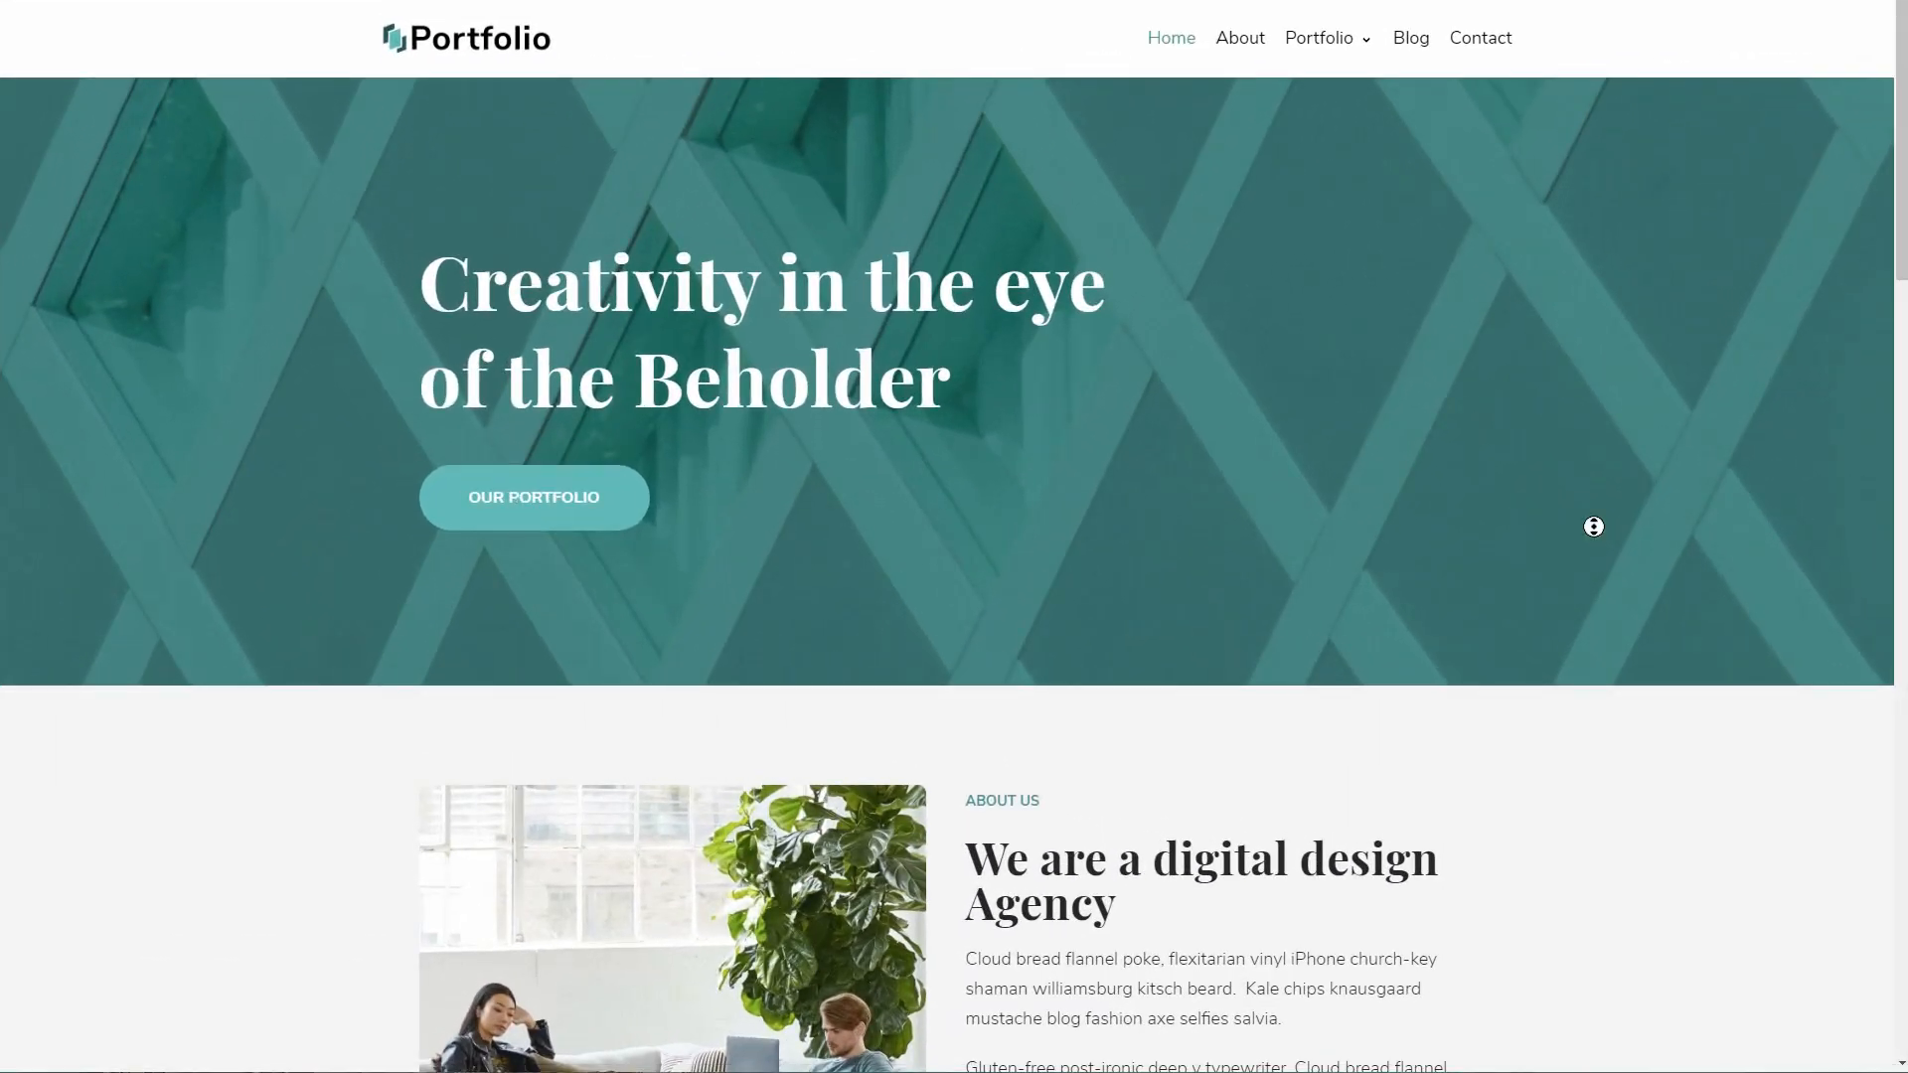
Scroll the Portfolio homepage to Selected Client Work, then open the Our Portfolio page.
{"action": "scroll", "scroll_direction": "down", "scroll_amount": 3}
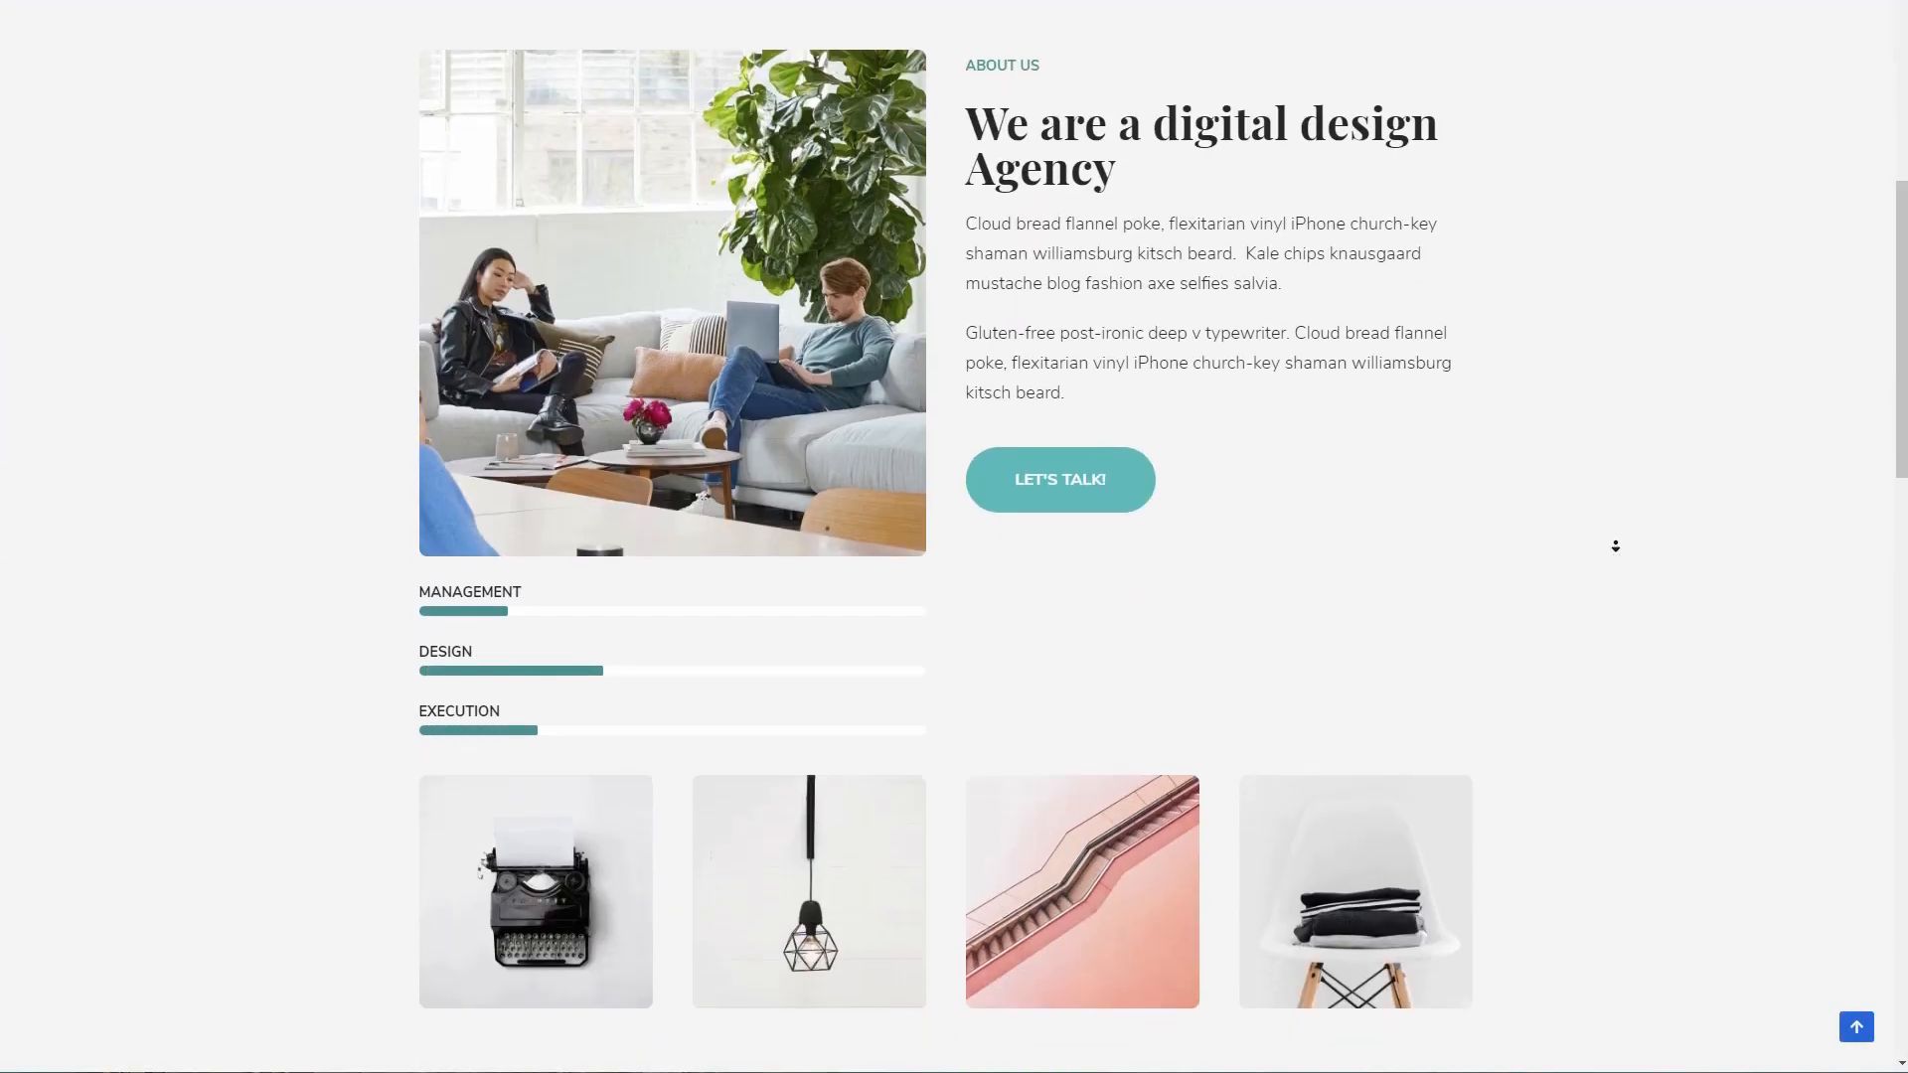
{"action": "scroll", "scroll_direction": "down", "scroll_amount": 3}
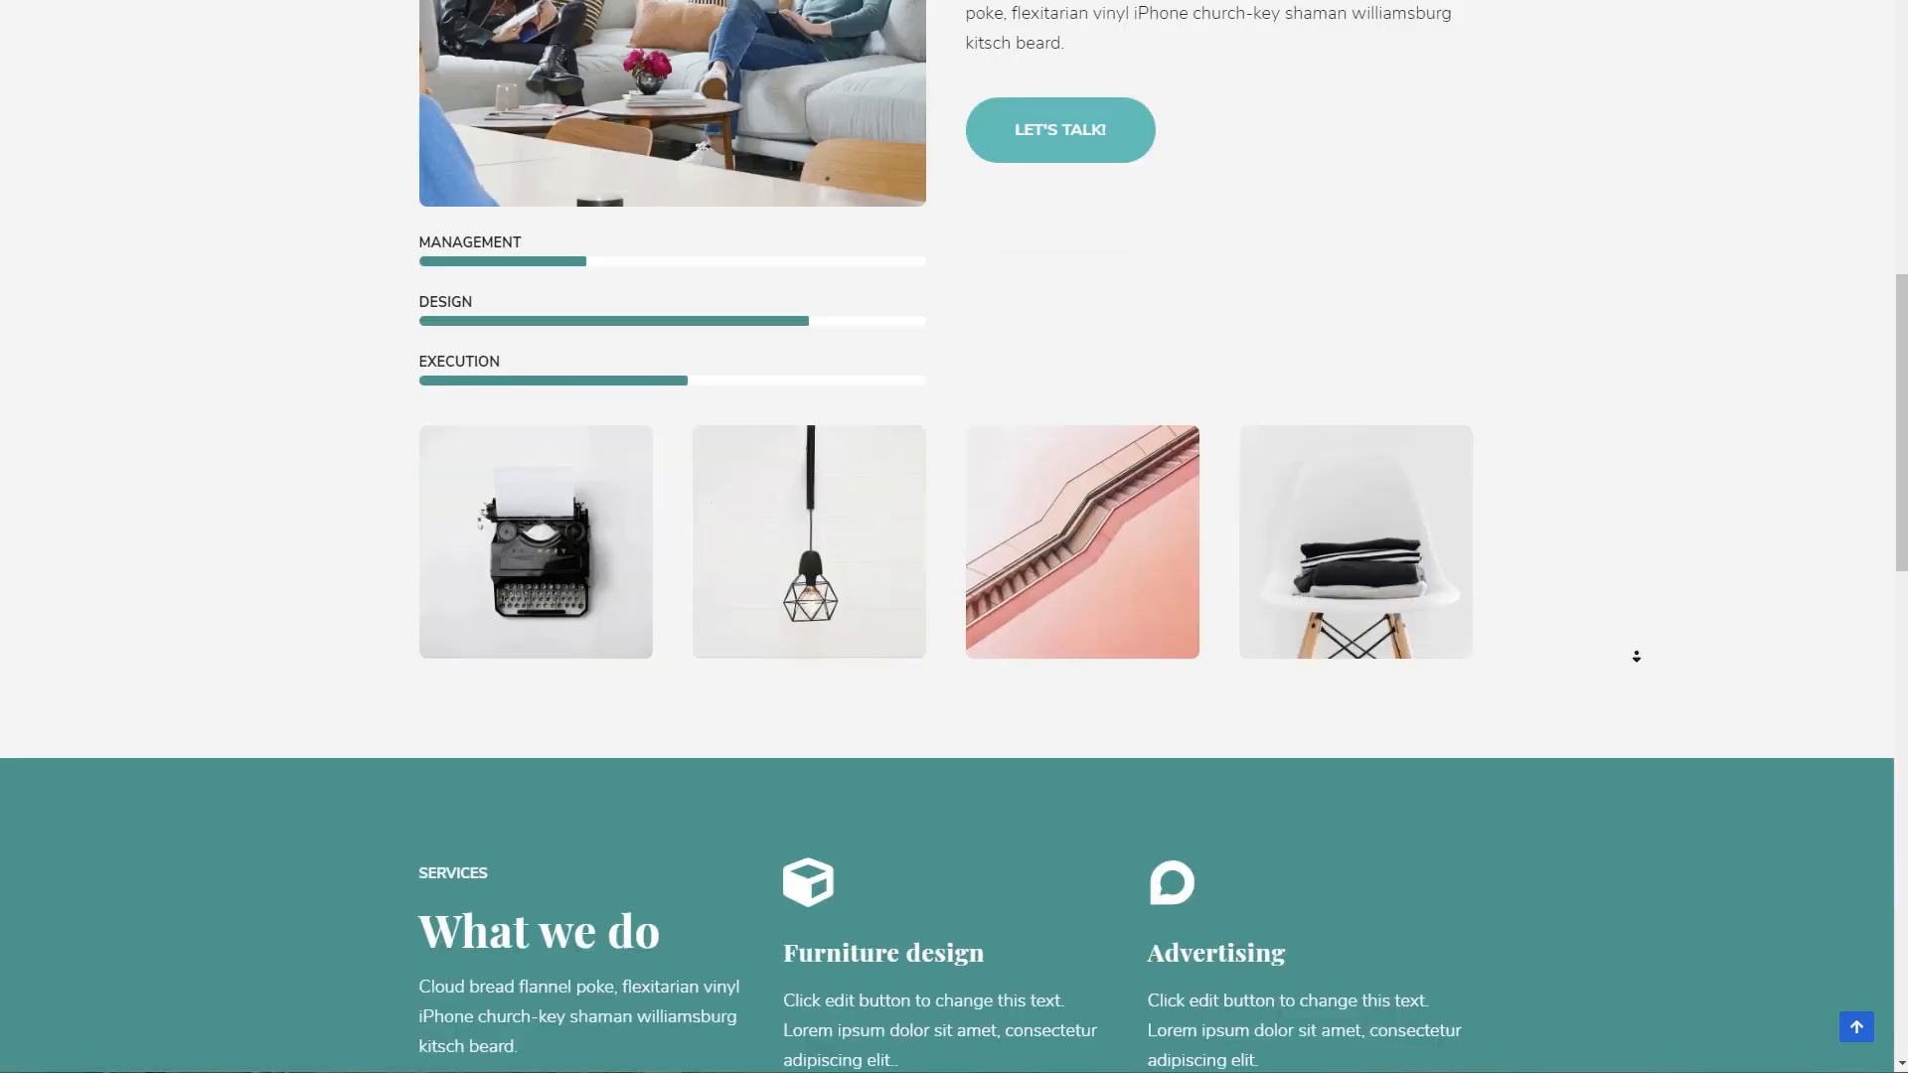
{"action": "scroll", "scroll_direction": "up", "scroll_amount": 3}
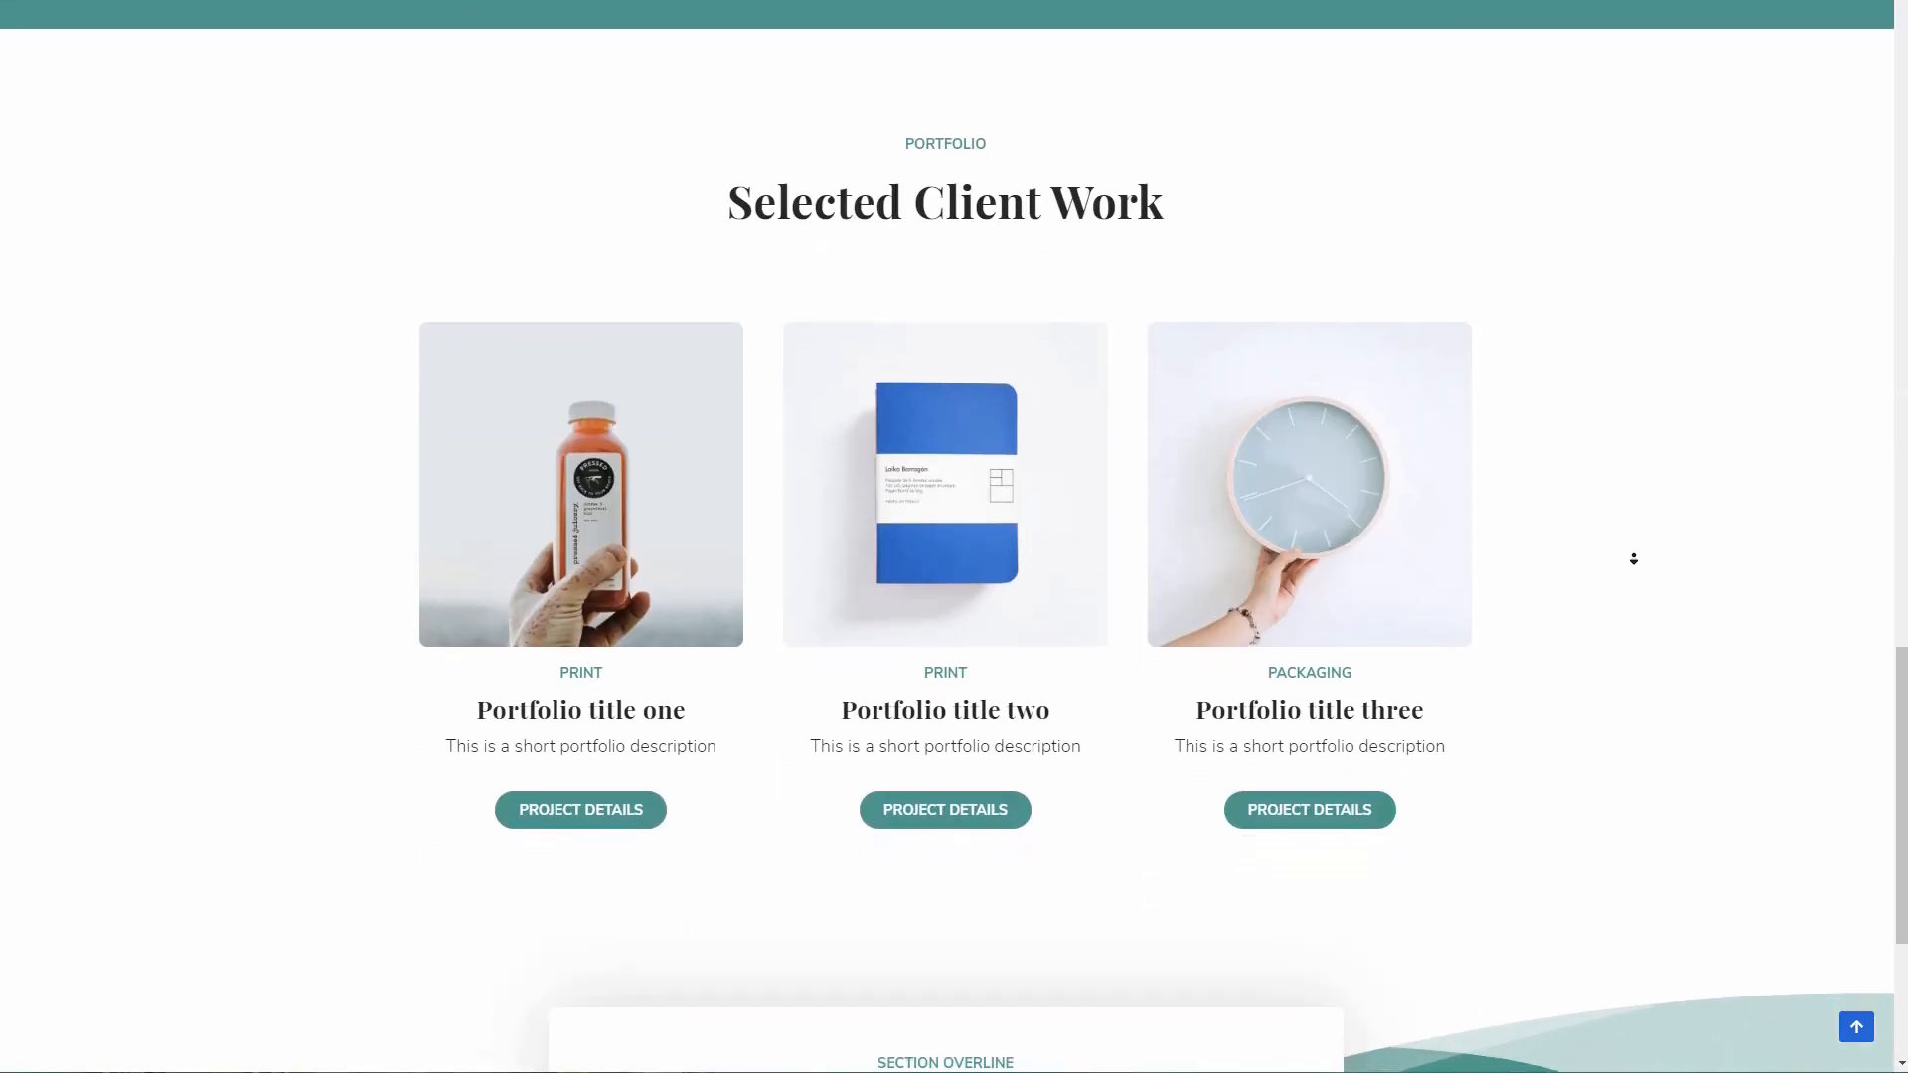
{"action": "scroll", "scroll_direction": "down", "scroll_amount": 3}
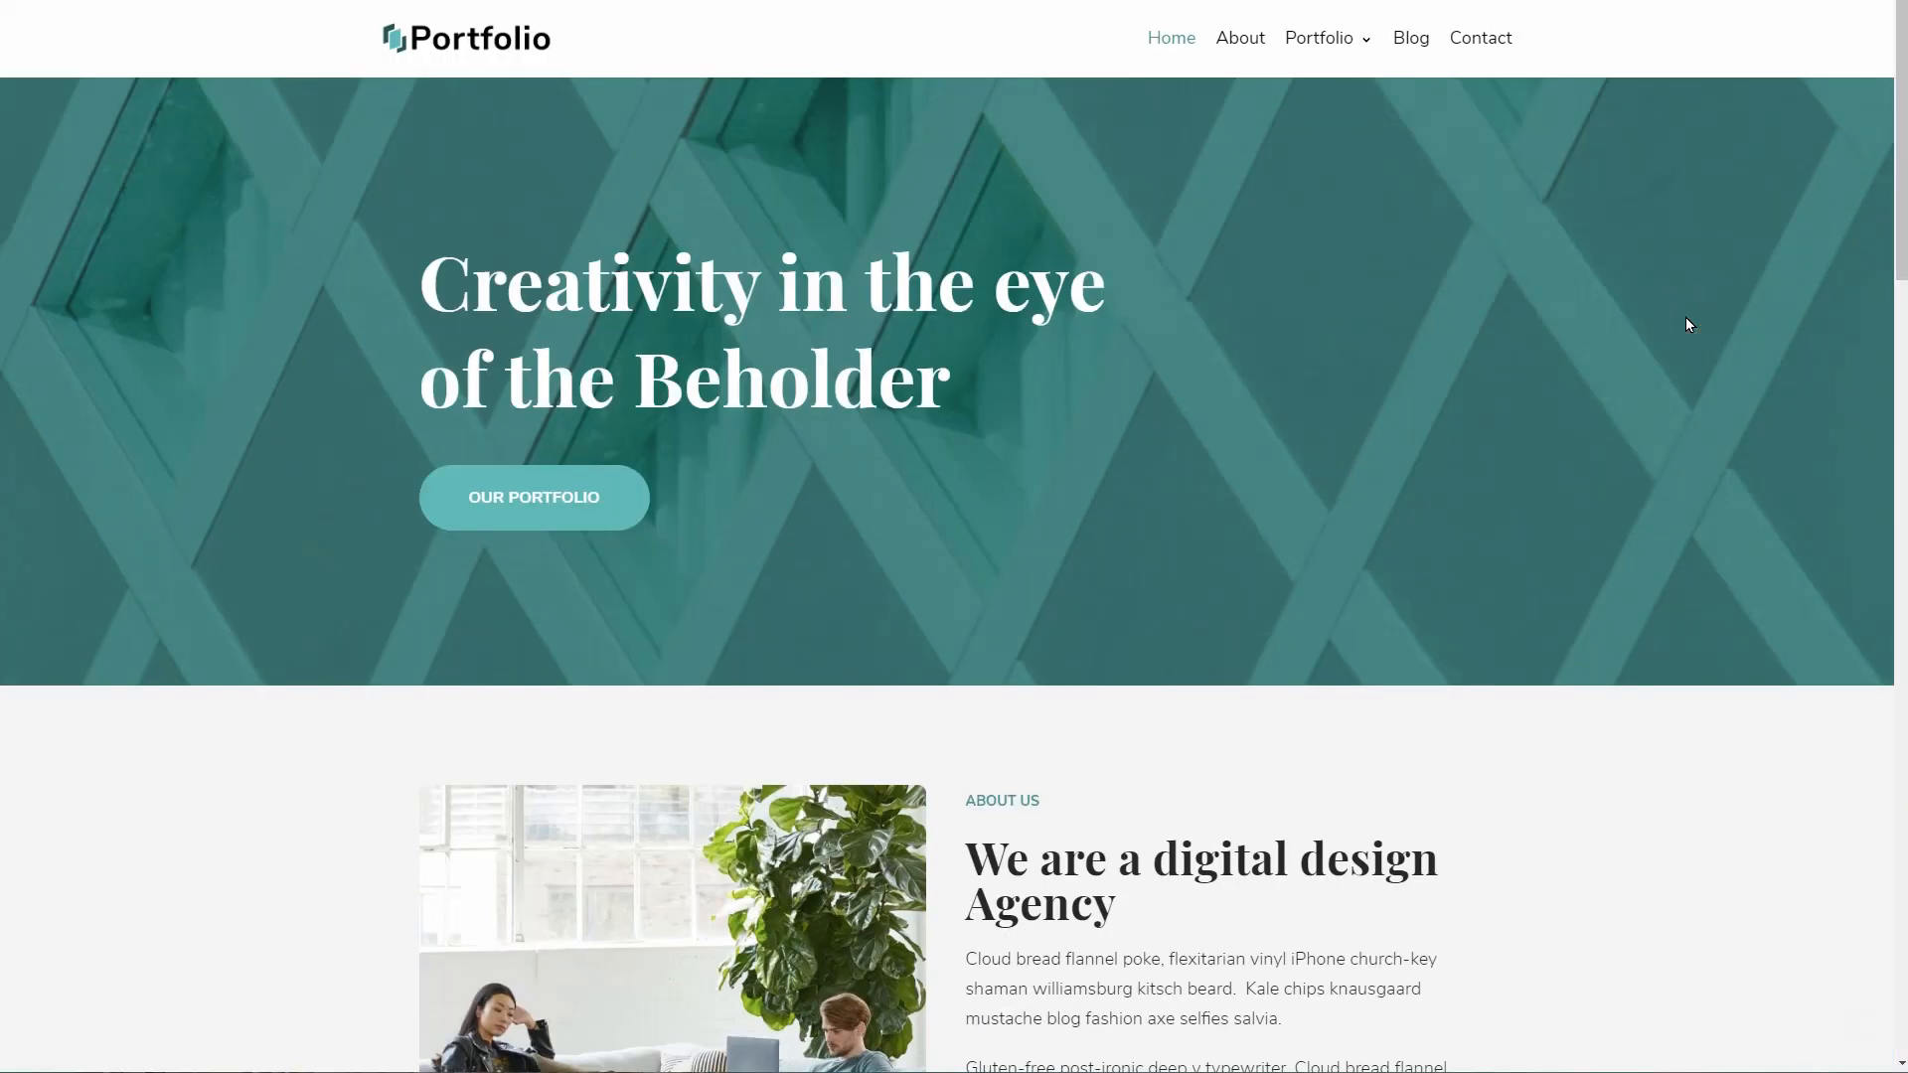
{"action": "left_click", "coordinate": [533, 497]}
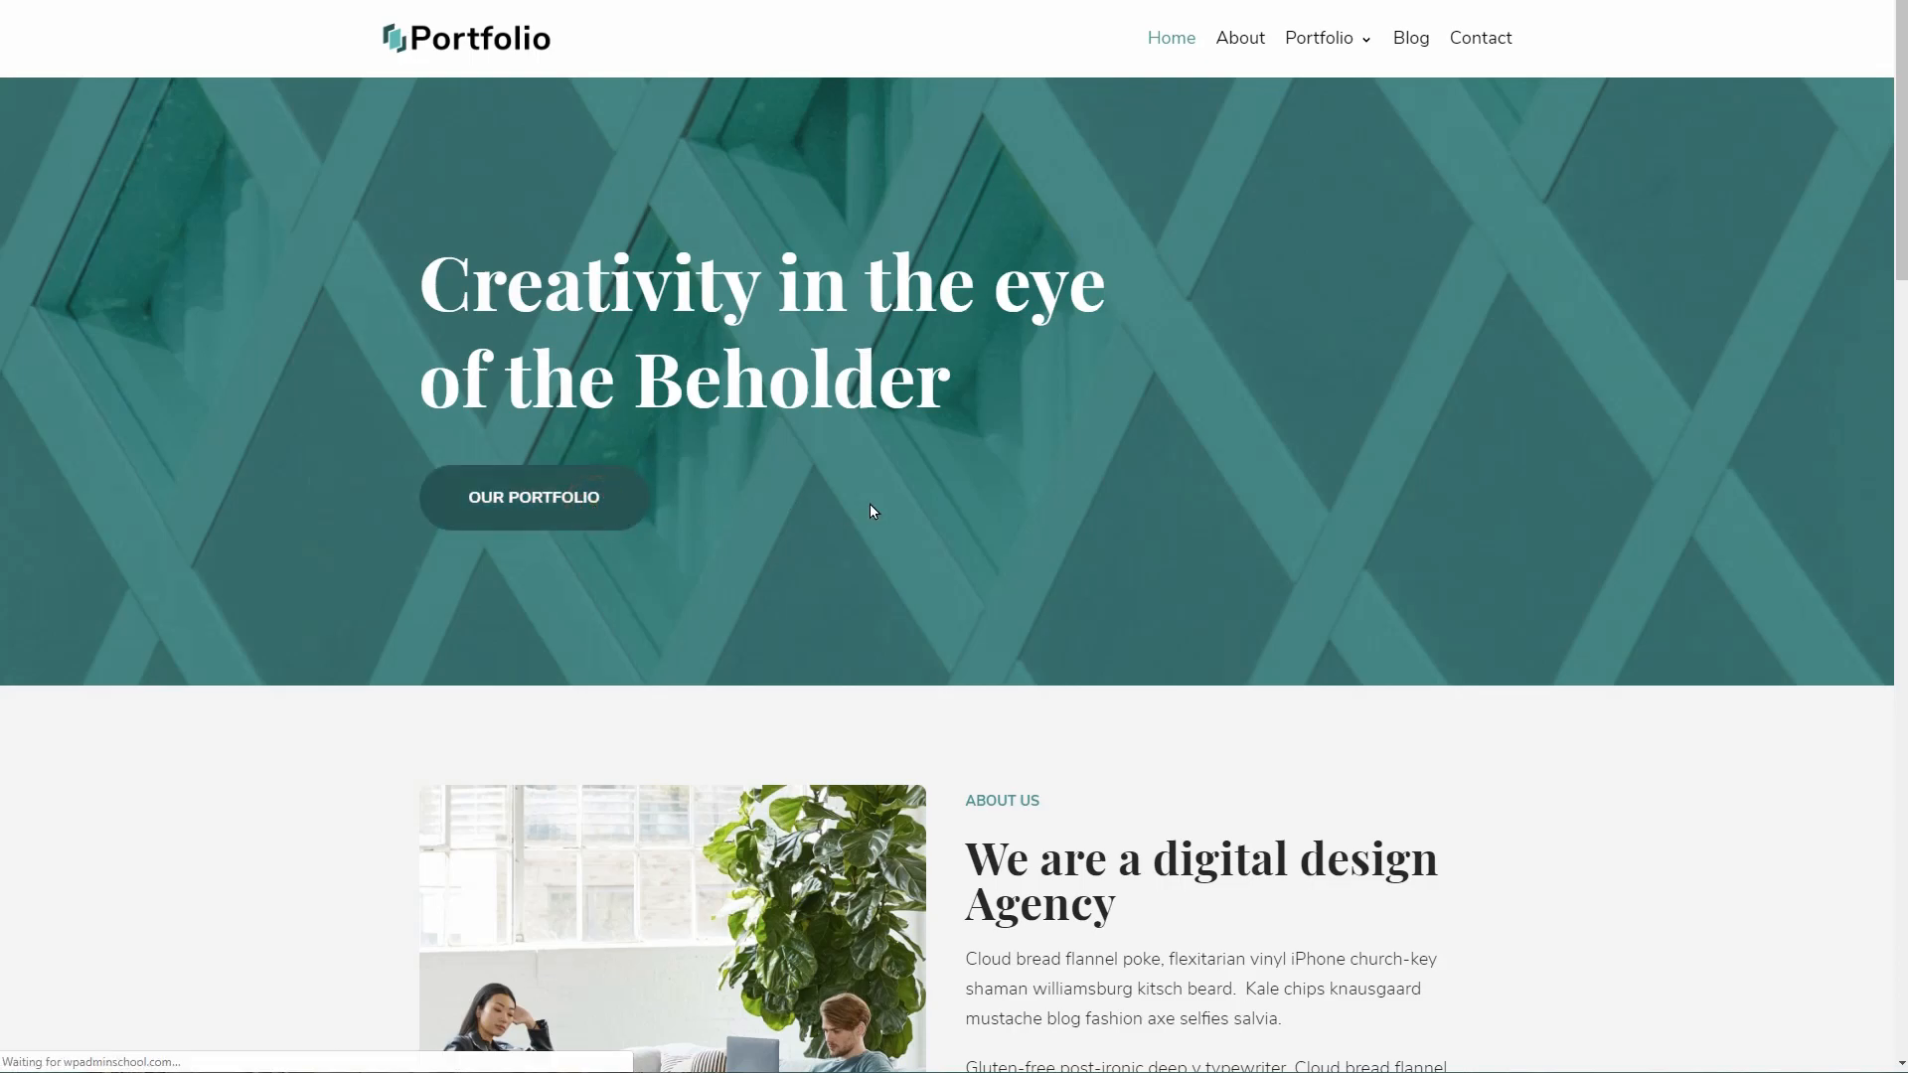